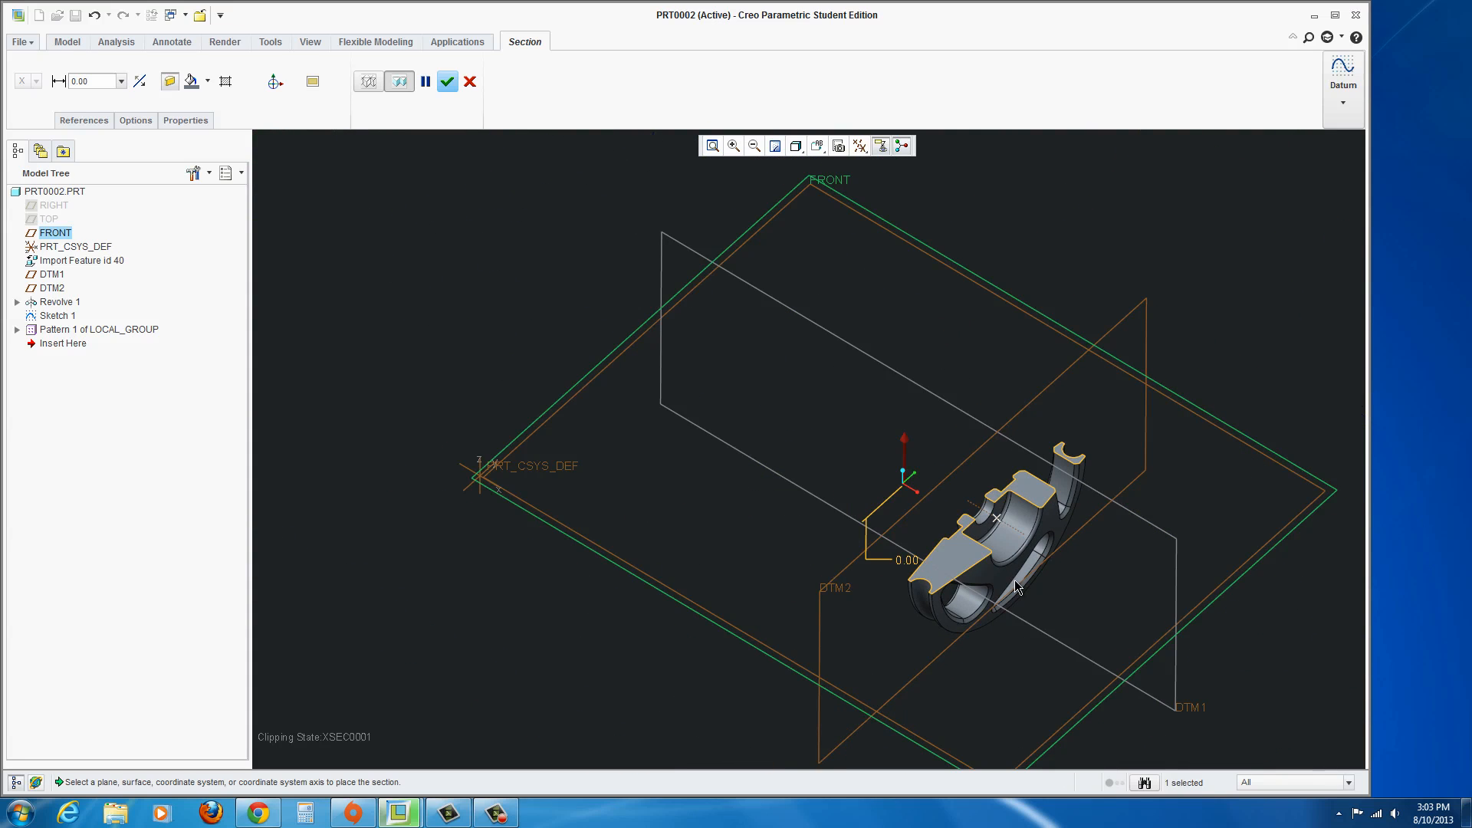
Cancel the in-progress section view and confirm discarding it, returning to the full wheel.
{"action": "left_click", "coordinate": [470, 82]}
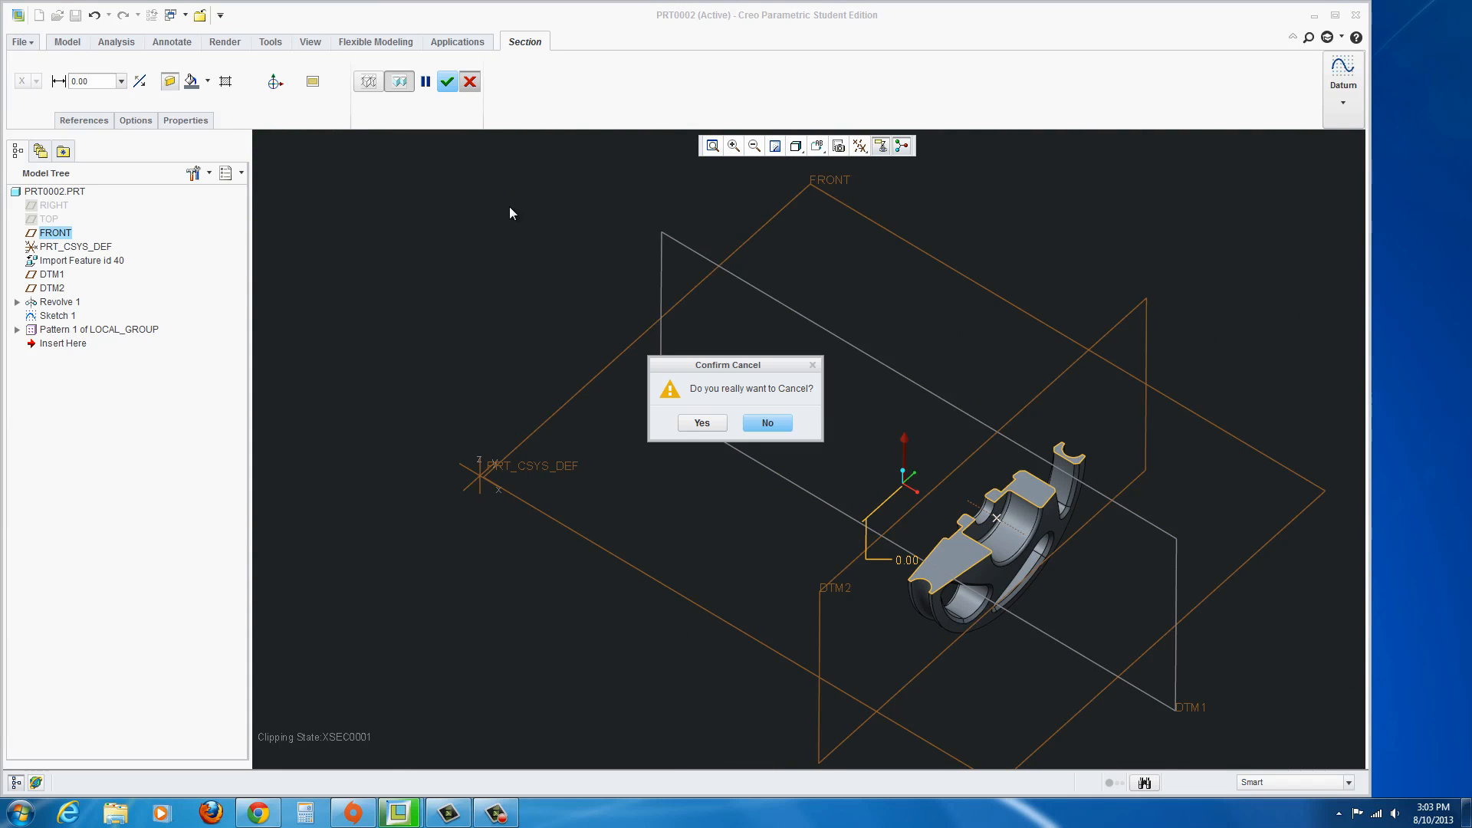
{"action": "left_click", "coordinate": [701, 423]}
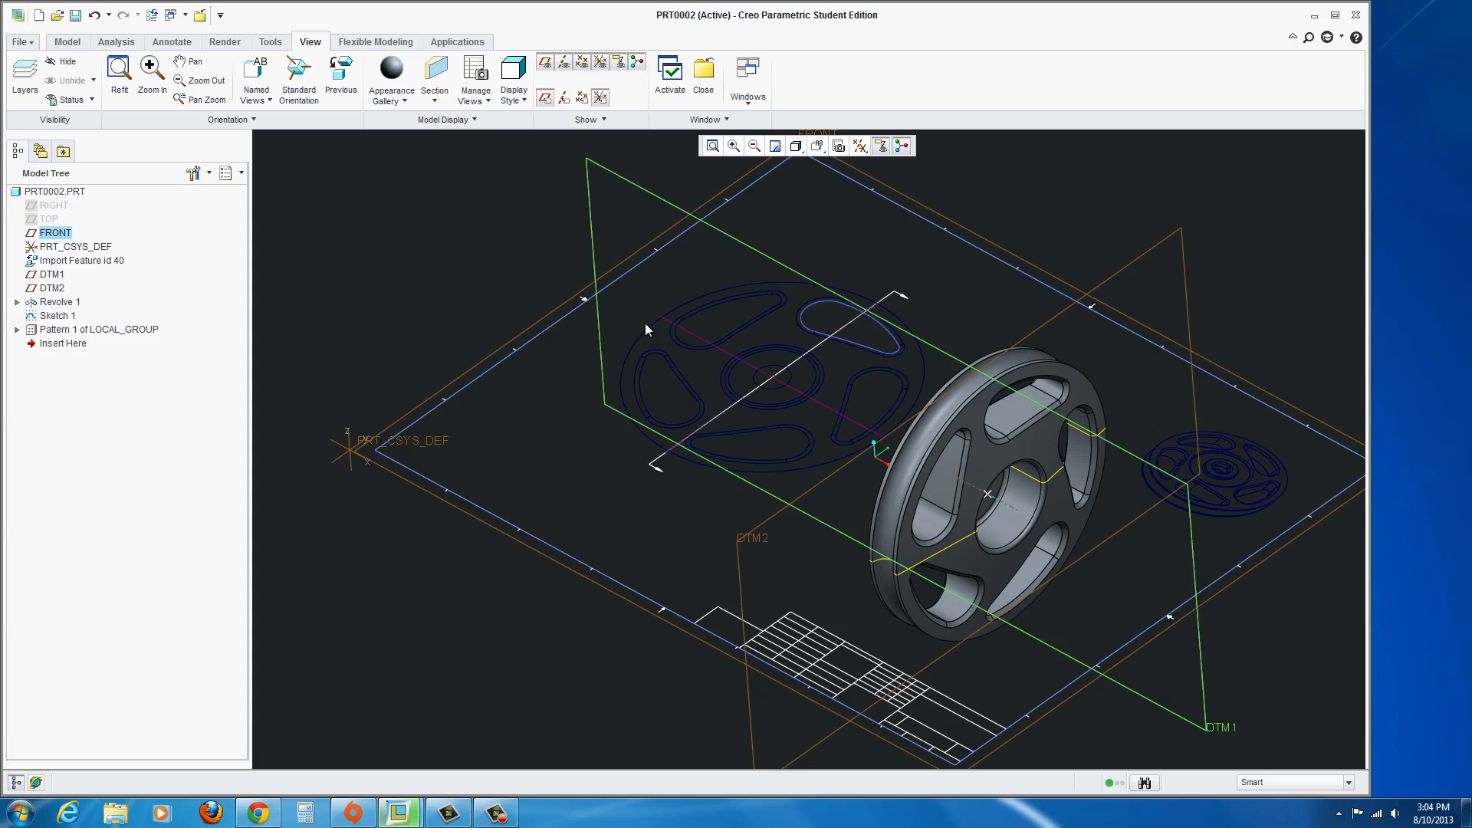
Import EXERCISE_12.DWG as a new part named E12 showing the wheel profile sketches.
{"action": "left_click", "coordinate": [19, 42]}
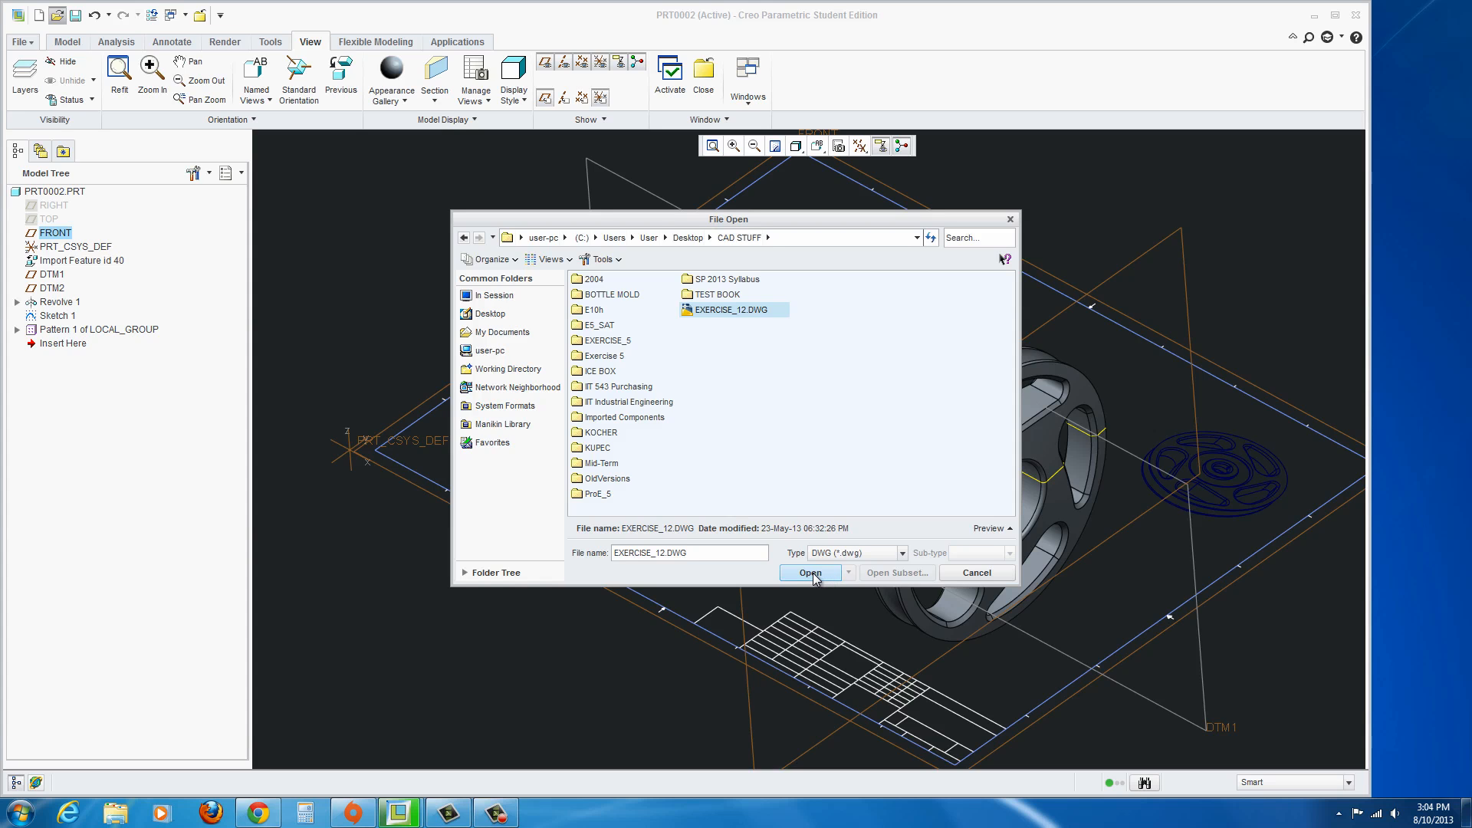
{"action": "left_click", "coordinate": [810, 572]}
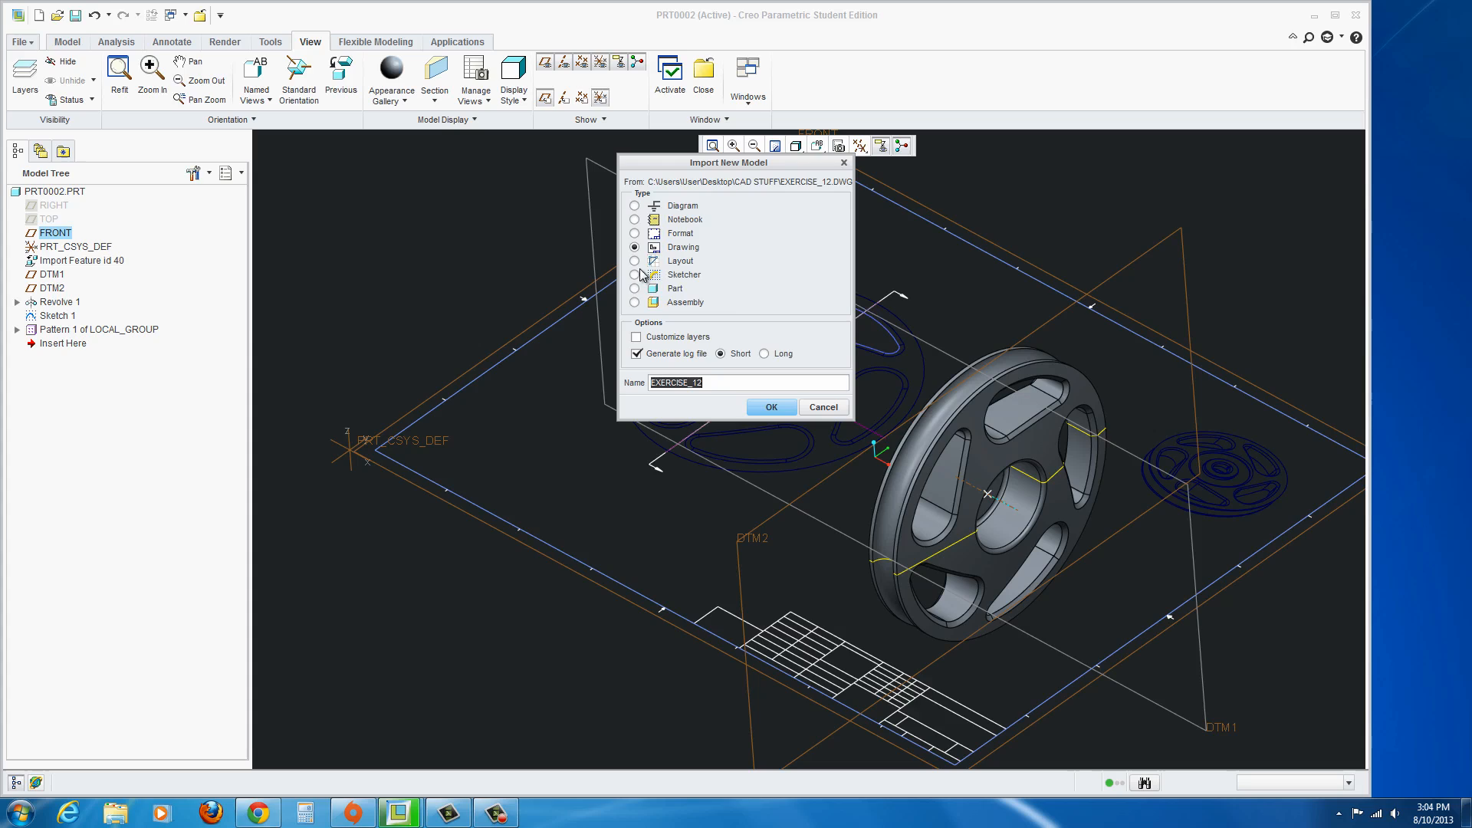
{"action": "left_click", "coordinate": [635, 289]}
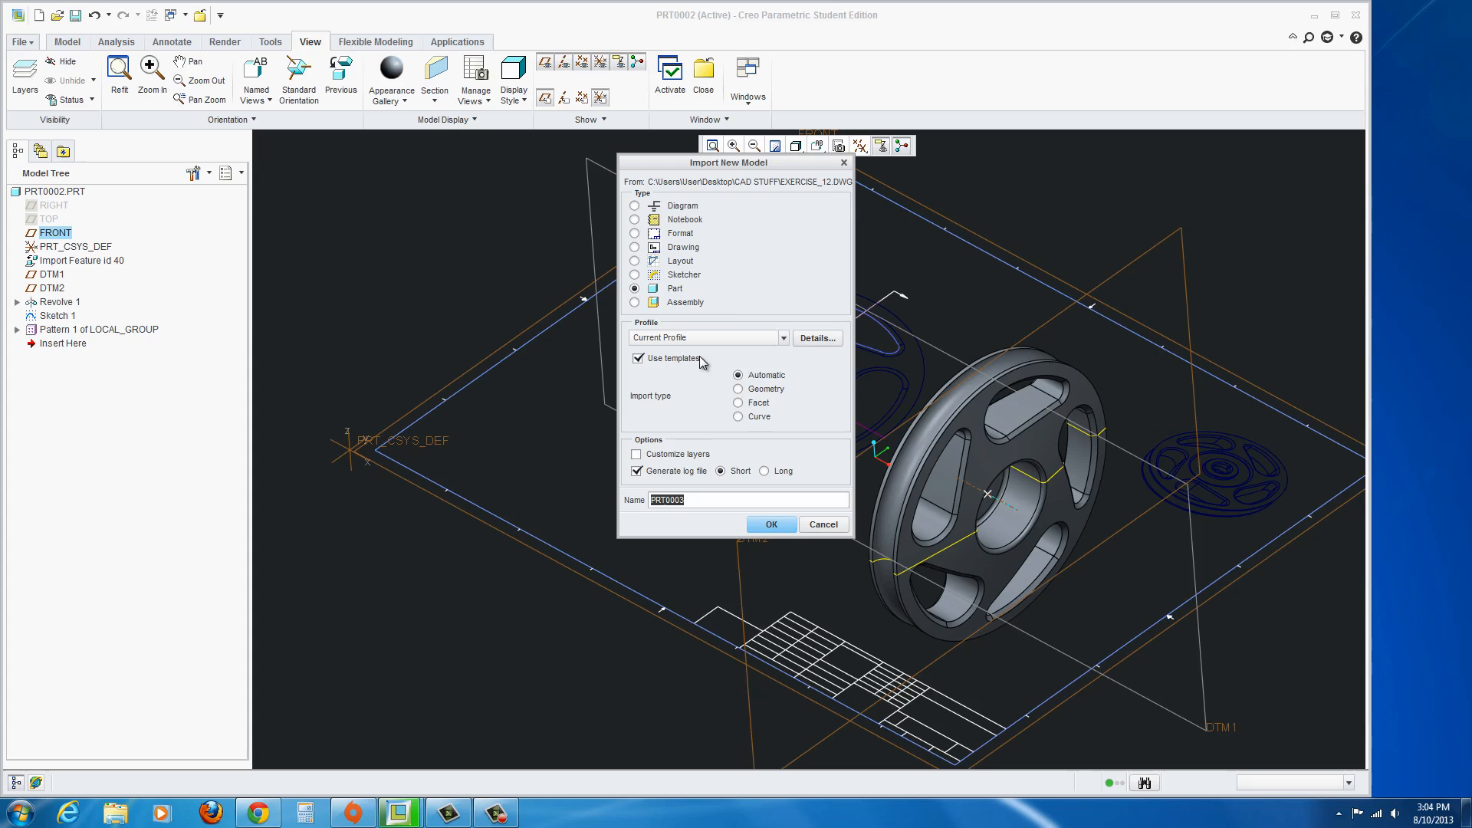
{"action": "mouse_move", "coordinate": [669, 358]}
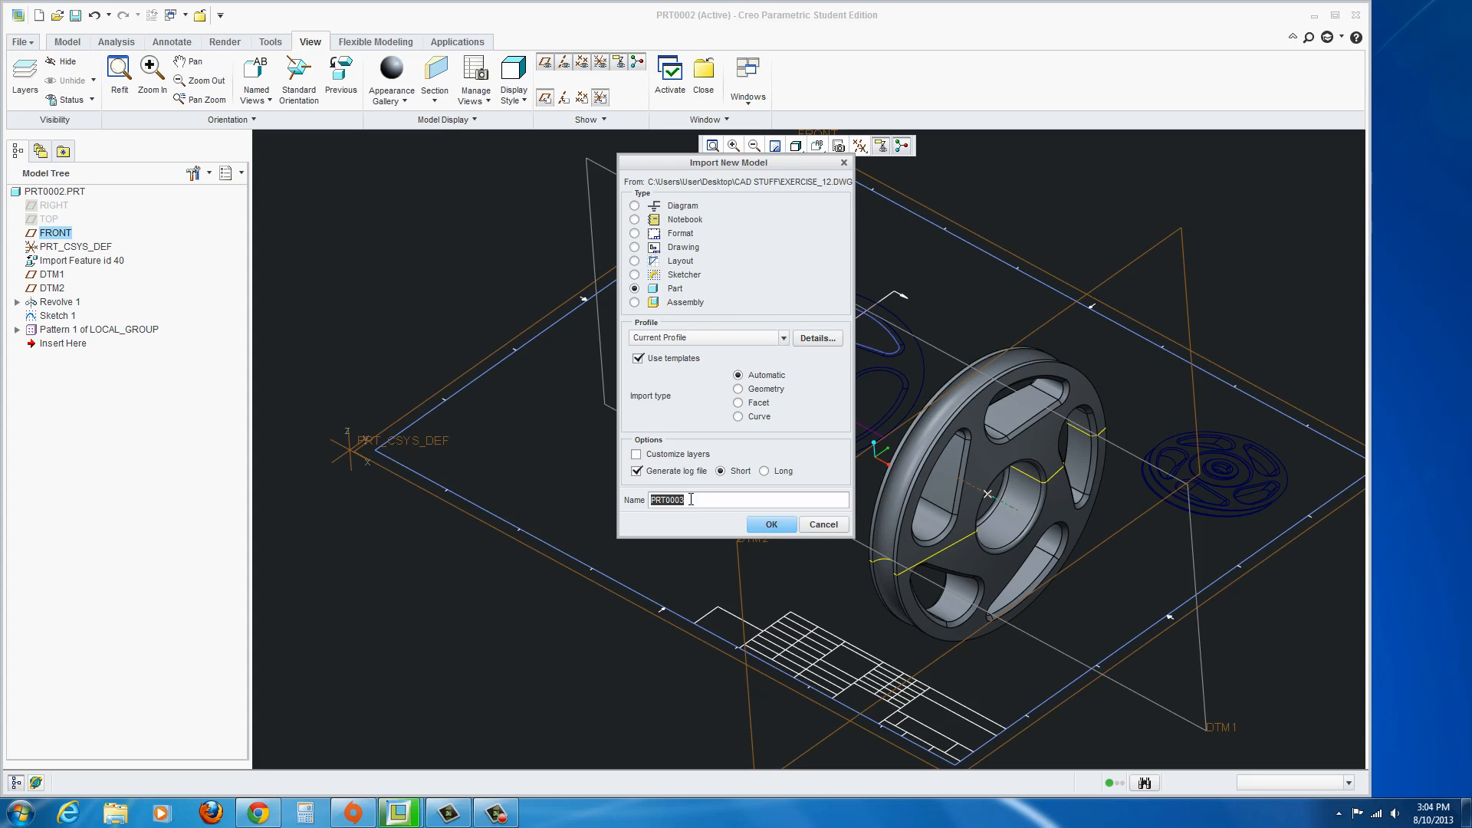
{"action": "type", "text": "E12"}
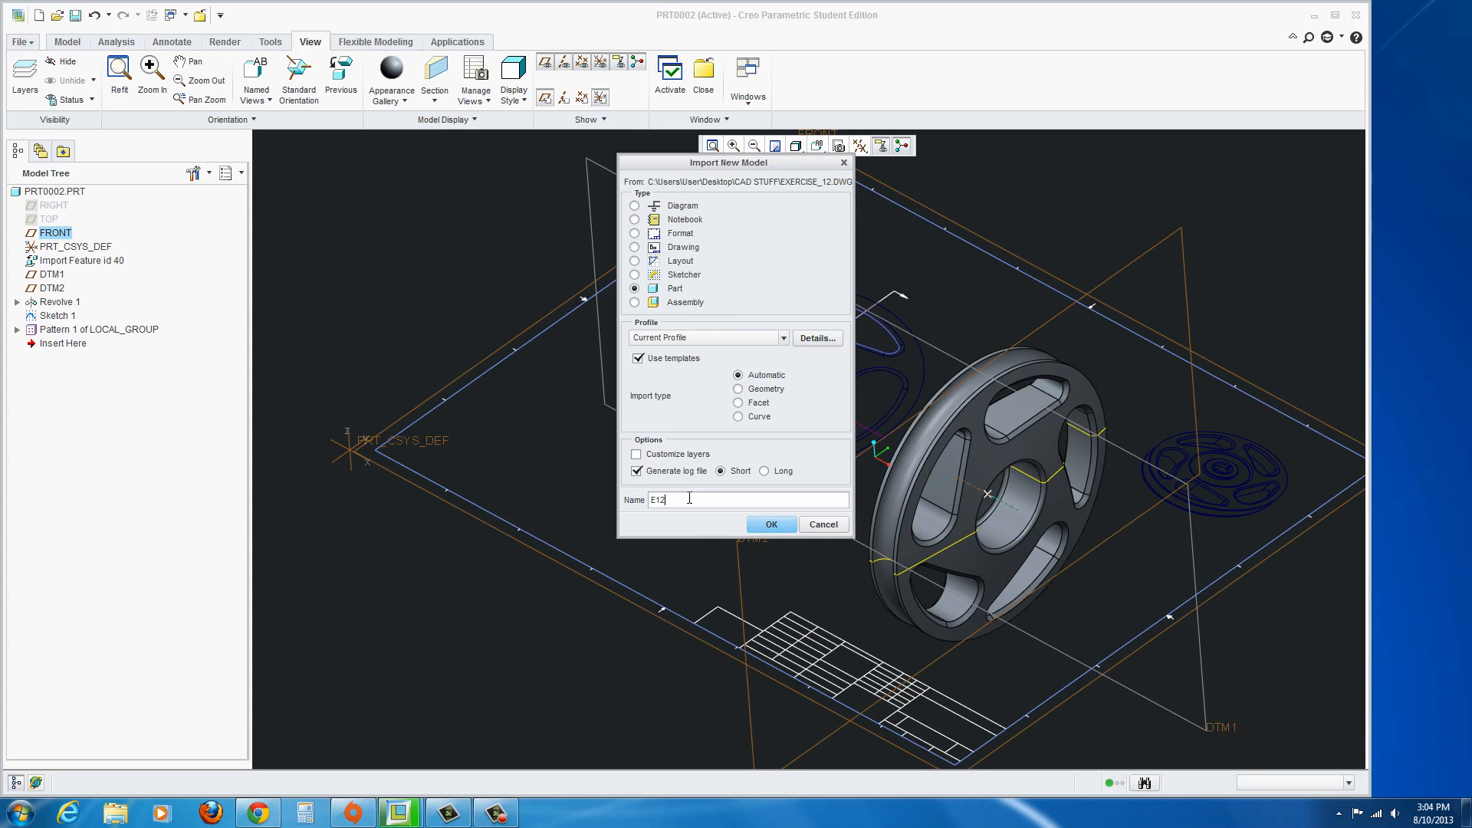
{"action": "left_click", "coordinate": [769, 524]}
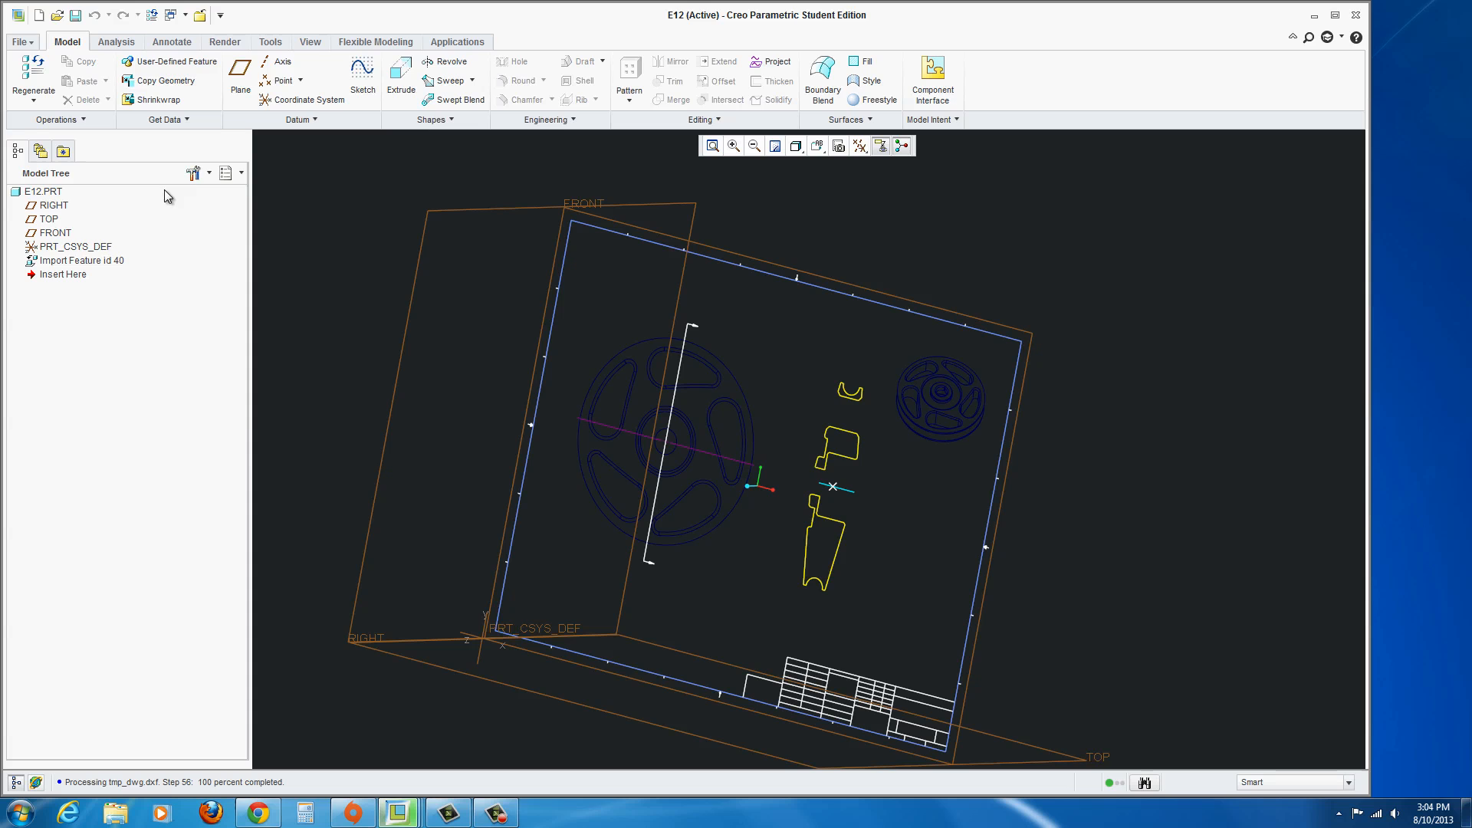
{"action": "left_click", "coordinate": [18, 41]}
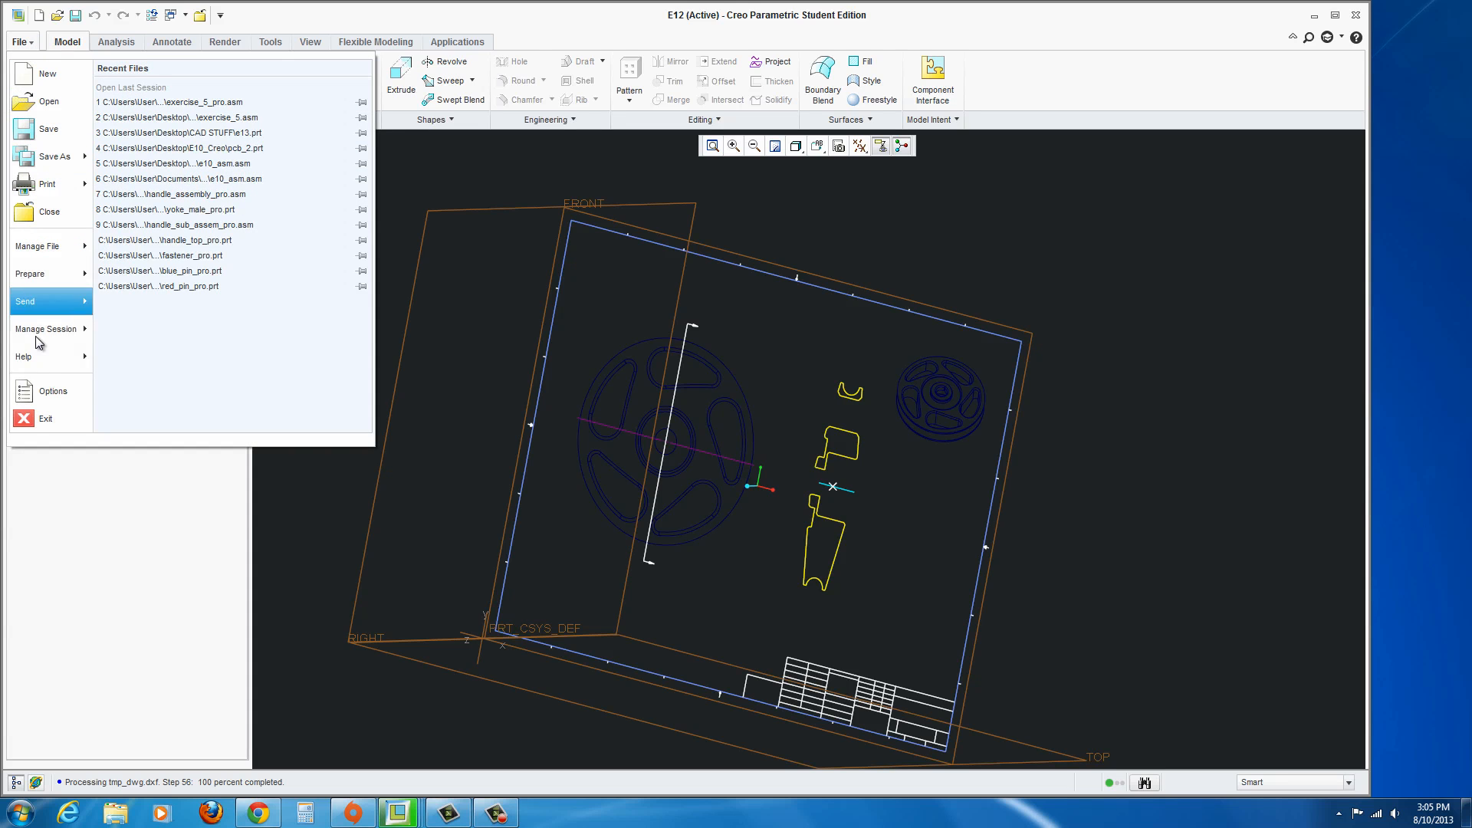
{"action": "left_click", "coordinate": [53, 391]}
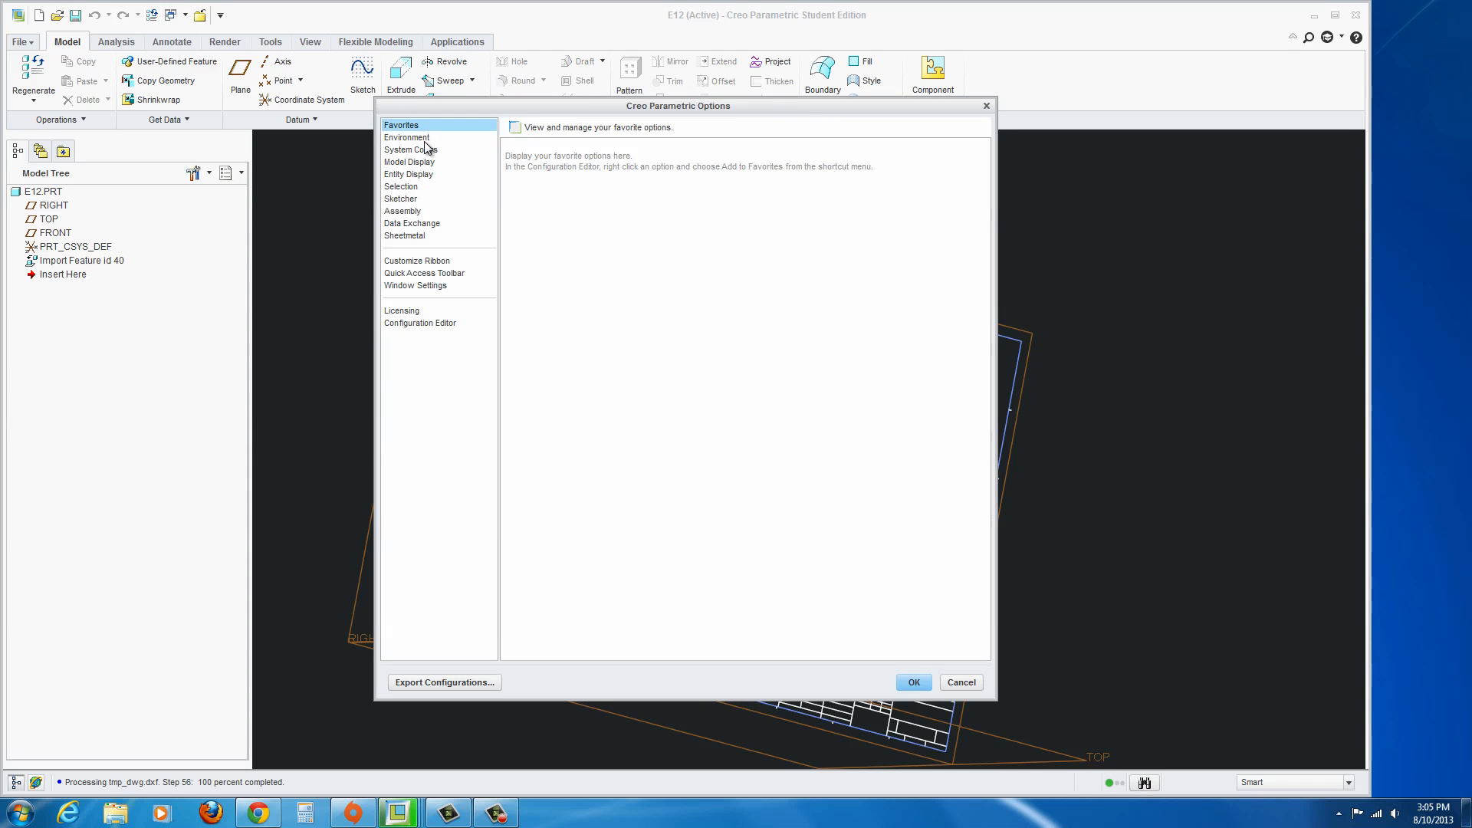
{"action": "left_click", "coordinate": [411, 148]}
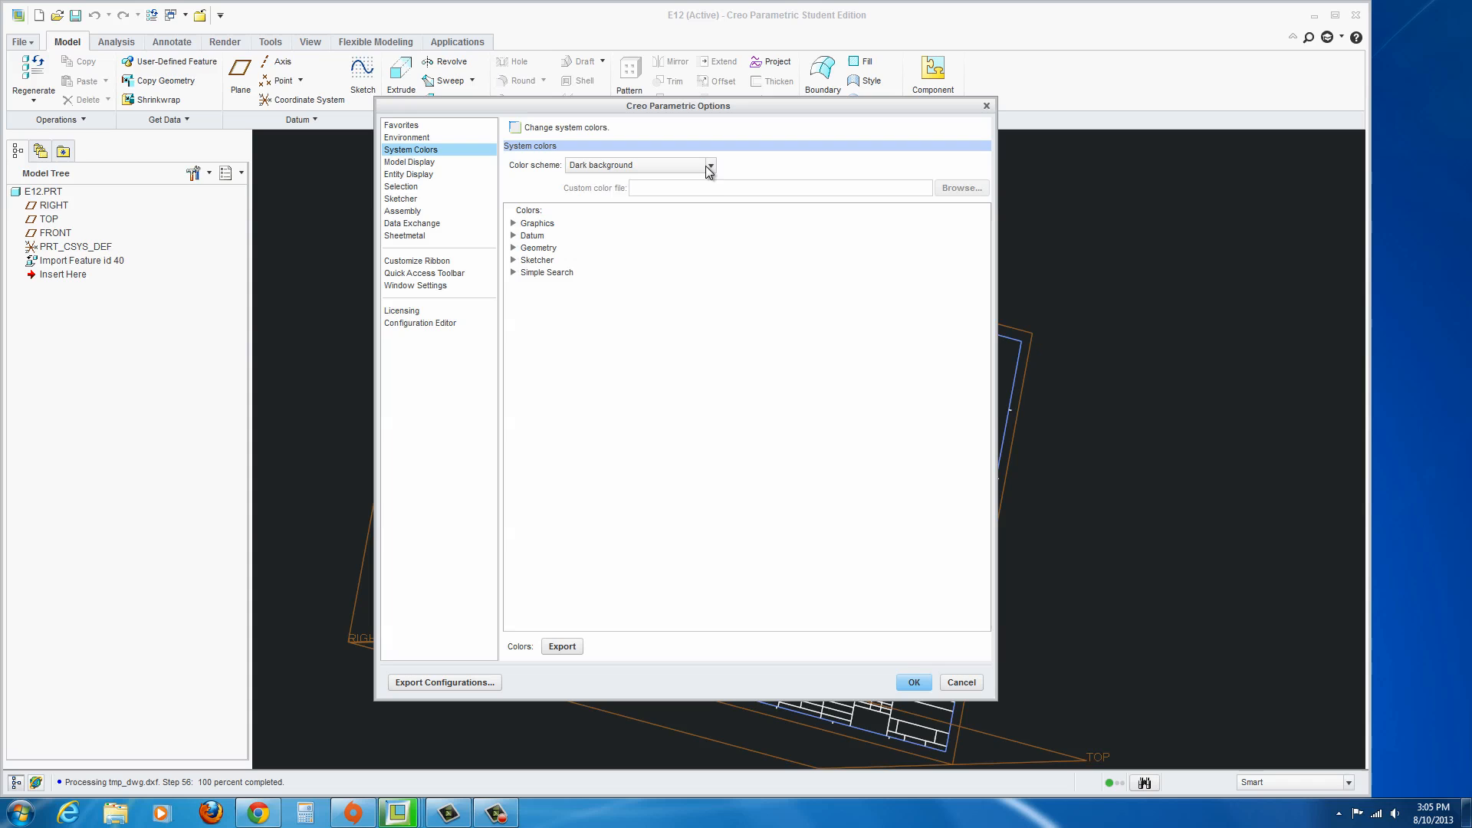
{"action": "left_click", "coordinate": [709, 165]}
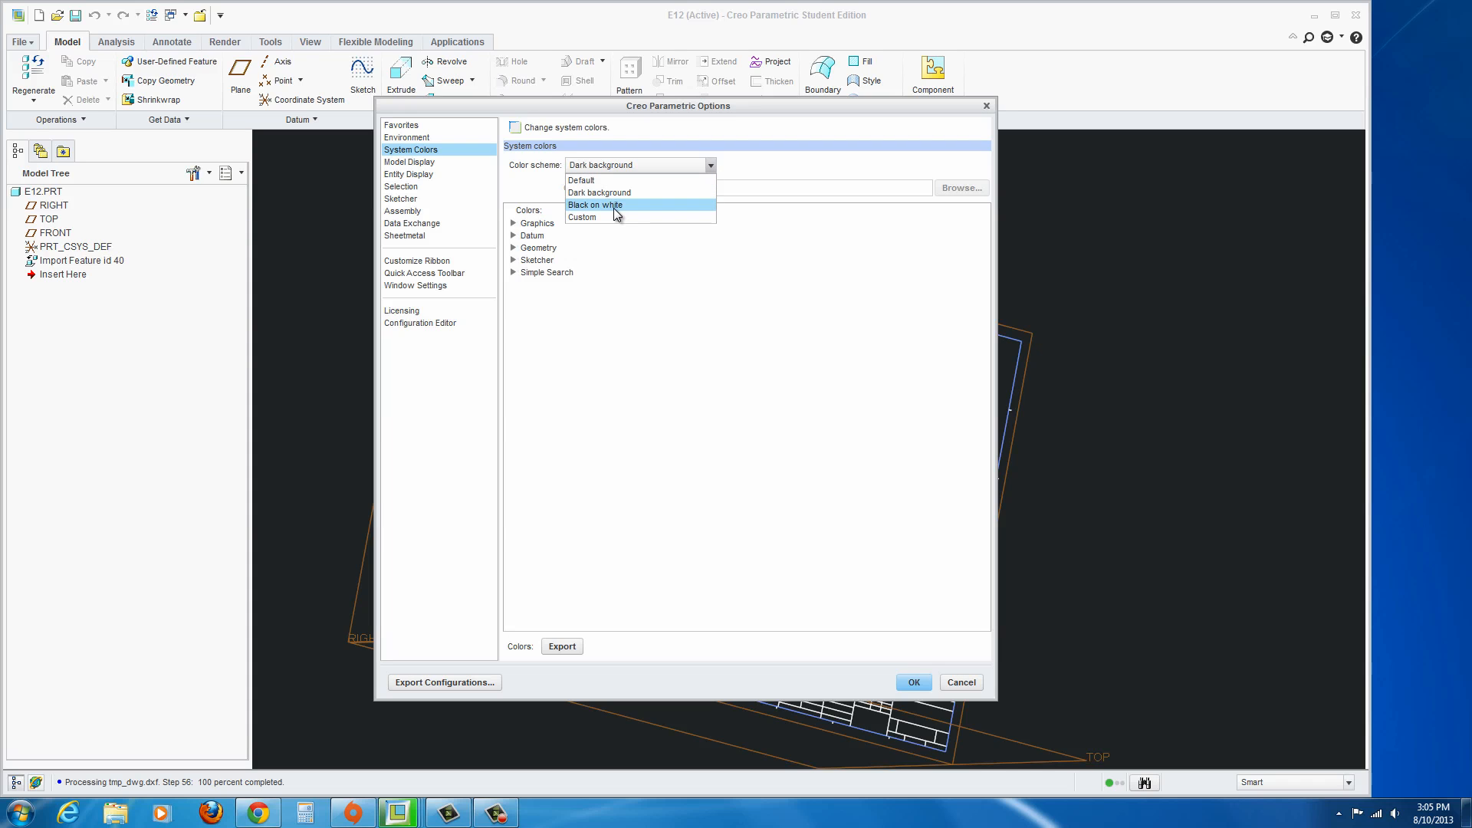
{"action": "mouse_move", "coordinate": [620, 198]}
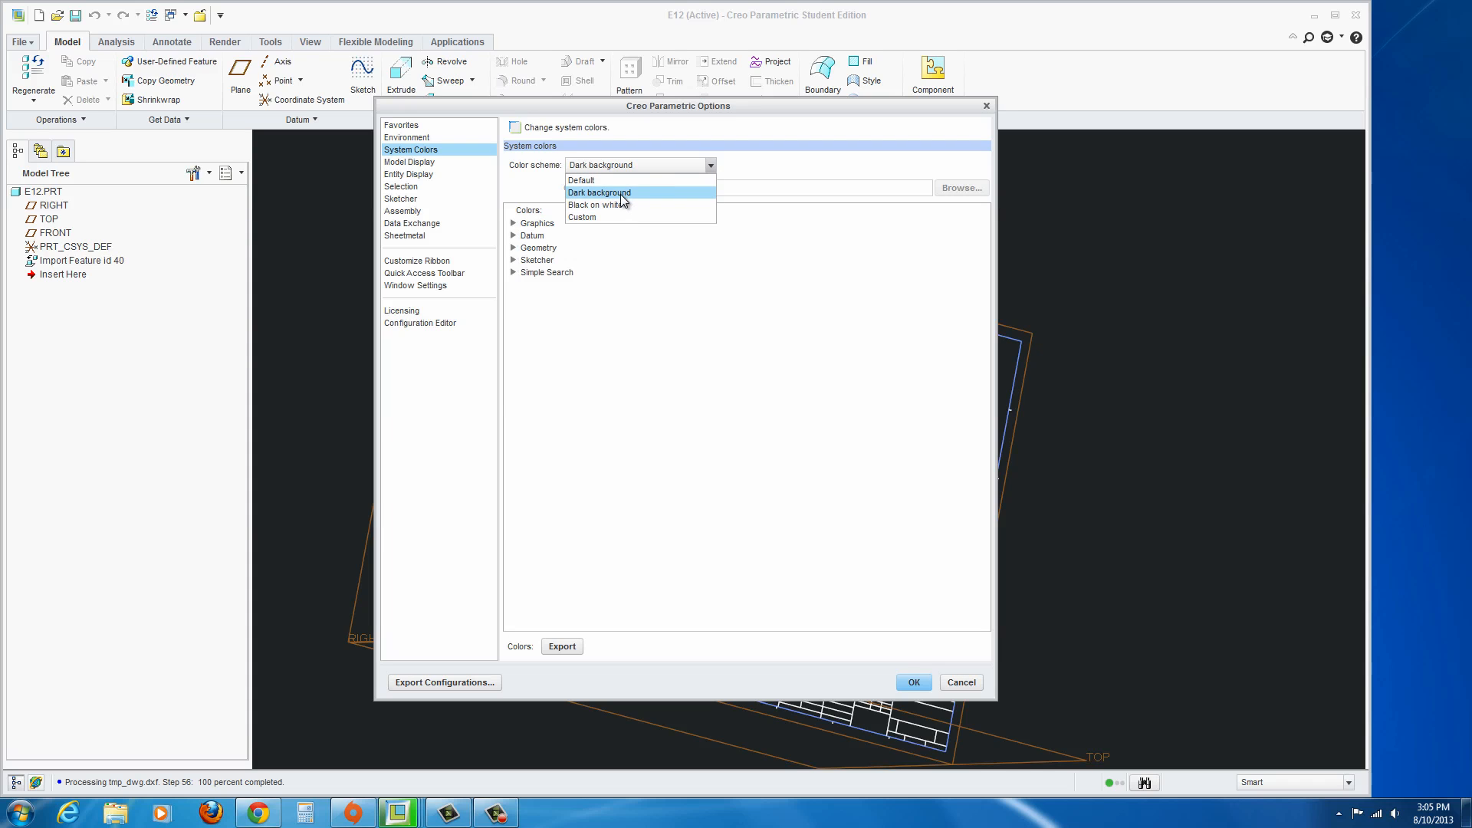
{"action": "left_click", "coordinate": [599, 193]}
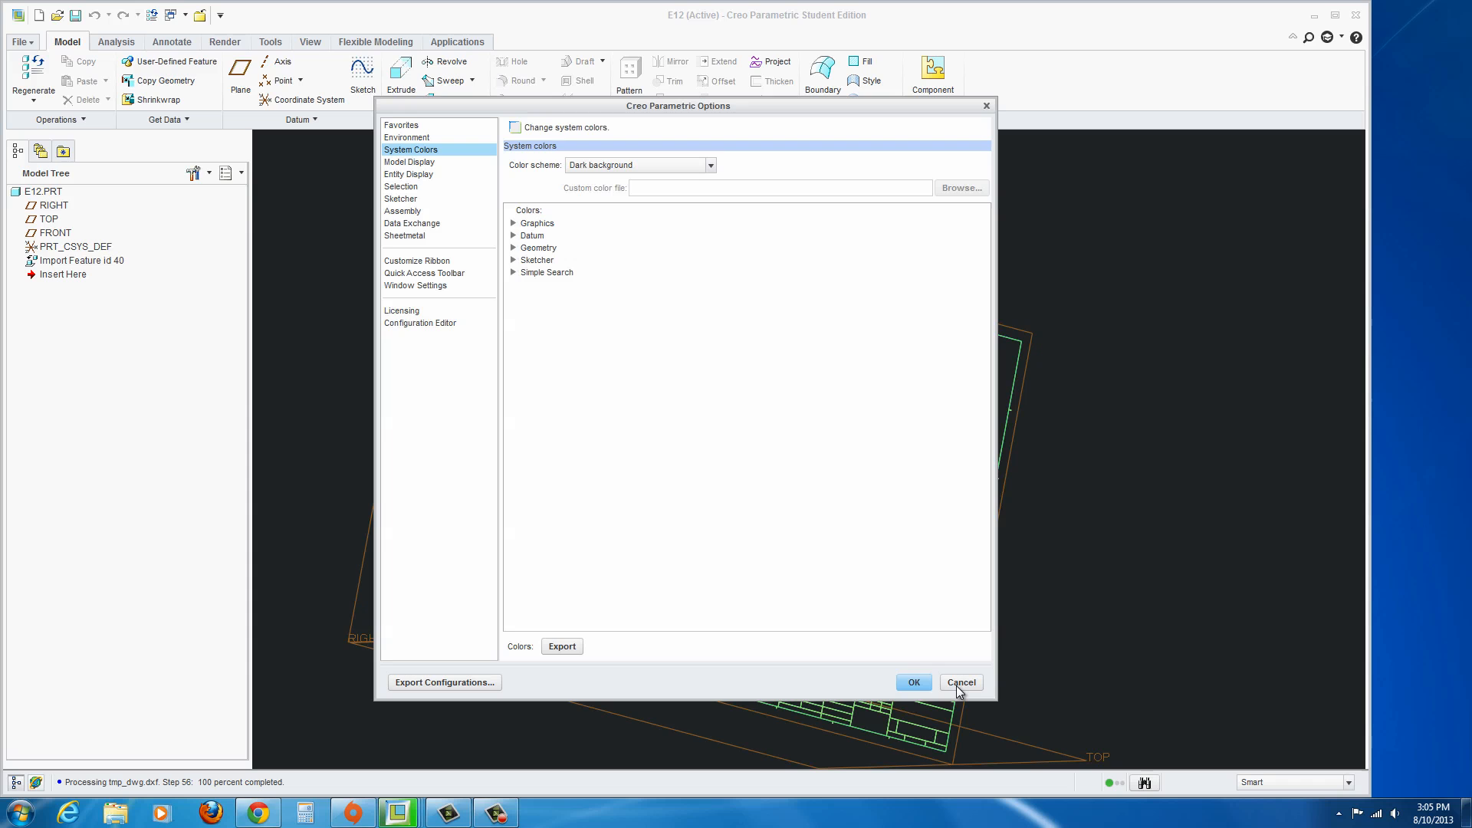
{"action": "mouse_move", "coordinate": [618, 217]}
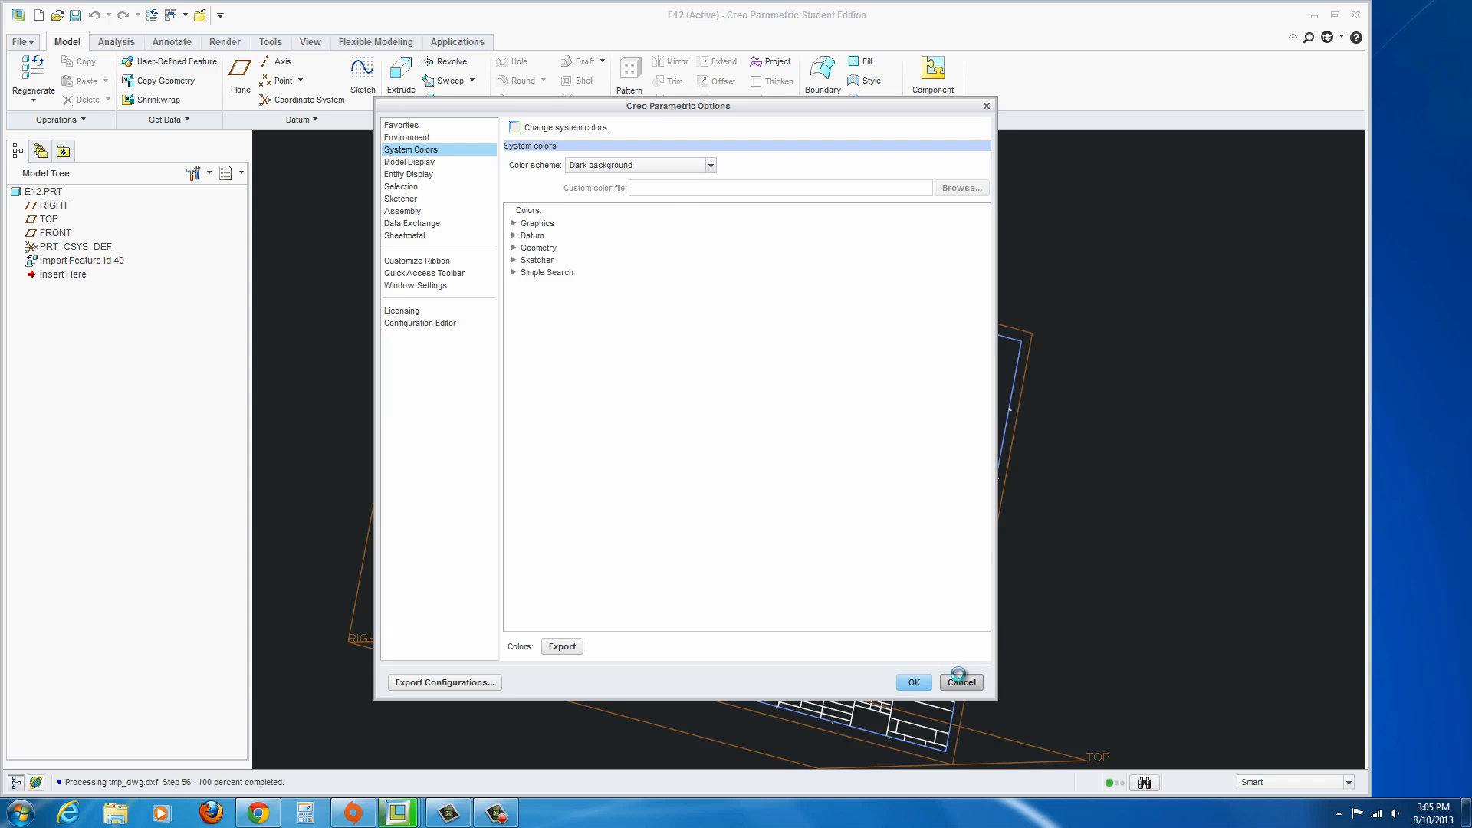
{"action": "left_click", "coordinate": [961, 681]}
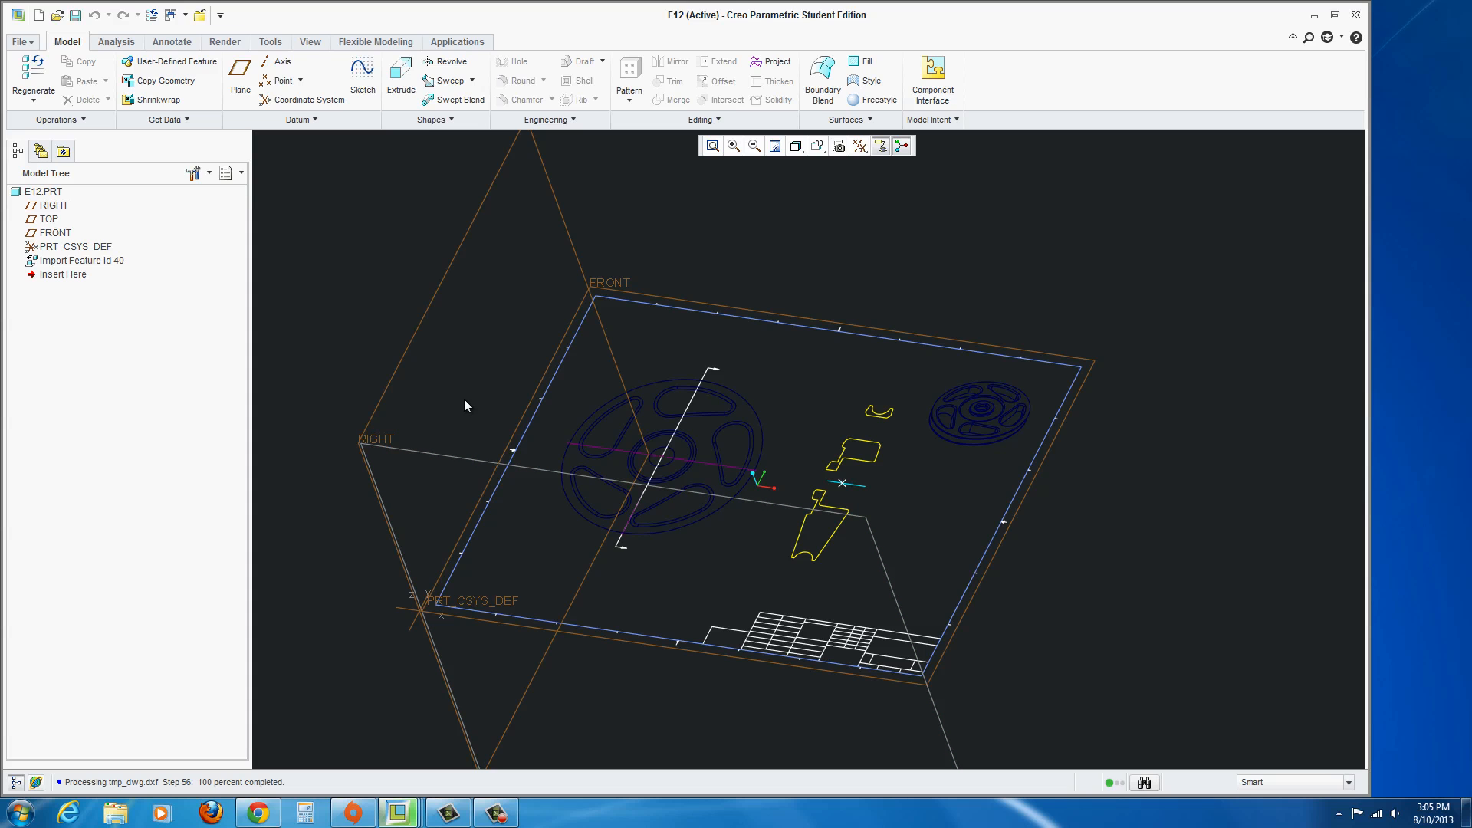
{"action": "mouse_move", "coordinate": [867, 486]}
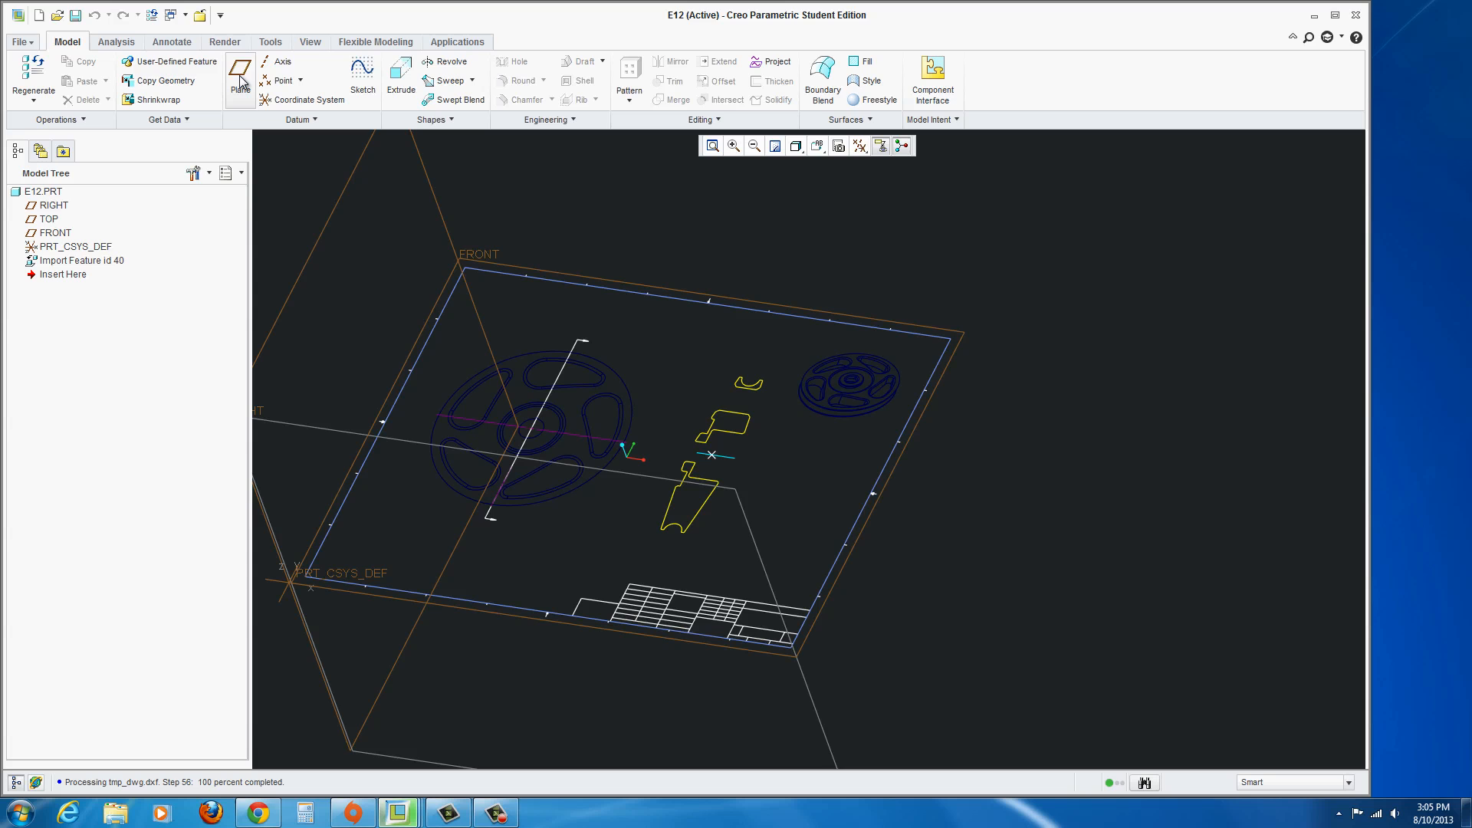
Create datum plane DTM1 through the curve end, removing the point reference and making it parallel to TOP.
{"action": "left_click", "coordinate": [240, 75]}
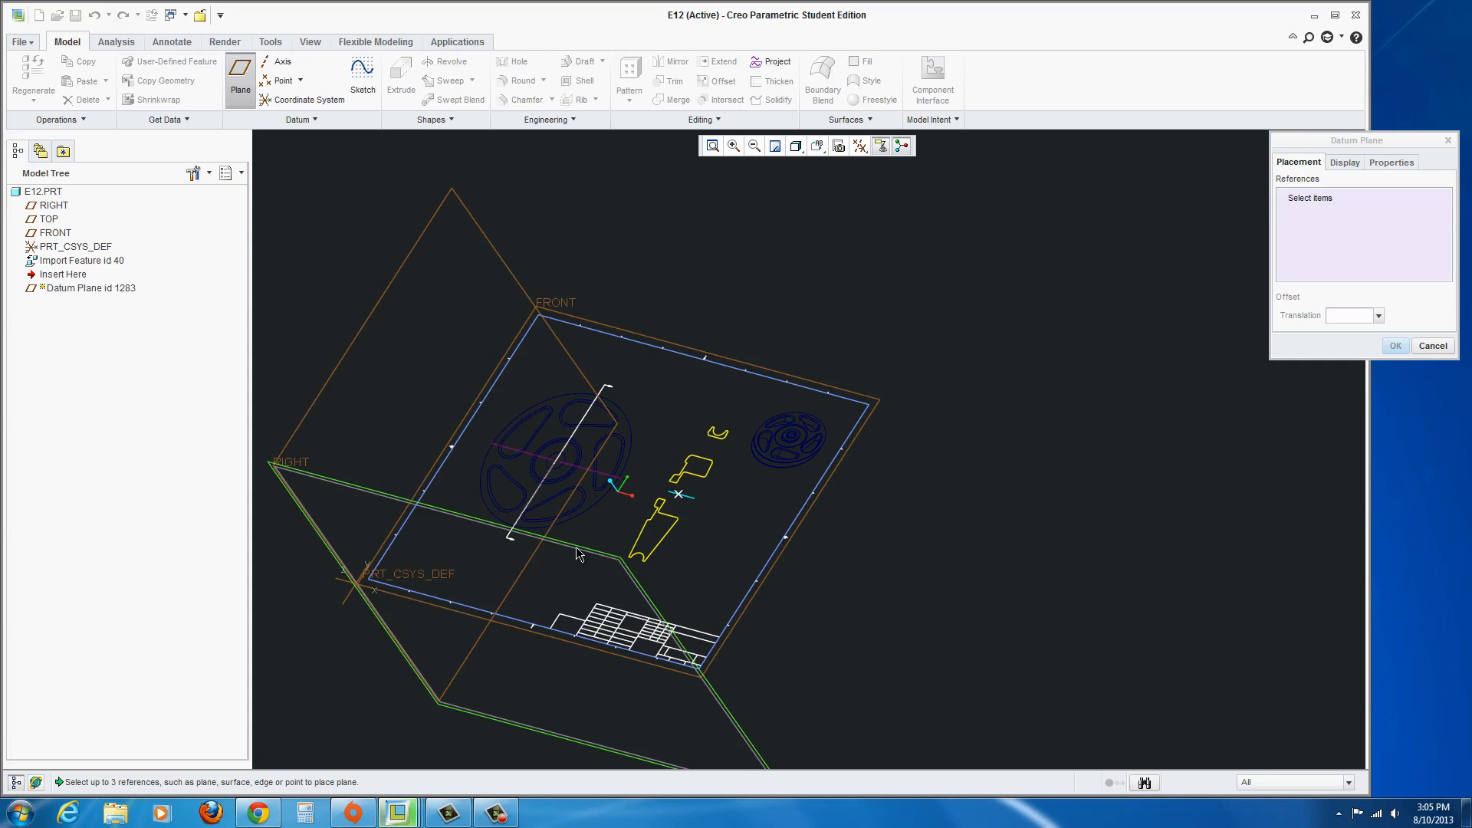
{"action": "mouse_move", "coordinate": [578, 552]}
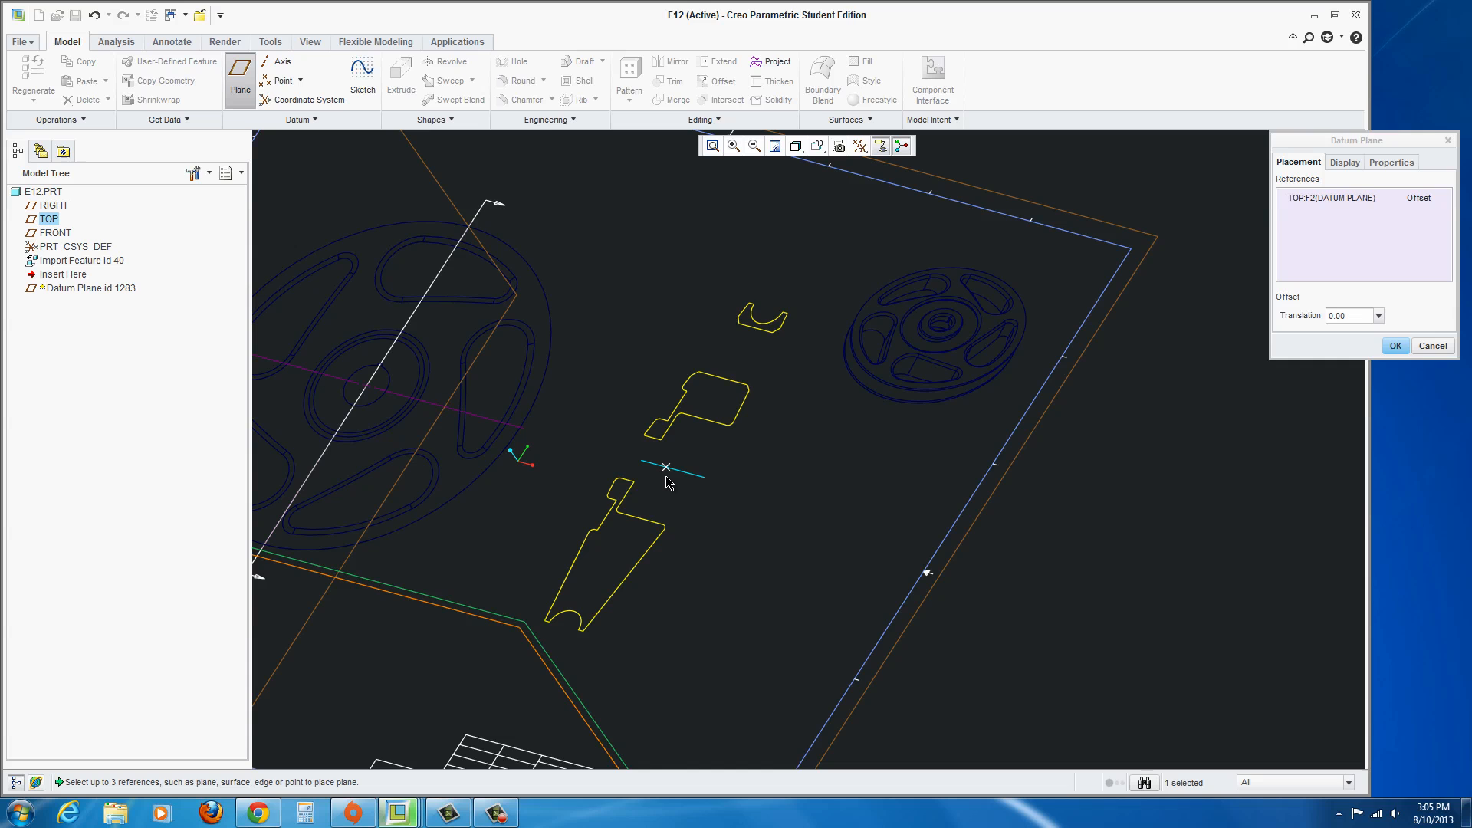
{"action": "mouse_move", "coordinate": [667, 470]}
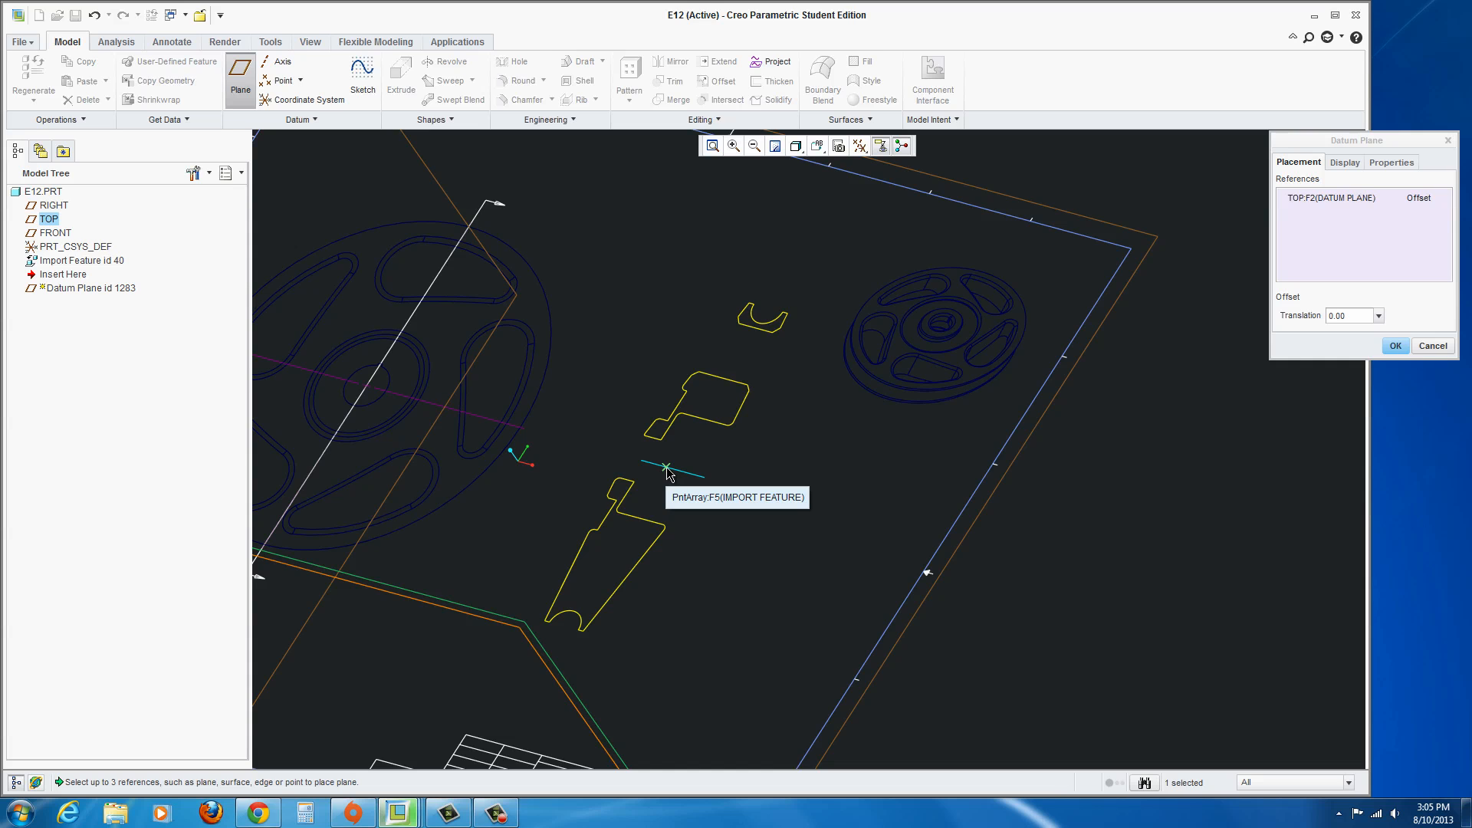
{"action": "mouse_move", "coordinate": [669, 473]}
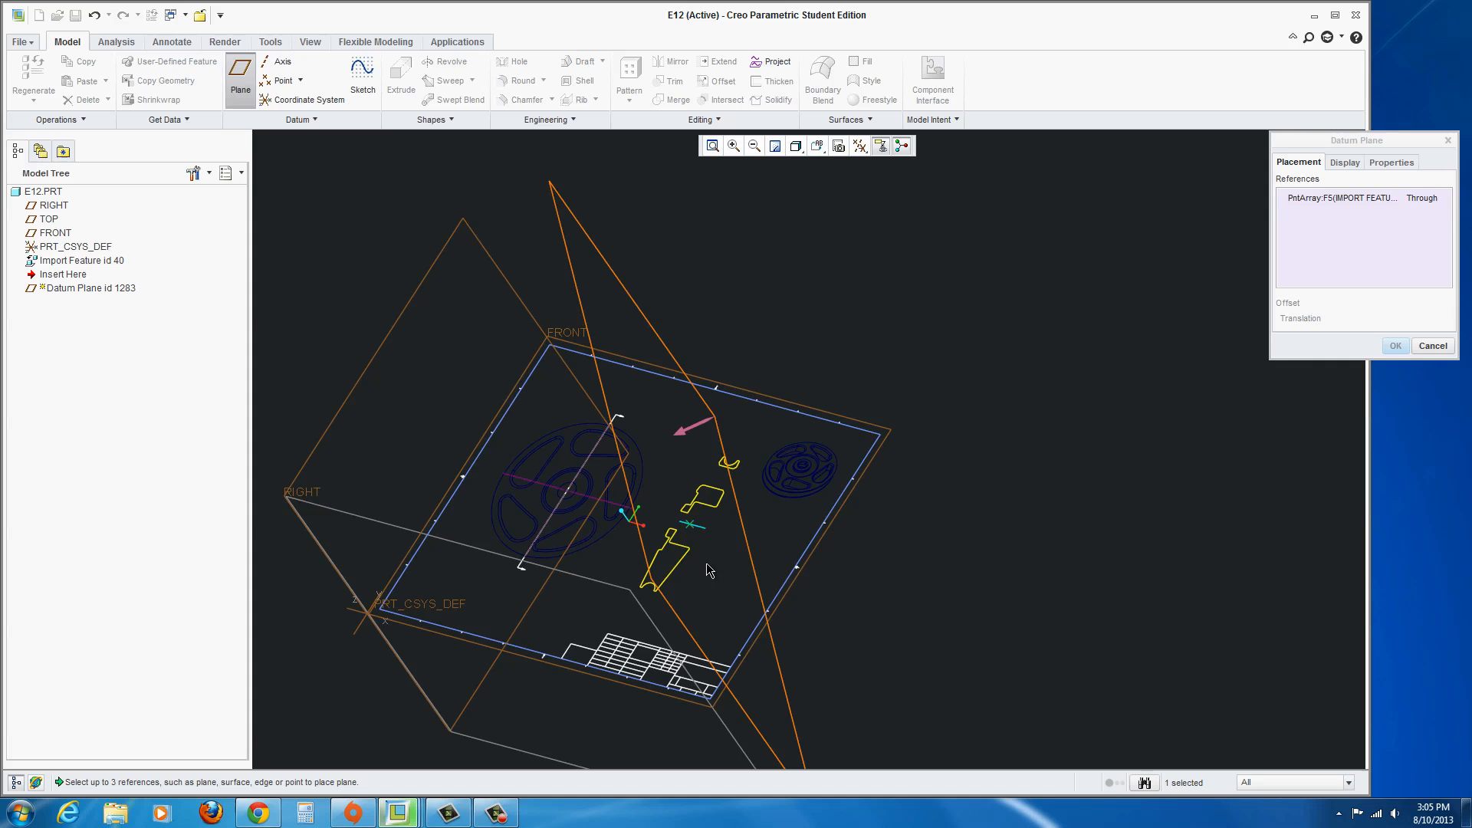
{"action": "right_click", "coordinate": [1340, 198]}
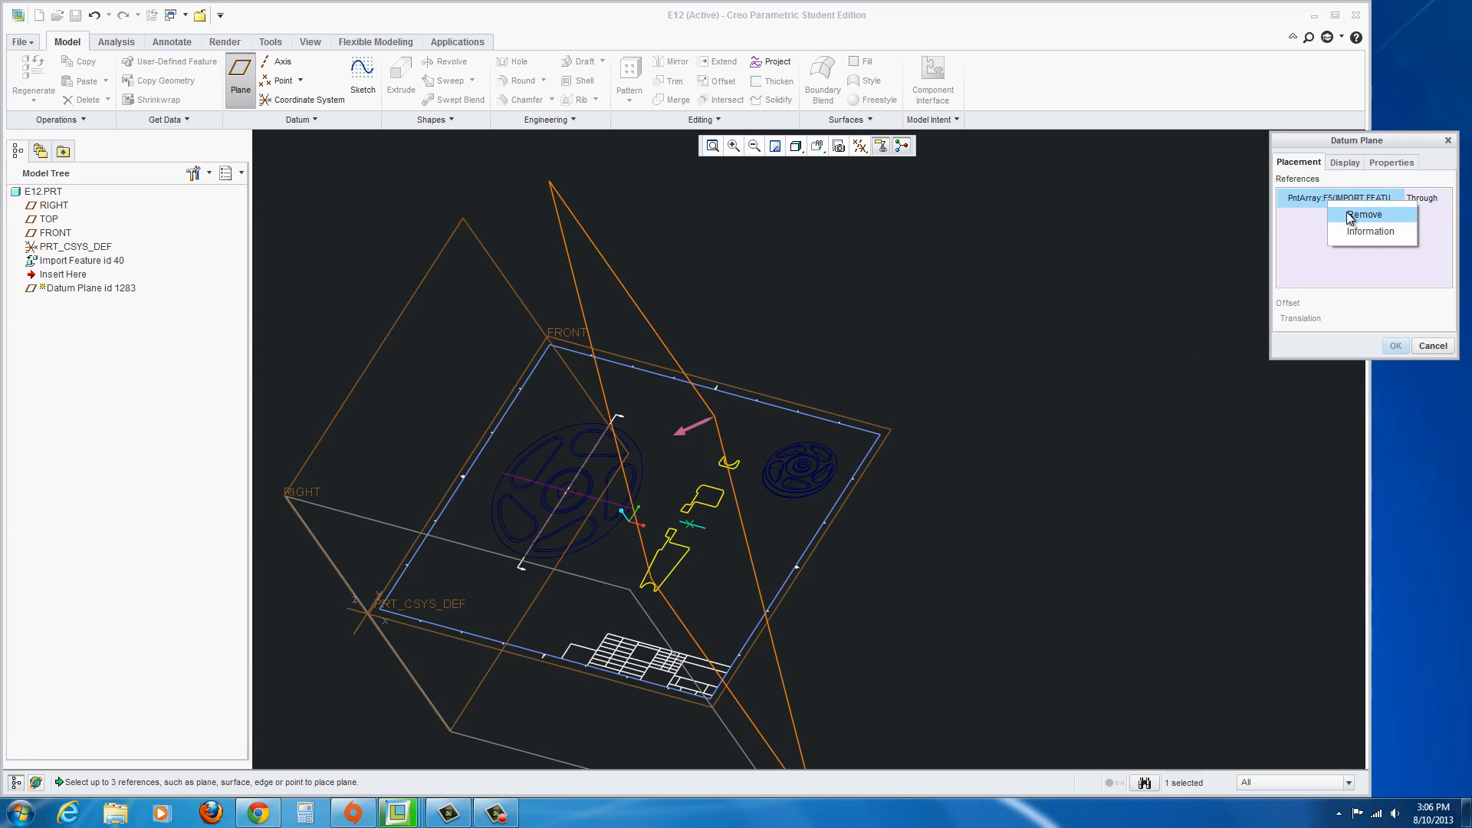
{"action": "left_click", "coordinate": [1361, 215]}
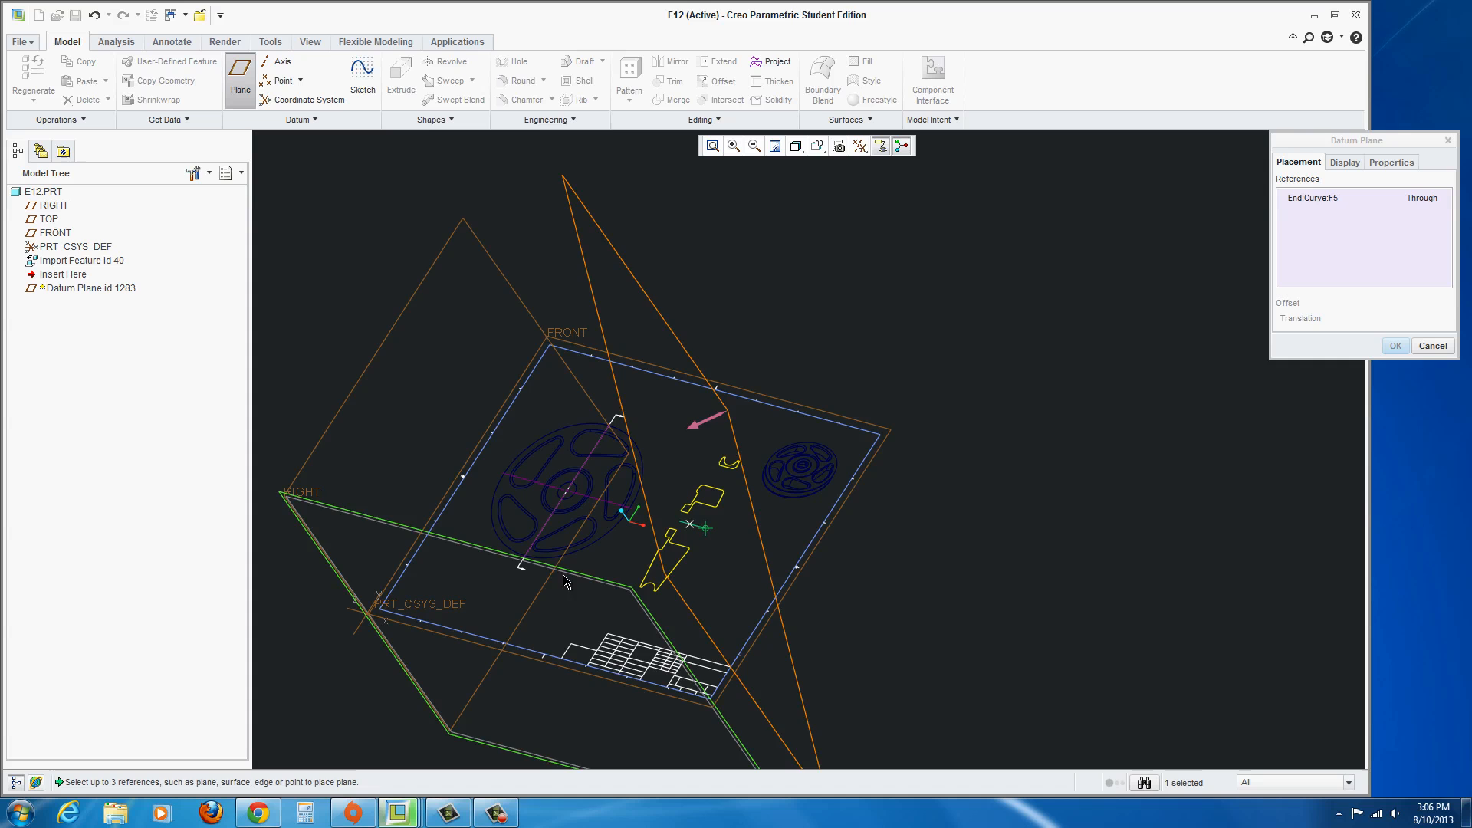
{"action": "left_click", "coordinate": [47, 219]}
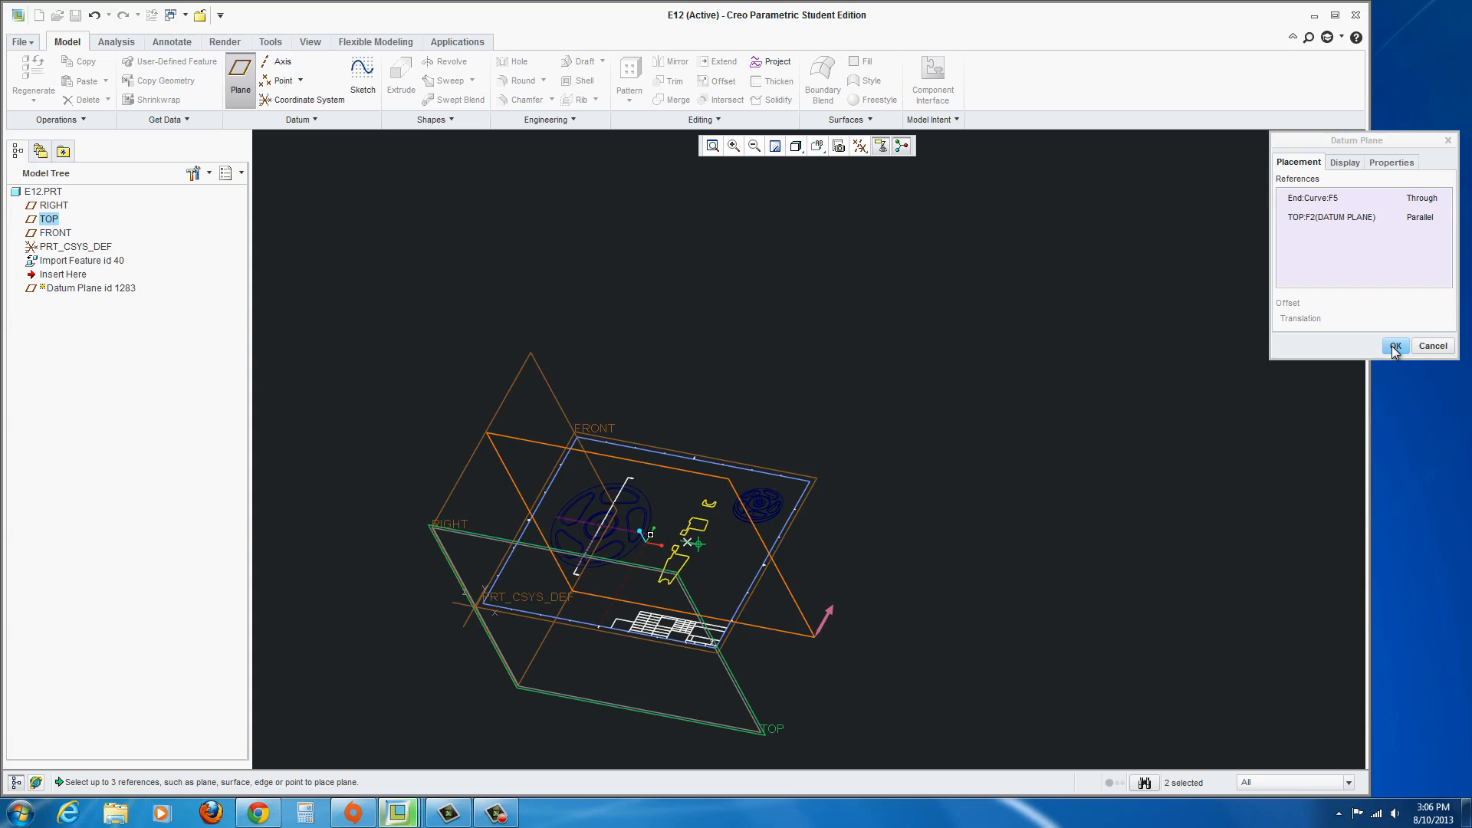
{"action": "left_click", "coordinate": [1395, 345]}
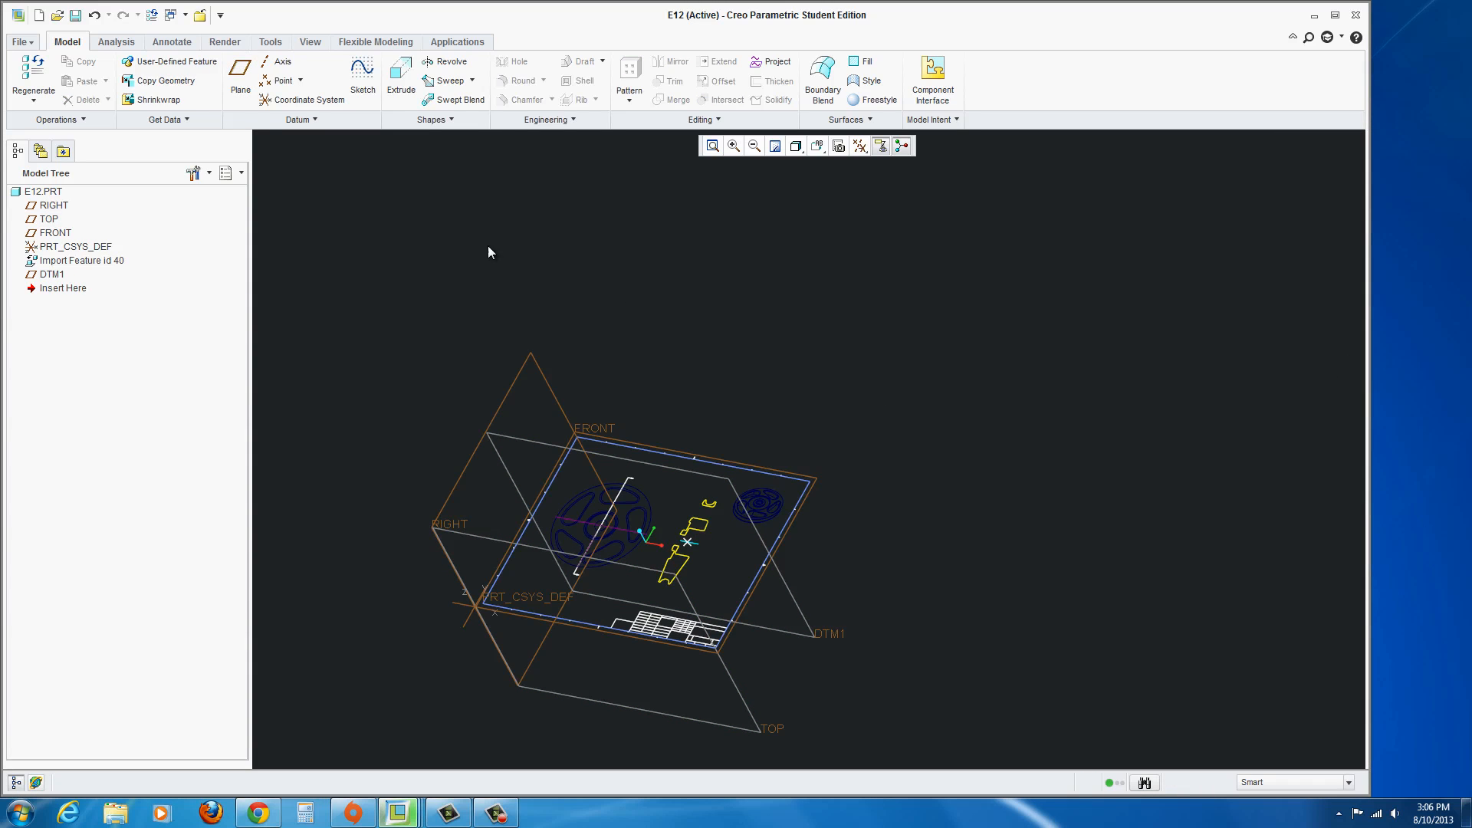
Create datum plane DTM2 through the imported point, parallel to RIGHT.
{"action": "left_click", "coordinate": [239, 77]}
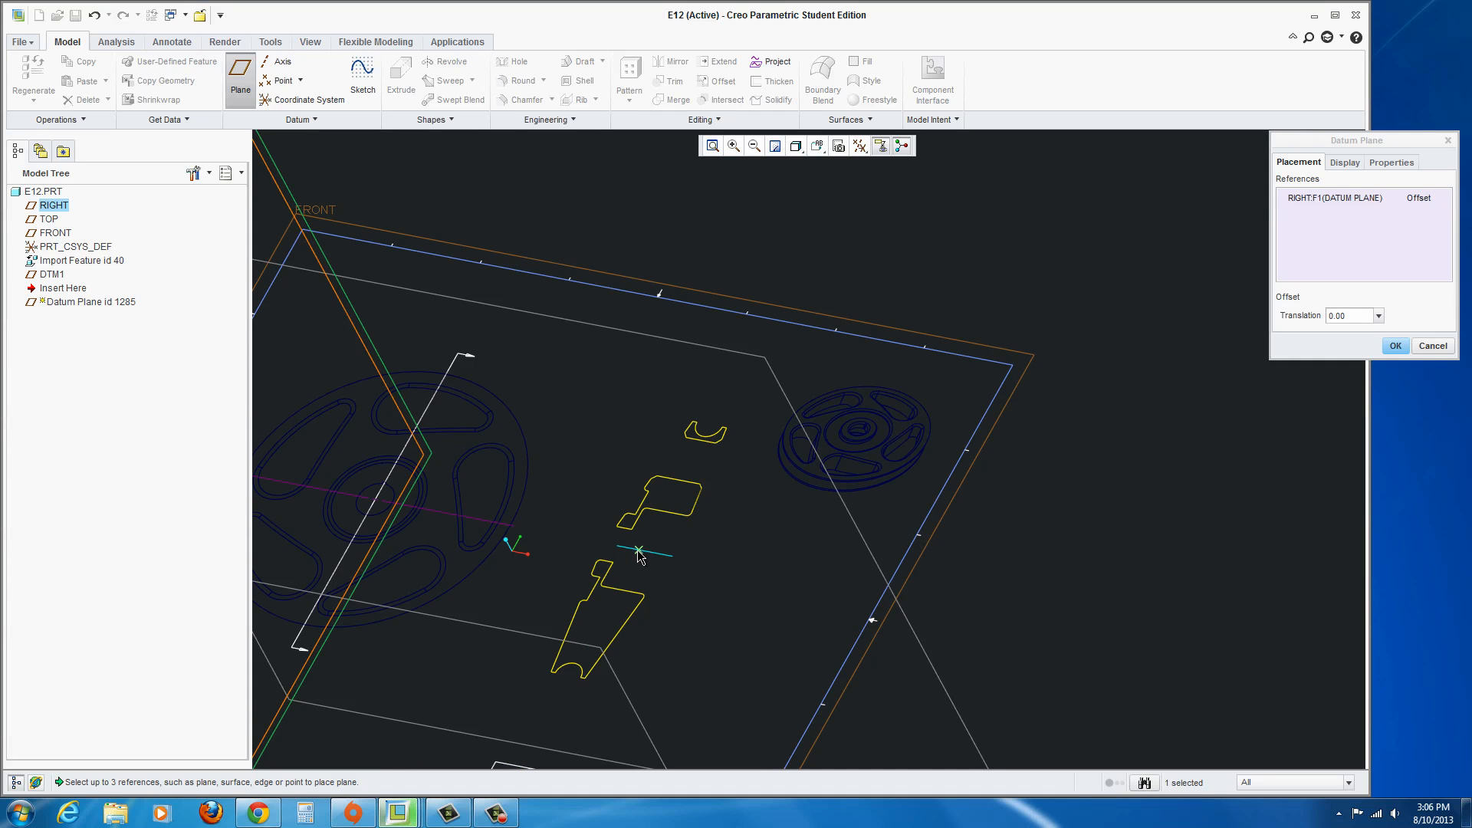
{"action": "left_click", "coordinate": [646, 570]}
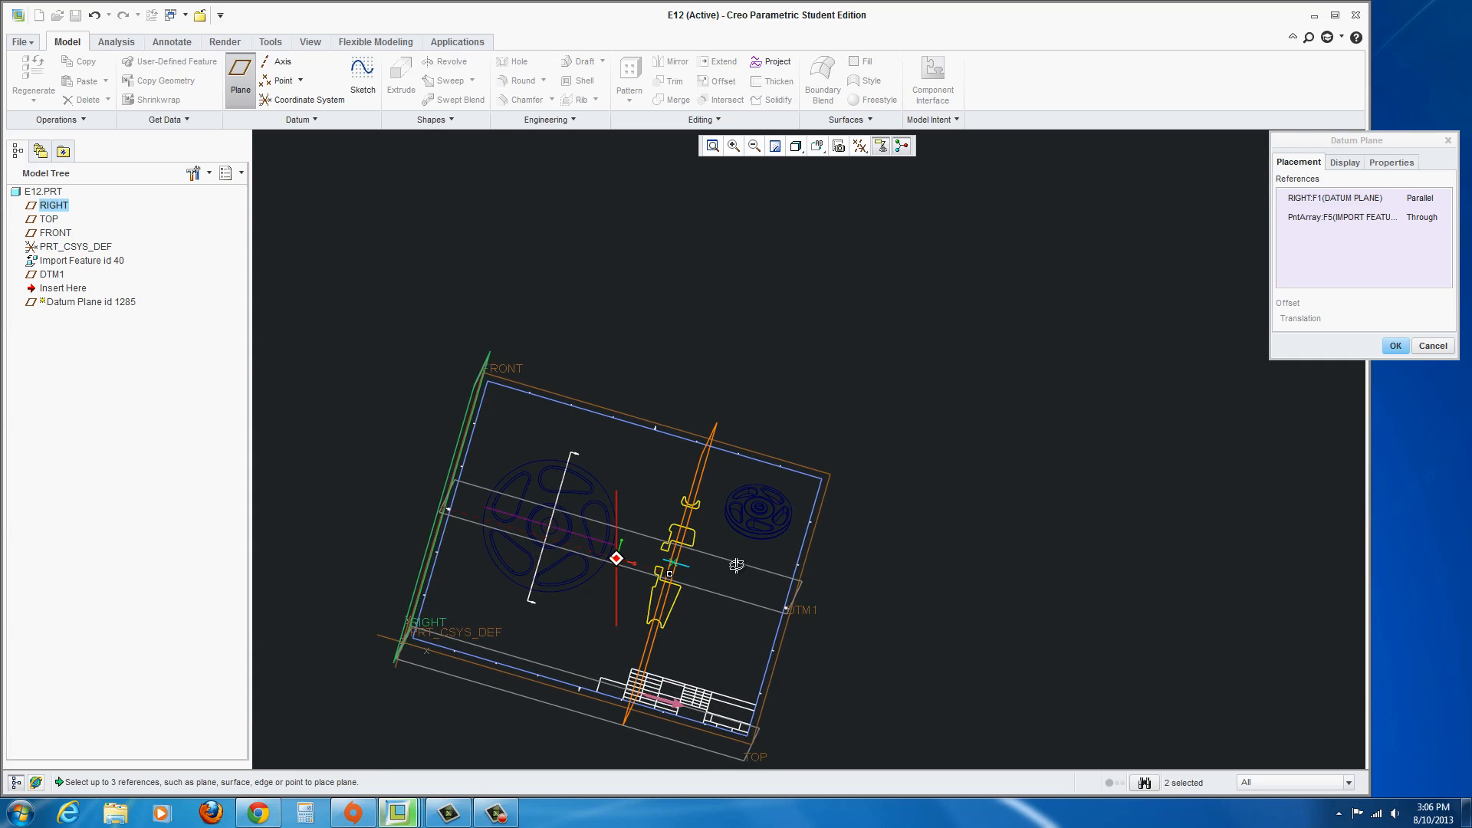
{"action": "left_click", "coordinate": [1394, 345]}
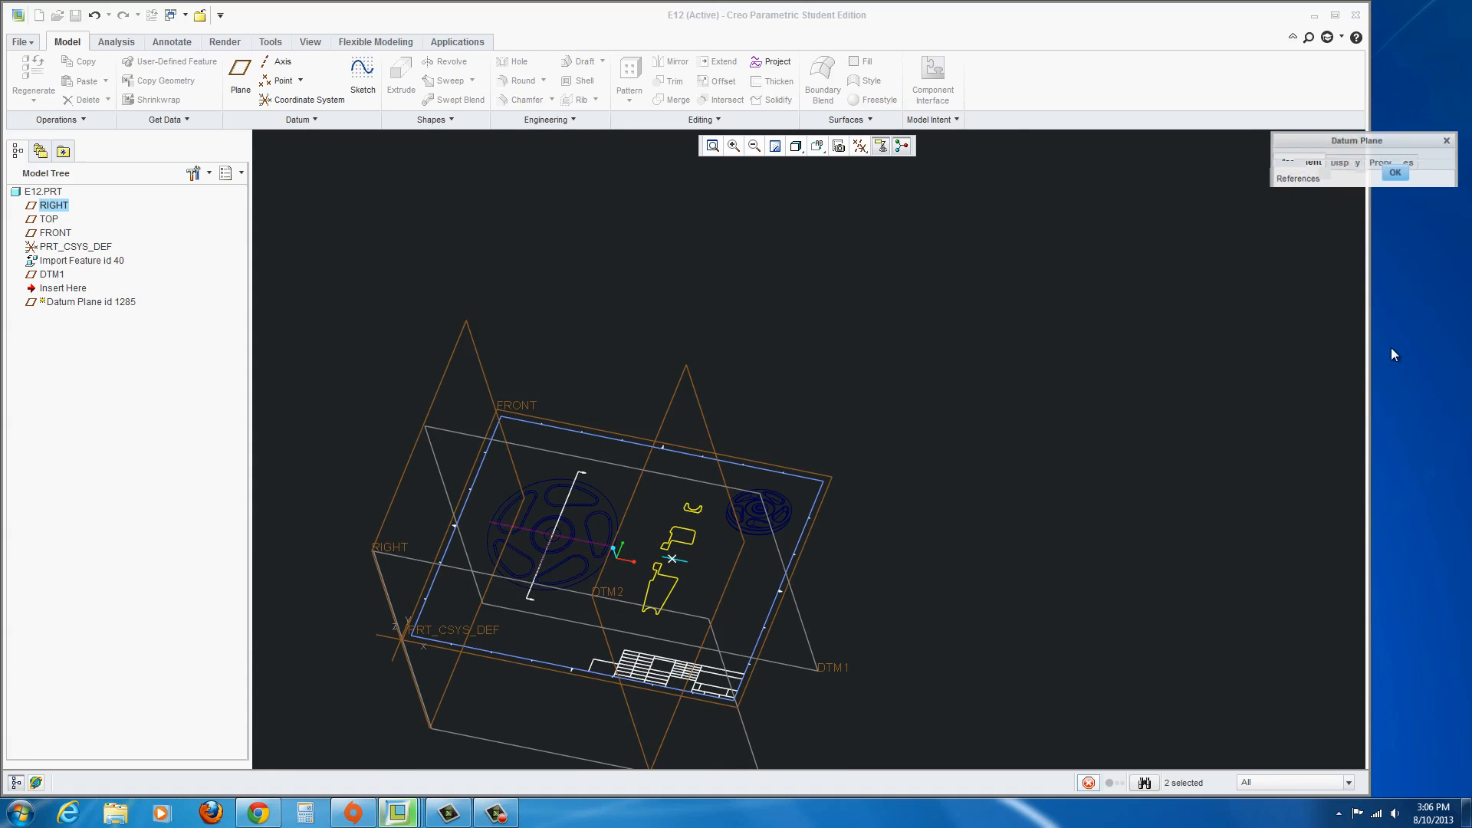
{"action": "left_click", "coordinate": [1394, 173]}
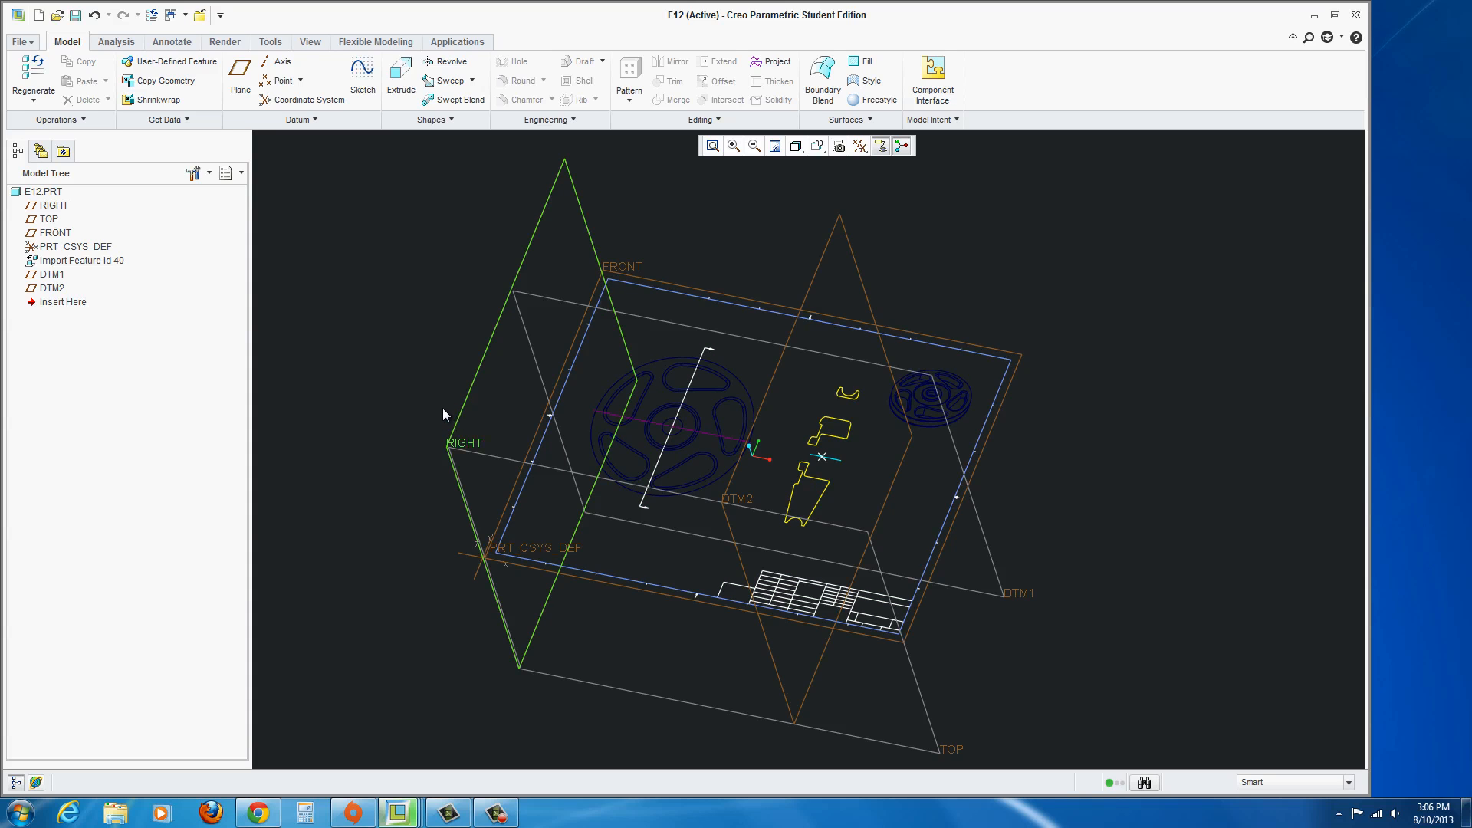
Hide the RIGHT and TOP datum planes, leaving FRONT, DTM1 and DTM2 visible.
{"action": "left_click", "coordinate": [450, 442]}
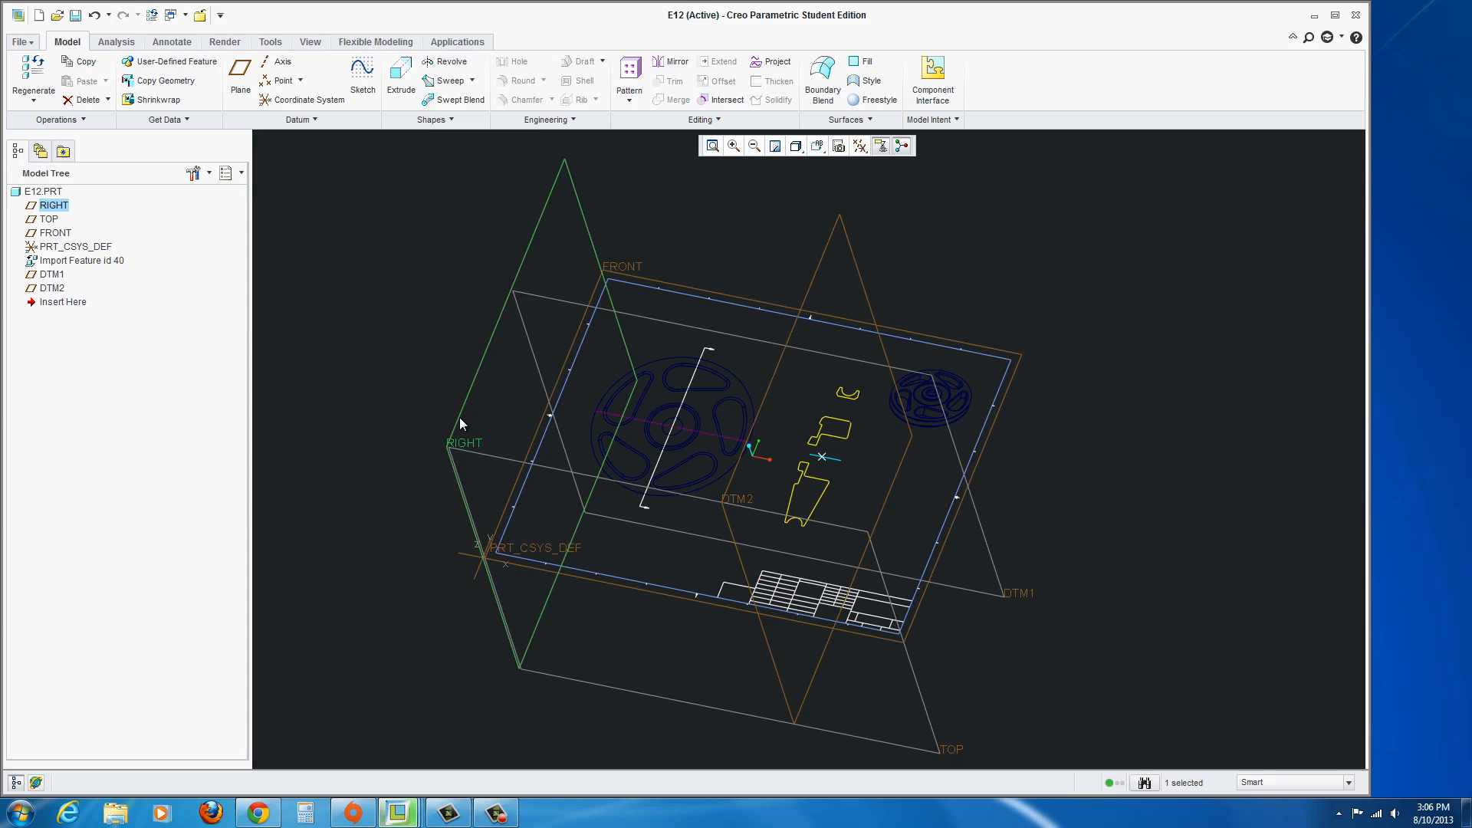
{"action": "right_click", "coordinate": [460, 424]}
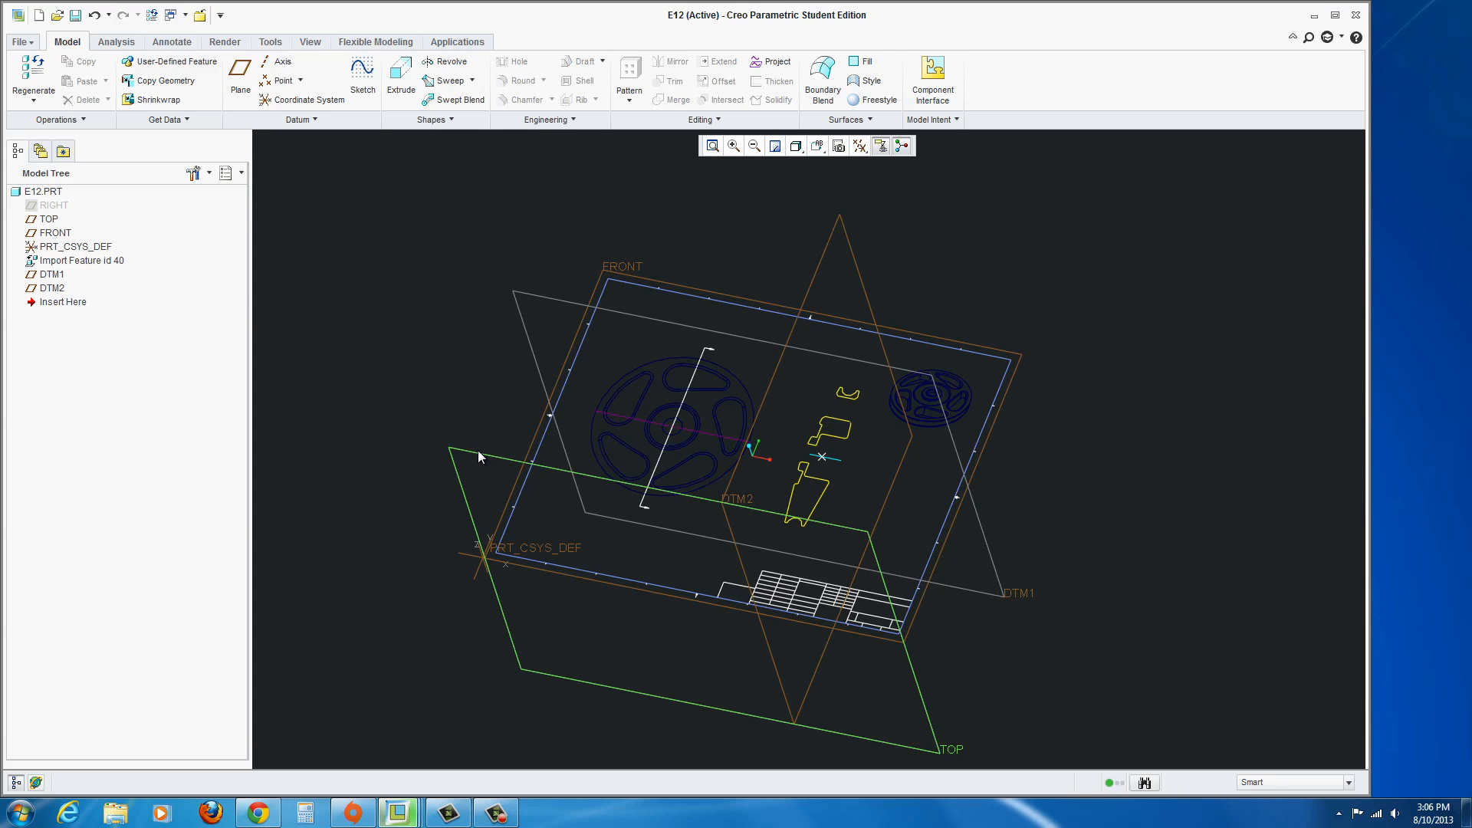
{"action": "left_click", "coordinate": [949, 750]}
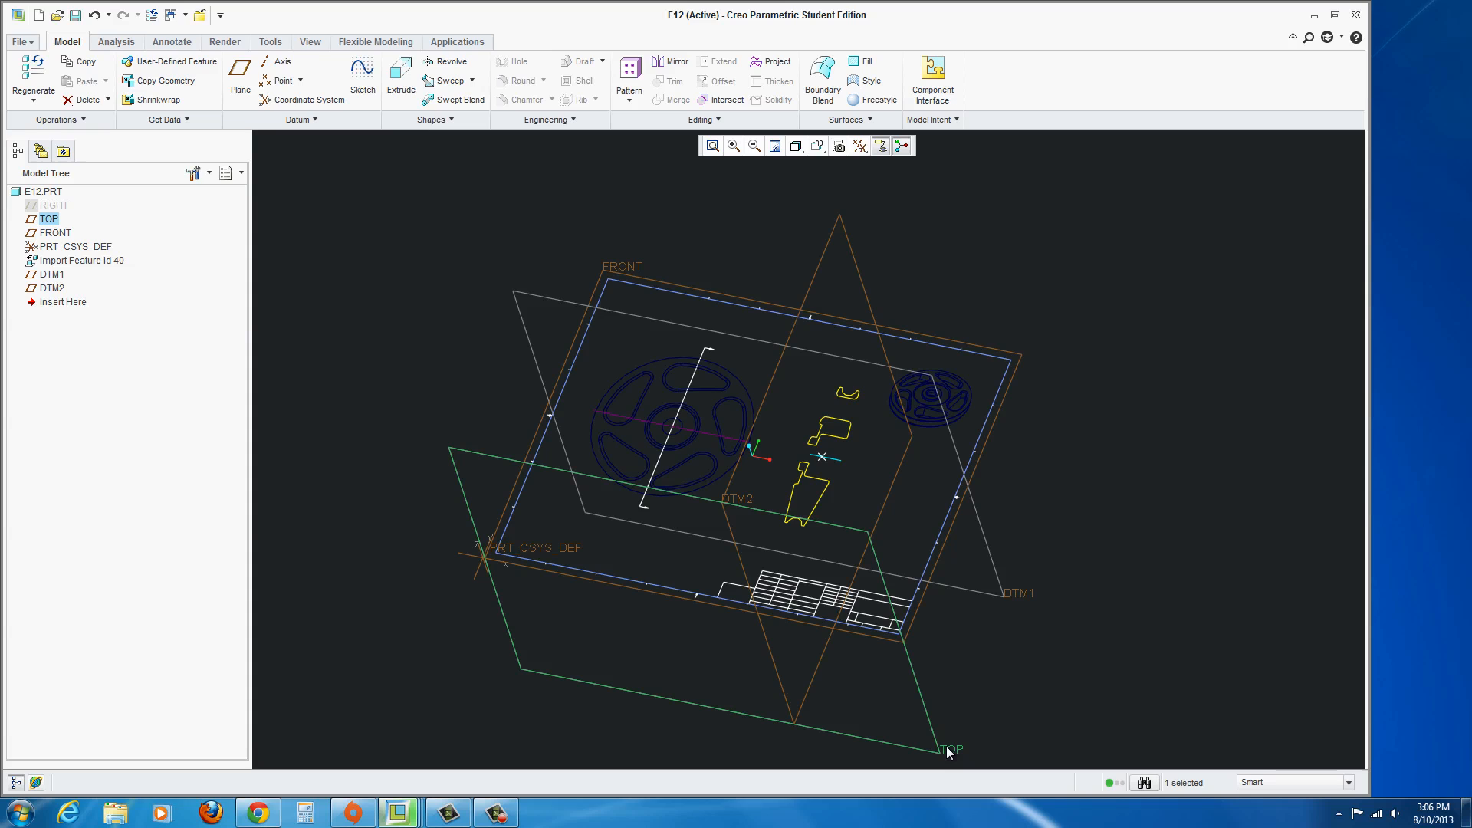
{"action": "right_click", "coordinate": [947, 751]}
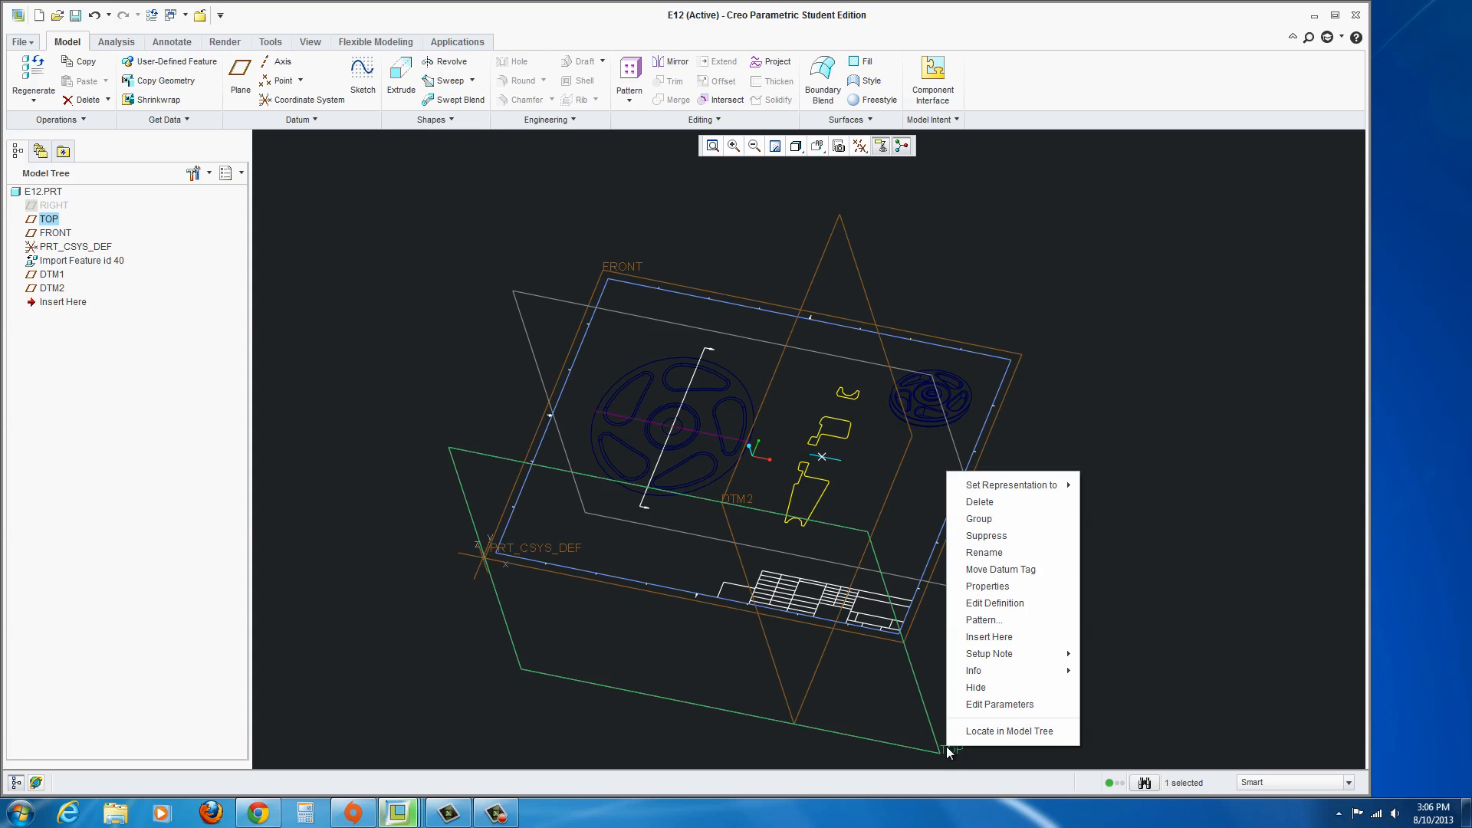
{"action": "left_click", "coordinate": [1116, 678]}
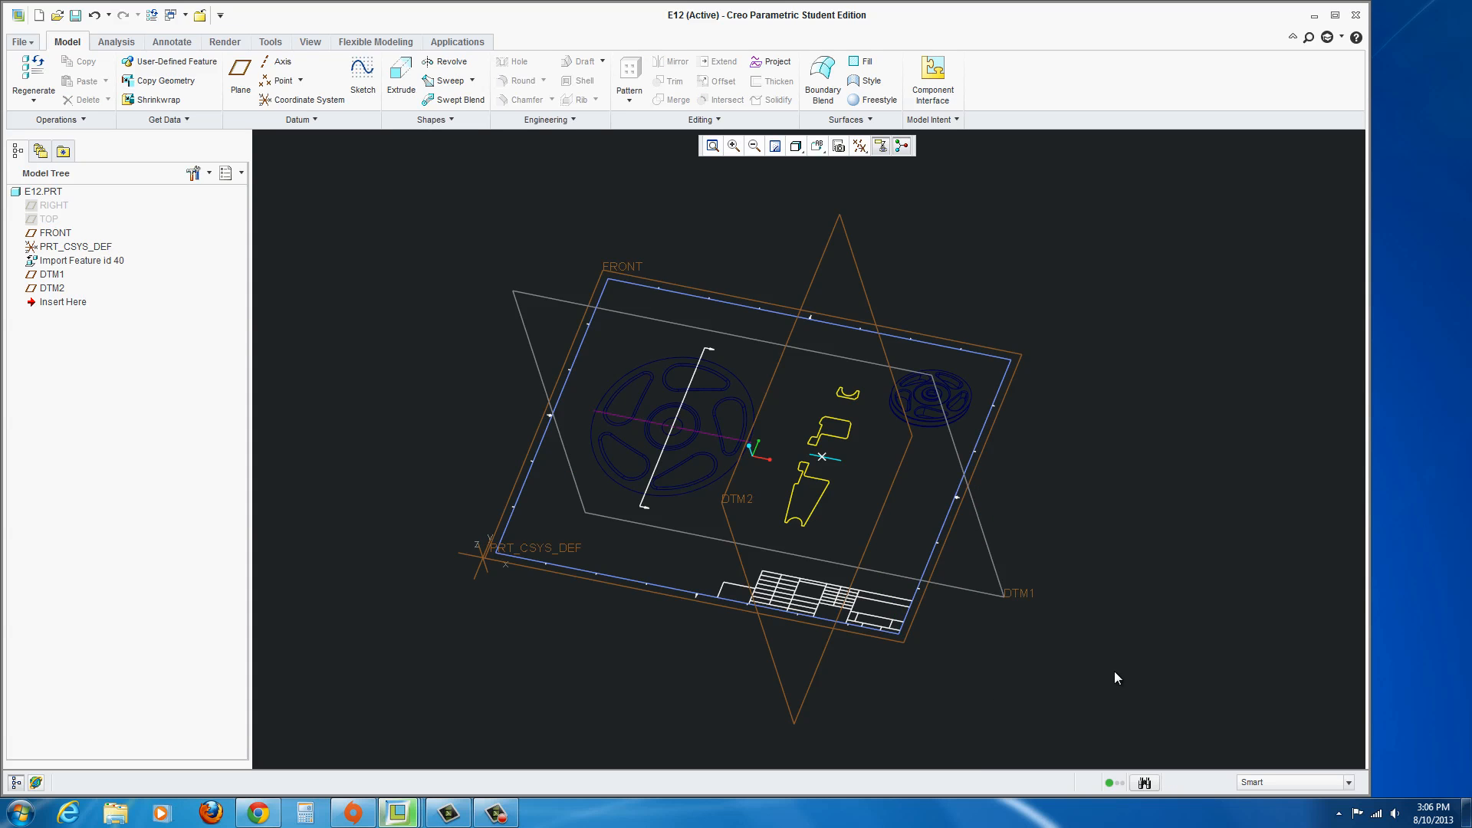
{"action": "mouse_move", "coordinate": [1127, 661]}
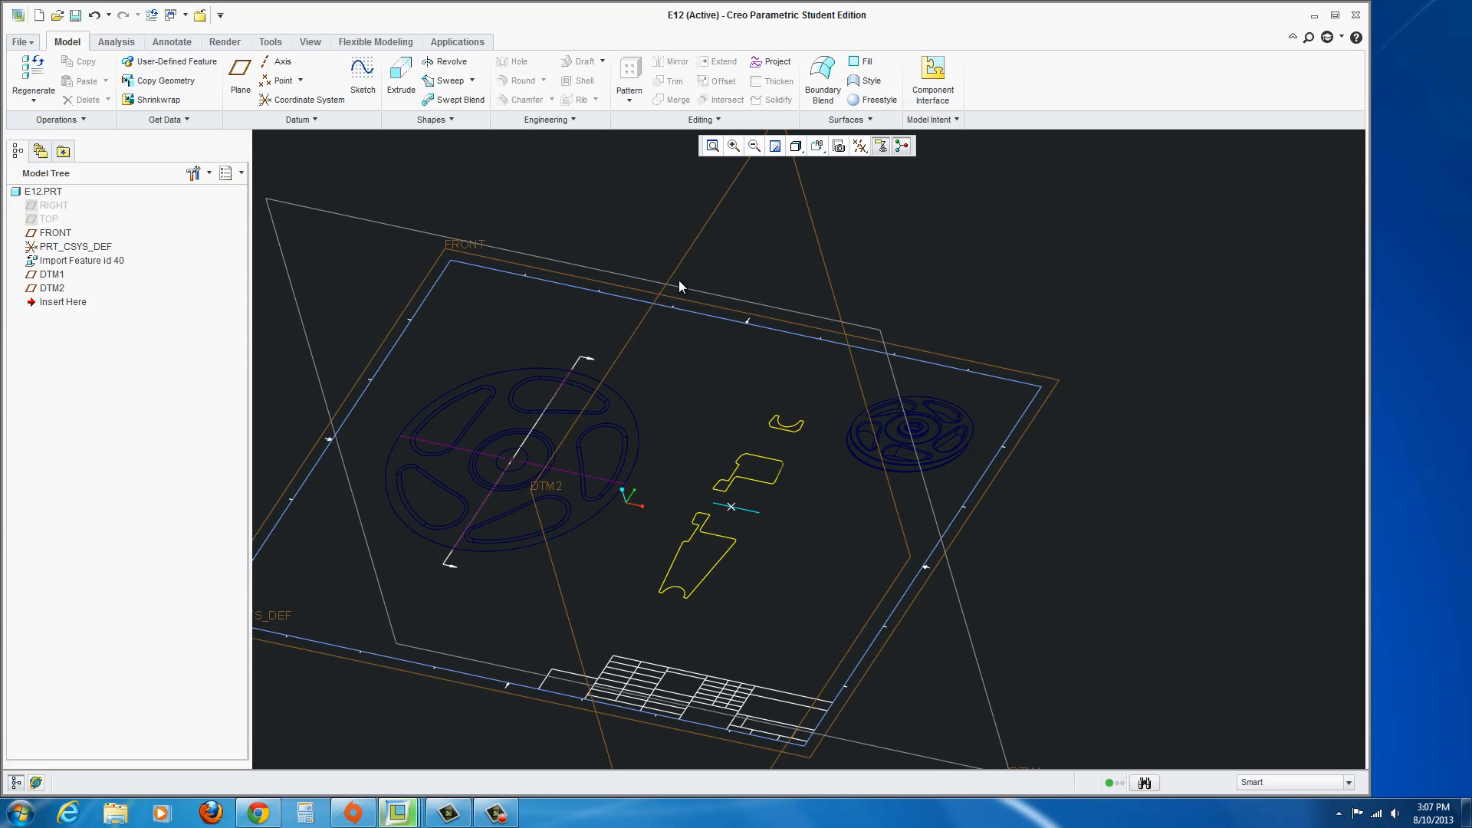
{"action": "mouse_move", "coordinate": [732, 532]}
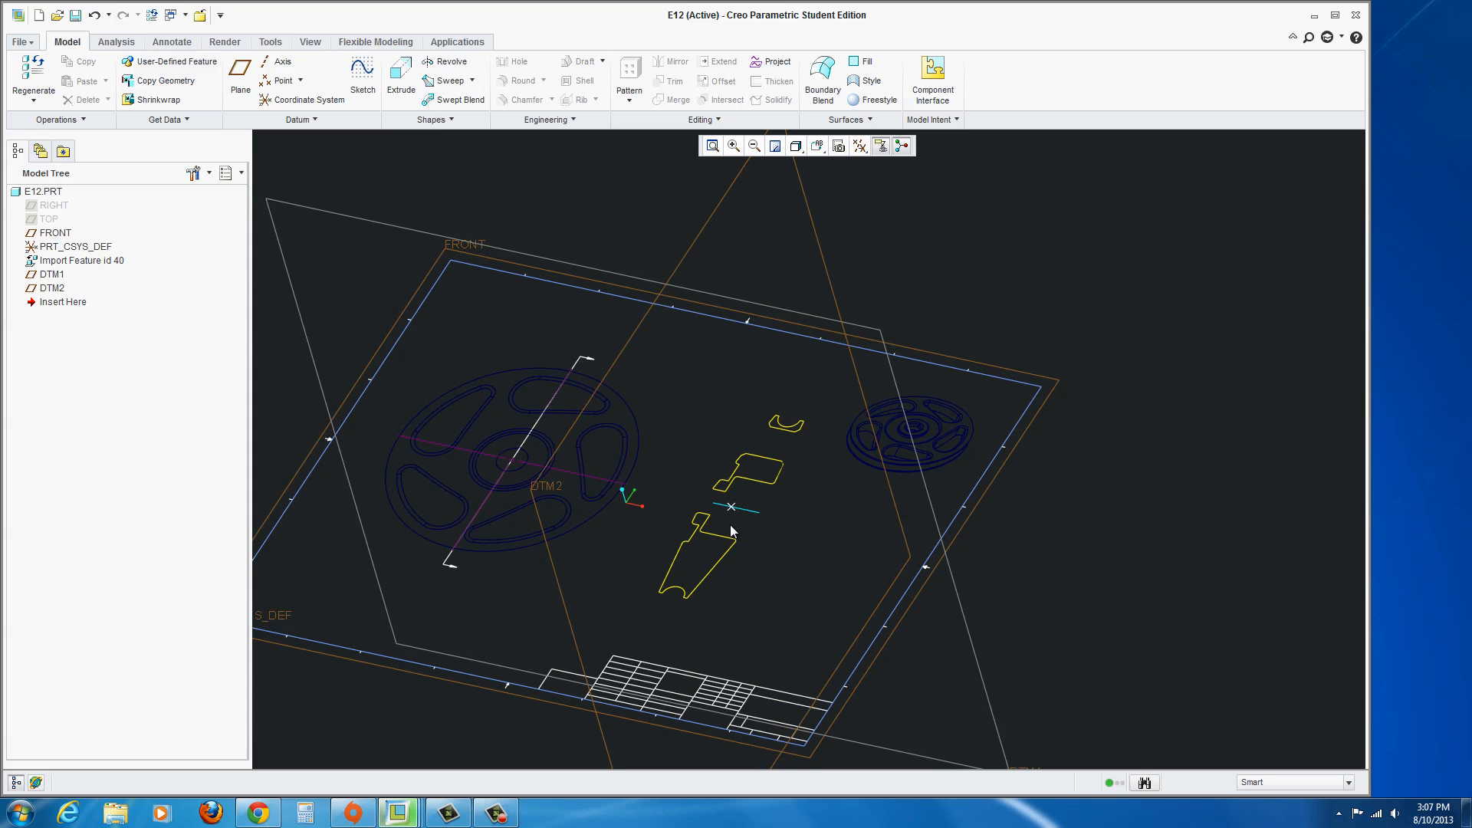
{"action": "mouse_move", "coordinate": [449, 62]}
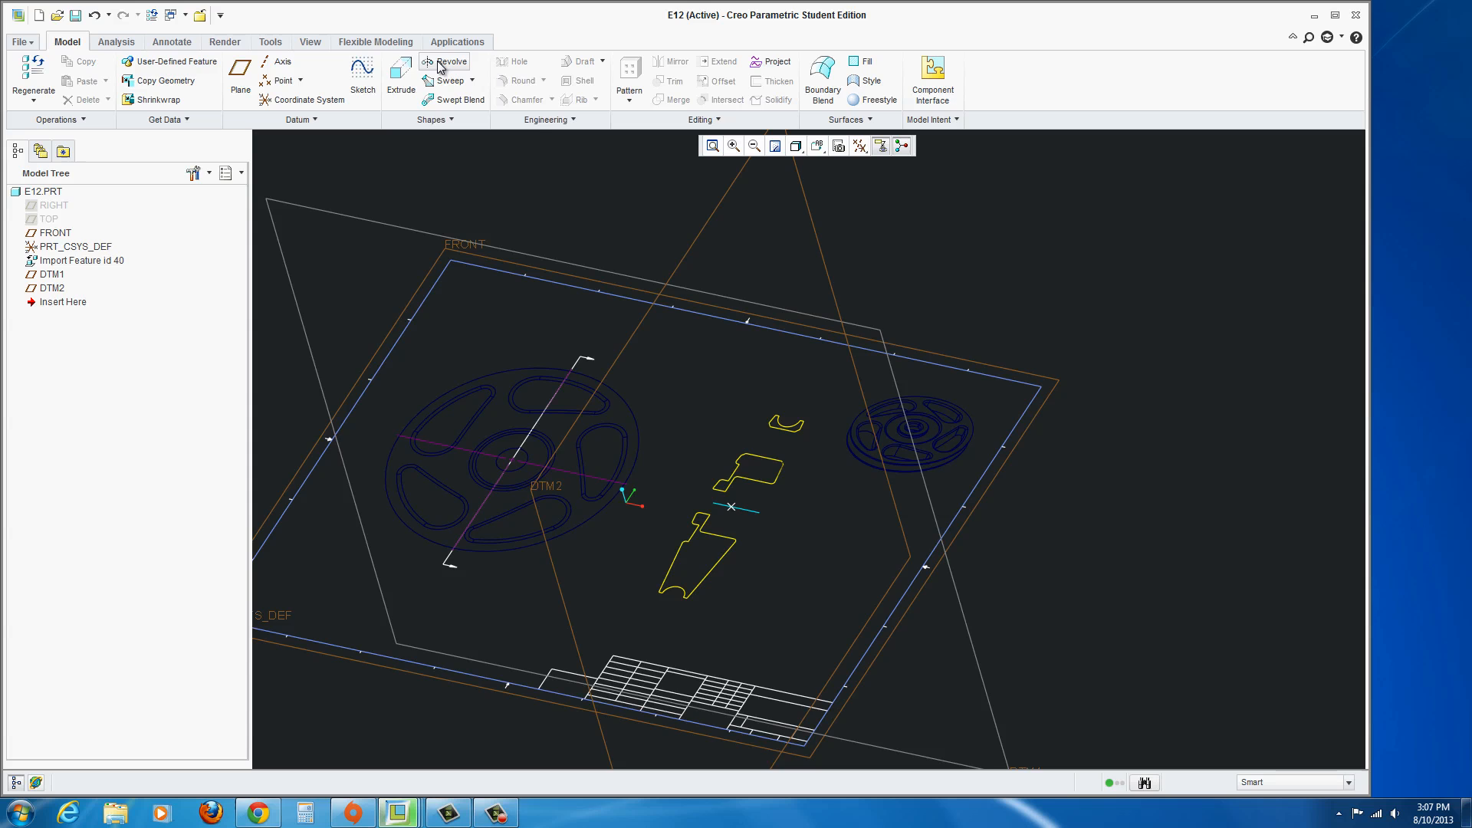
{"action": "mouse_move", "coordinate": [362, 75]}
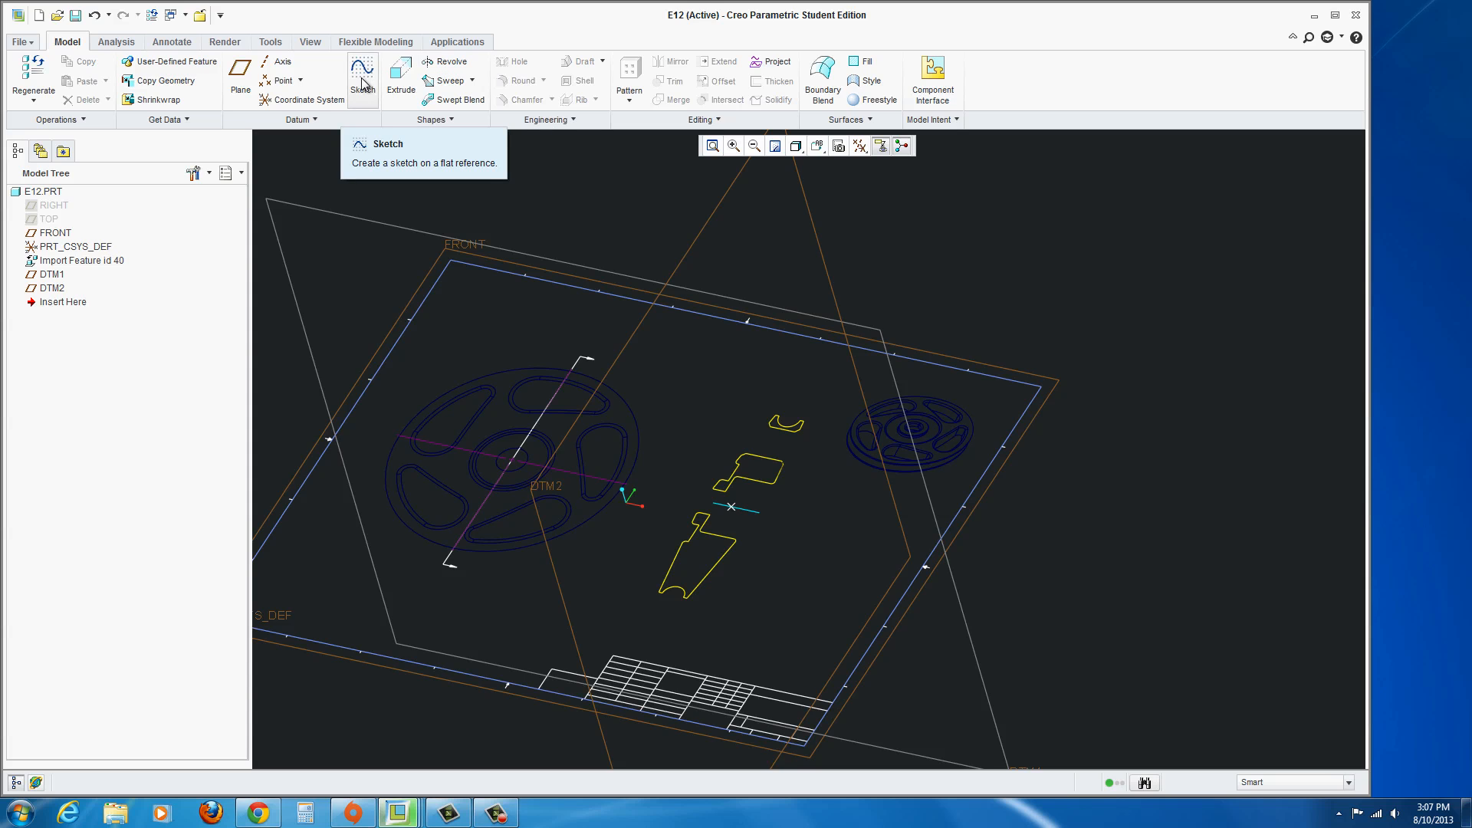
{"action": "mouse_move", "coordinate": [747, 565]}
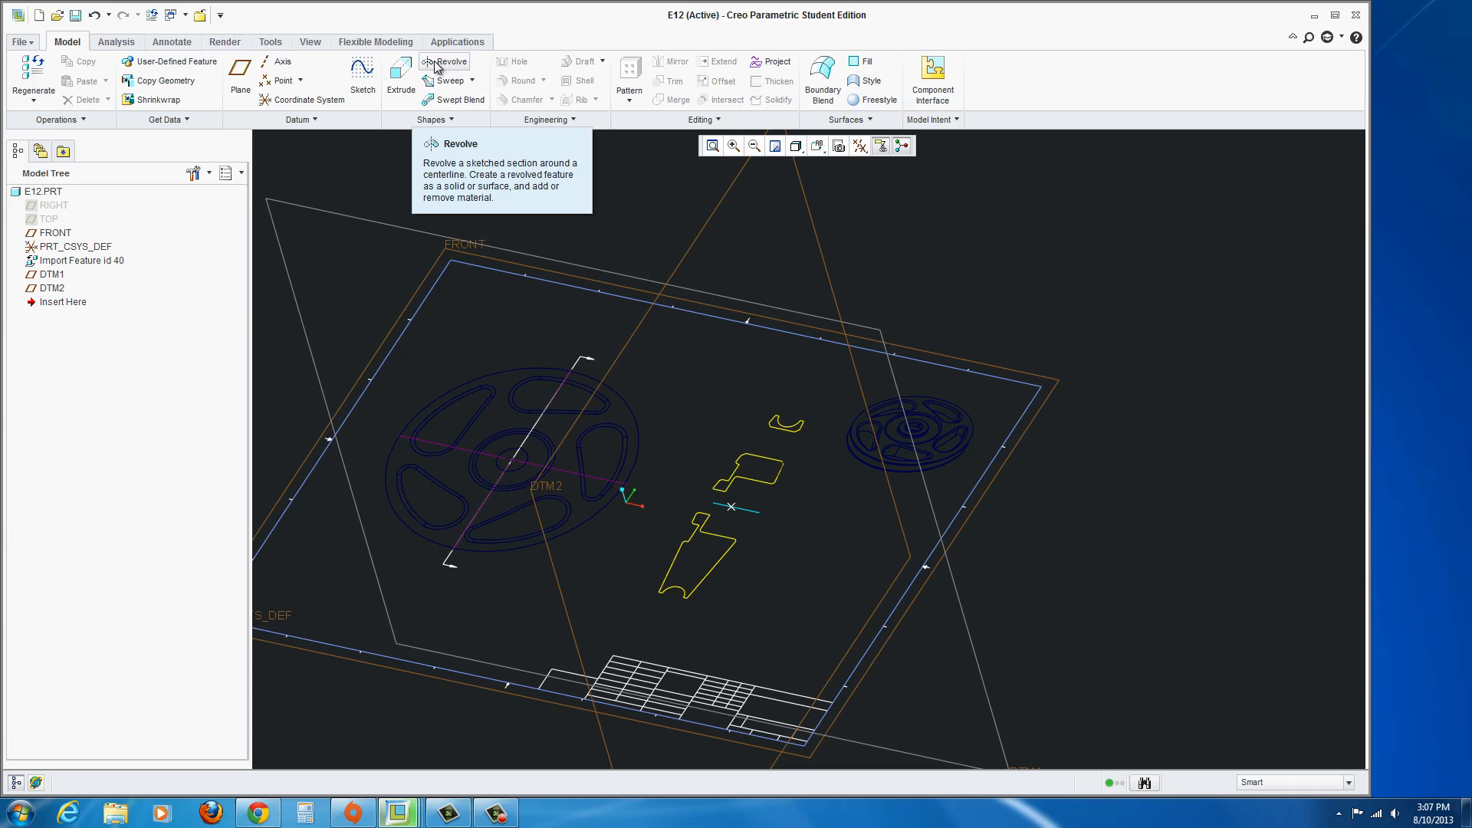
Start a Revolve on FRONT and project the lower yellow profile as one closed loop for its section.
{"action": "left_click", "coordinate": [448, 61]}
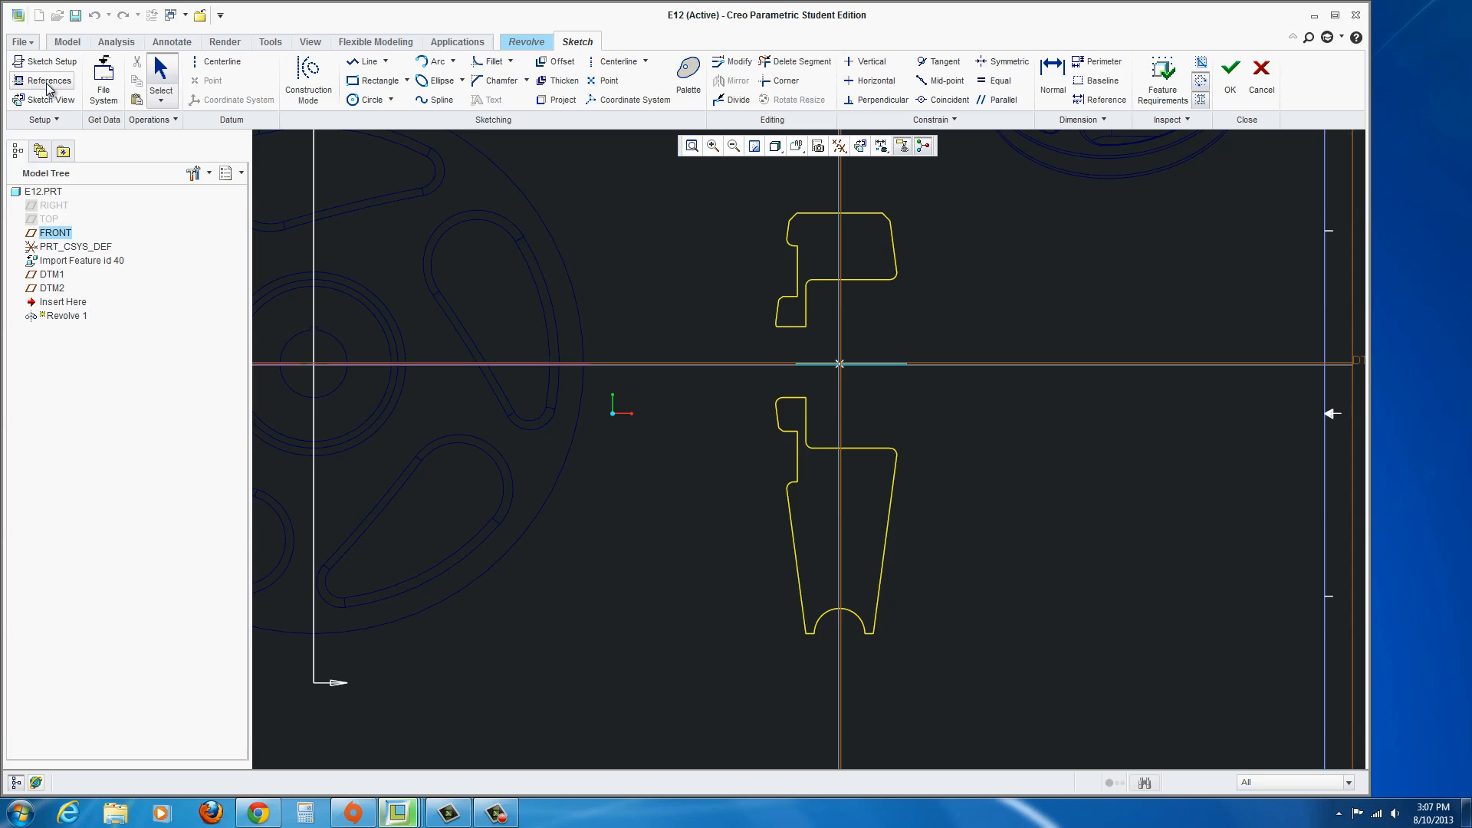
{"action": "left_click", "coordinate": [50, 81]}
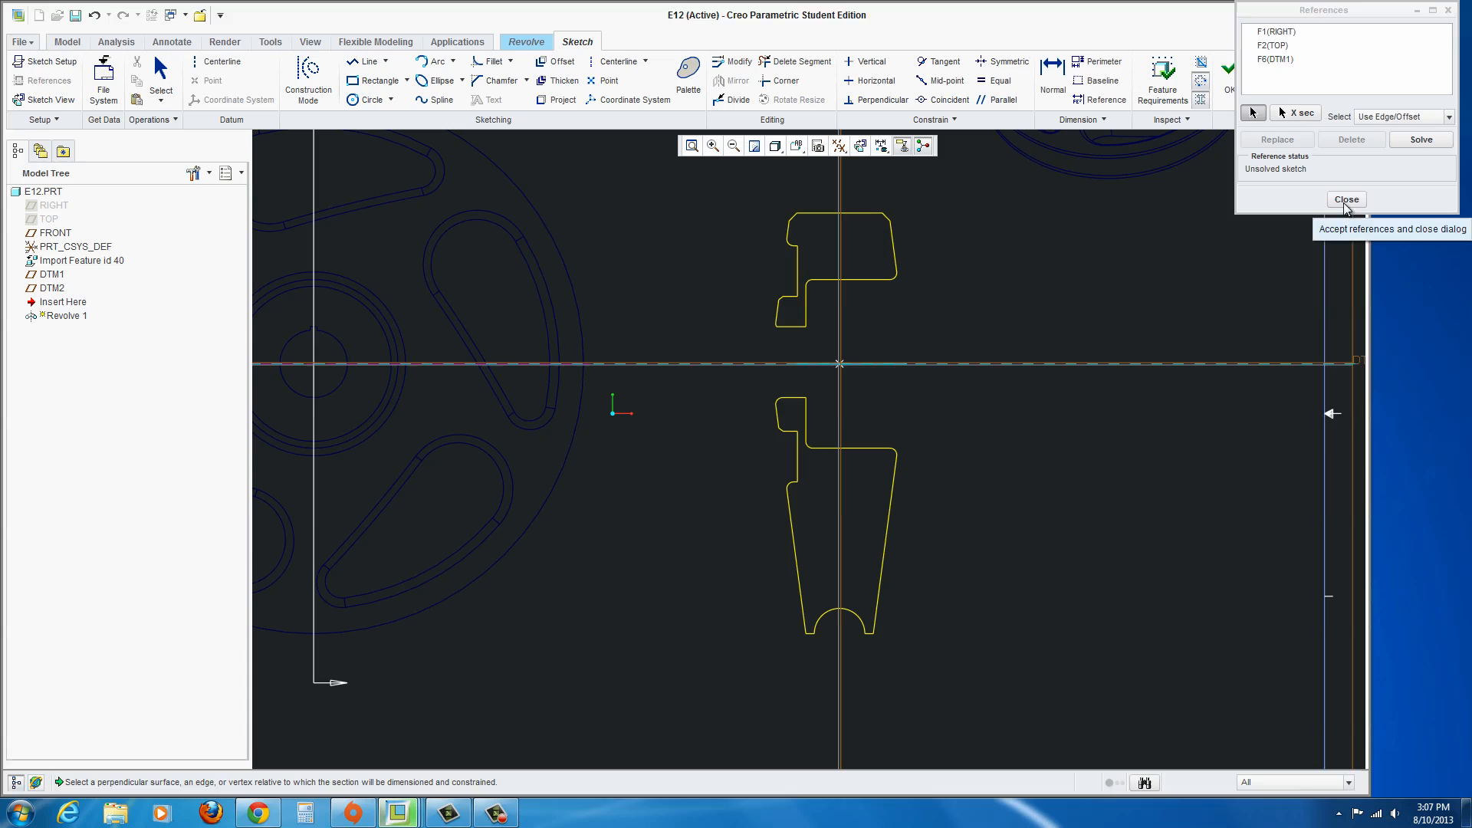
{"action": "left_click", "coordinate": [1346, 199]}
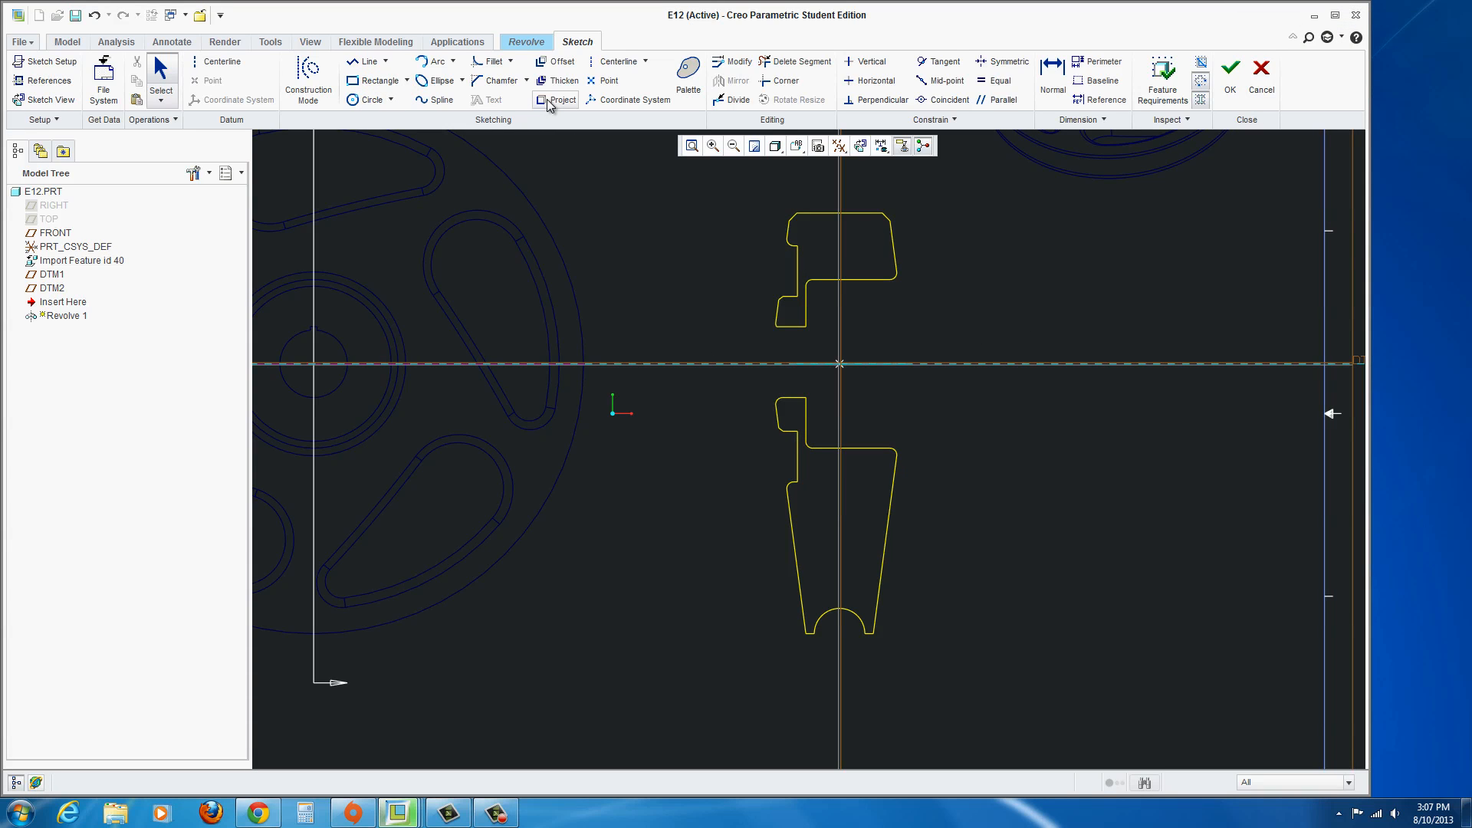
{"action": "left_click", "coordinate": [561, 100]}
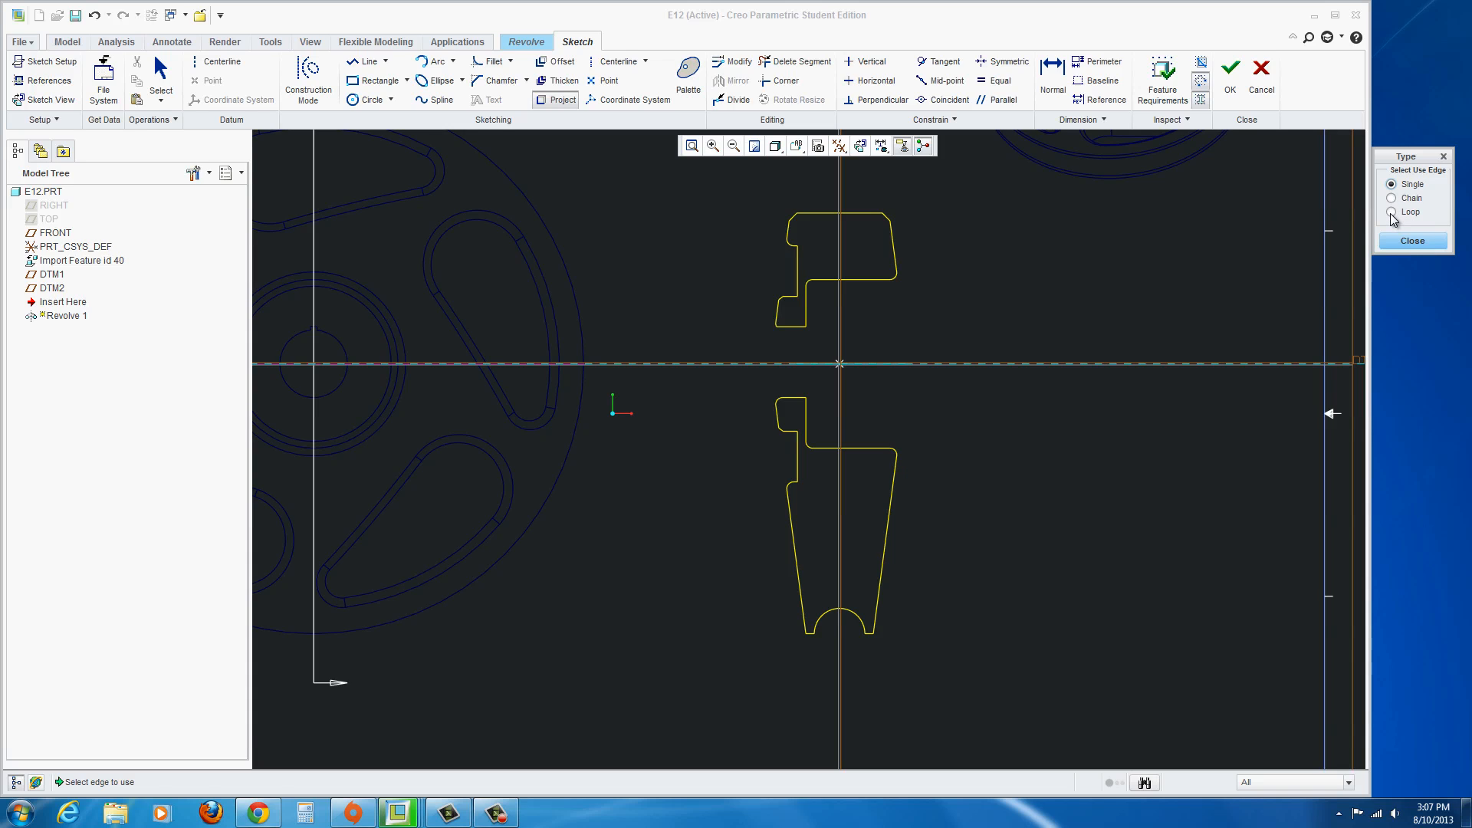
{"action": "left_click", "coordinate": [1392, 212]}
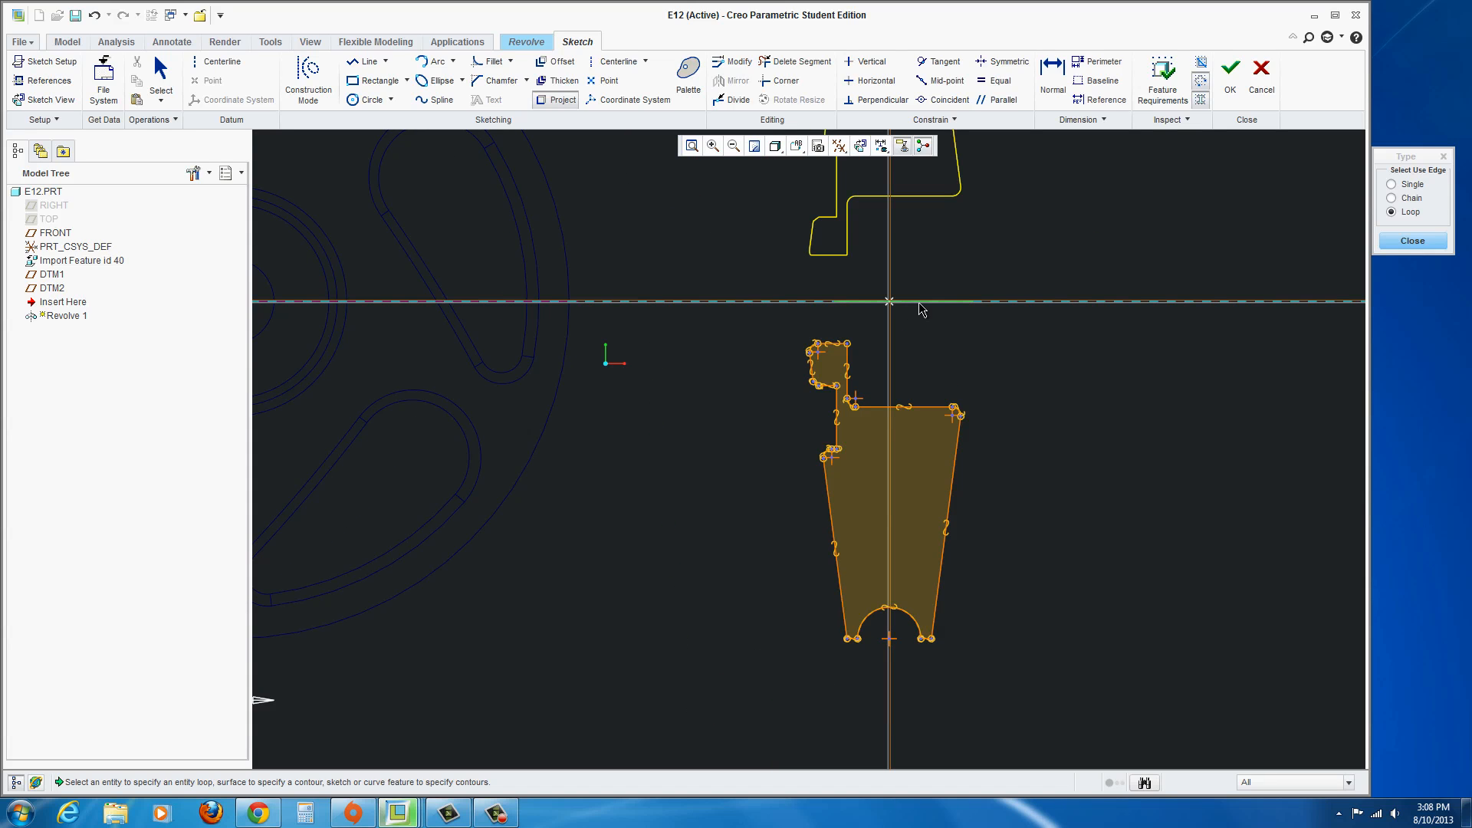
{"action": "mouse_move", "coordinate": [951, 312]}
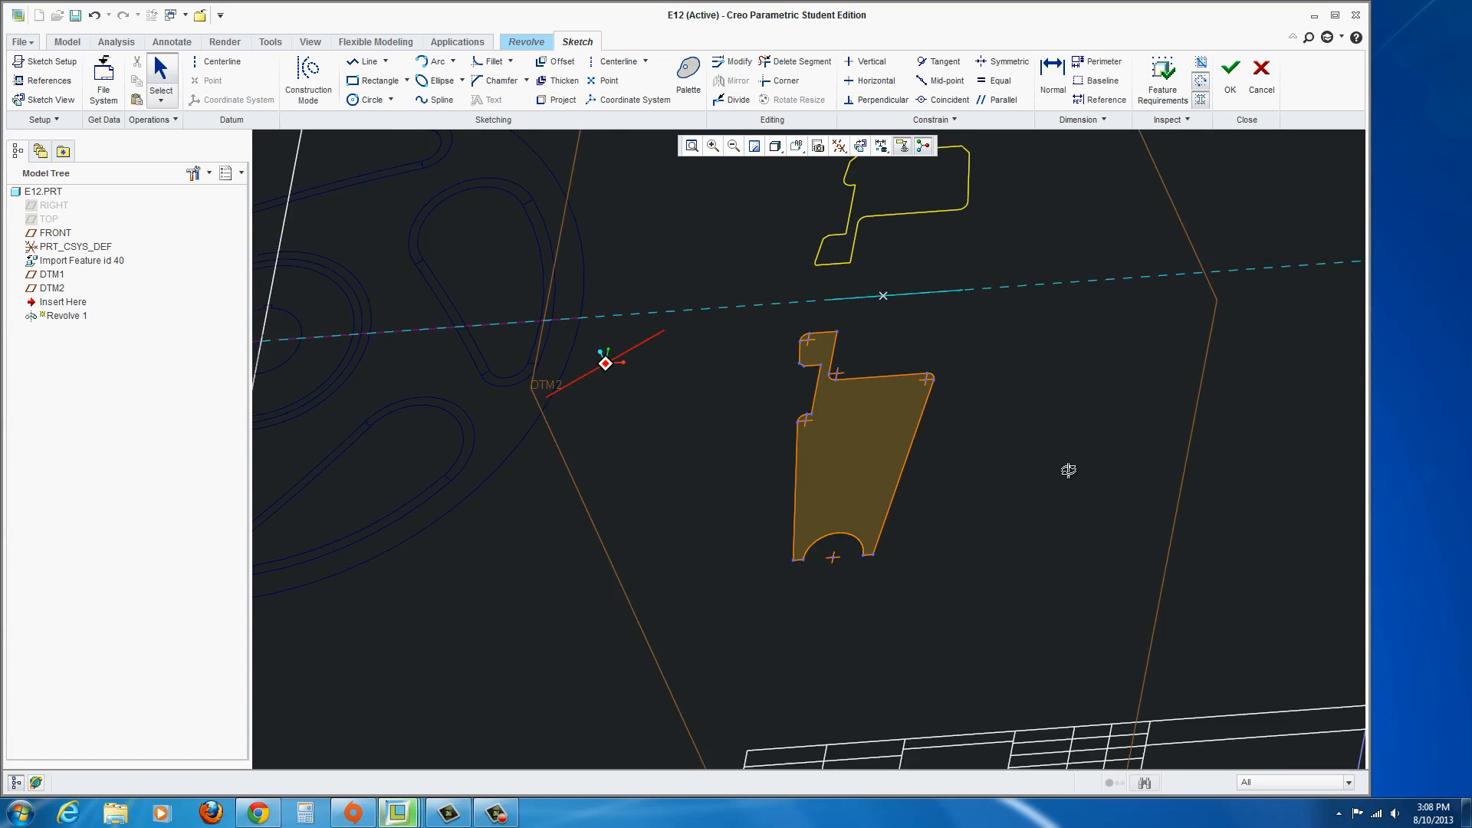
{"action": "left_click", "coordinate": [1230, 66]}
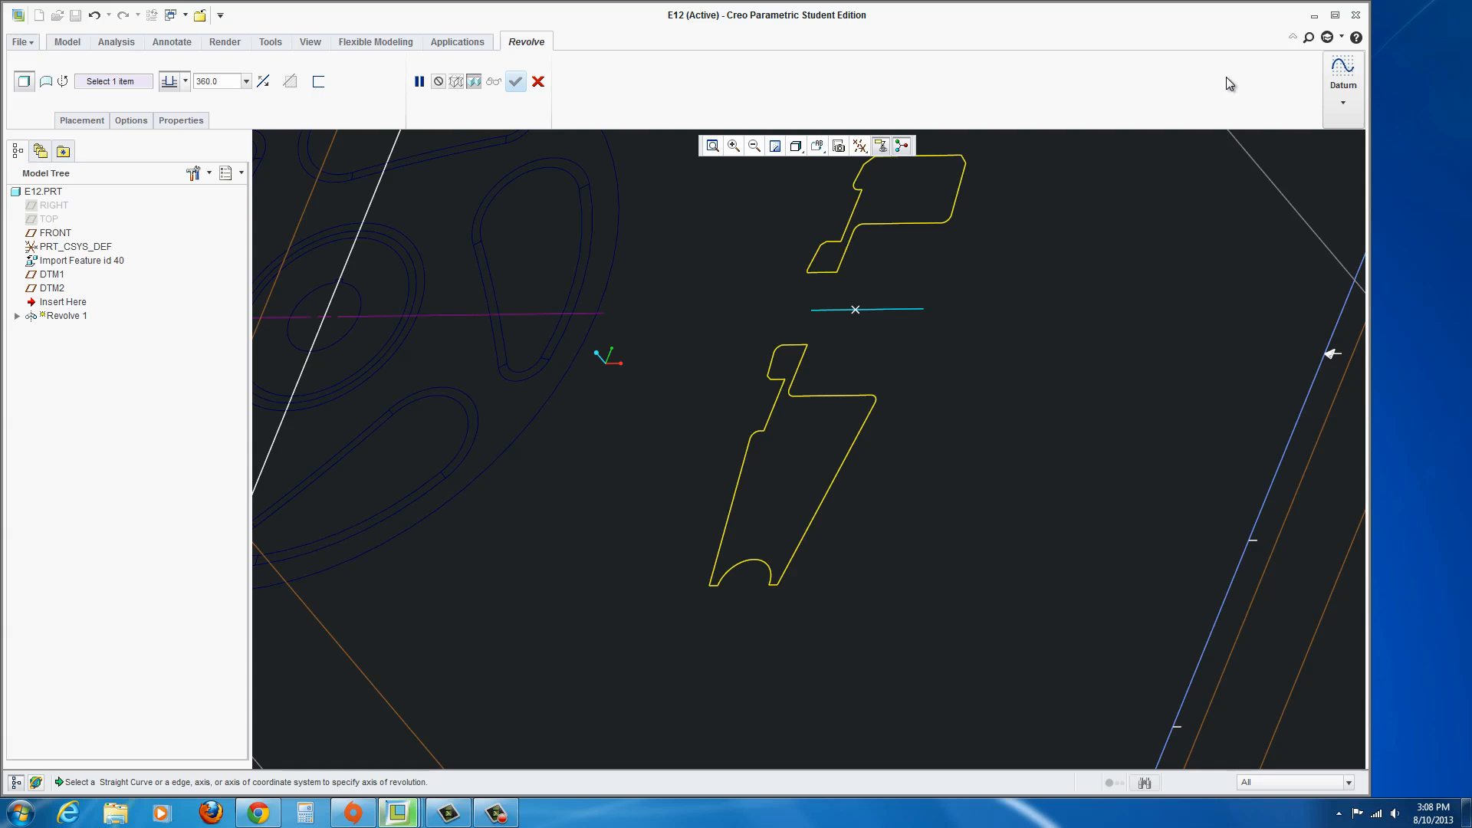
{"action": "mouse_move", "coordinate": [917, 351]}
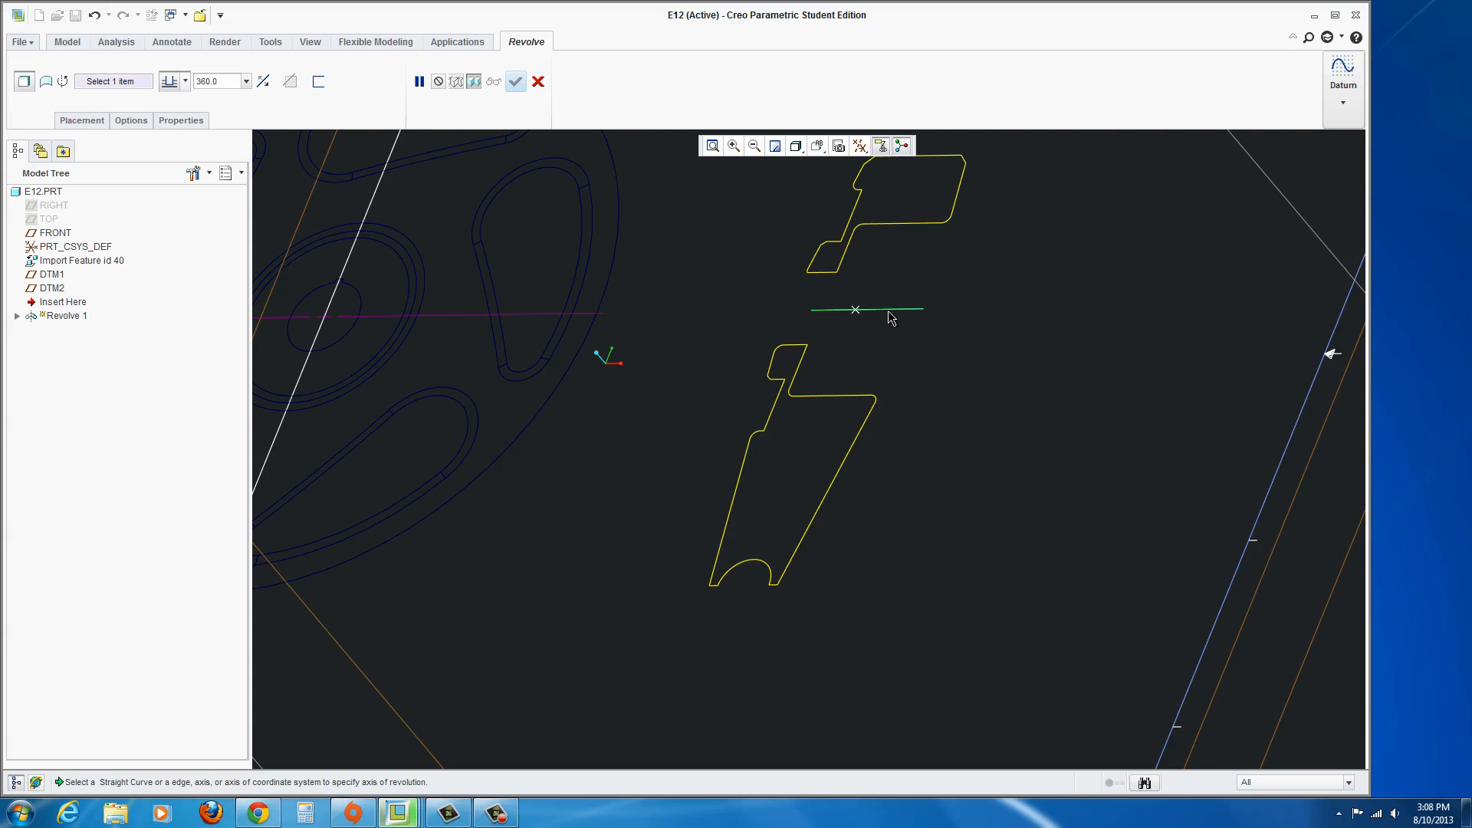
Revolve the section 360° about the short centreline to finish the solid wheel body Revolve 1.
{"action": "left_click", "coordinate": [855, 310]}
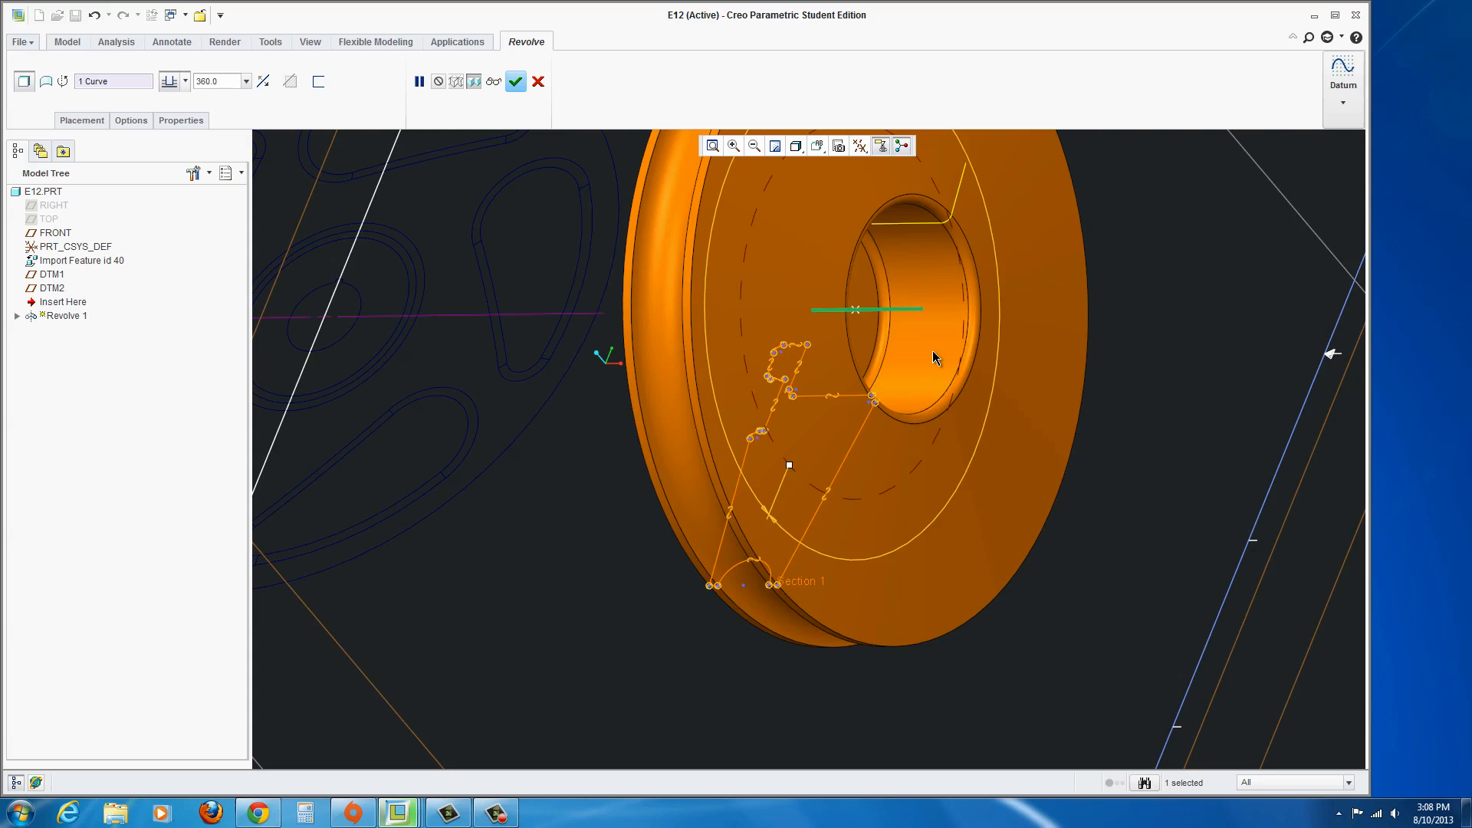
{"action": "left_click_drag", "start_coordinate": [934, 358], "coordinate": [943, 392]}
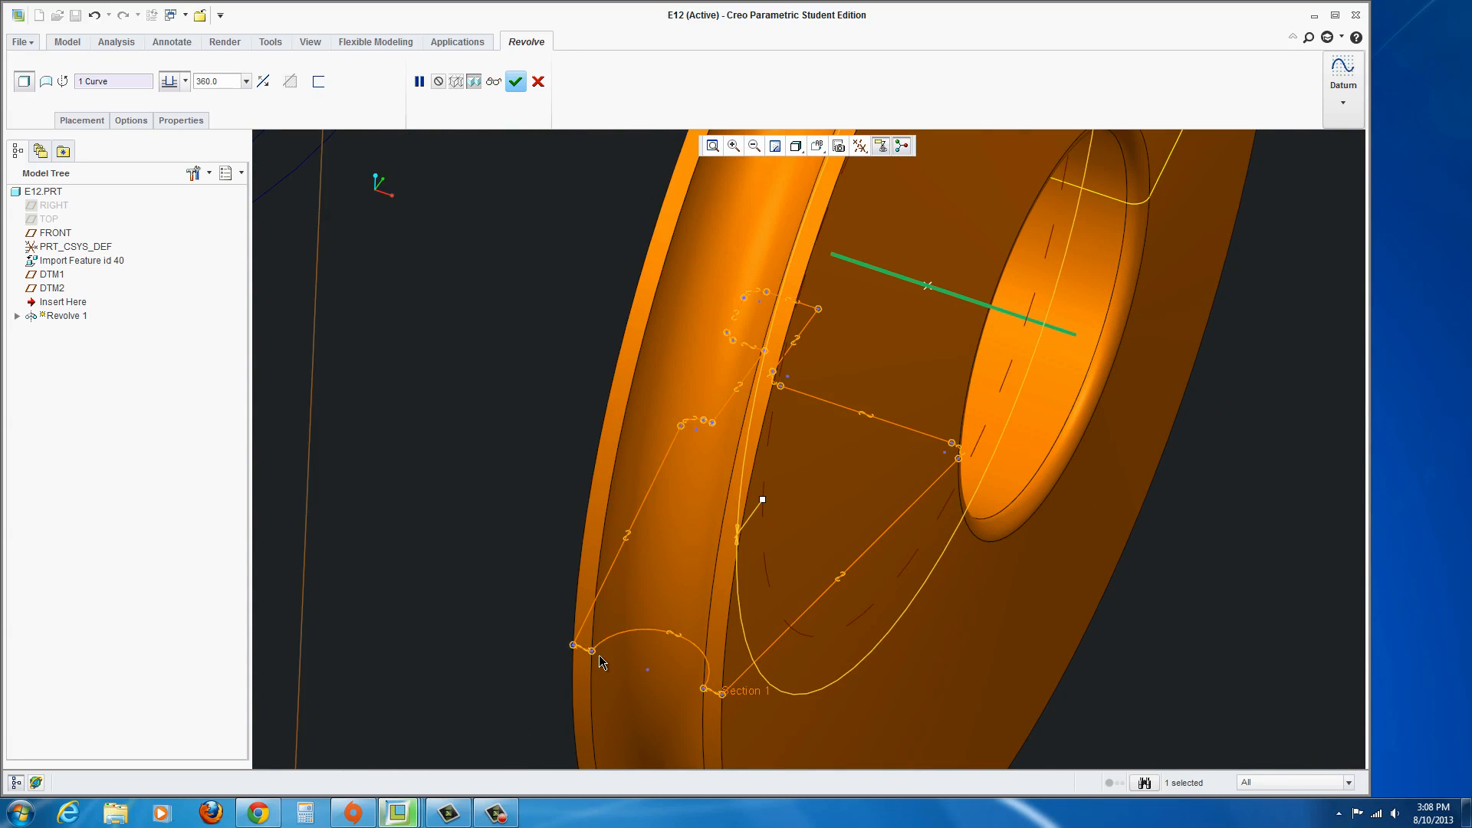
{"action": "mouse_move", "coordinate": [598, 658]}
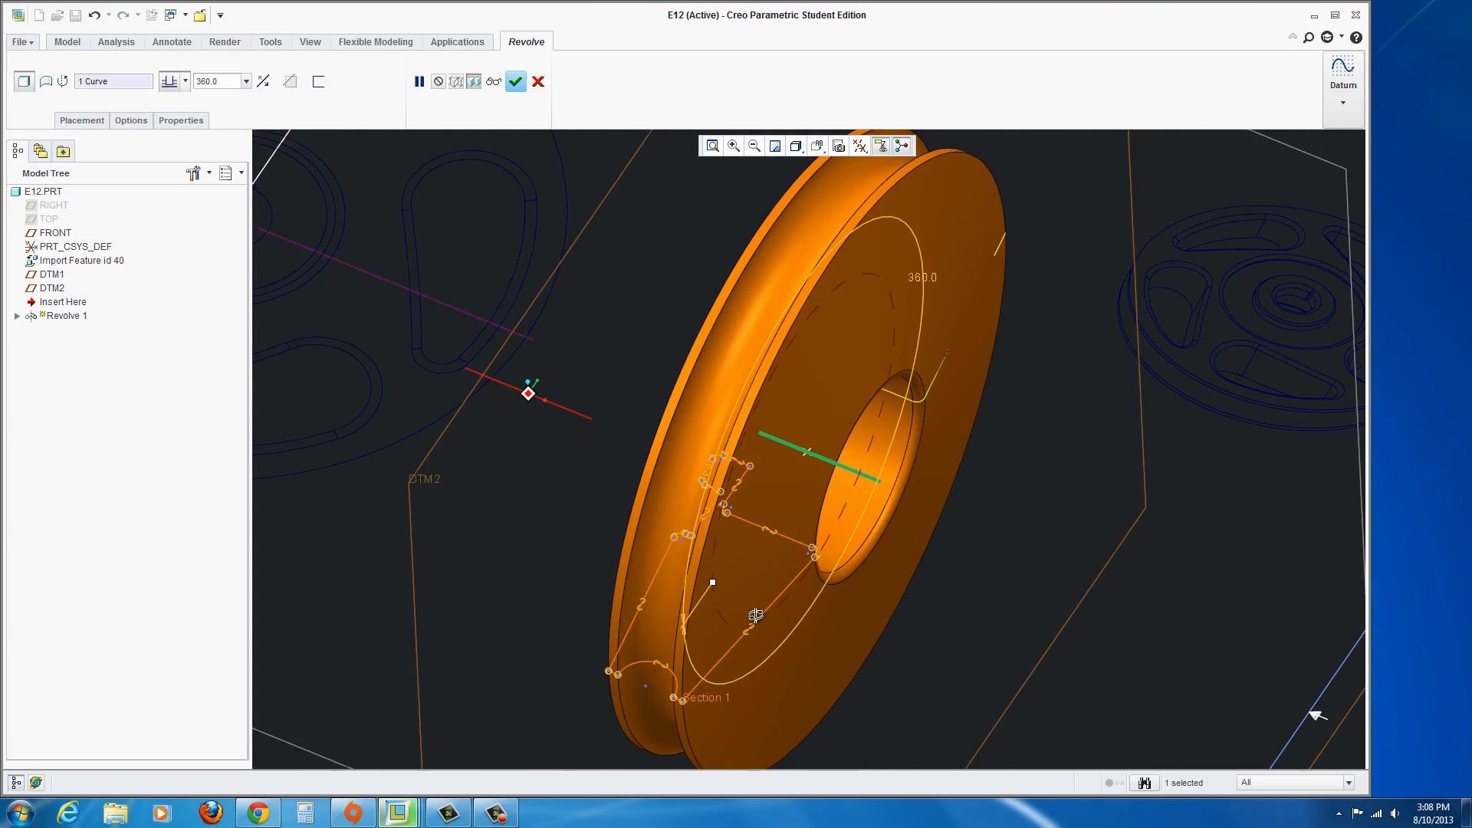
{"action": "left_click_drag", "start_coordinate": [756, 616], "coordinate": [760, 621]}
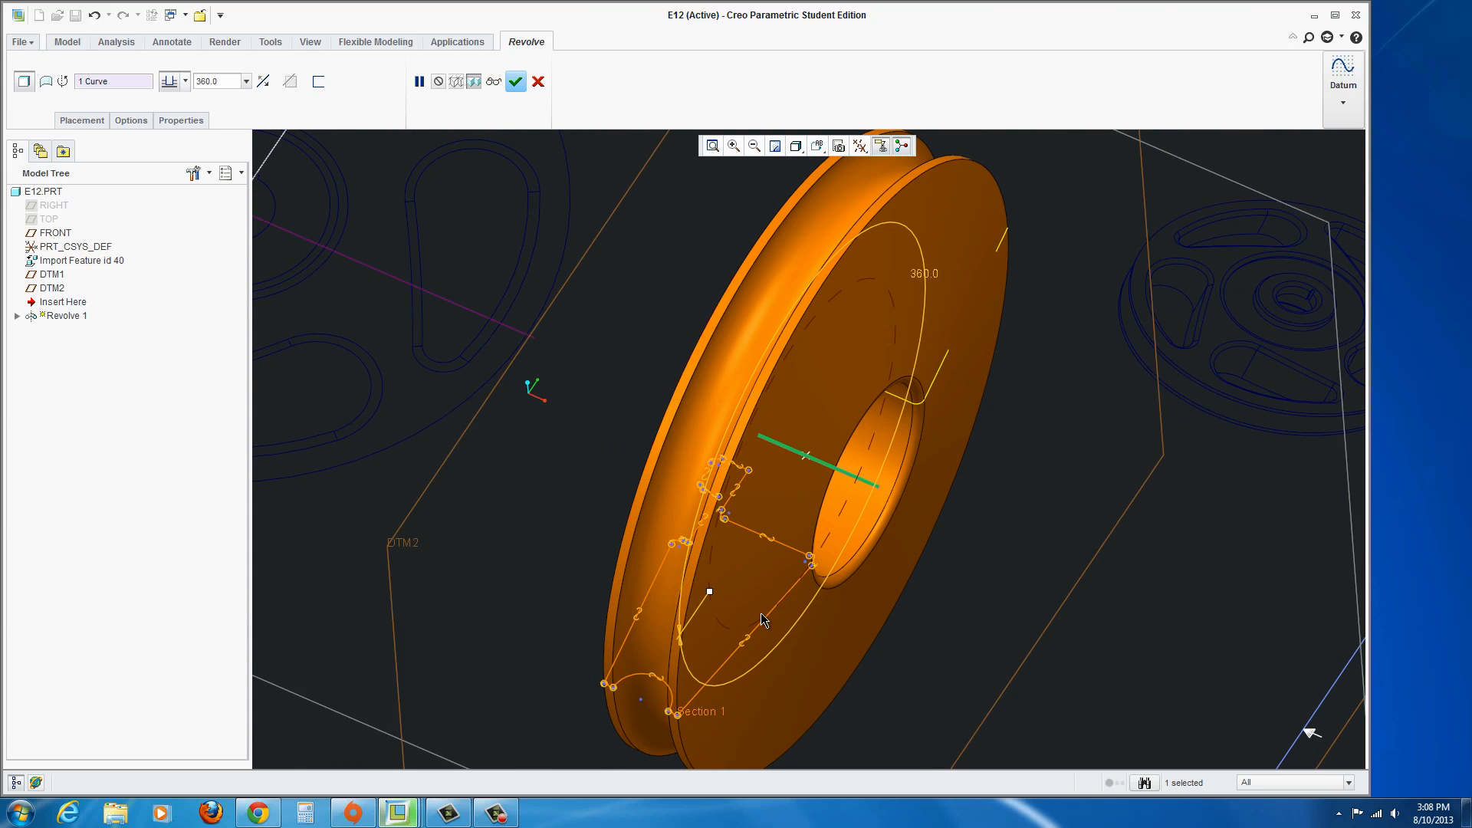
{"action": "left_click_drag", "start_coordinate": [761, 620], "coordinate": [840, 647]}
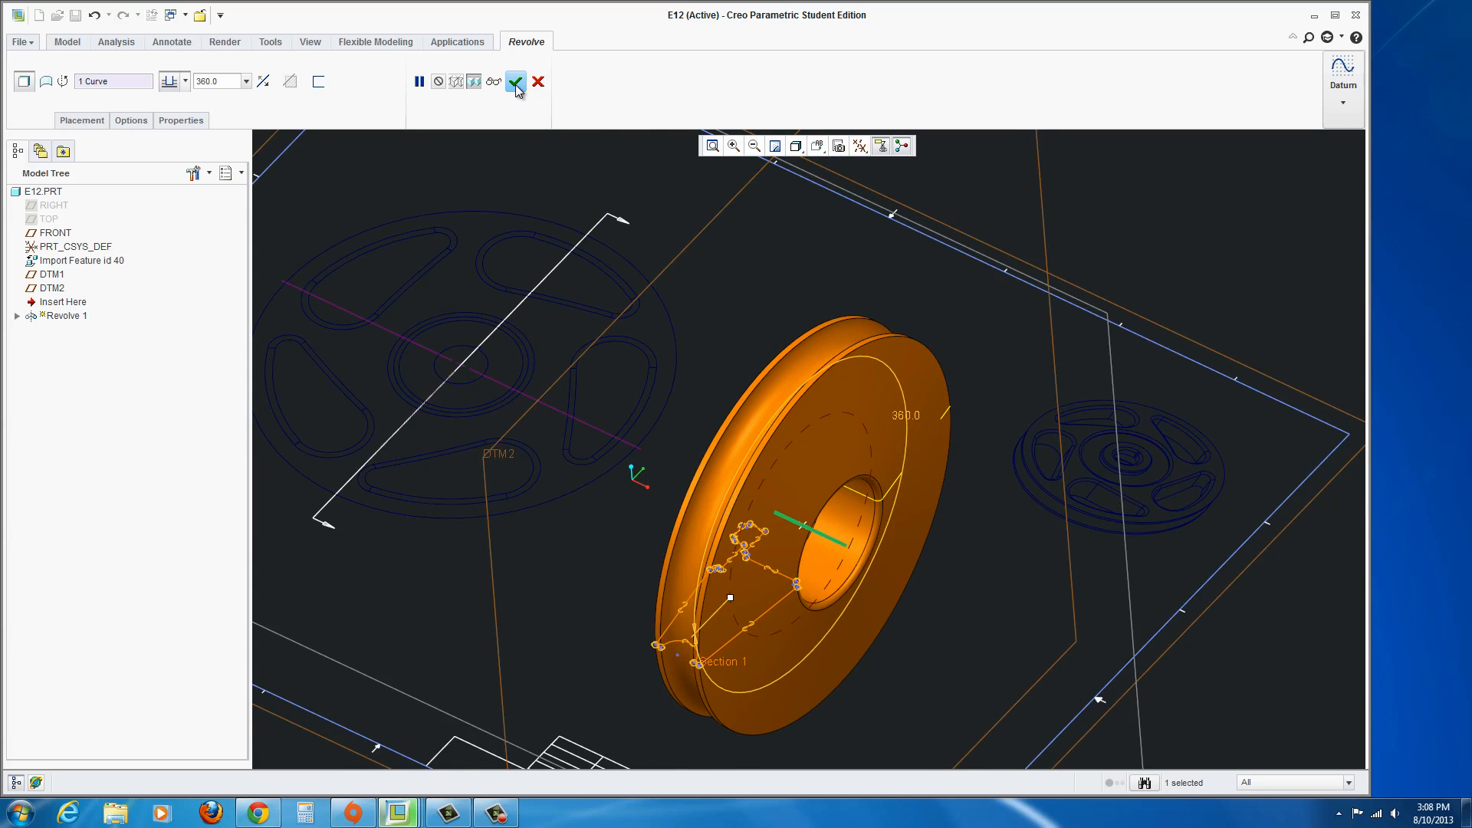
{"action": "left_click", "coordinate": [515, 81]}
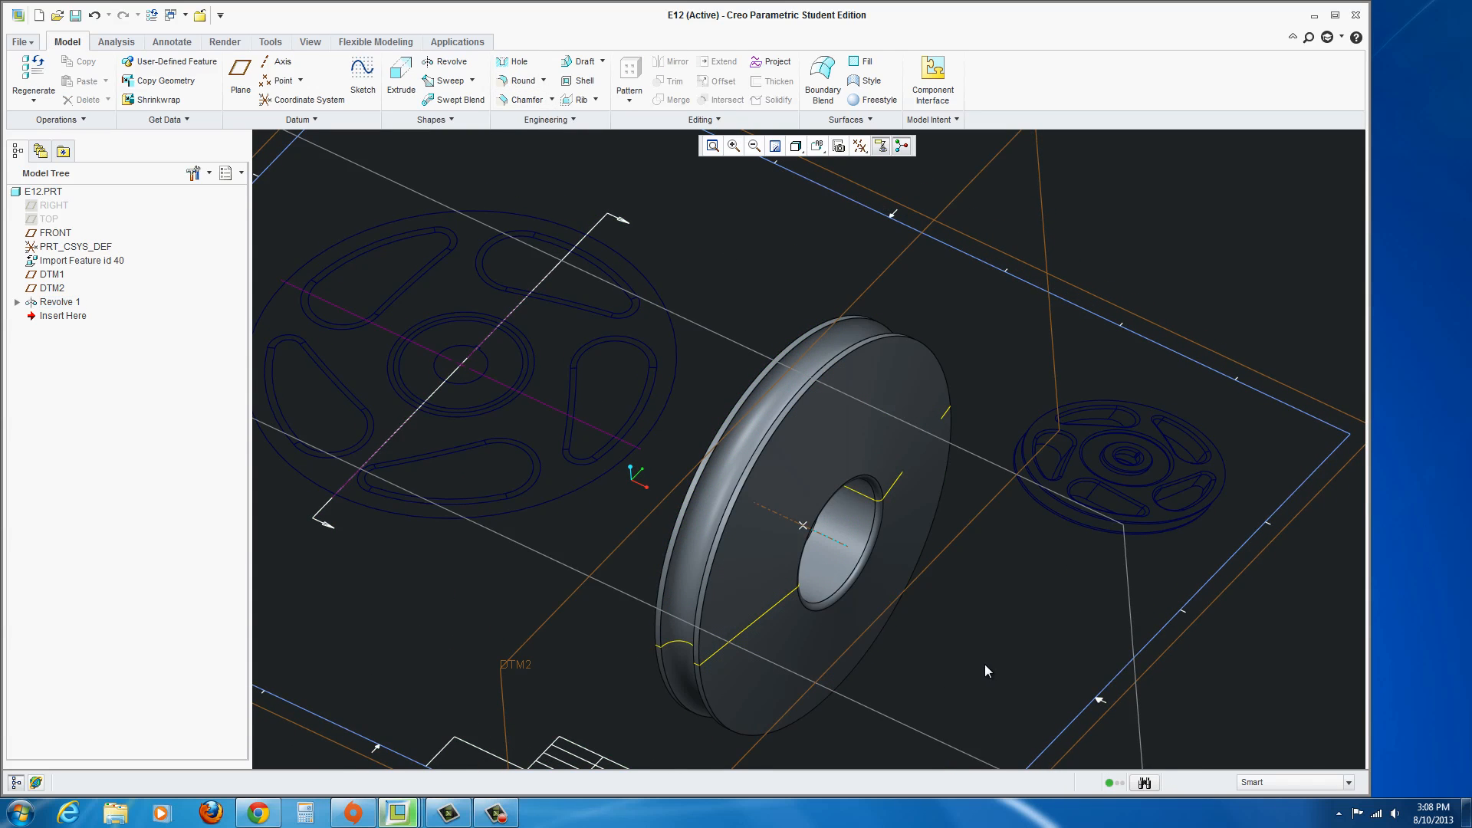
Zoom out to the whole layout and begin a sketch on the FRONT plane.
{"action": "left_click_drag", "start_coordinate": [986, 670], "coordinate": [1075, 634]}
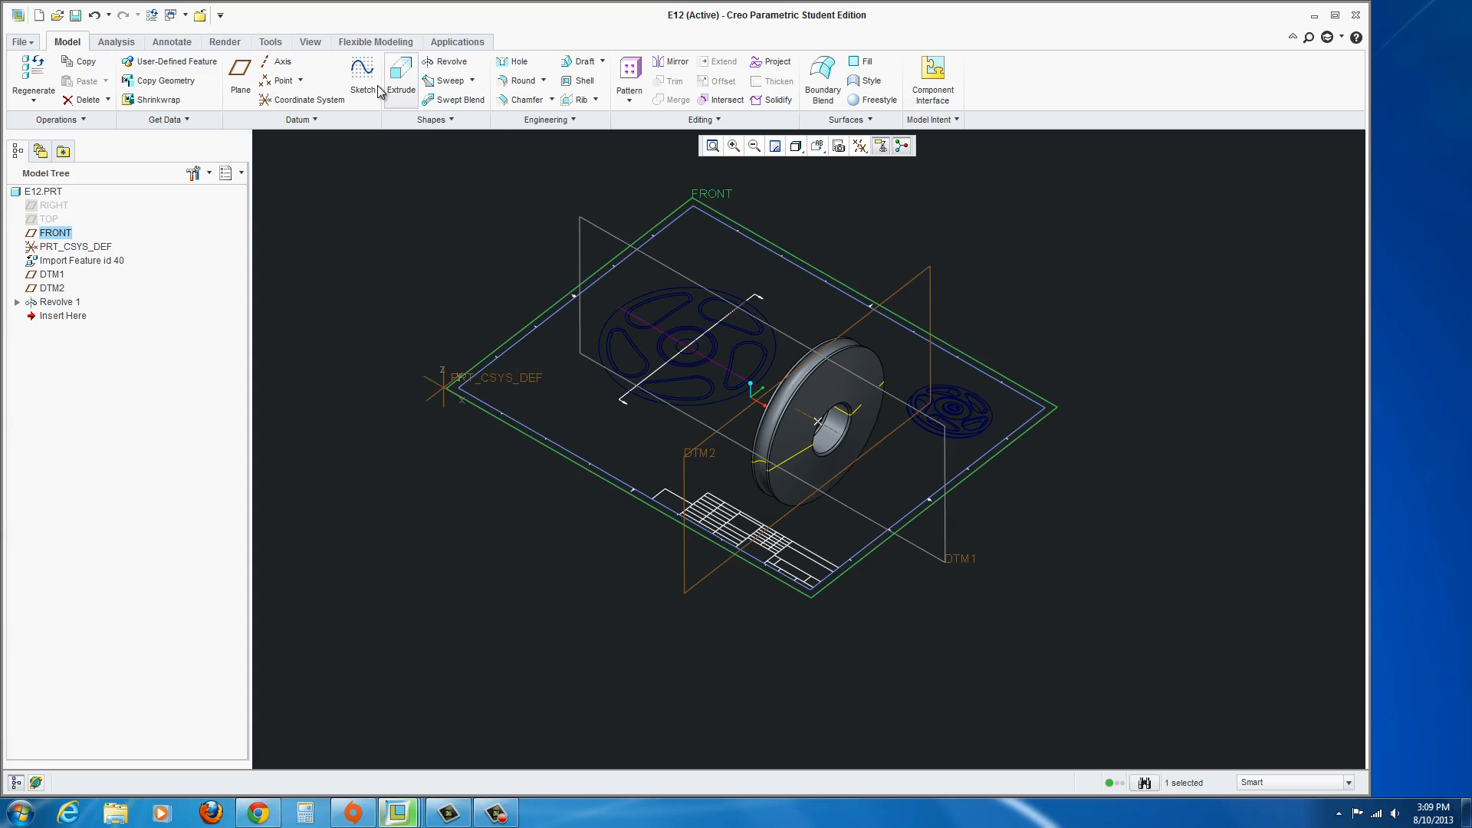
{"action": "left_click", "coordinate": [362, 75]}
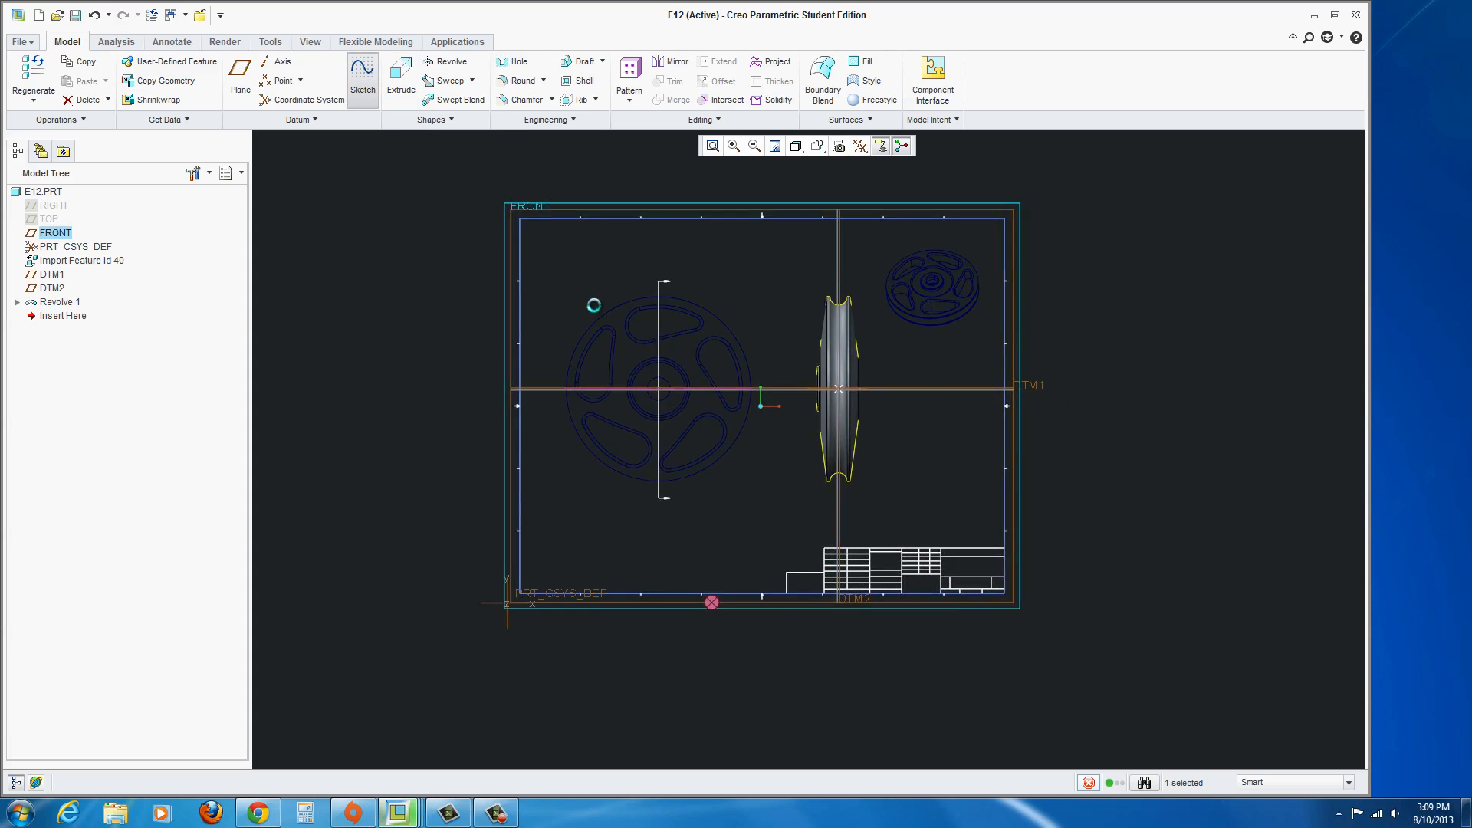
Project the top slot edge into the sketch, then abandon the sketch unsaved.
{"action": "left_click", "coordinate": [362, 79]}
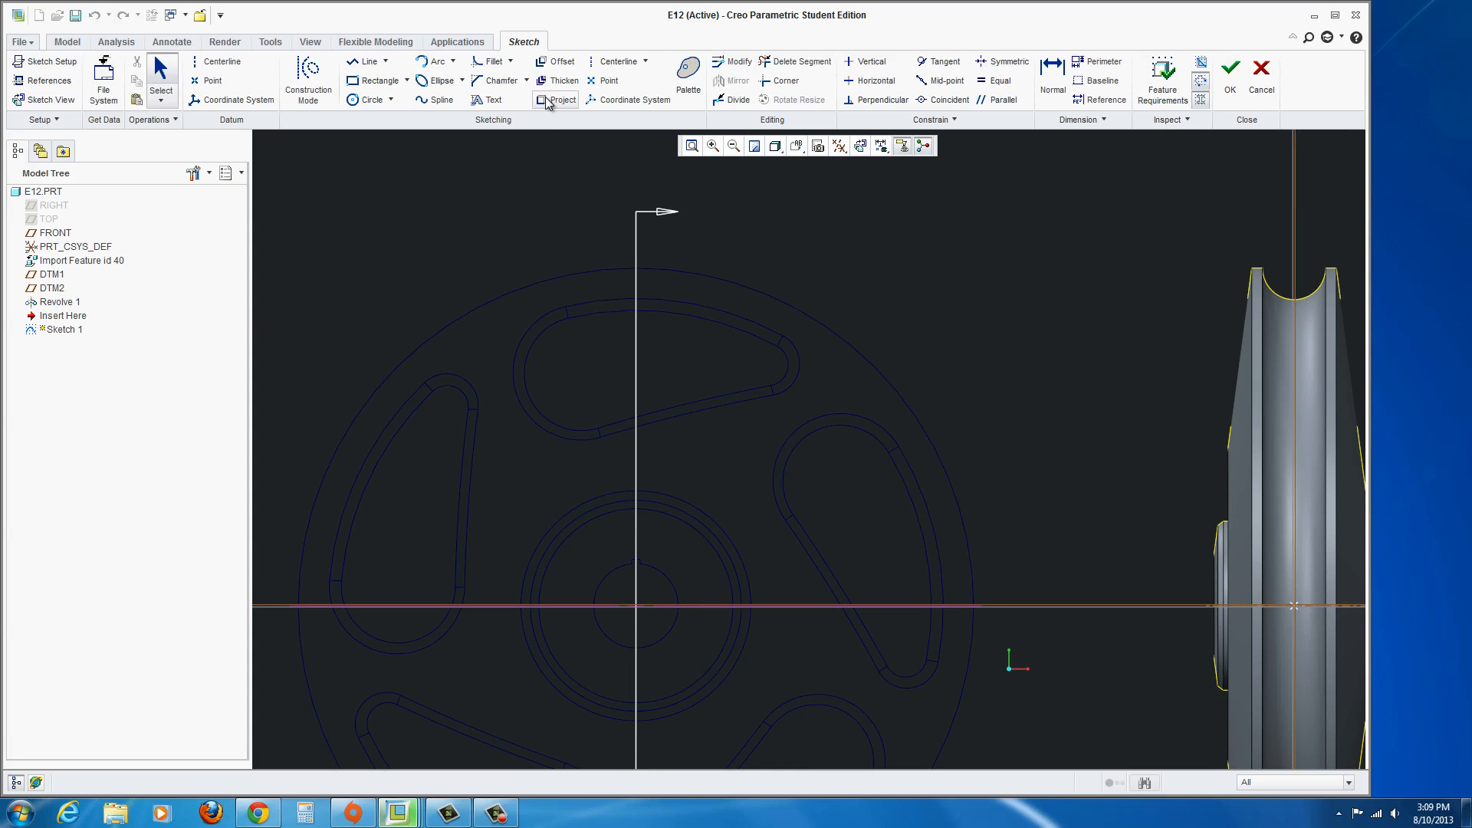
{"action": "left_click", "coordinate": [553, 100]}
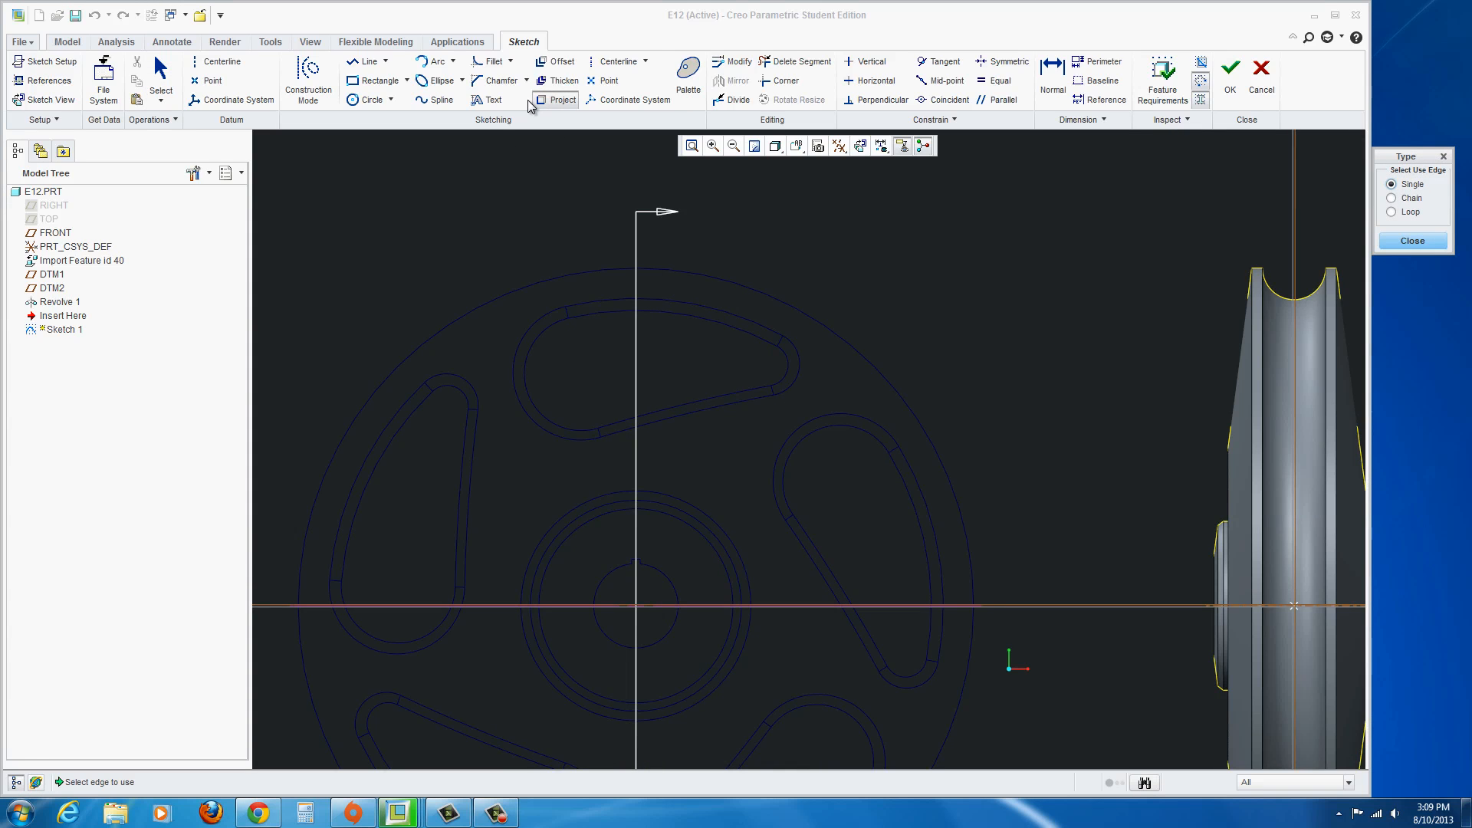
{"action": "left_click", "coordinate": [658, 316]}
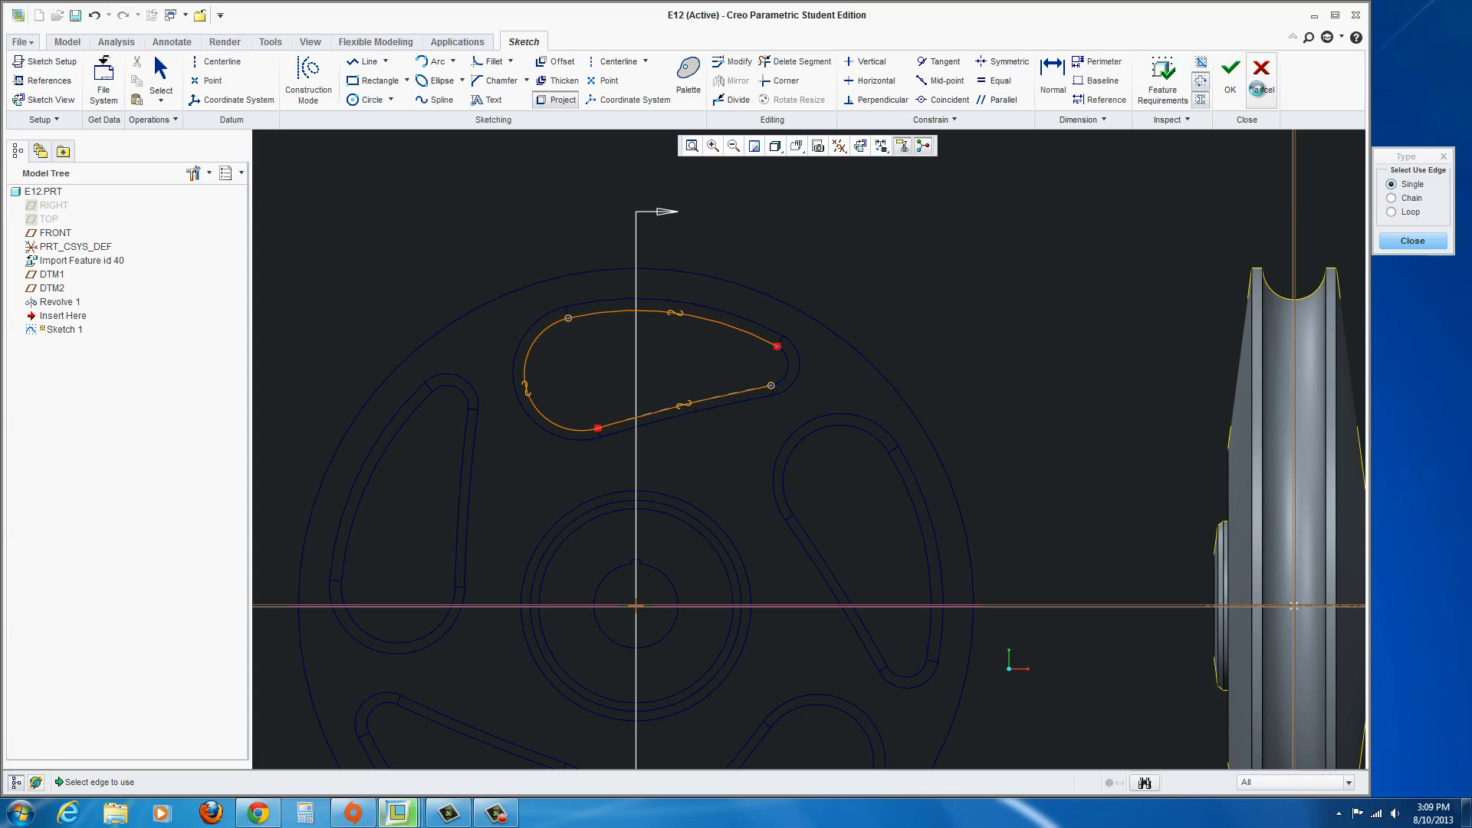
{"action": "left_click", "coordinate": [1228, 72]}
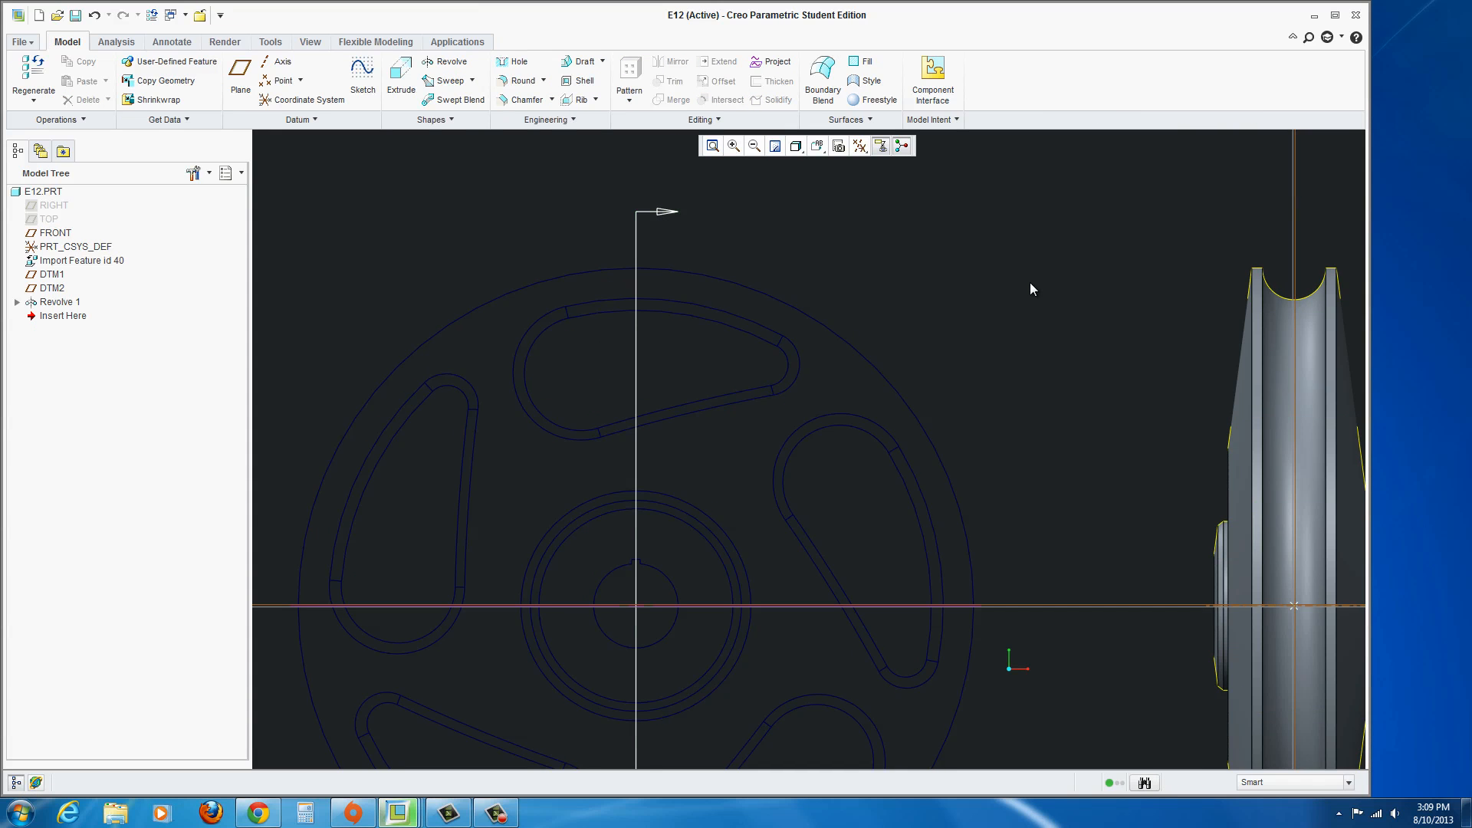
{"action": "mouse_move", "coordinate": [834, 312]}
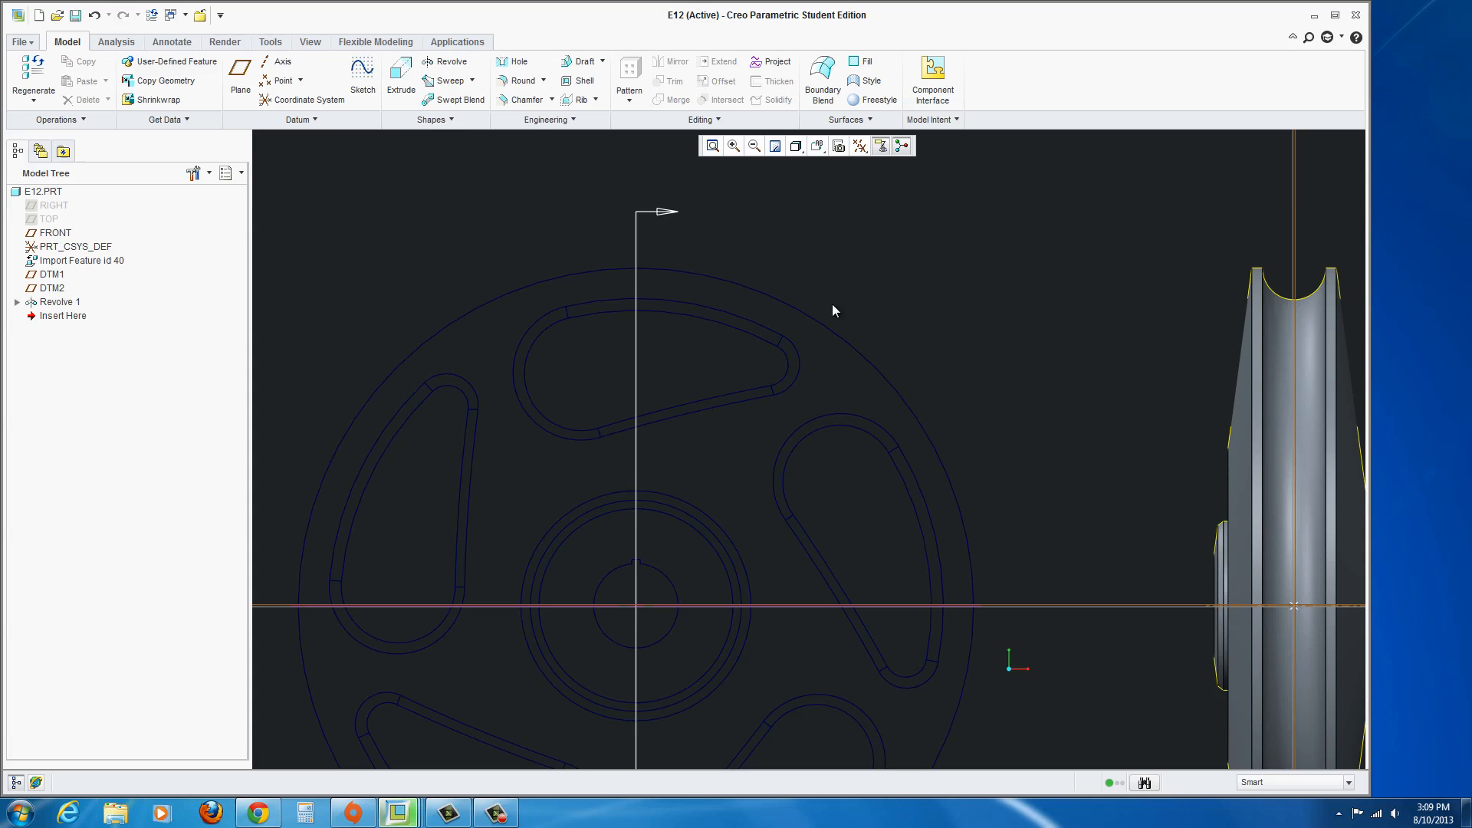
{"action": "mouse_move", "coordinate": [401, 187]}
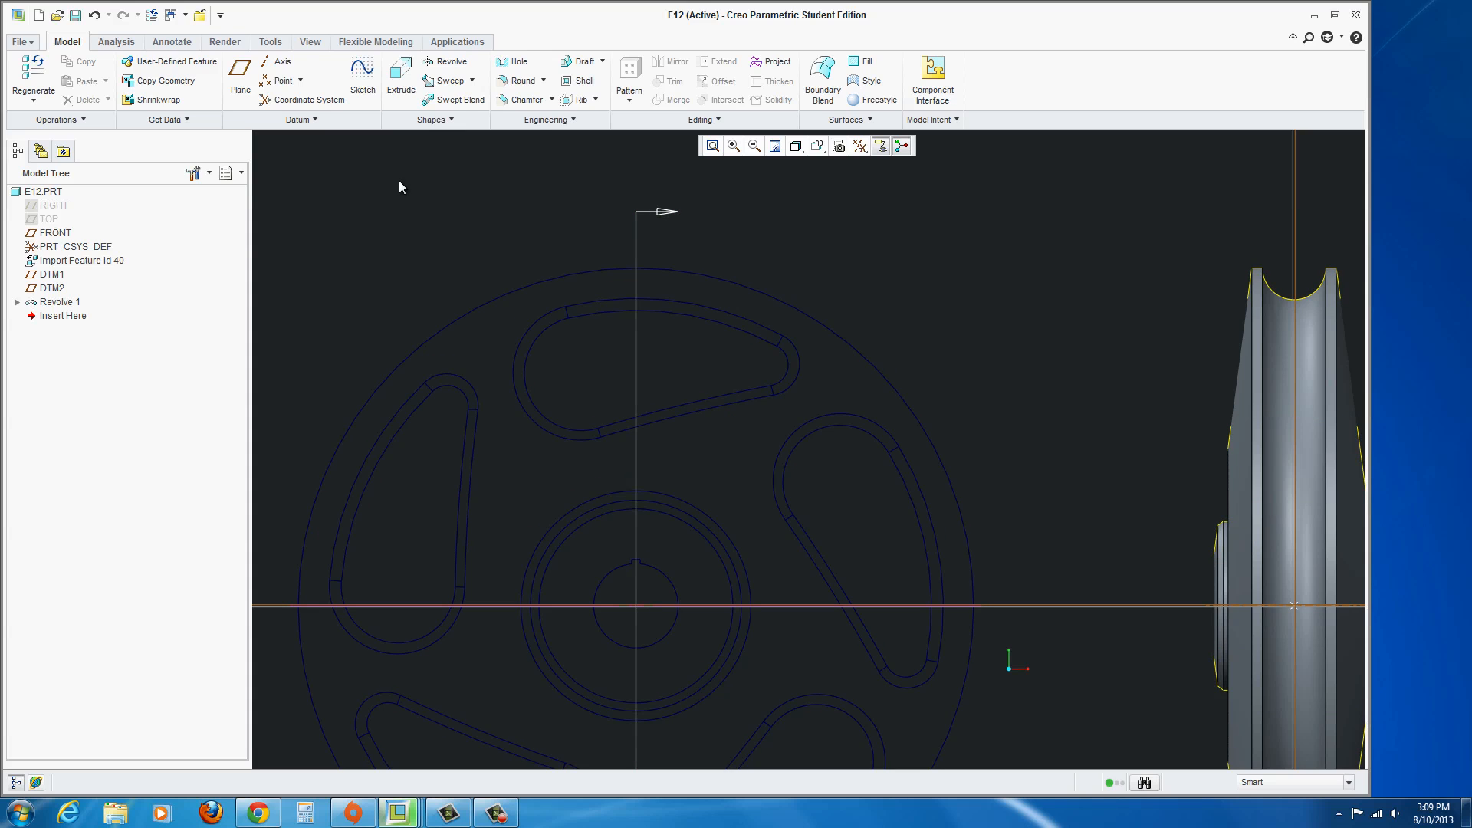
{"action": "mouse_move", "coordinate": [117, 46]}
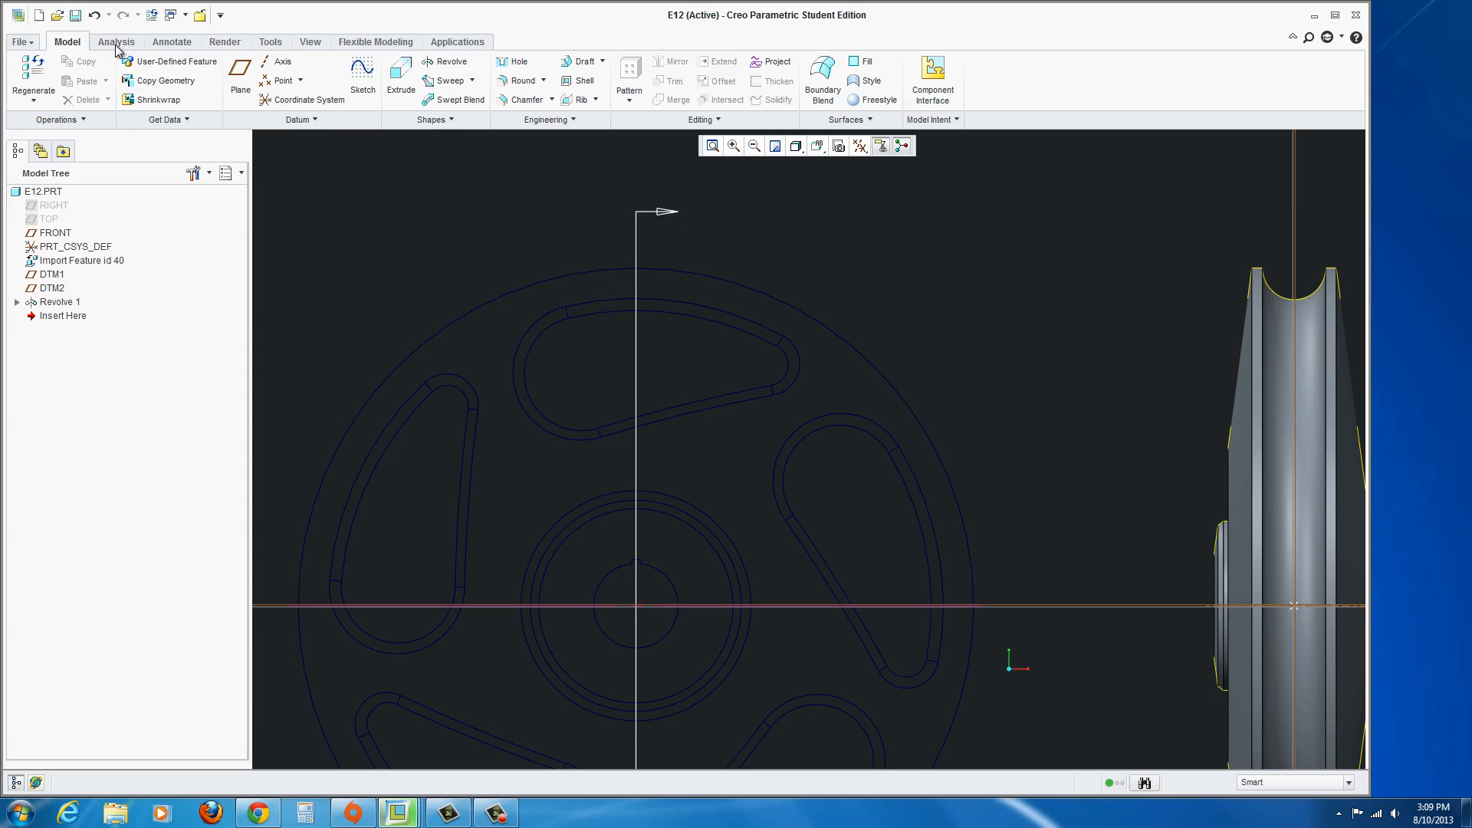
Start a Diameter measurement from the Analysis tools to check the top slot arc.
{"action": "left_click", "coordinate": [115, 41]}
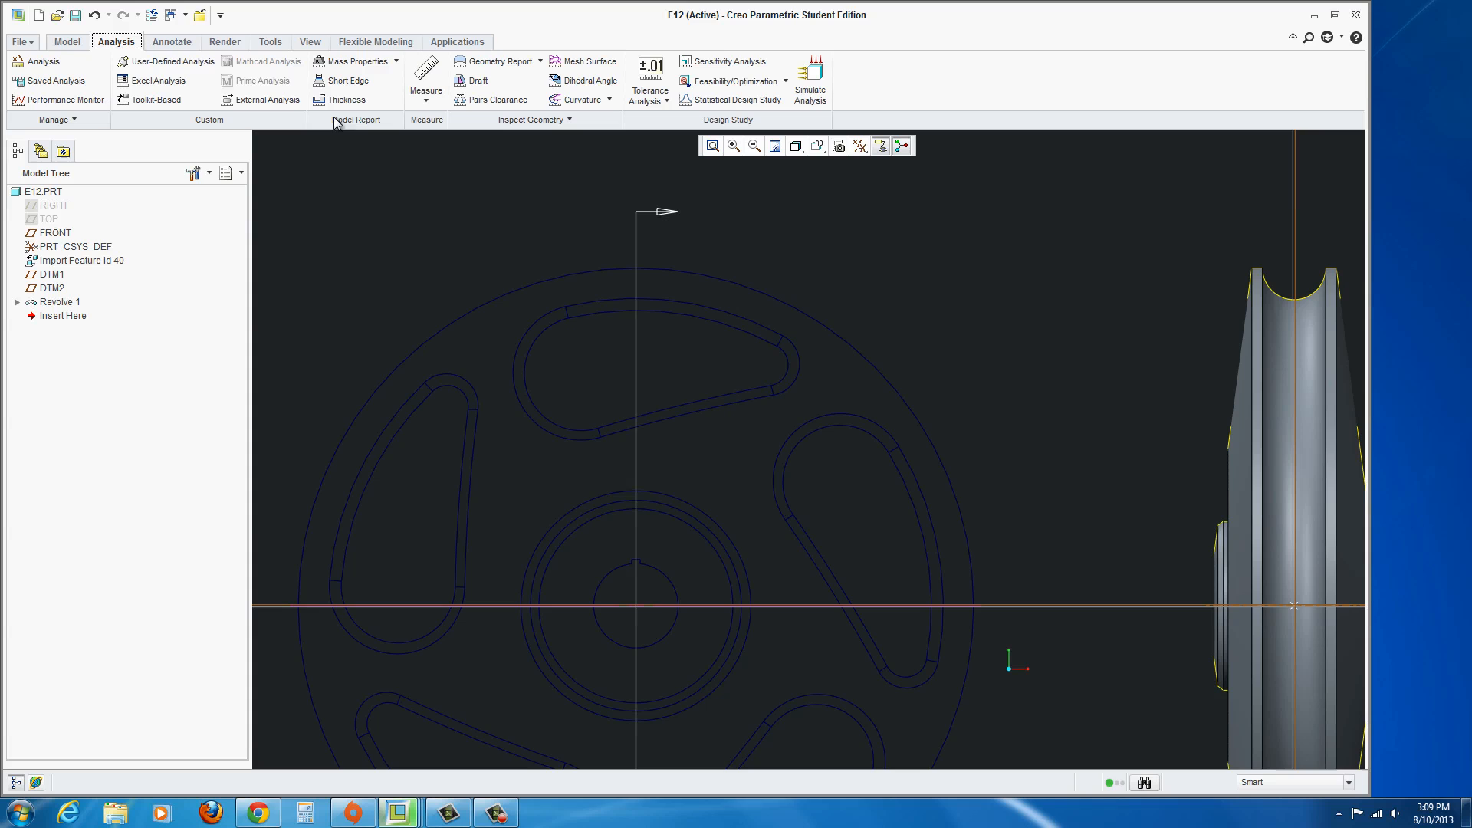
{"action": "left_click", "coordinate": [424, 80]}
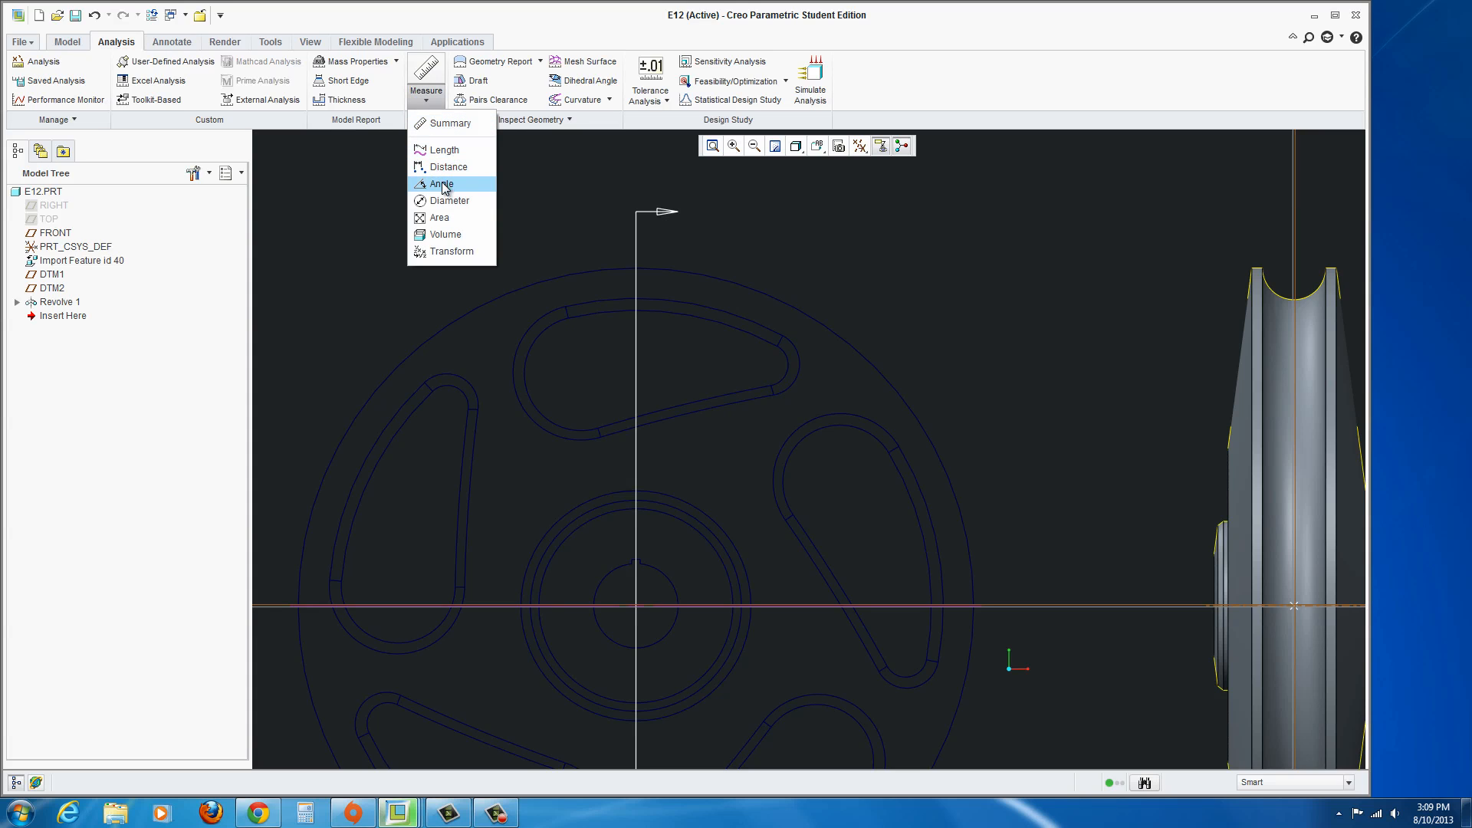
{"action": "left_click", "coordinate": [450, 199]}
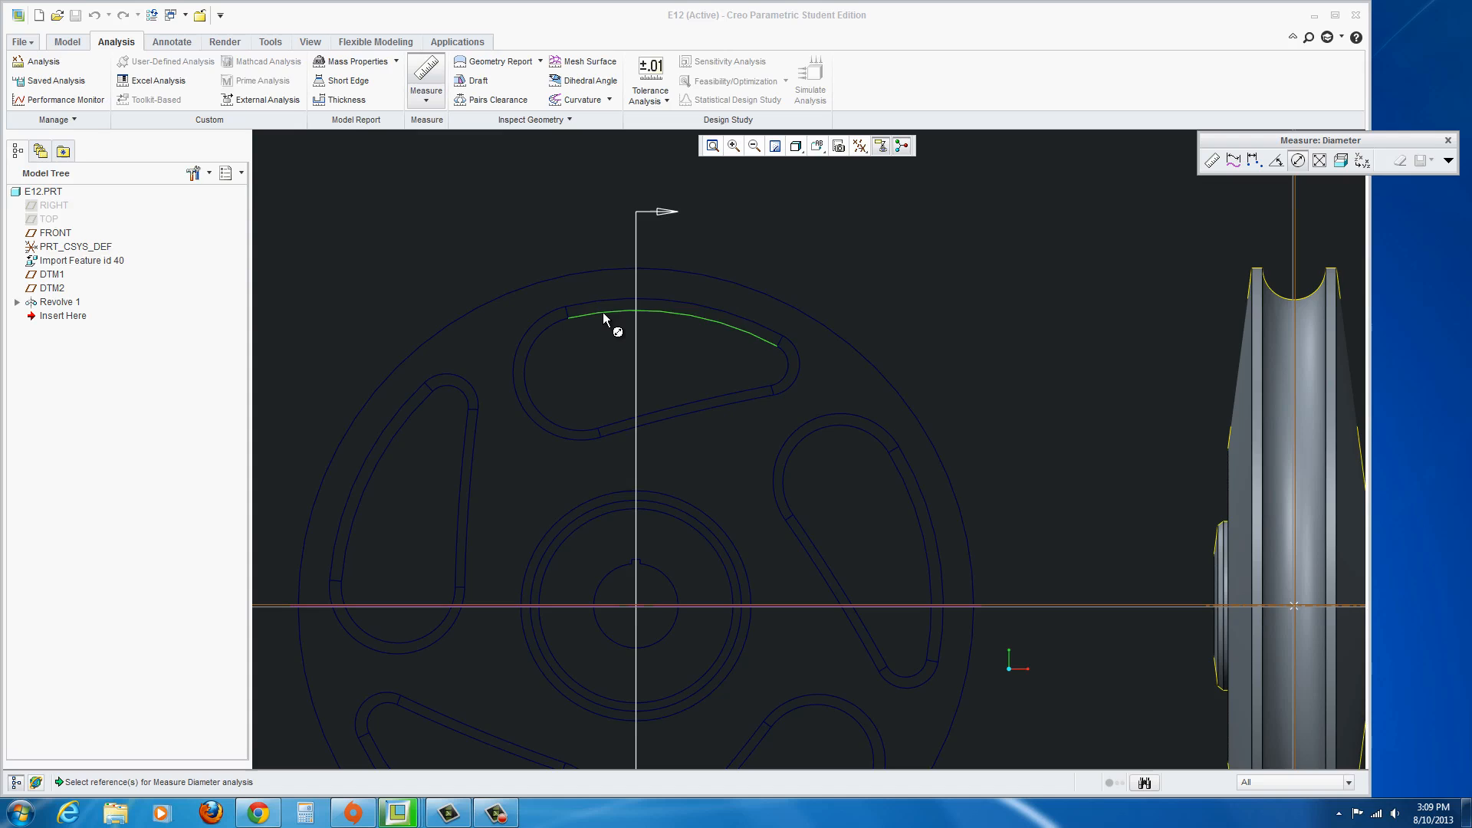
{"action": "mouse_move", "coordinate": [612, 315]}
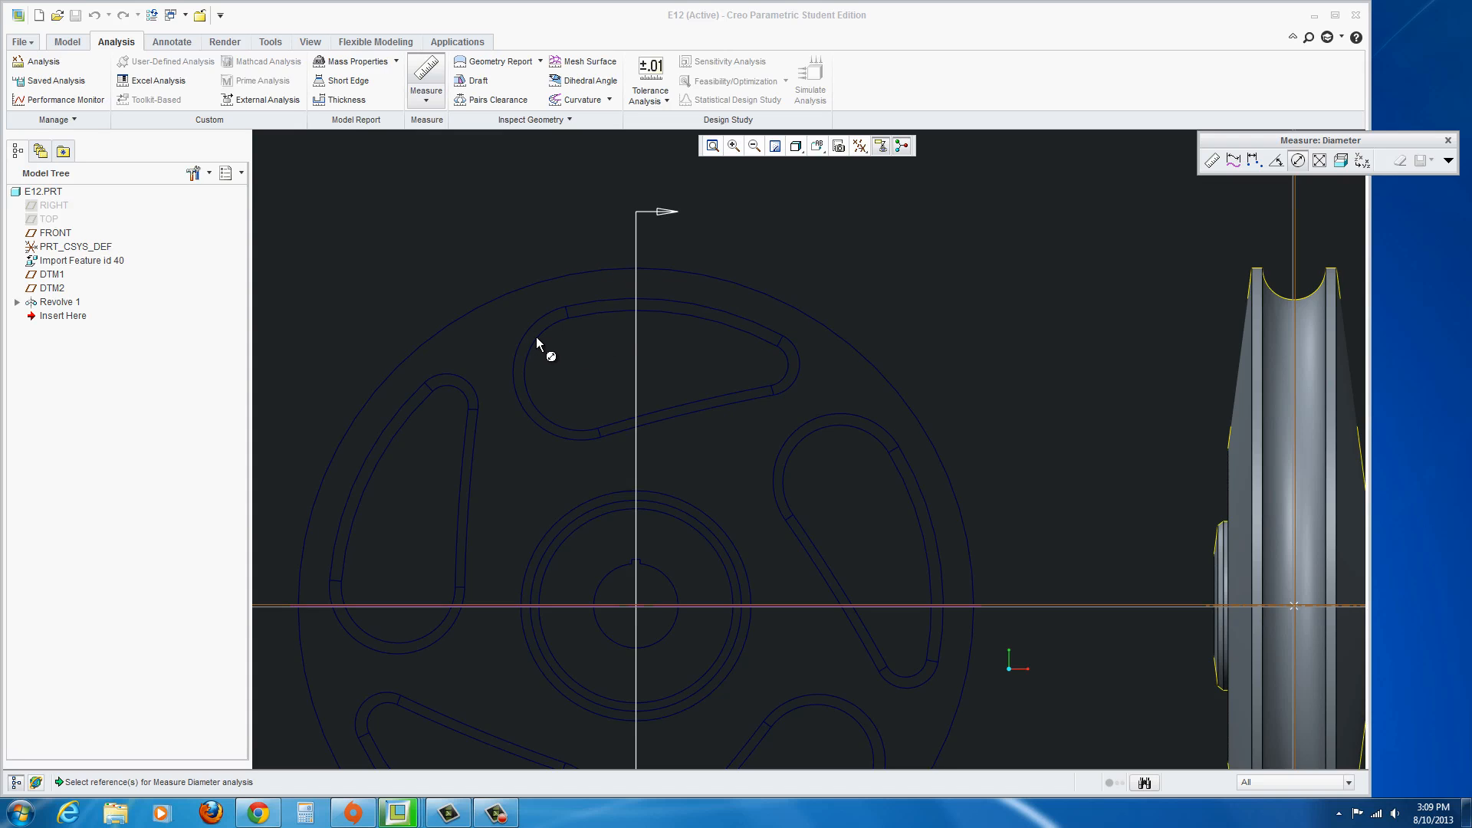
{"action": "mouse_move", "coordinate": [776, 387]}
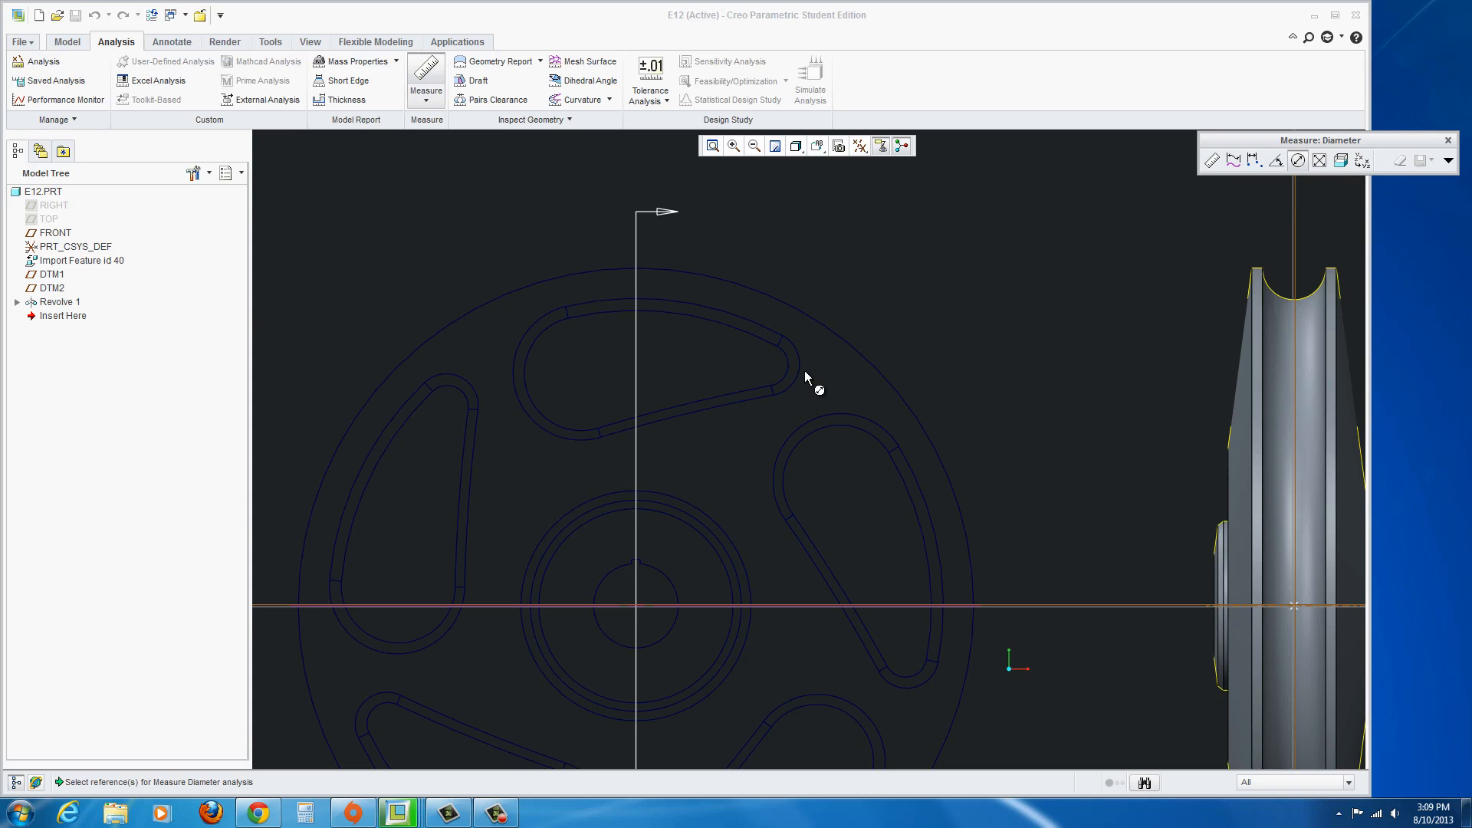
{"action": "mouse_move", "coordinate": [1268, 232]}
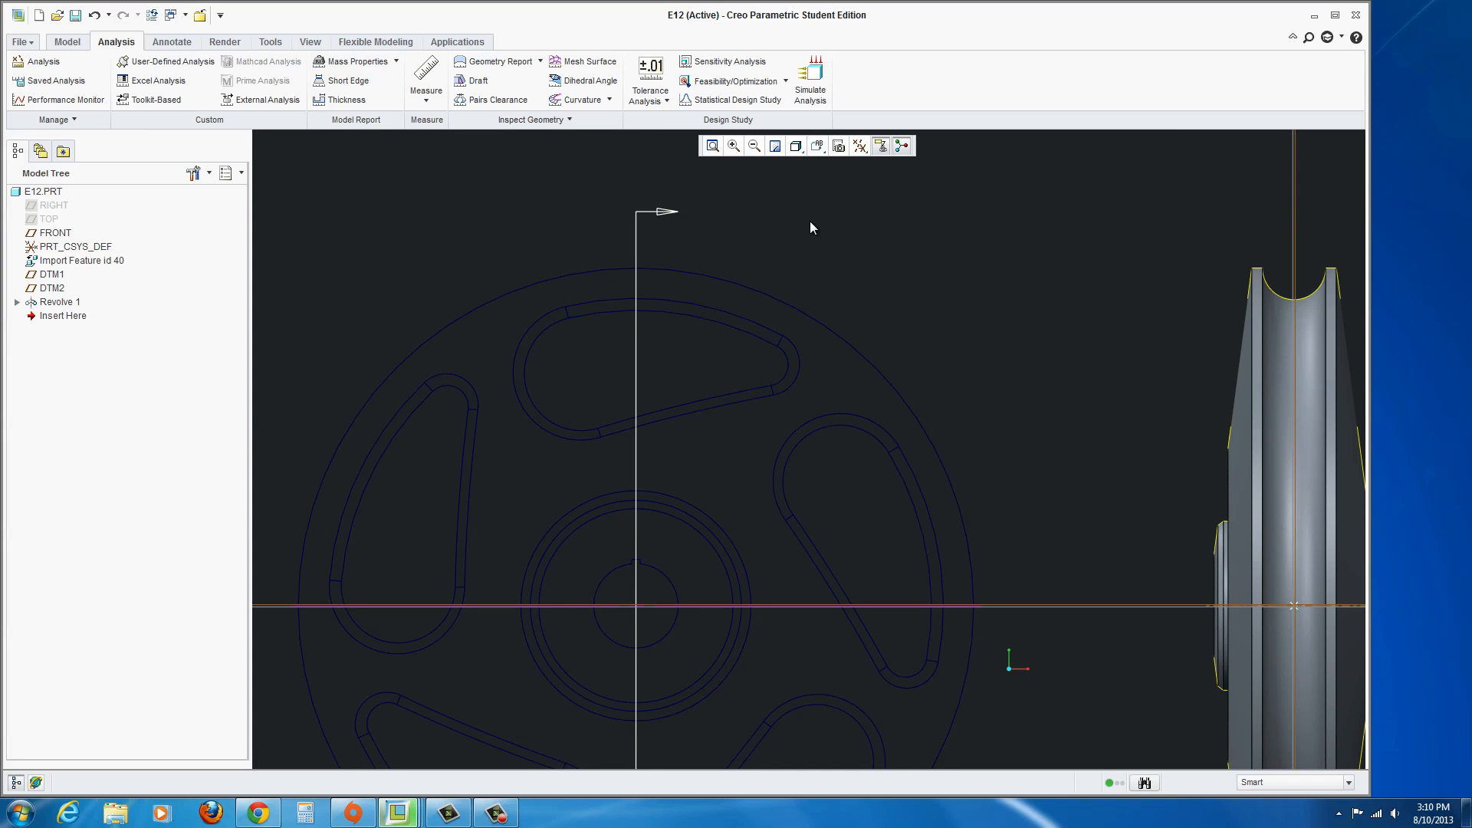
{"action": "mouse_move", "coordinate": [47, 51]}
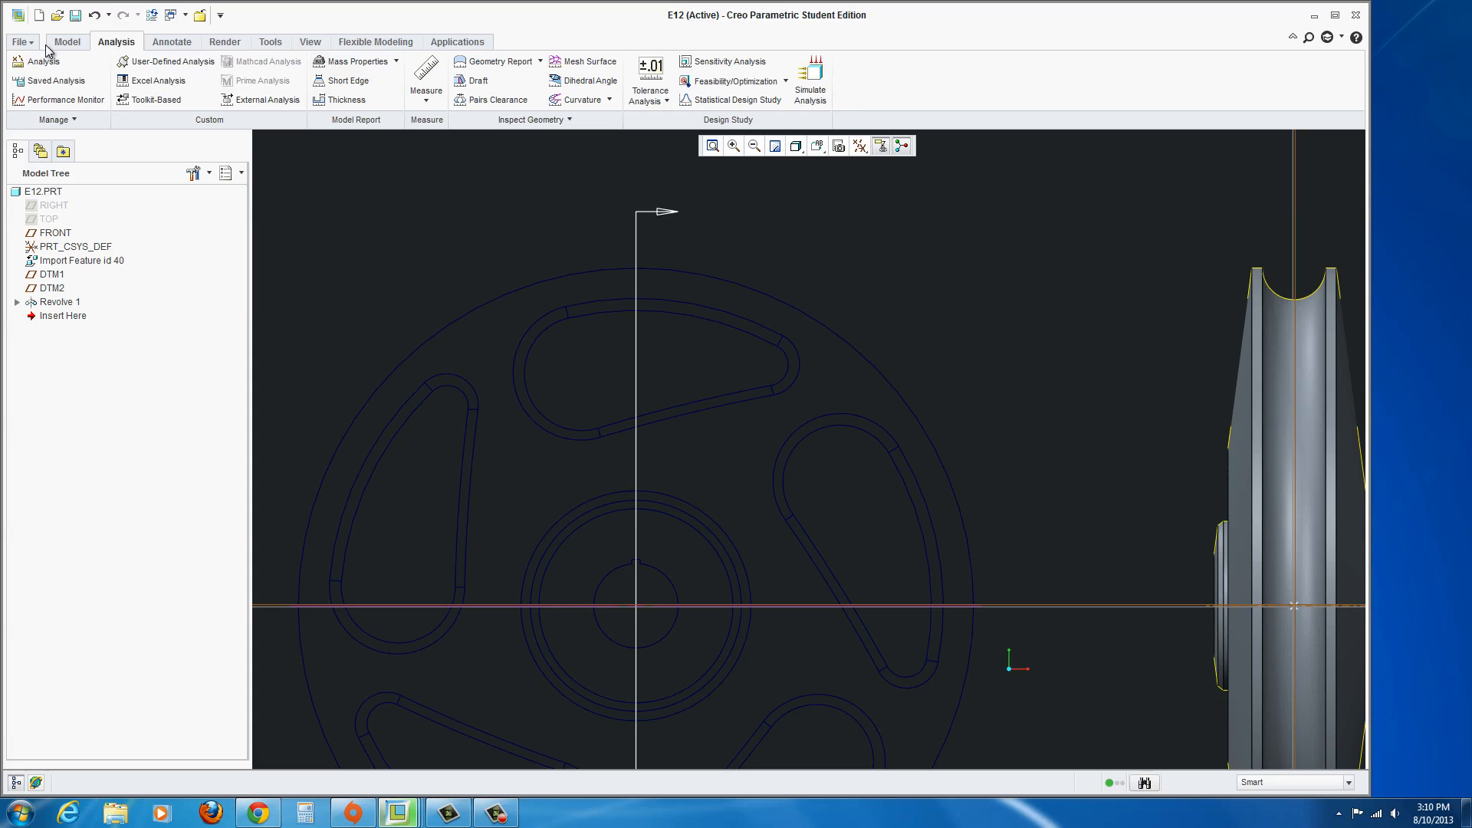
Sketch on FRONT, project the top slot's edges as a closed outline, and accept it as Sketch 1.
{"action": "left_click", "coordinate": [66, 41]}
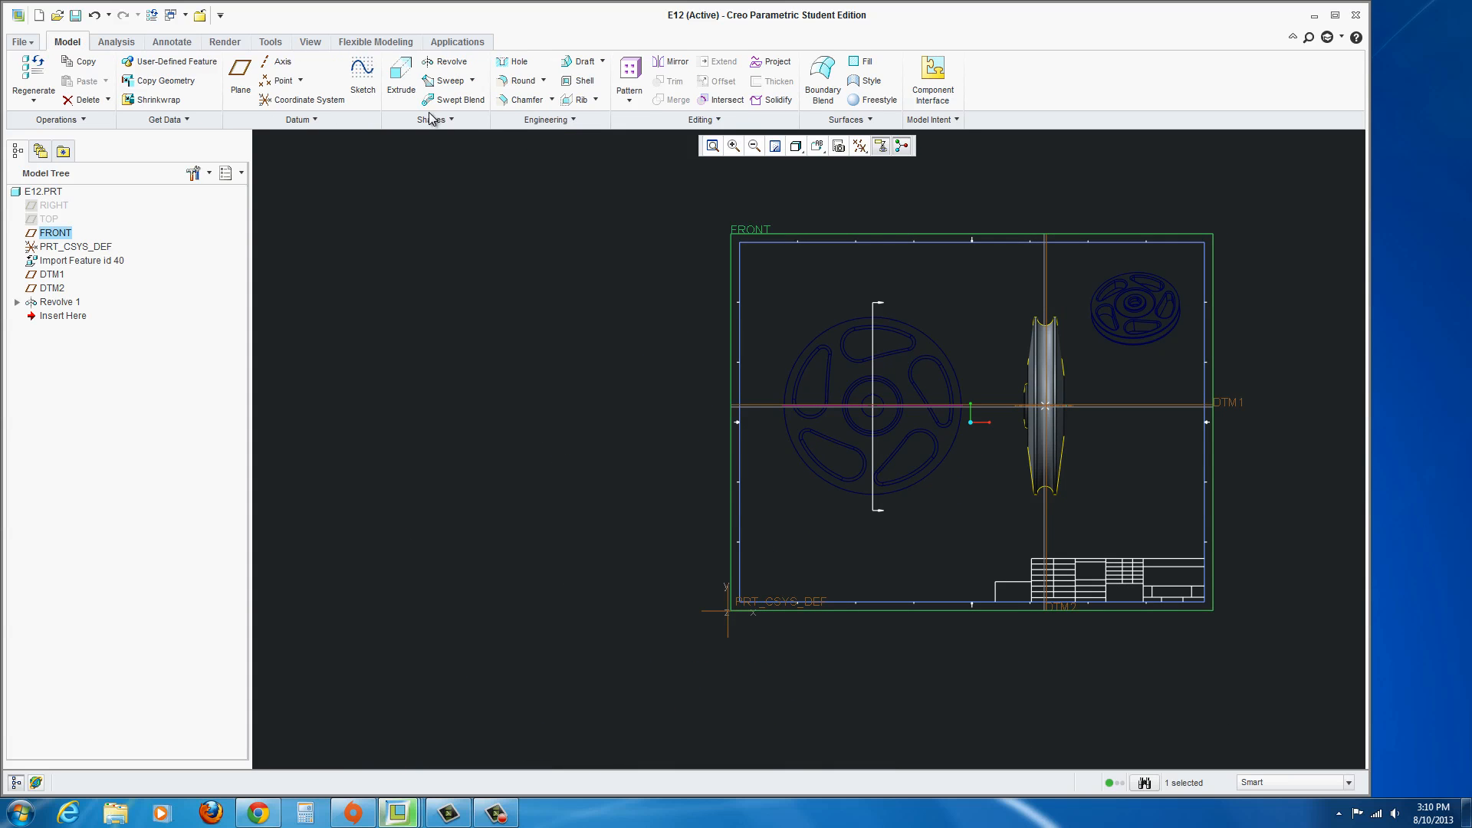
{"action": "left_click", "coordinate": [362, 75]}
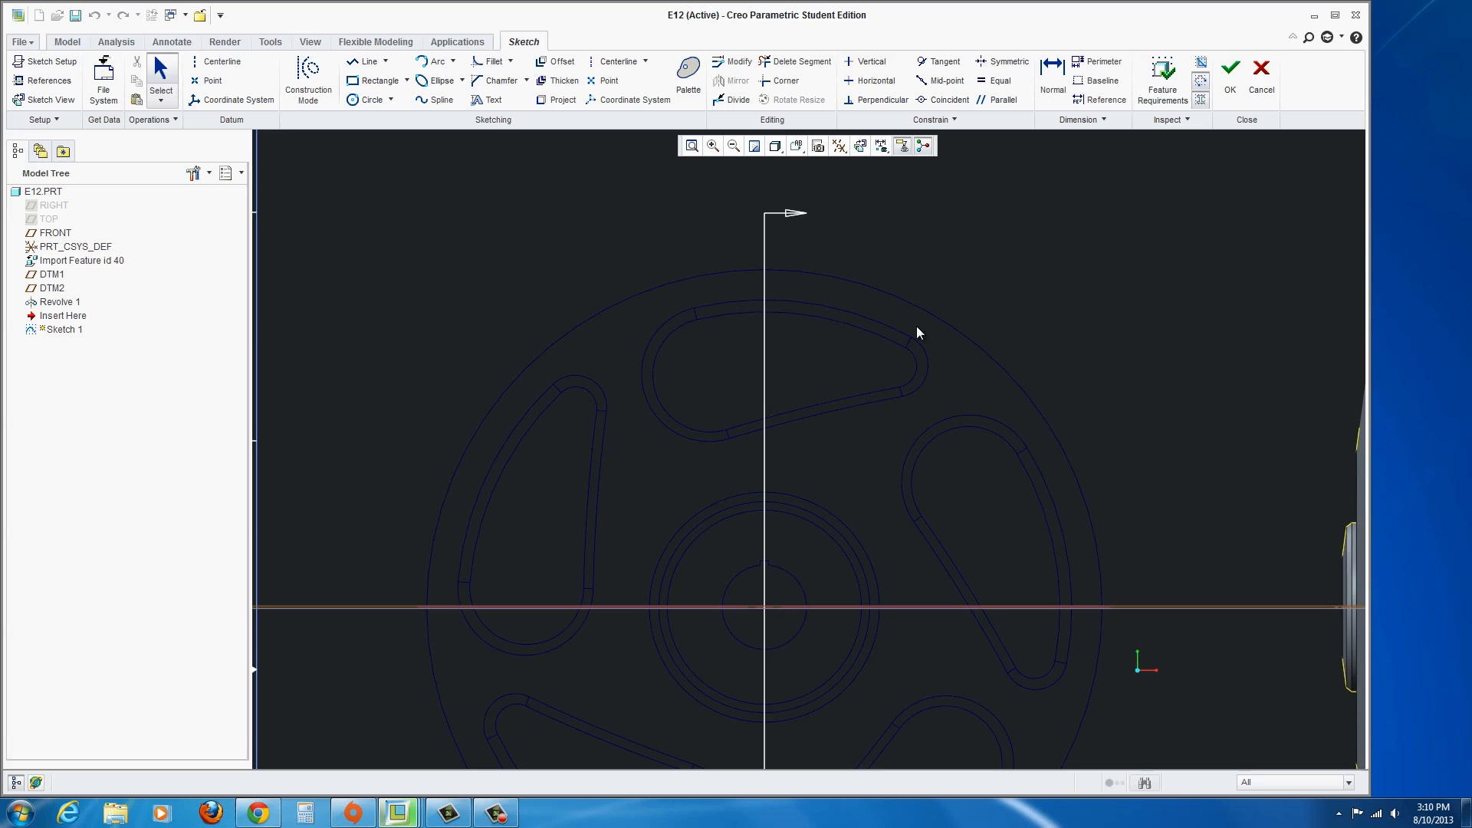
{"action": "left_click", "coordinate": [563, 99]}
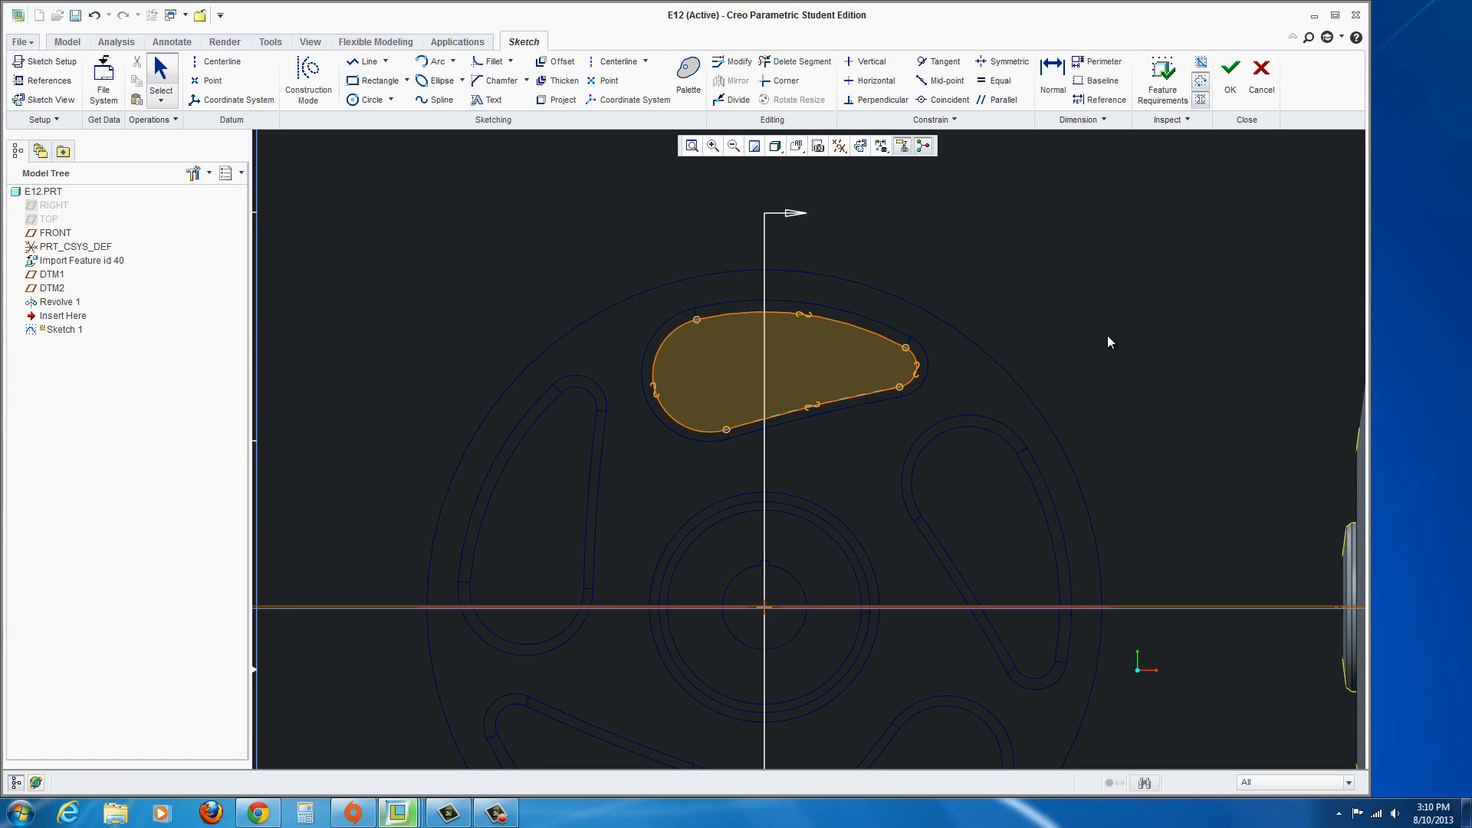
{"action": "mouse_move", "coordinate": [1161, 183]}
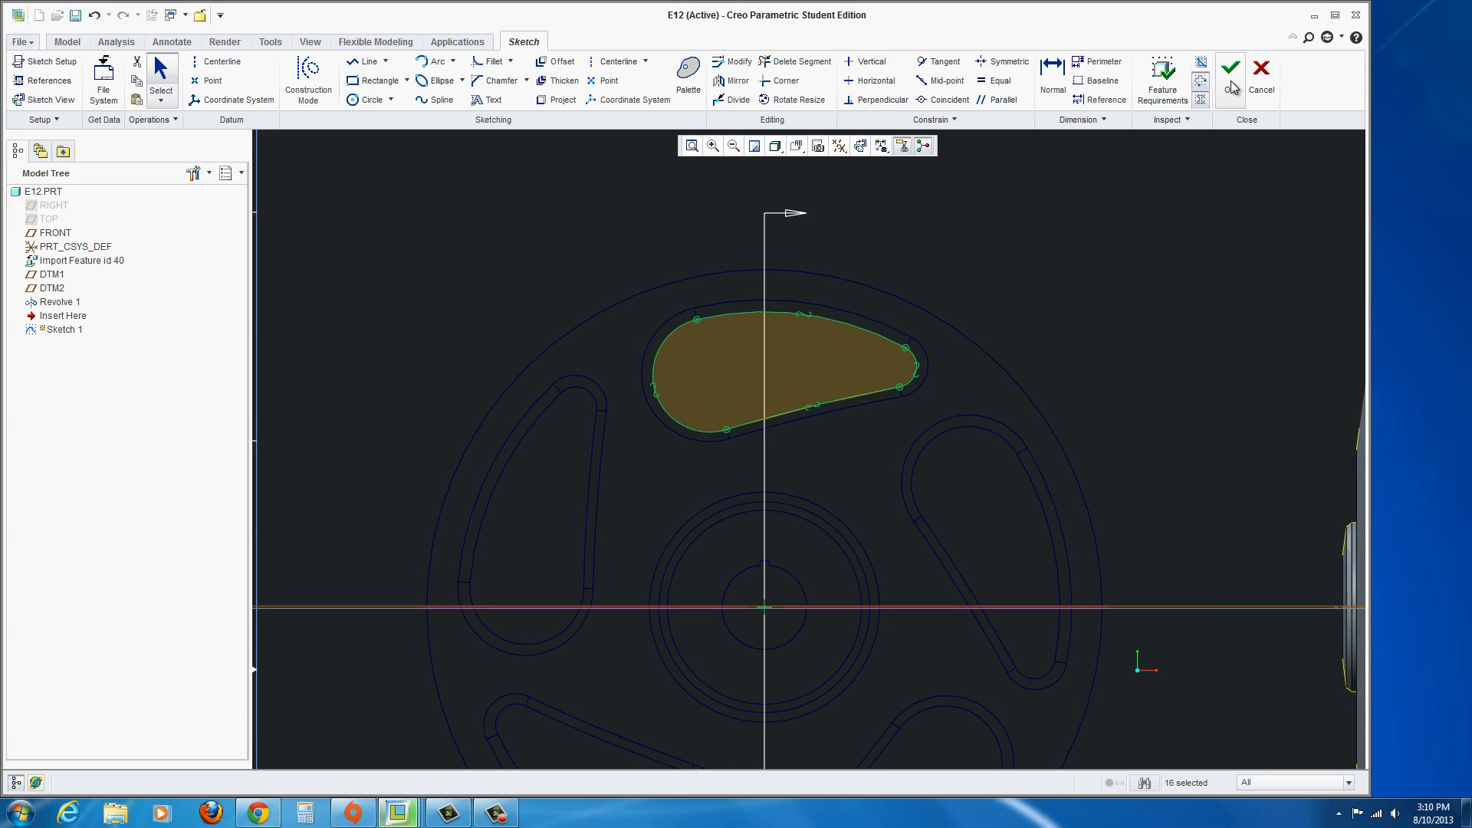
{"action": "left_click", "coordinate": [1230, 66]}
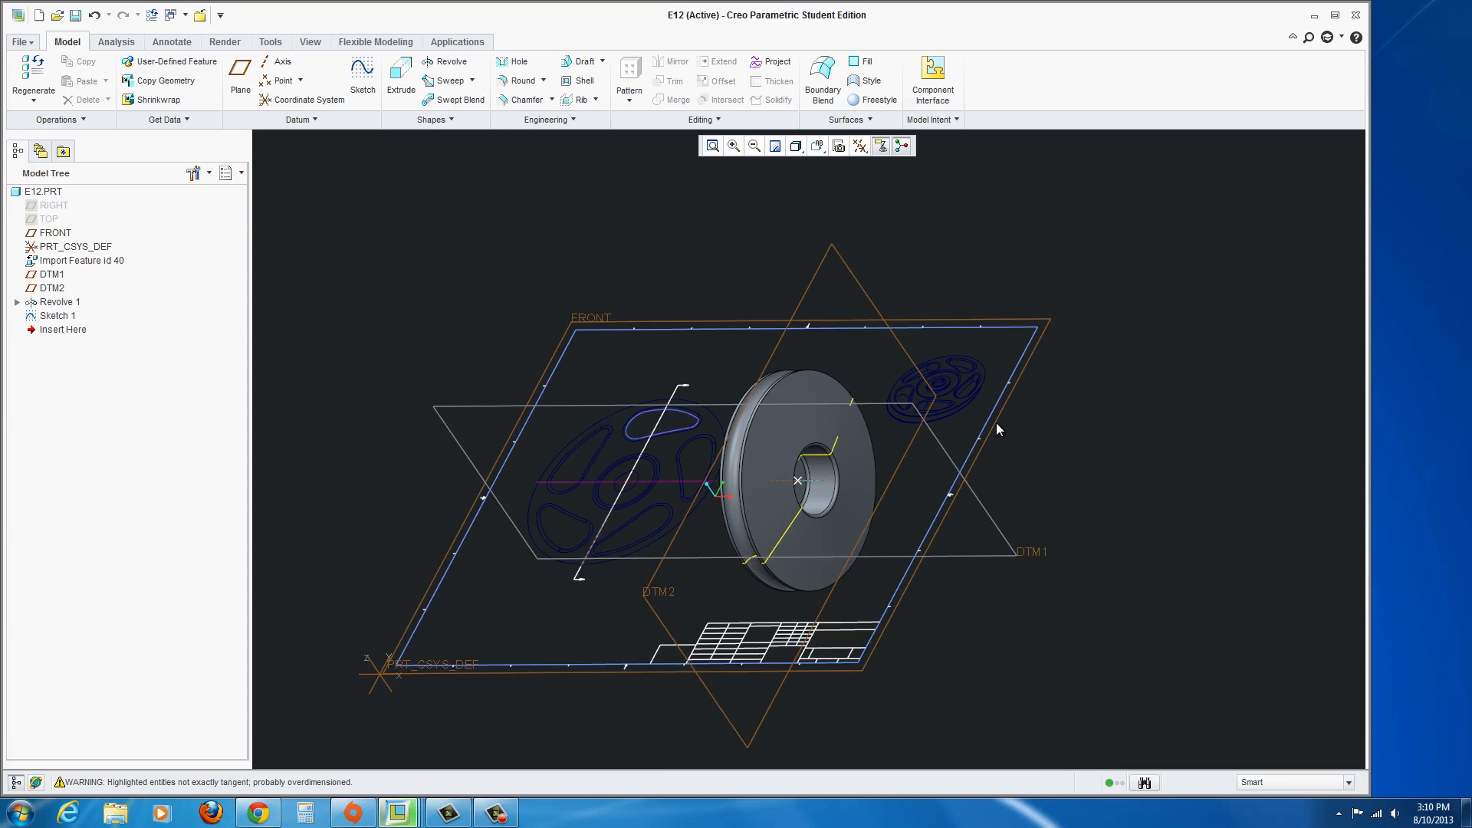
Start Extrude 1's section sketch on DTM2 and pick a new orientation reference.
{"action": "left_click_drag", "start_coordinate": [998, 429], "coordinate": [742, 348]}
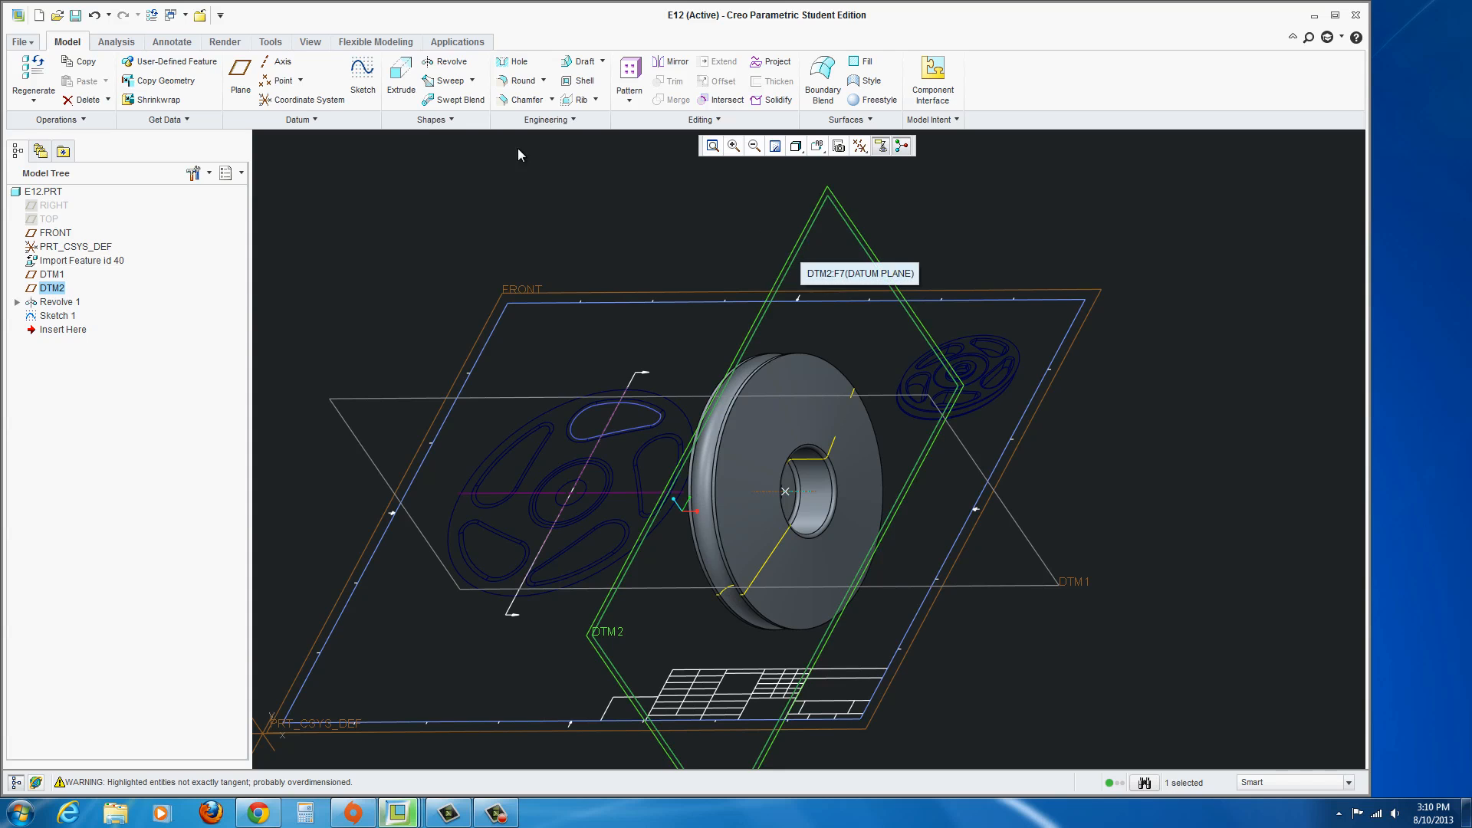
{"action": "mouse_move", "coordinate": [400, 77]}
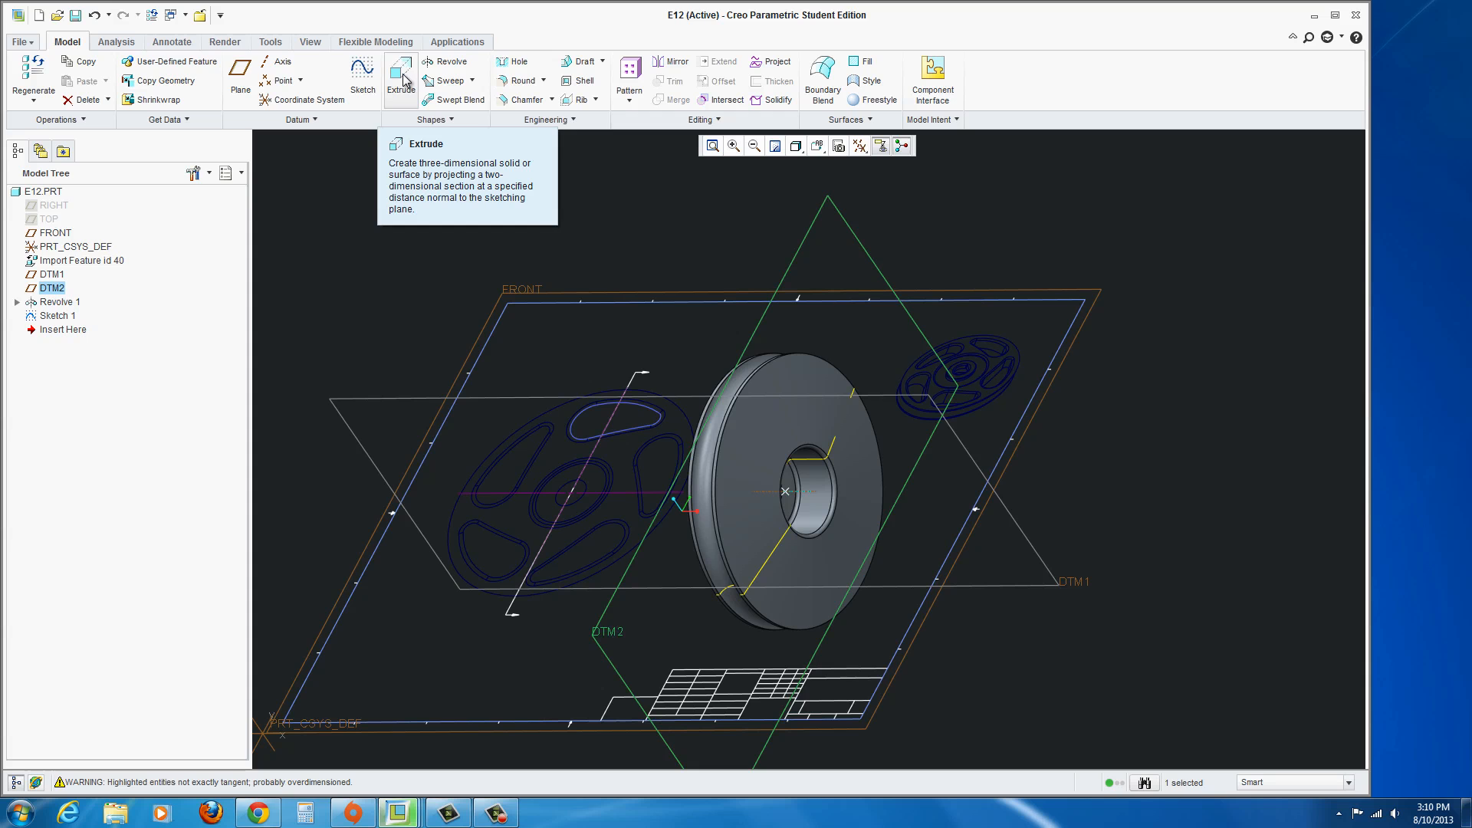
{"action": "mouse_move", "coordinate": [402, 80]}
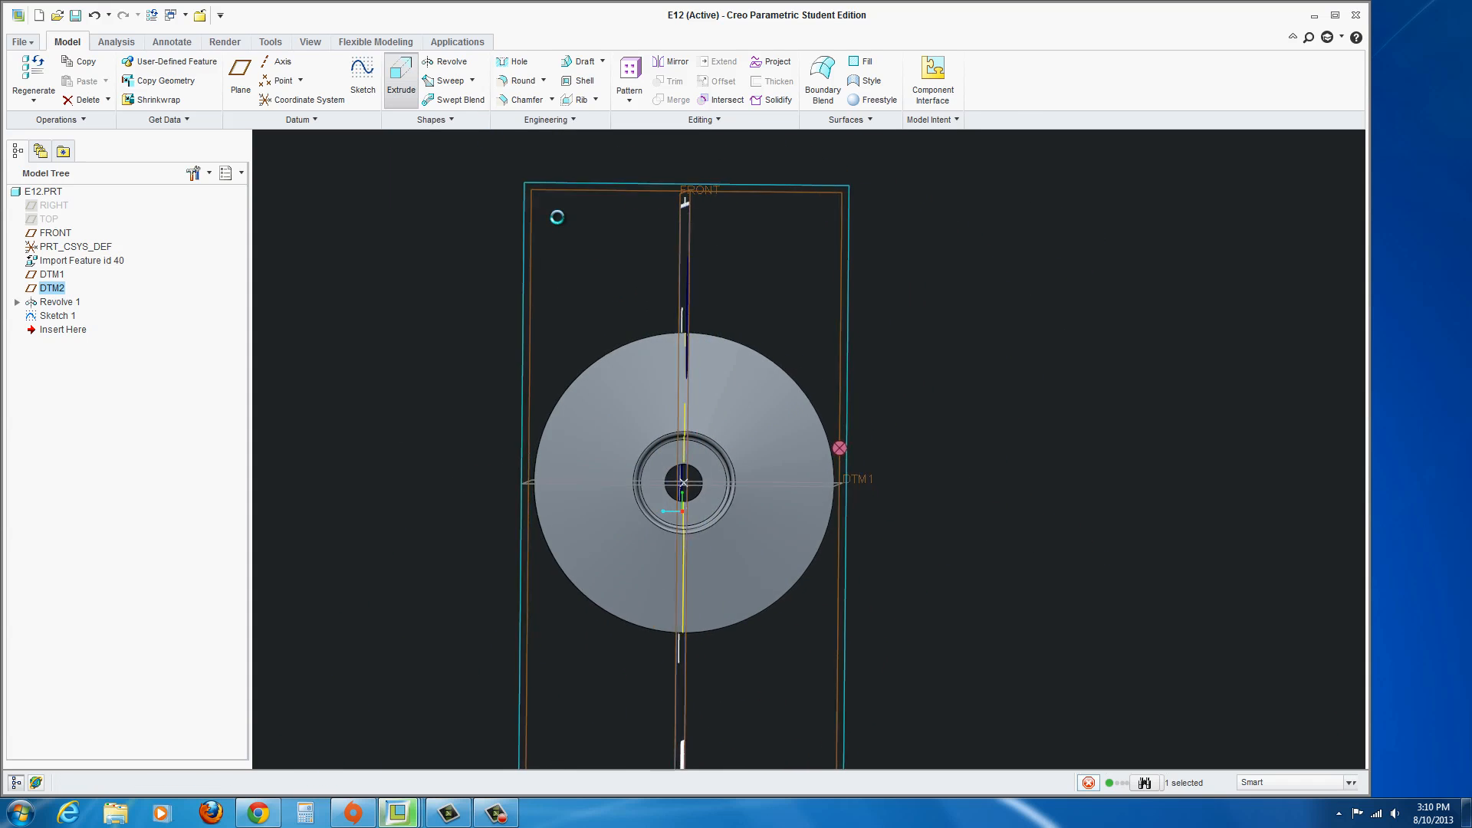
{"action": "left_click", "coordinate": [400, 78]}
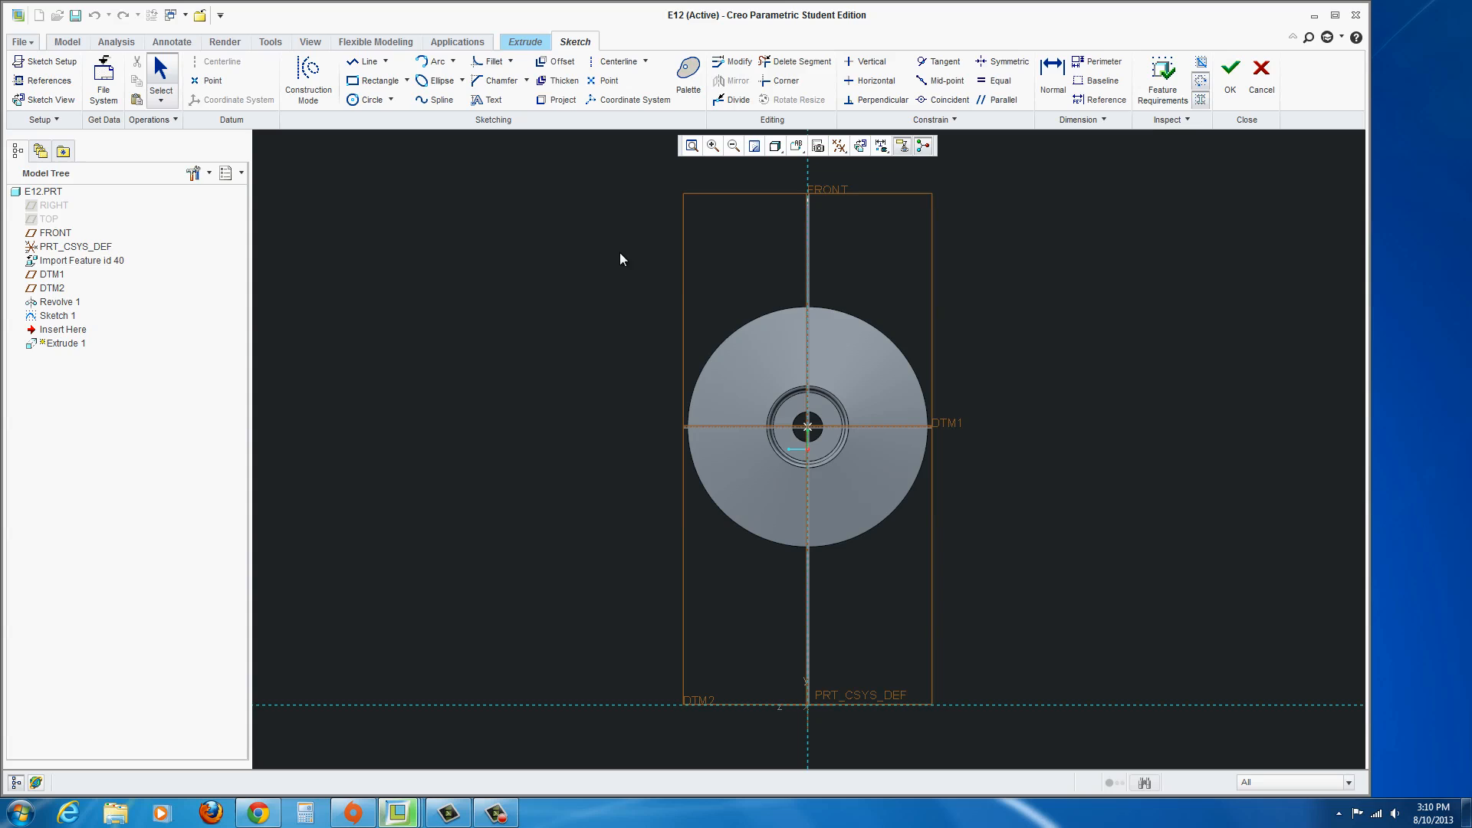
{"action": "mouse_move", "coordinate": [668, 289]}
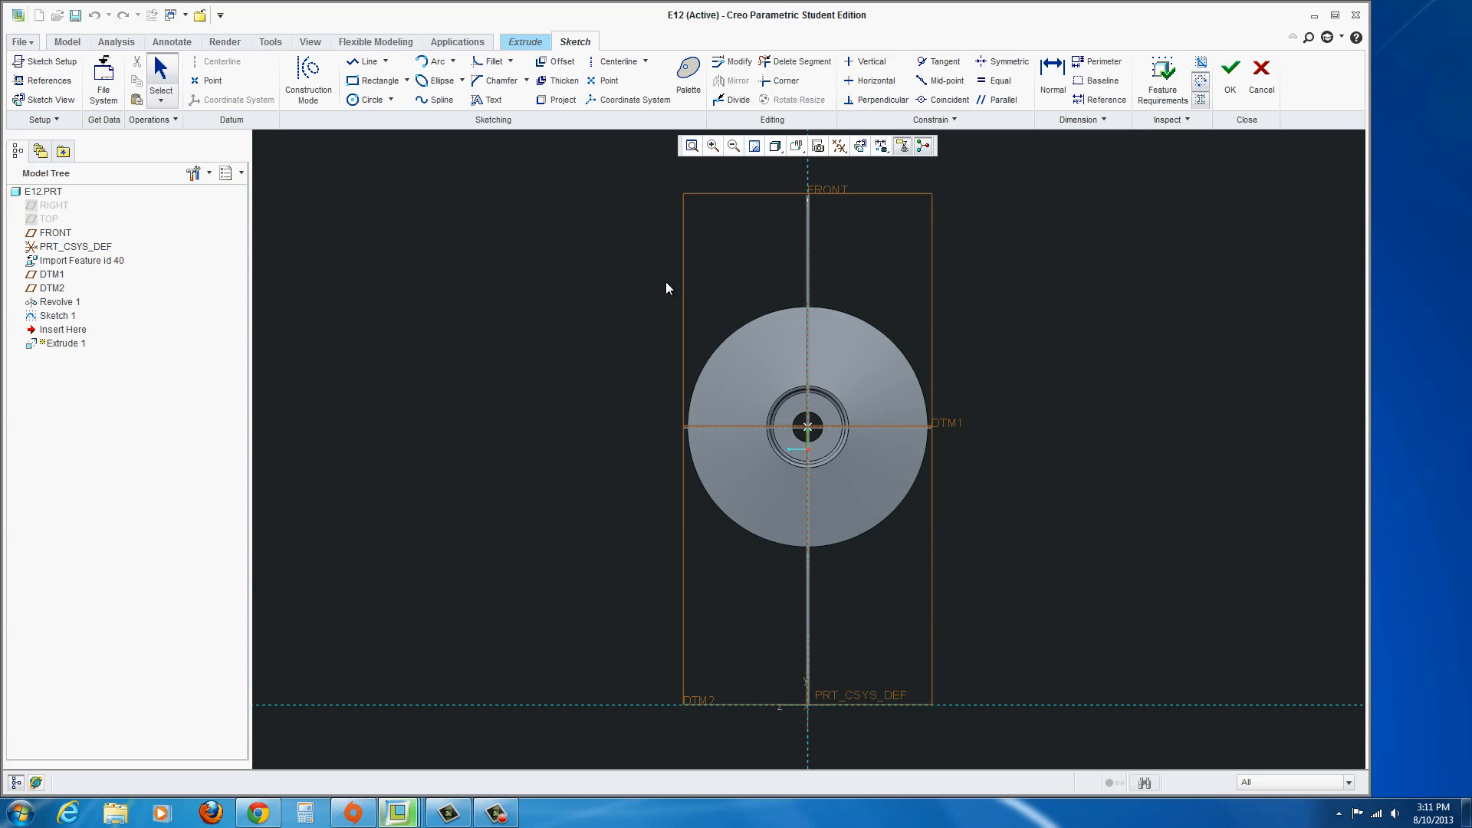
{"action": "mouse_move", "coordinate": [745, 307]}
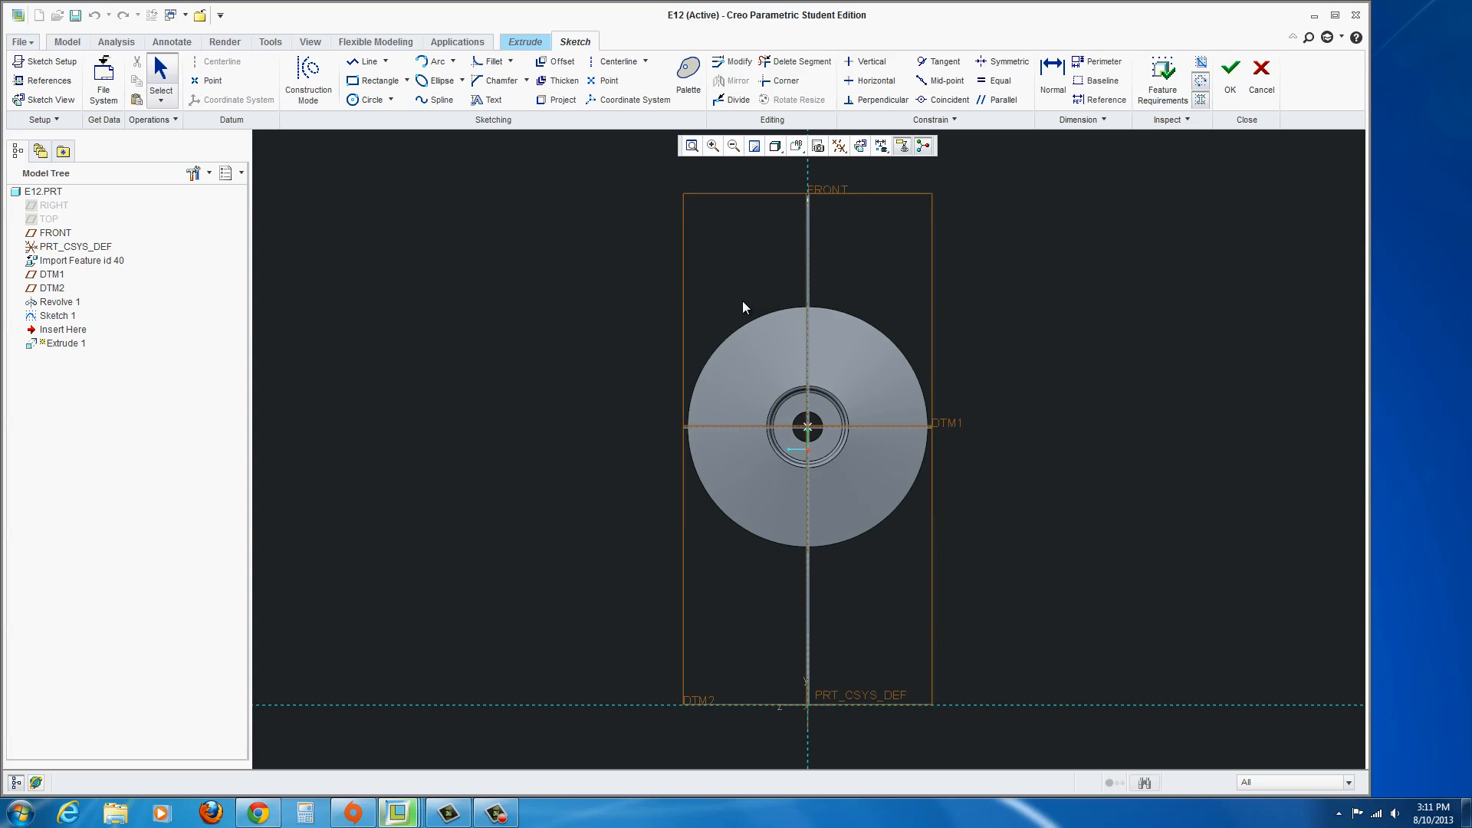
{"action": "right_click", "coordinate": [744, 307]}
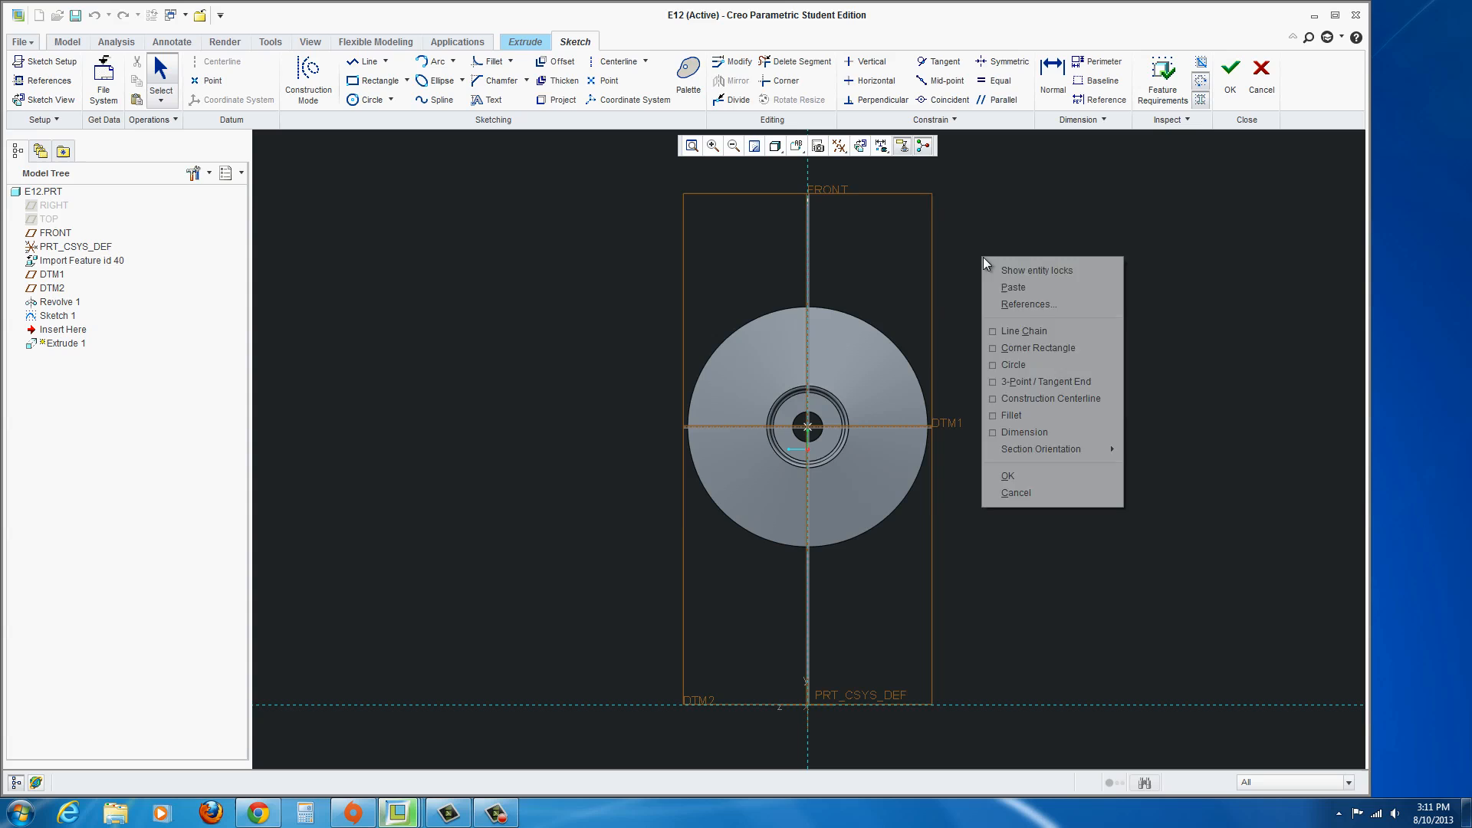
{"action": "mouse_move", "coordinate": [1025, 433]}
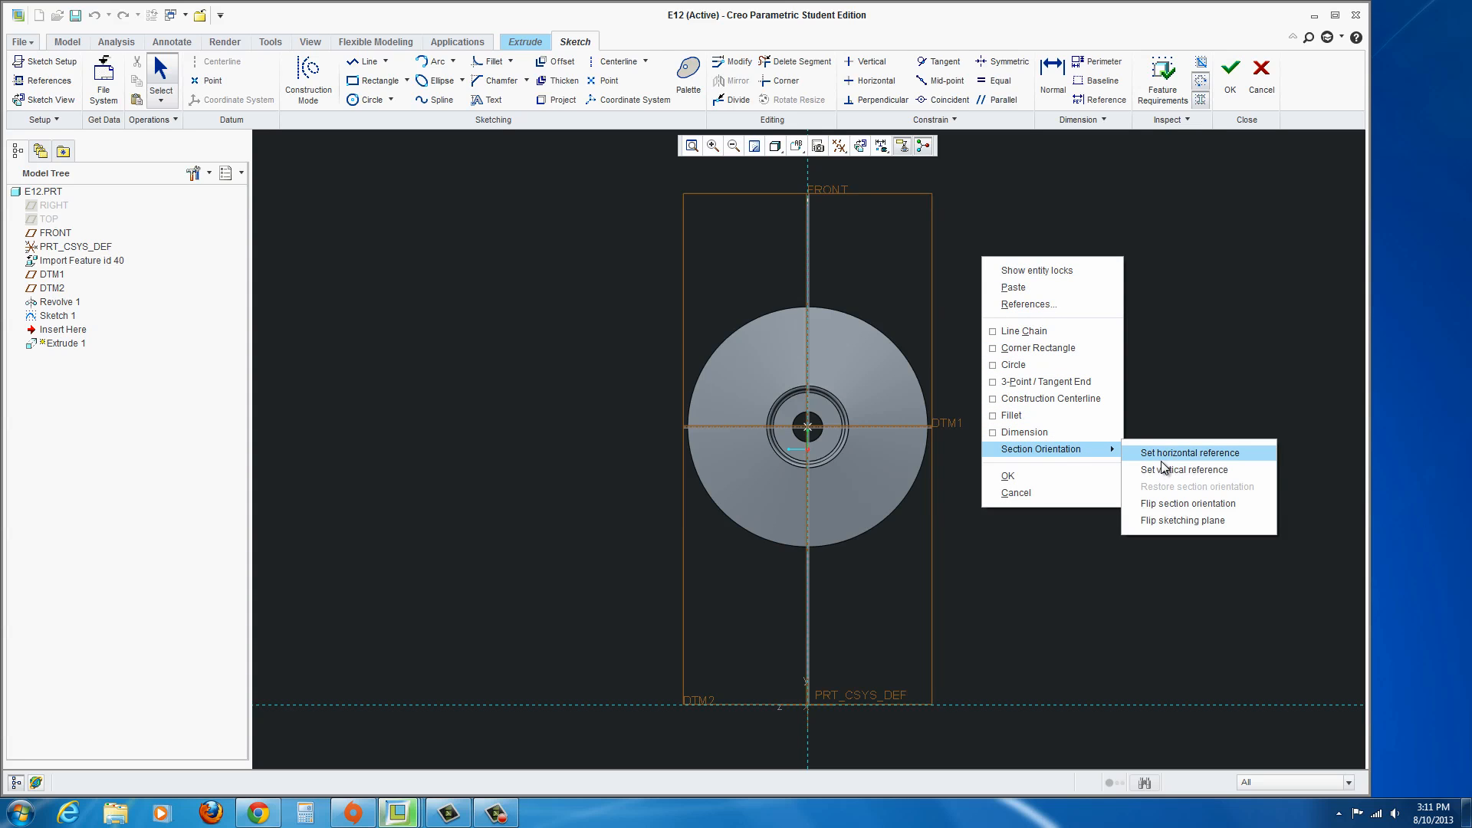
{"action": "left_click", "coordinate": [1191, 452]}
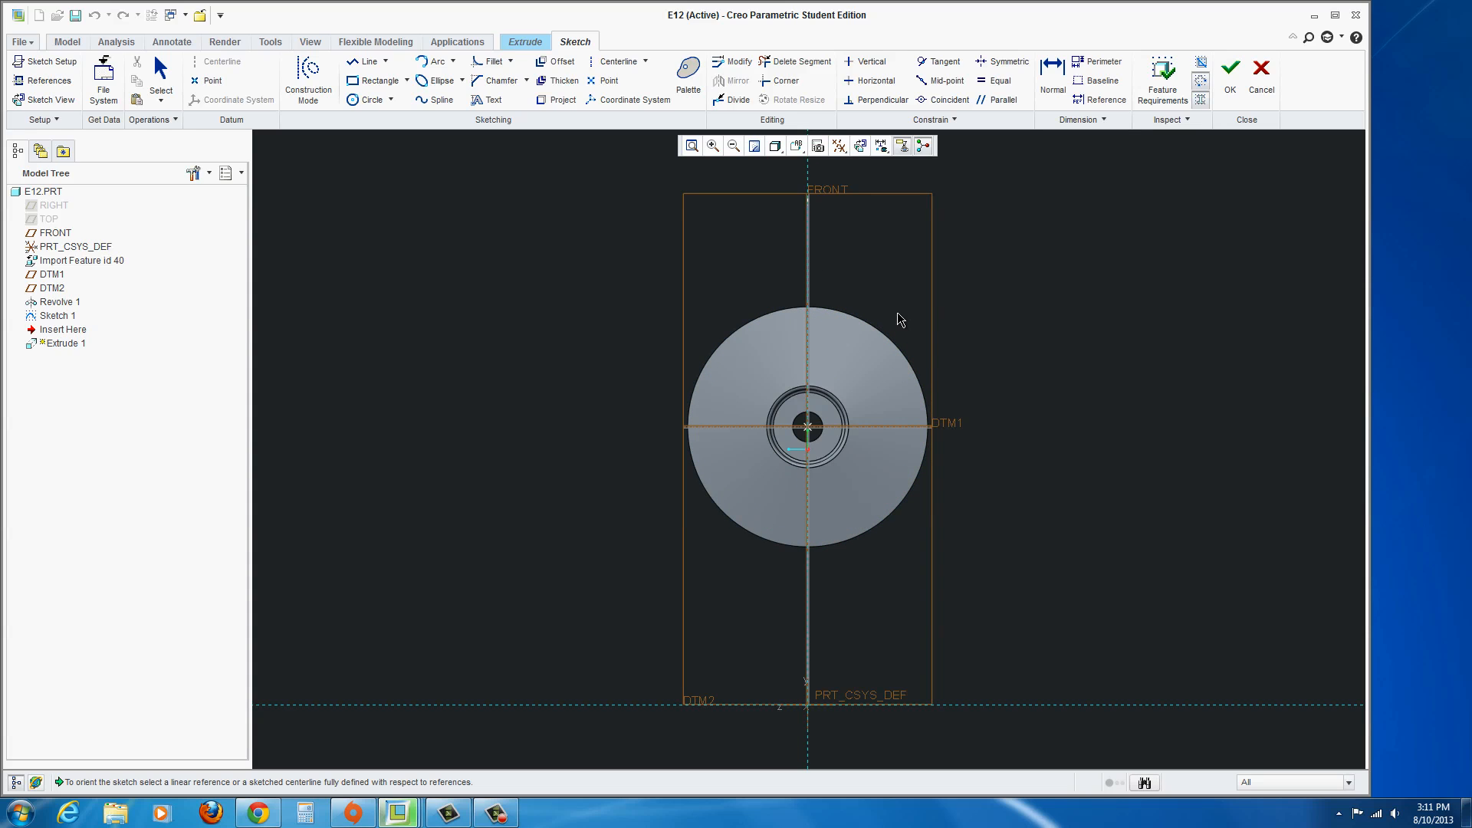
{"action": "mouse_move", "coordinate": [960, 282]}
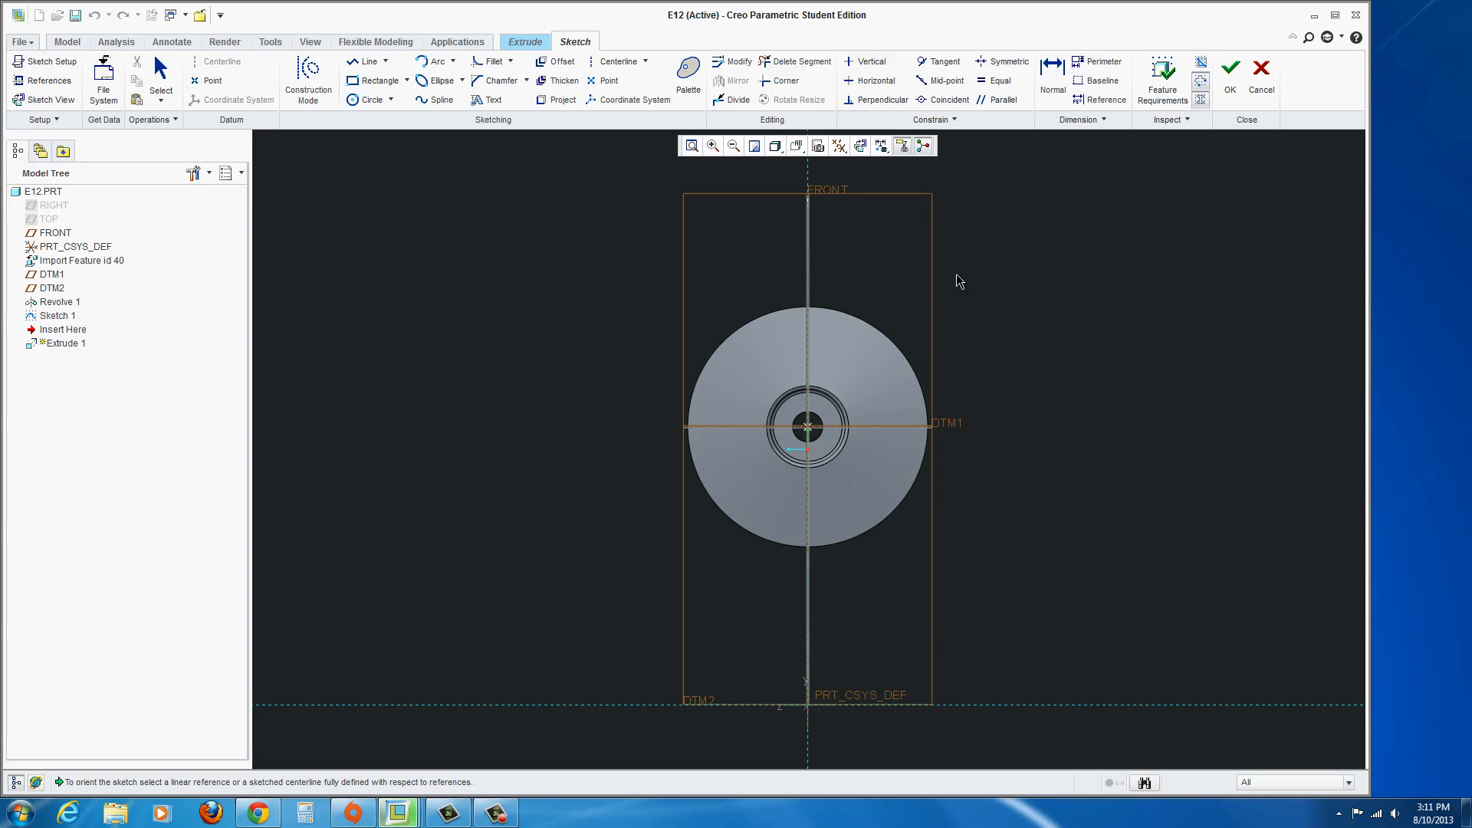
{"action": "mouse_move", "coordinate": [779, 291]}
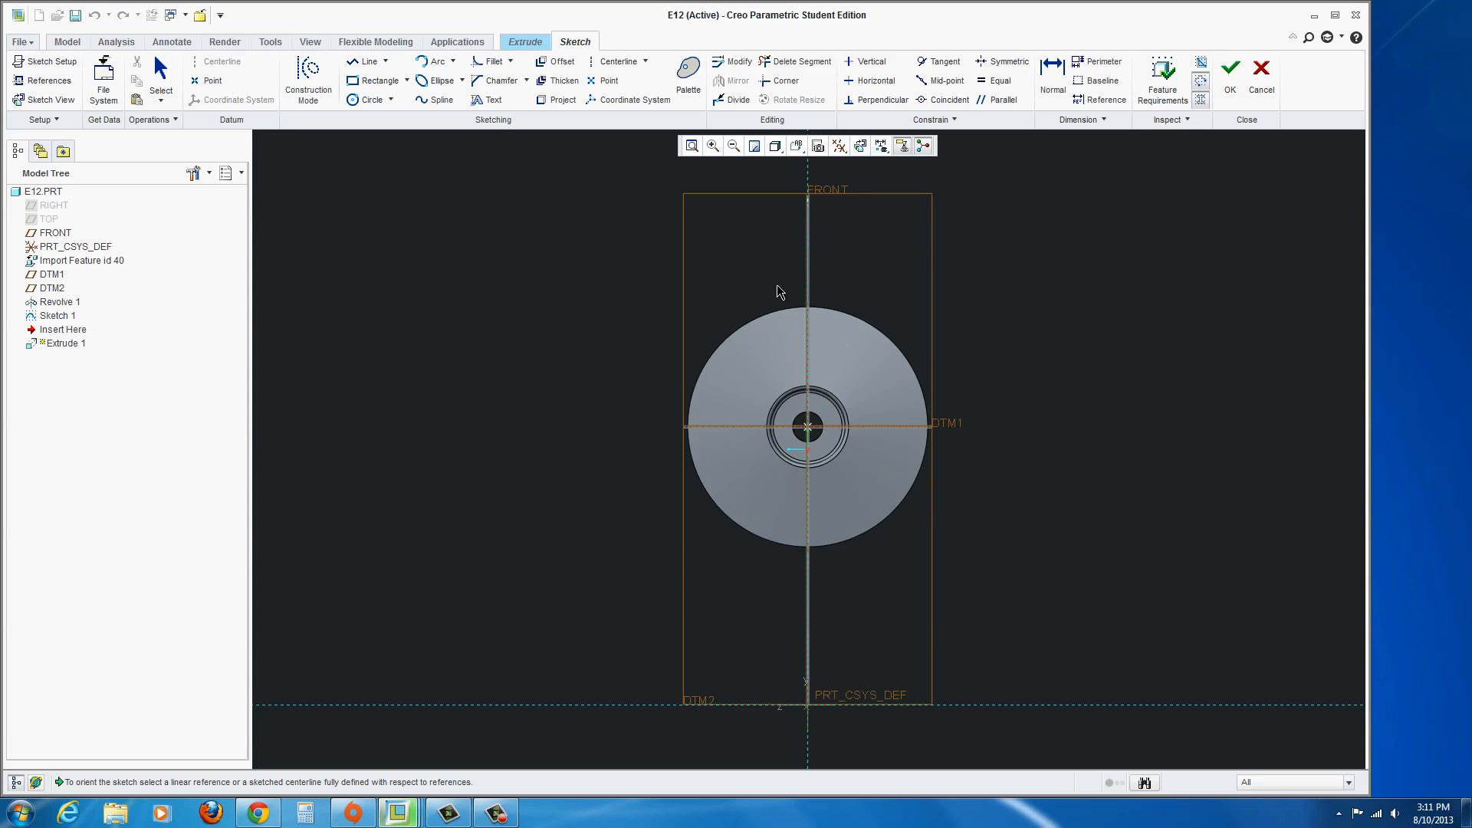
{"action": "mouse_move", "coordinate": [755, 204]}
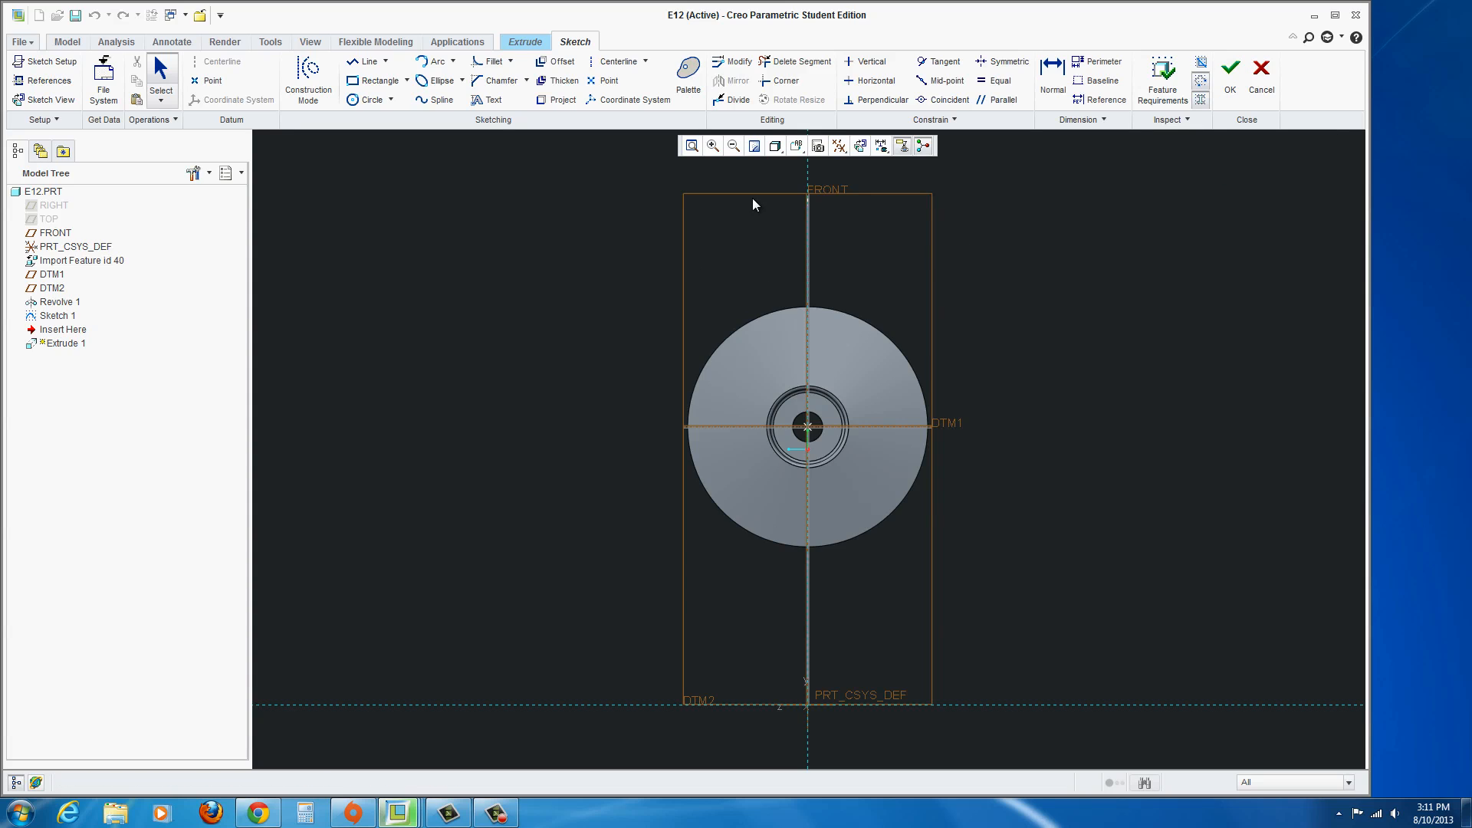
{"action": "mouse_move", "coordinate": [741, 256]}
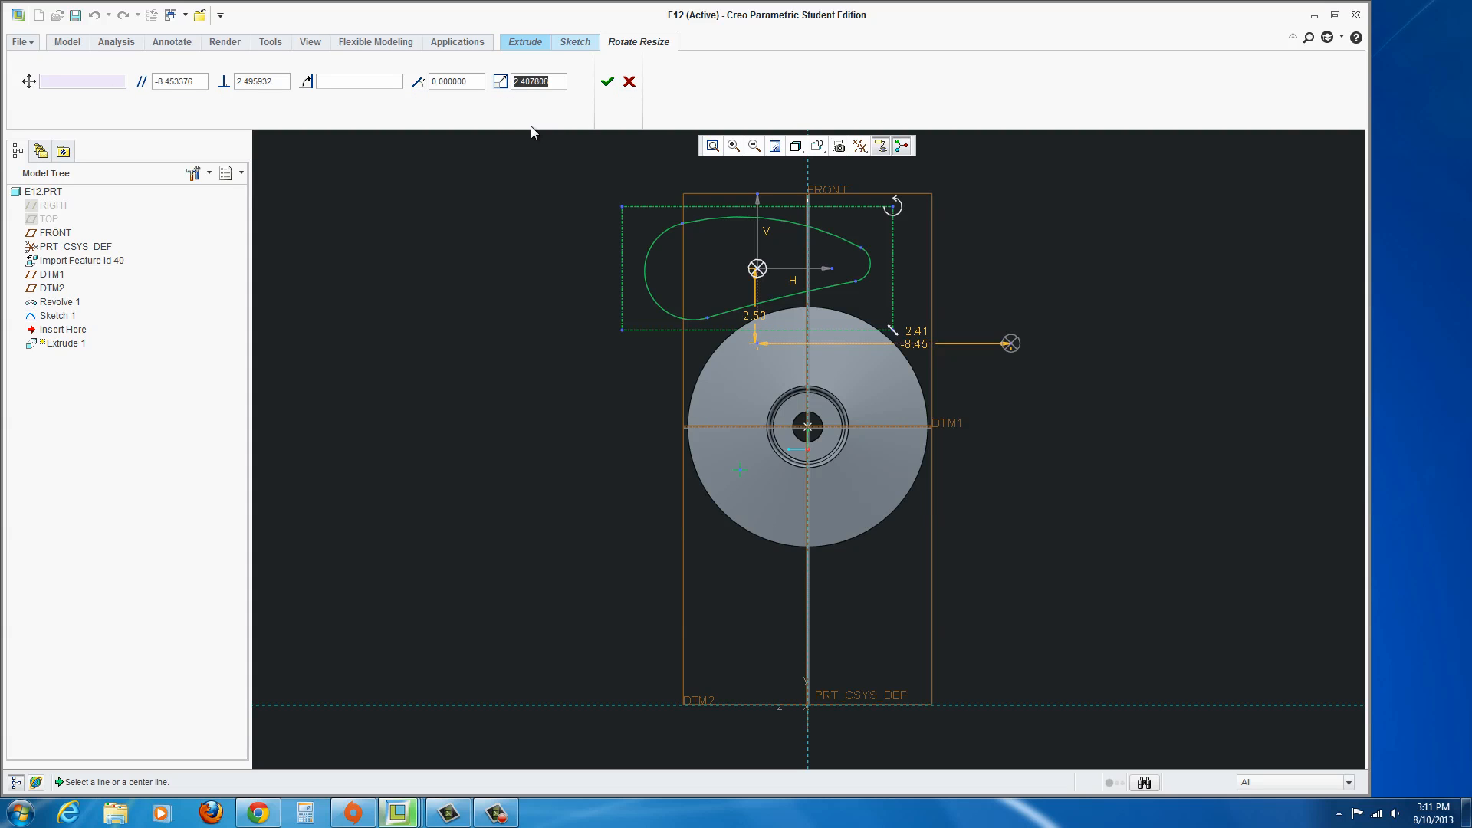
Set the pasted cutout to scale 1 and drag it right of the vertical axis above the wheel.
{"action": "type", "text": "1.000000"}
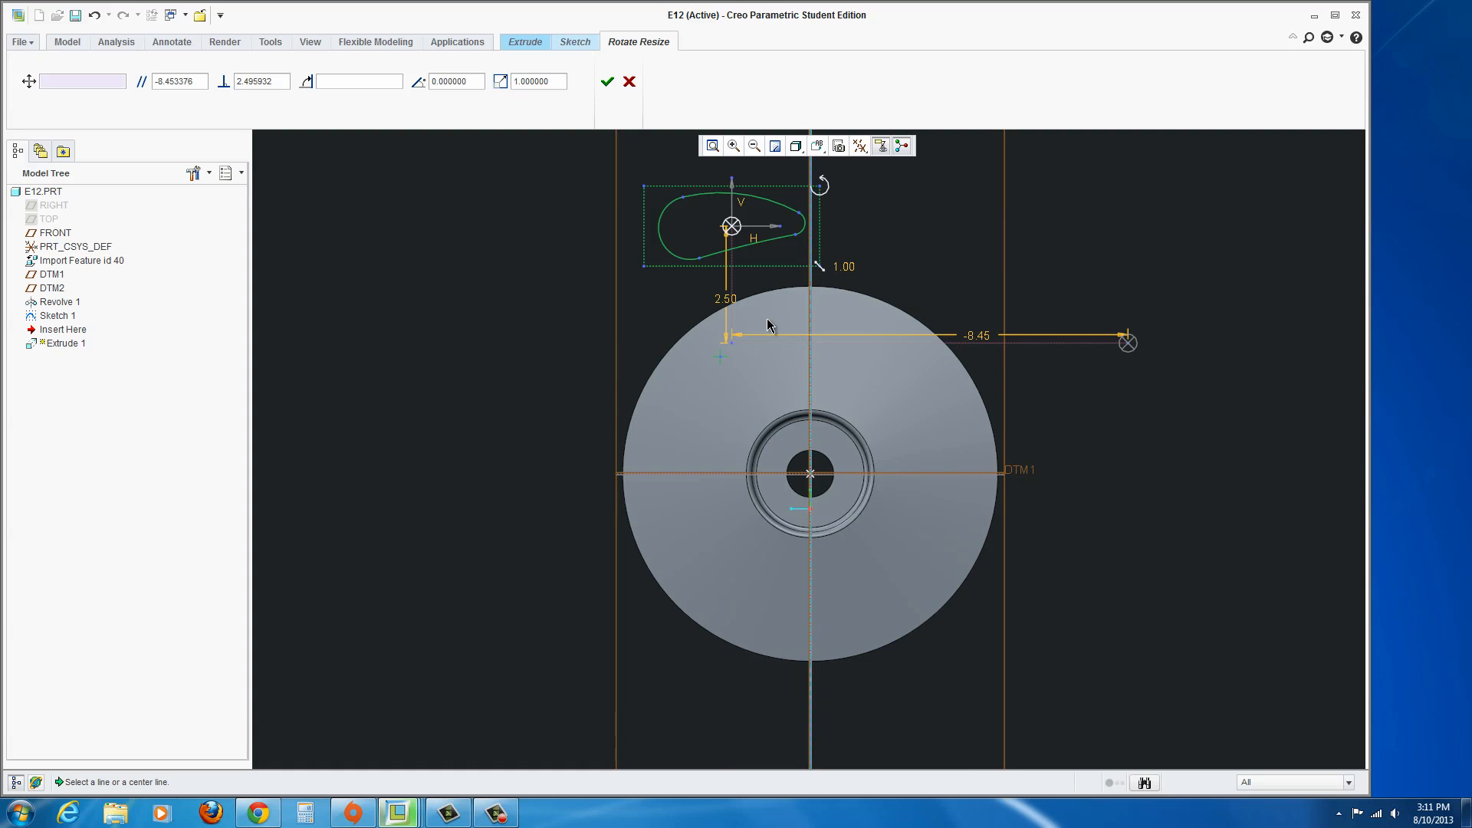
{"action": "mouse_move", "coordinate": [692, 235]}
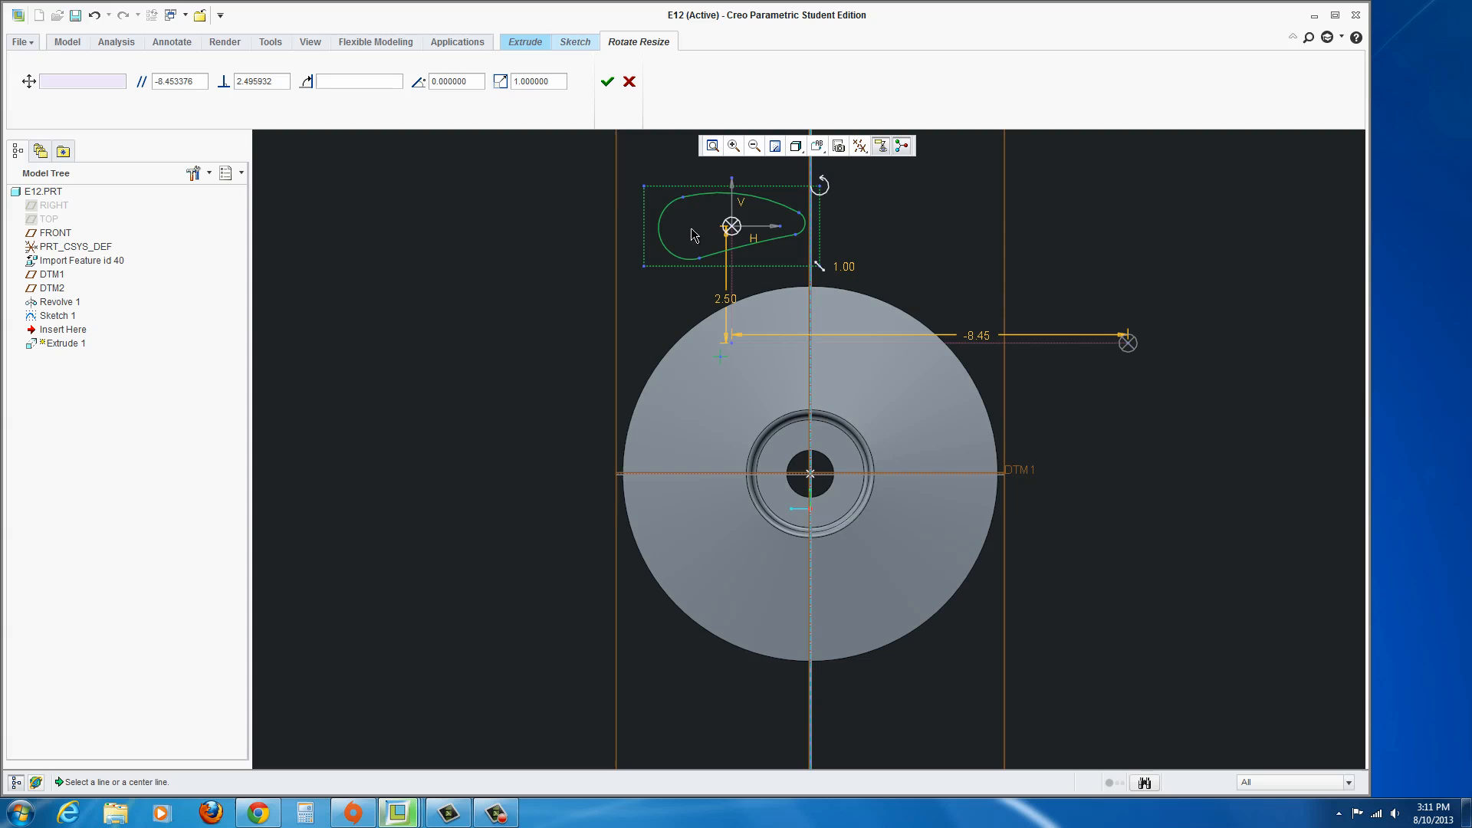
{"action": "mouse_move", "coordinate": [725, 365]}
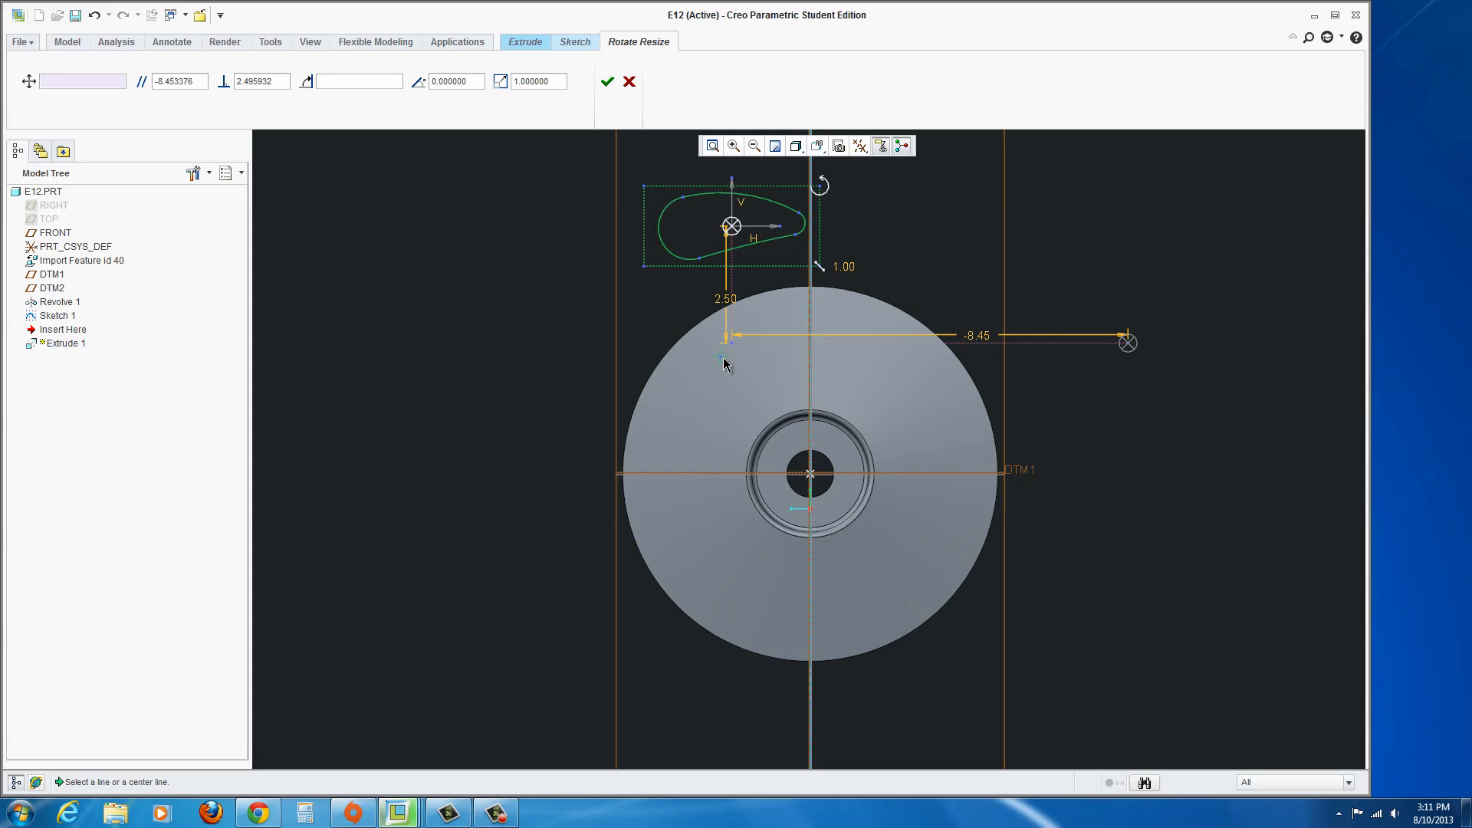
{"action": "mouse_move", "coordinate": [83, 81]}
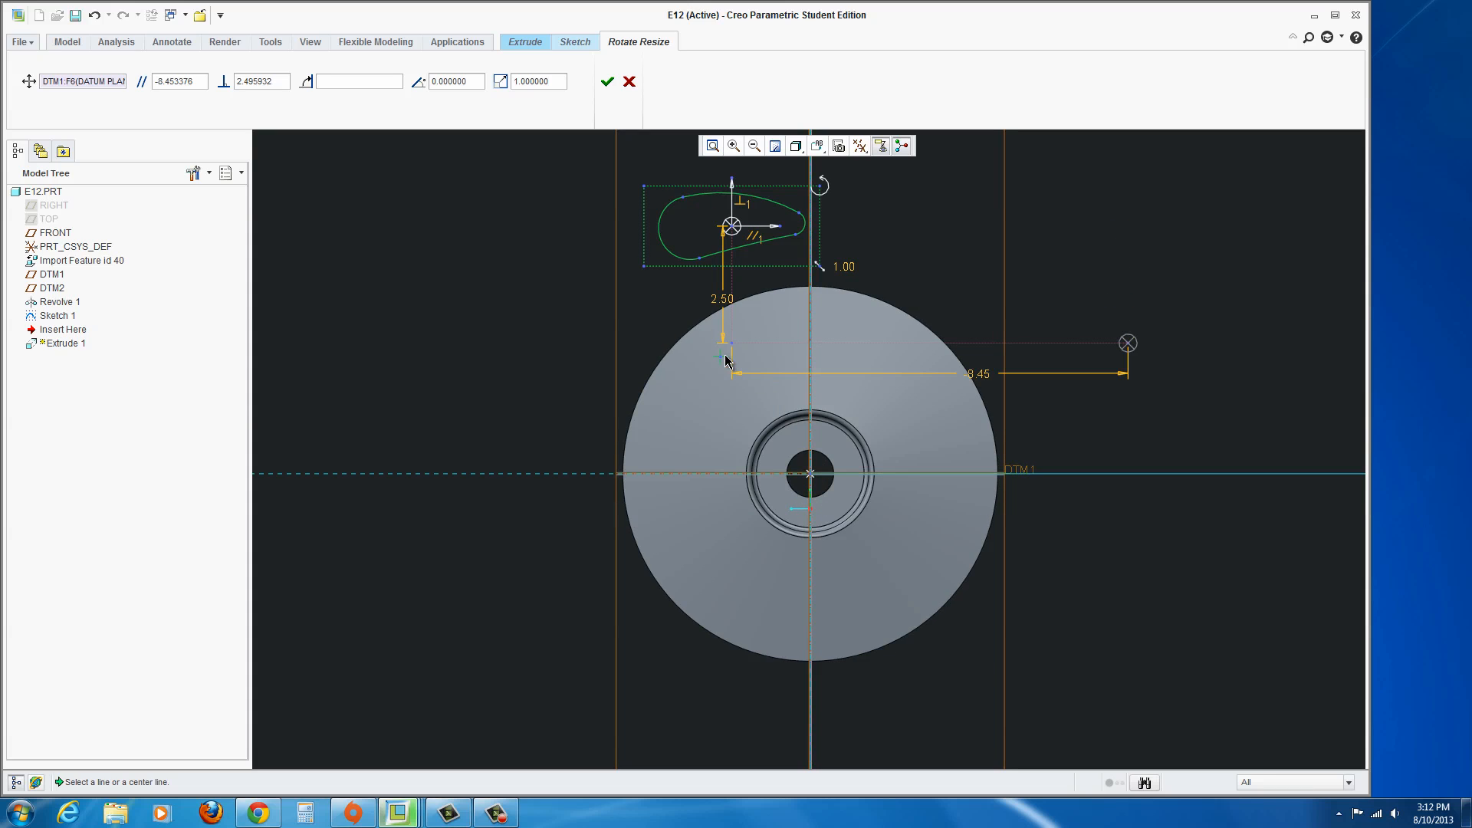
{"action": "mouse_move", "coordinate": [787, 313]}
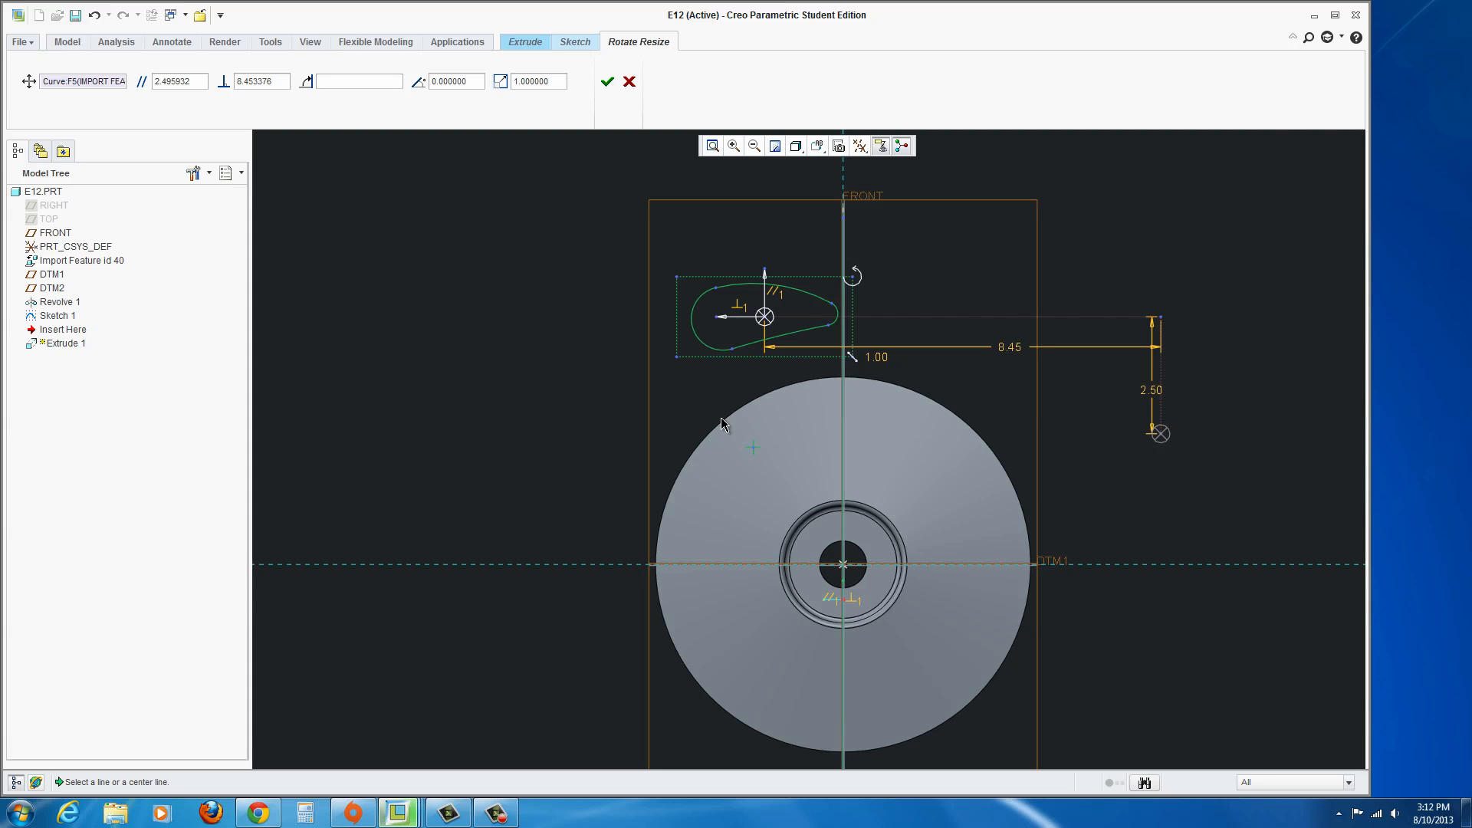
{"action": "mouse_move", "coordinate": [697, 368]}
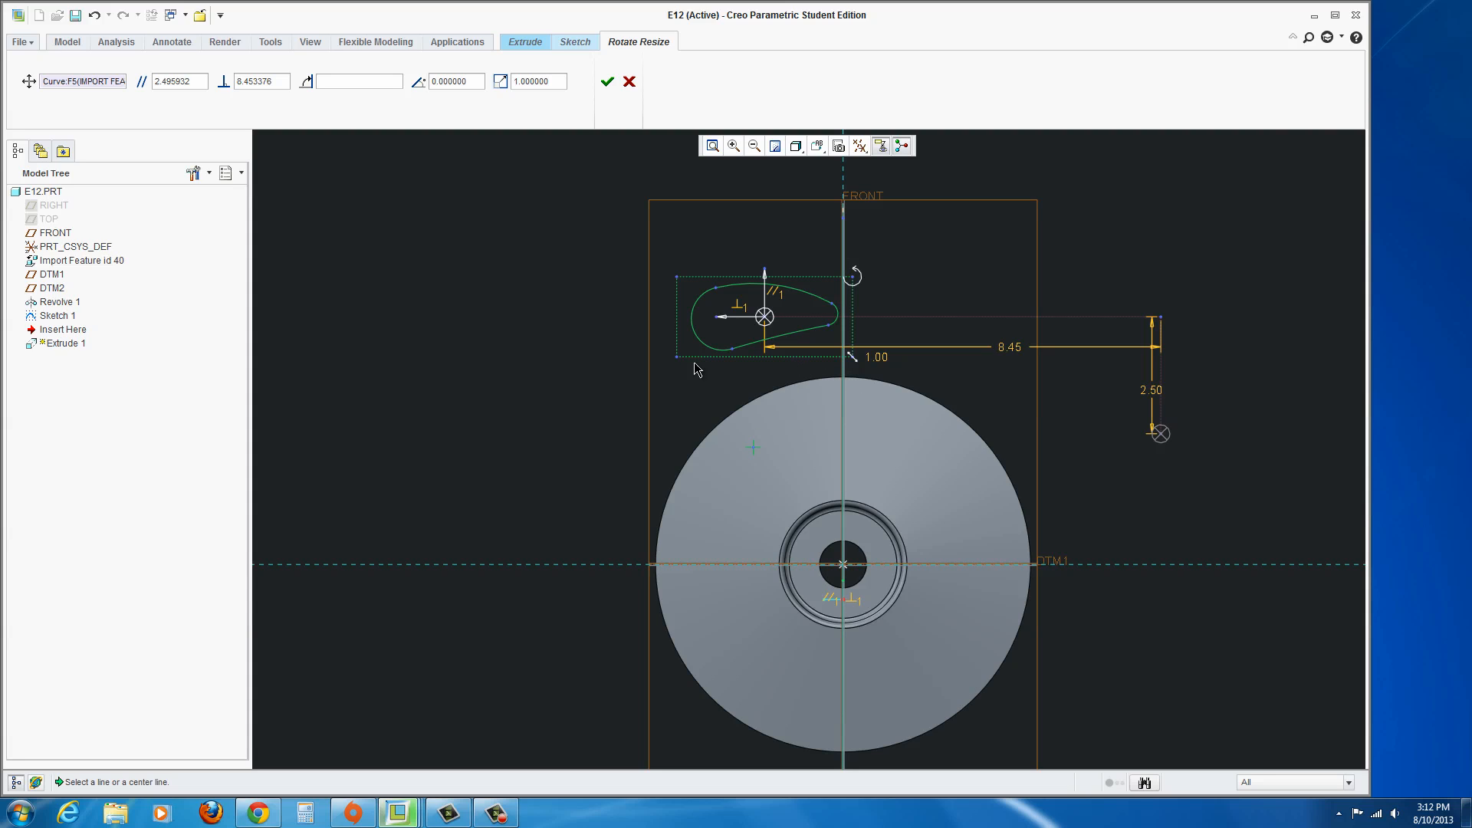
{"action": "mouse_move", "coordinate": [1059, 395]}
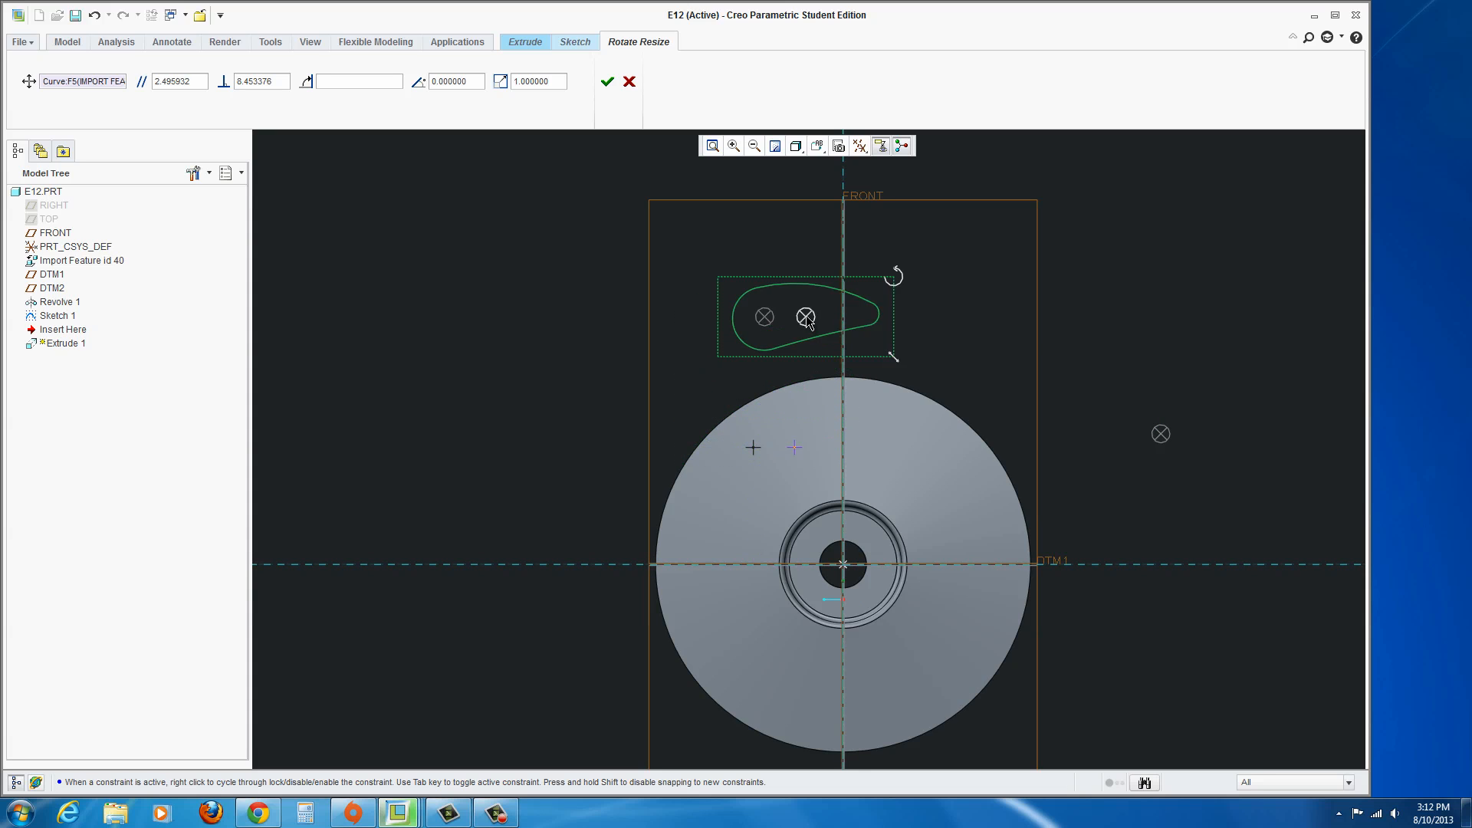
{"action": "left_click_drag", "start_coordinate": [805, 316], "coordinate": [910, 304]}
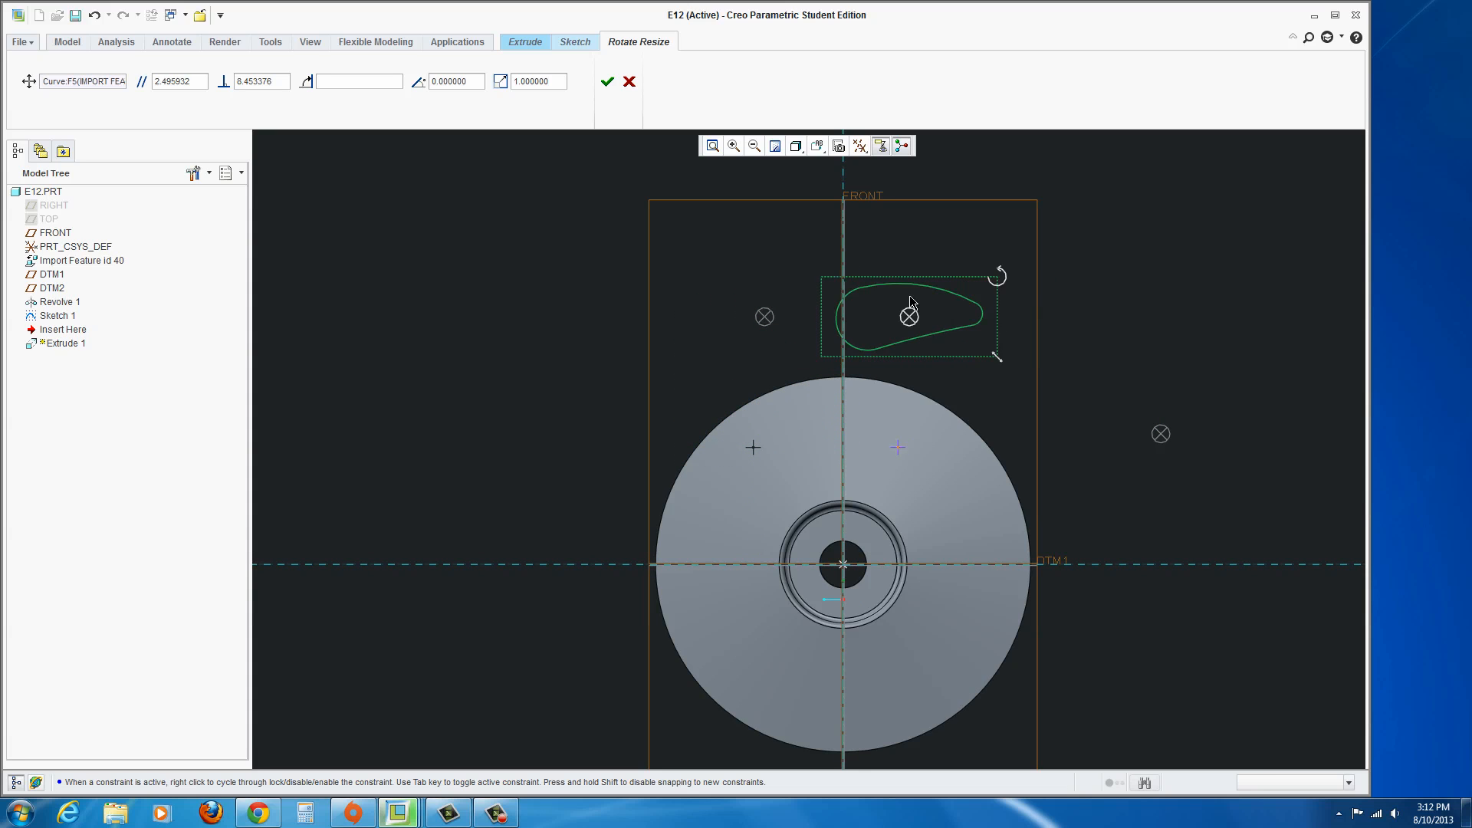
{"action": "left_click_drag", "start_coordinate": [909, 315], "coordinate": [764, 270]}
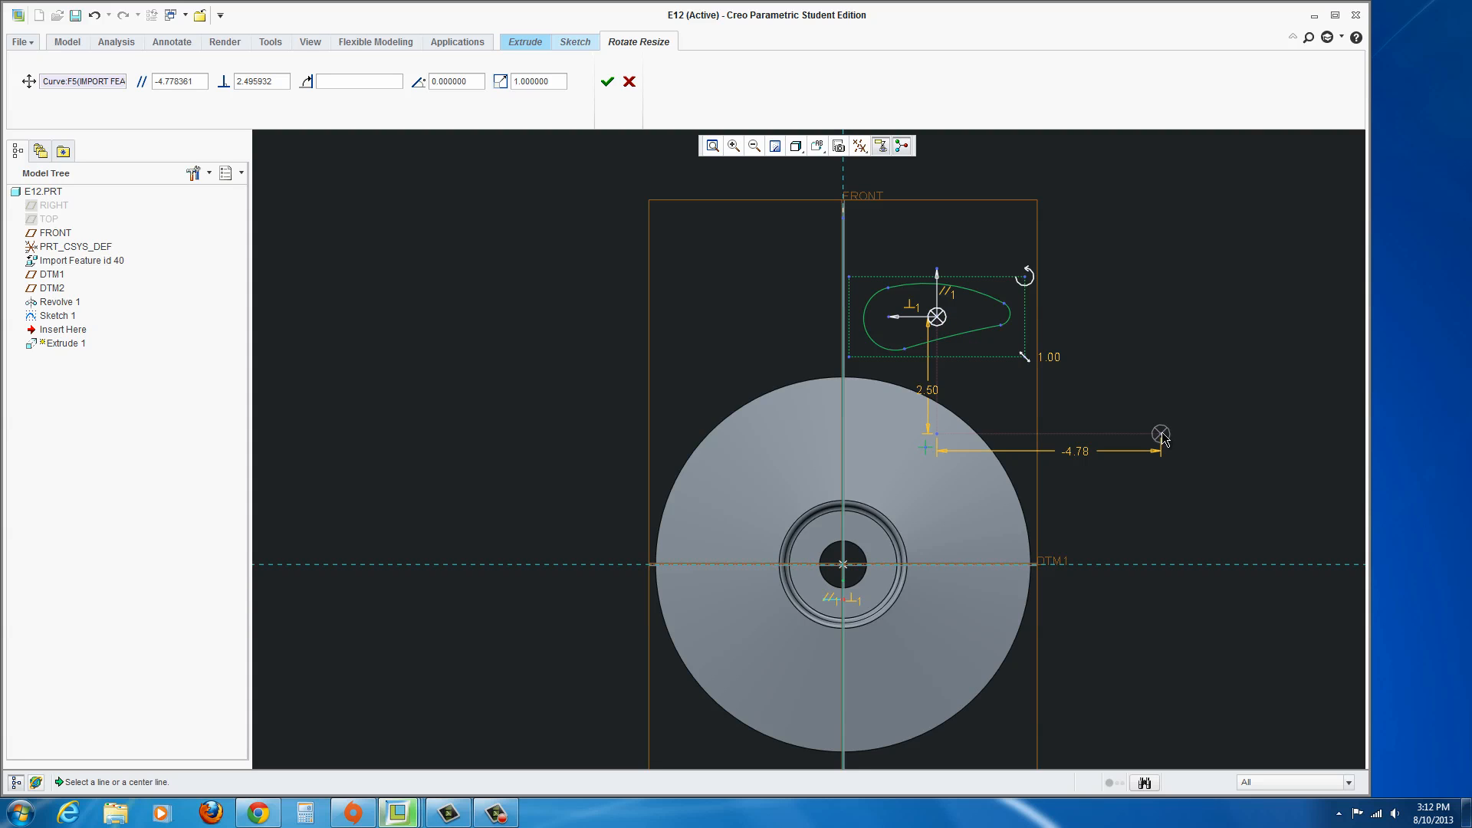
{"action": "mouse_move", "coordinate": [244, 140]}
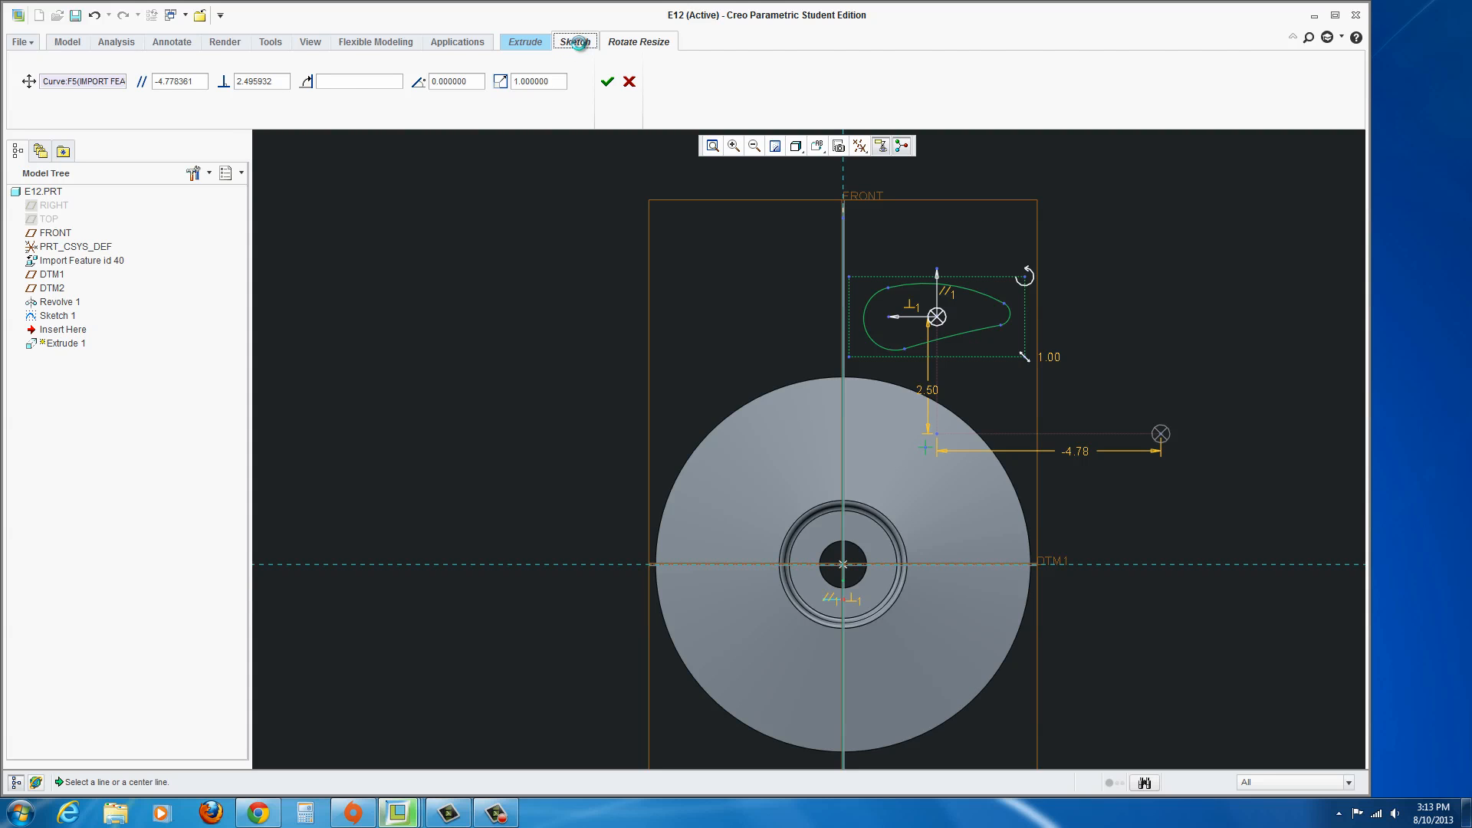
Quit the current paste placement, confirming the prompt, to place the profile afresh.
{"action": "left_click", "coordinate": [575, 42]}
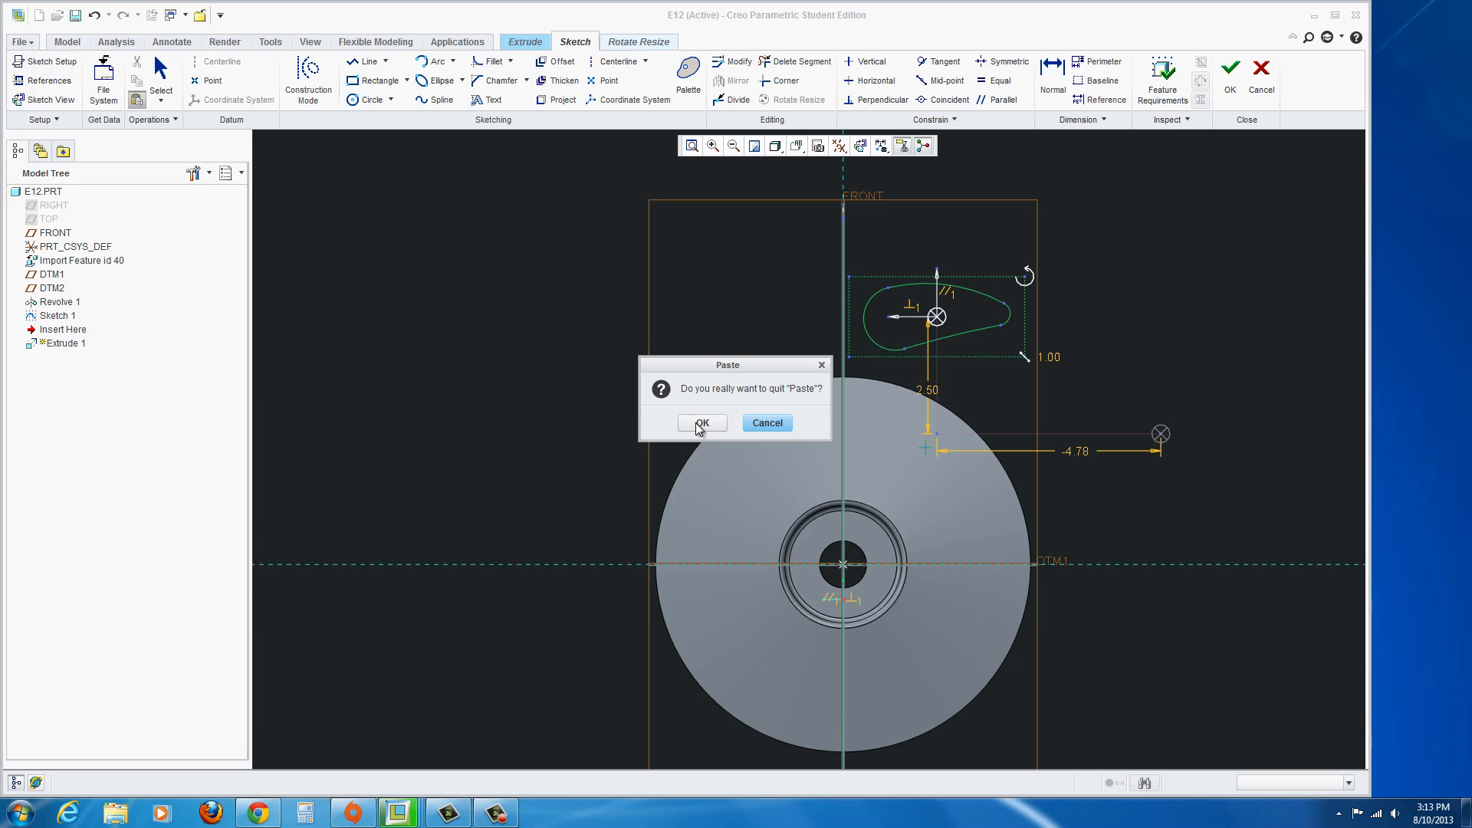
{"action": "left_click", "coordinate": [700, 424]}
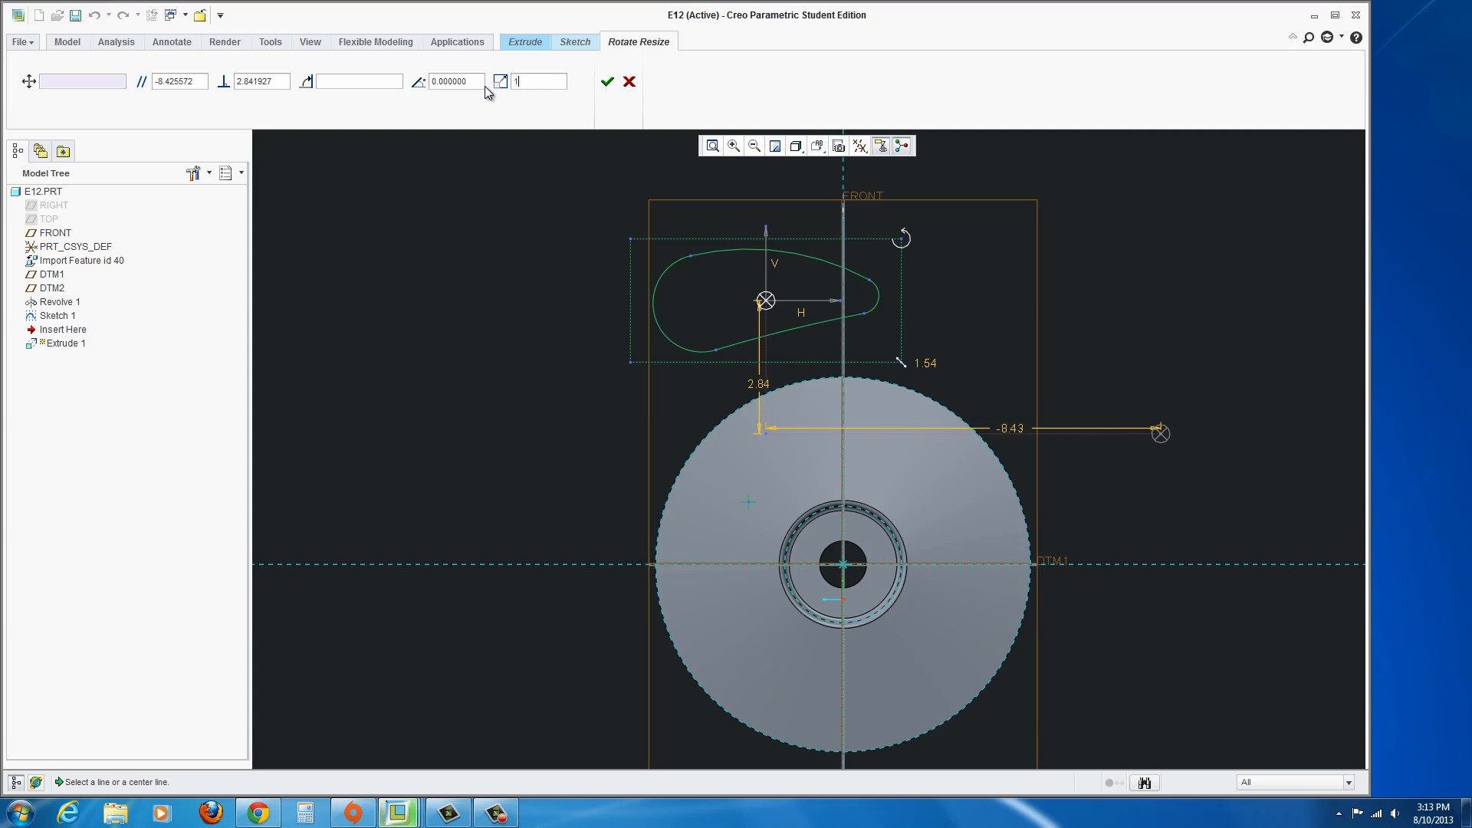
Set scale 1.000000, anchor the cutout's placement point at the wheel centre, and accept it.
{"action": "type", "text": "1.000000"}
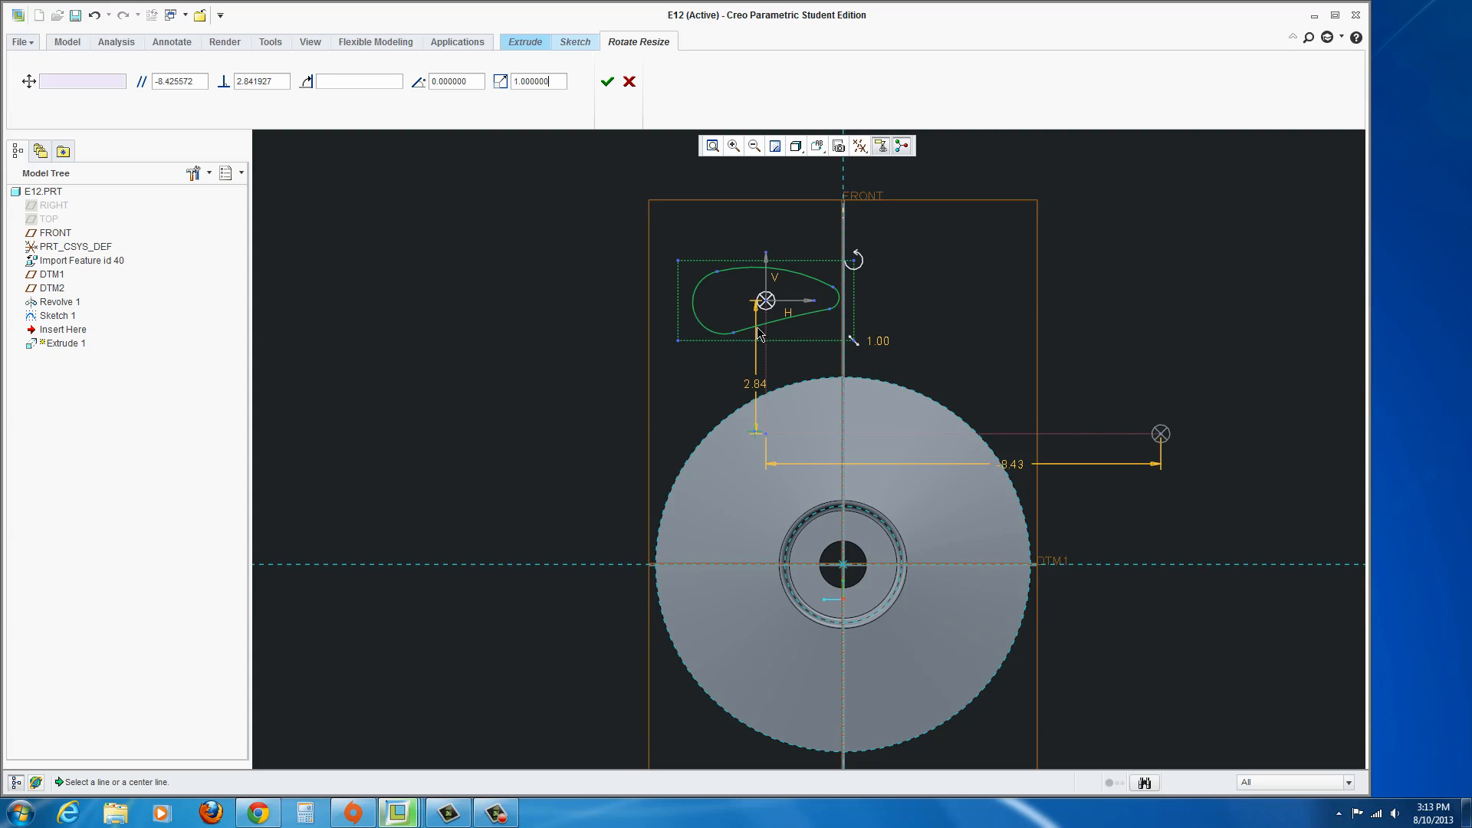
{"action": "left_click_drag", "start_coordinate": [760, 301], "coordinate": [858, 357]}
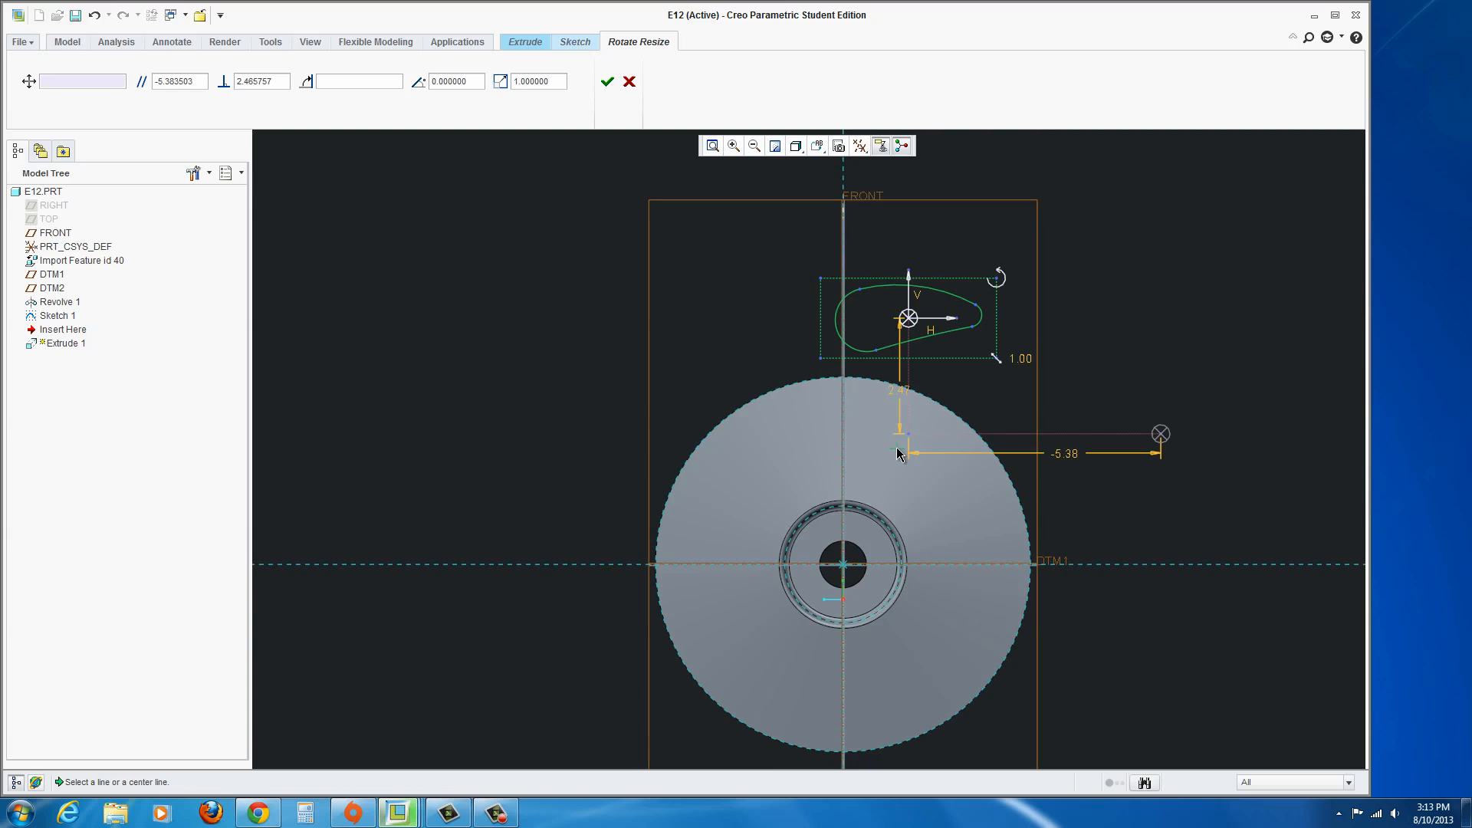
{"action": "left_click", "coordinate": [83, 81]}
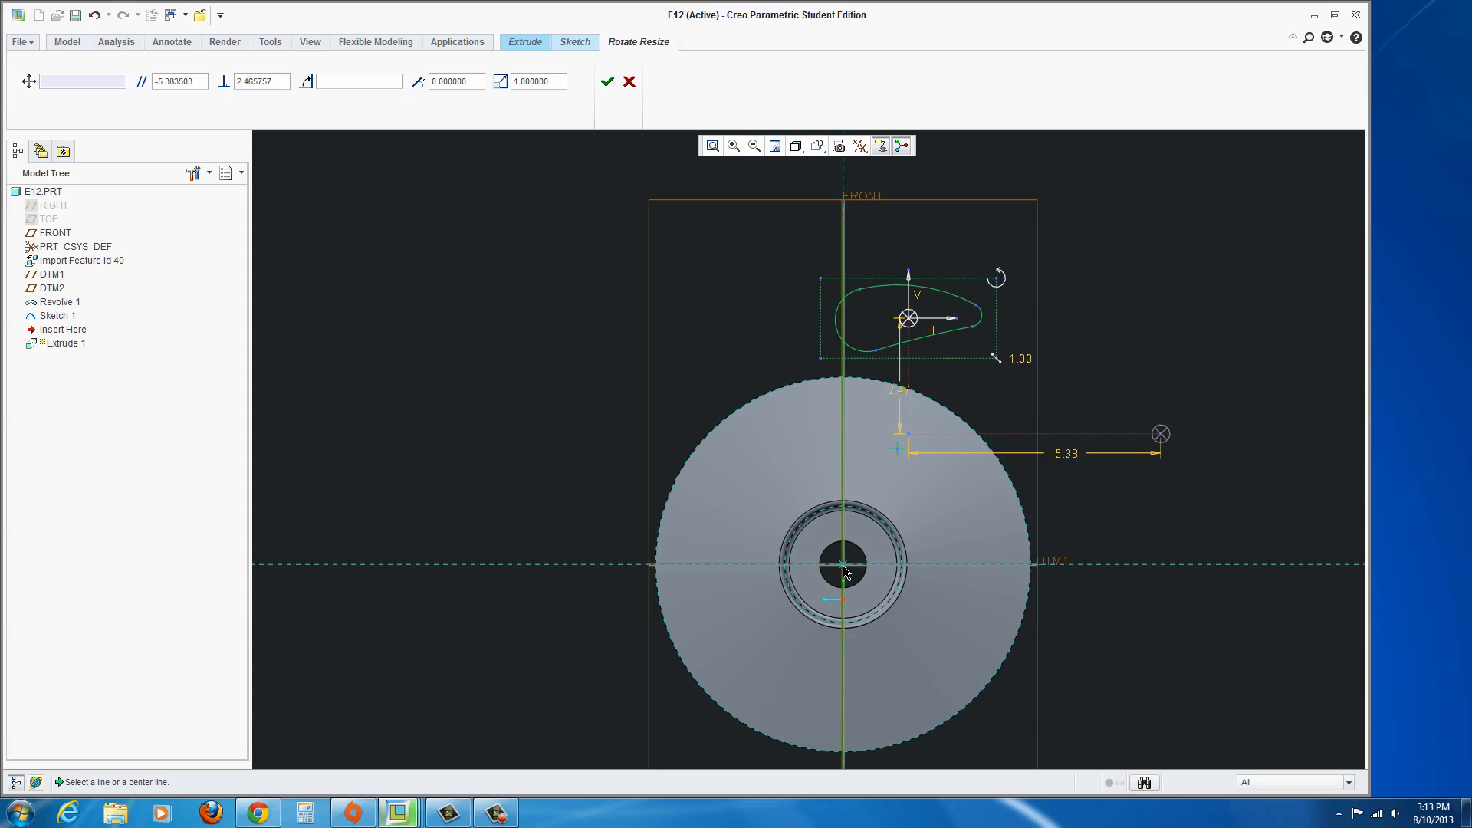
{"action": "mouse_move", "coordinate": [843, 573]}
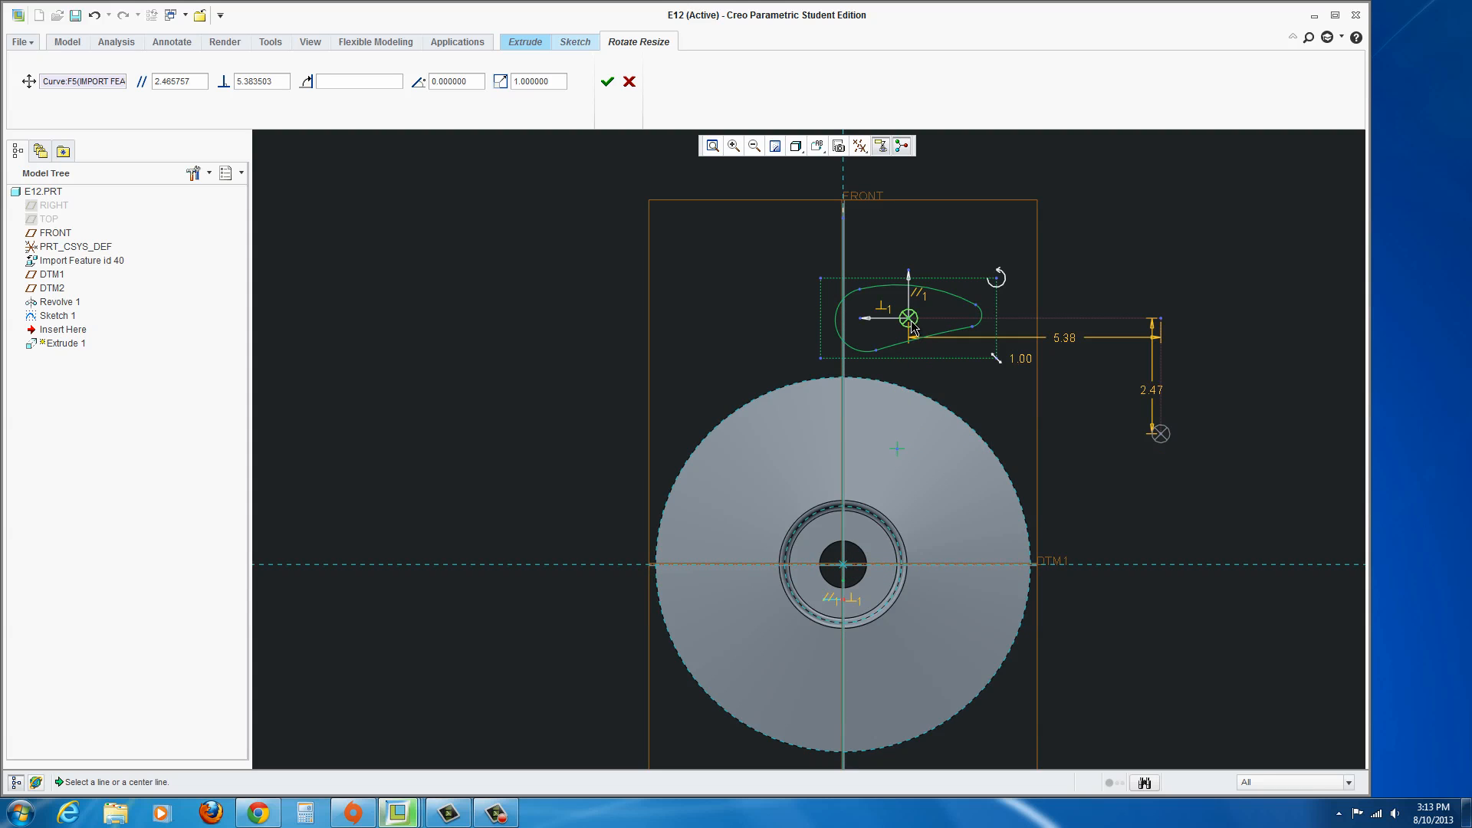
{"action": "left_click_drag", "start_coordinate": [906, 318], "coordinate": [906, 437]}
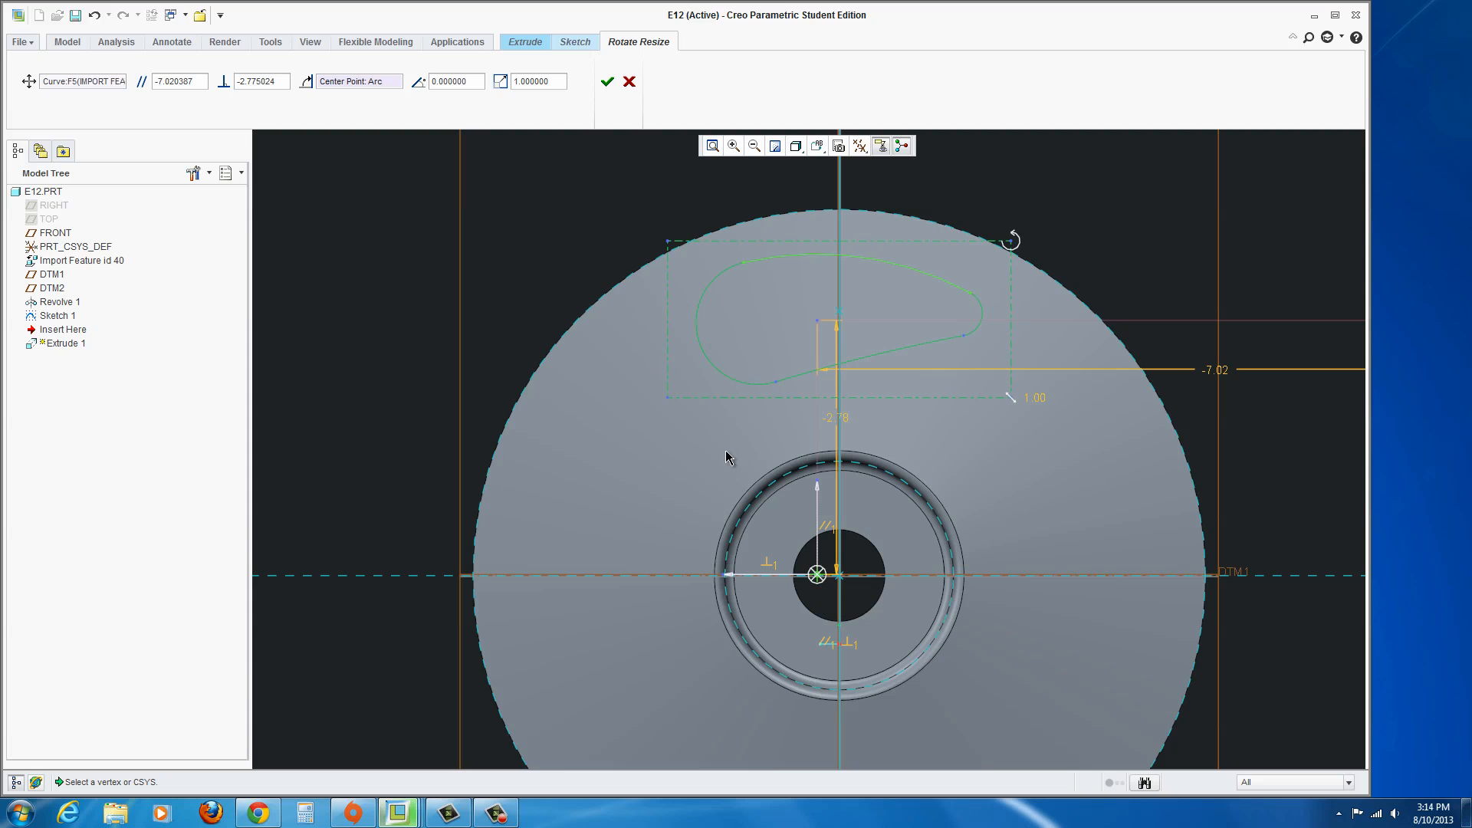
{"action": "mouse_move", "coordinate": [817, 575]}
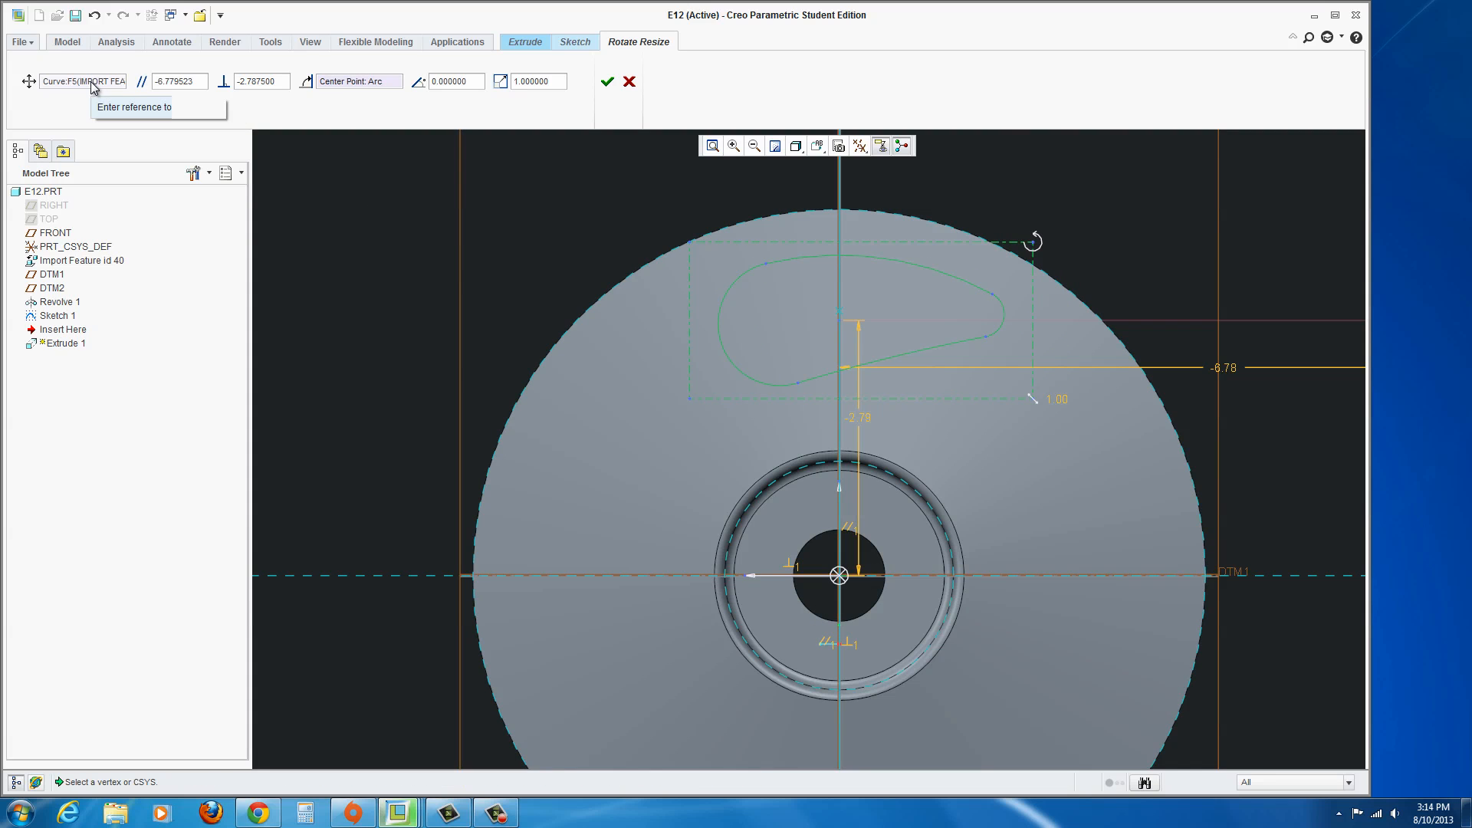
{"action": "mouse_move", "coordinate": [837, 574]}
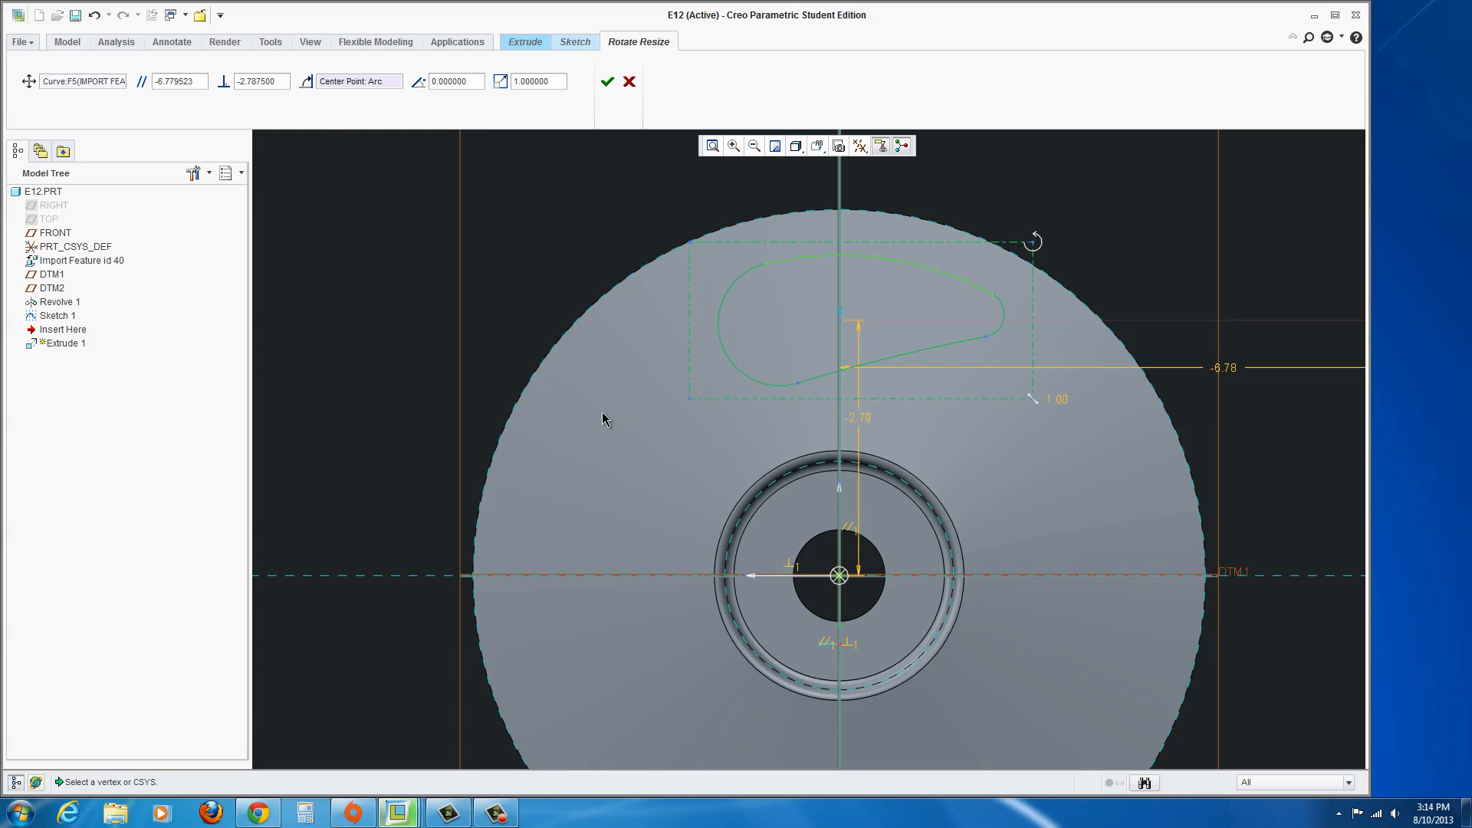
{"action": "mouse_move", "coordinate": [772, 569]}
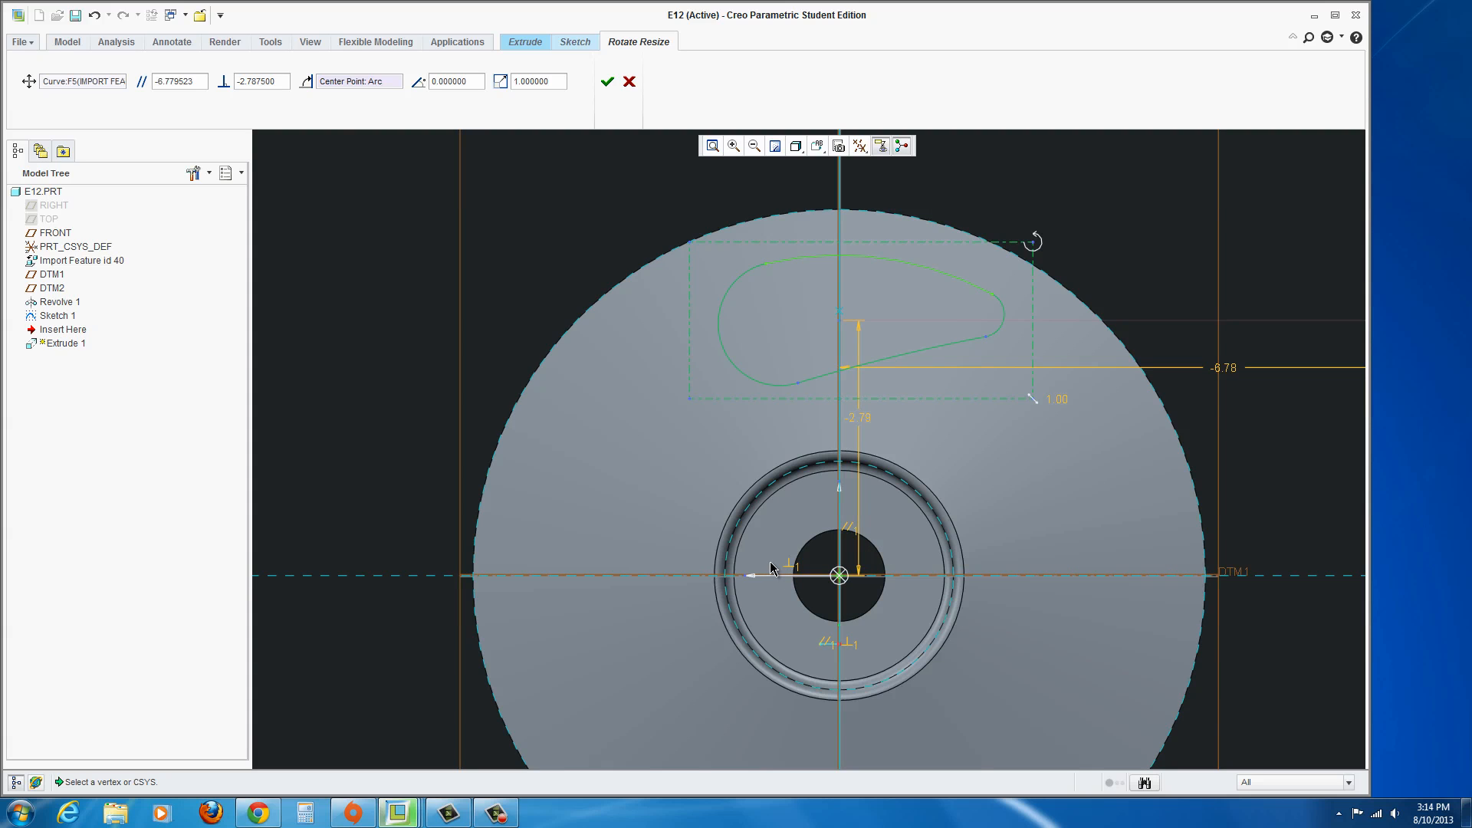
{"action": "mouse_move", "coordinate": [338, 231]}
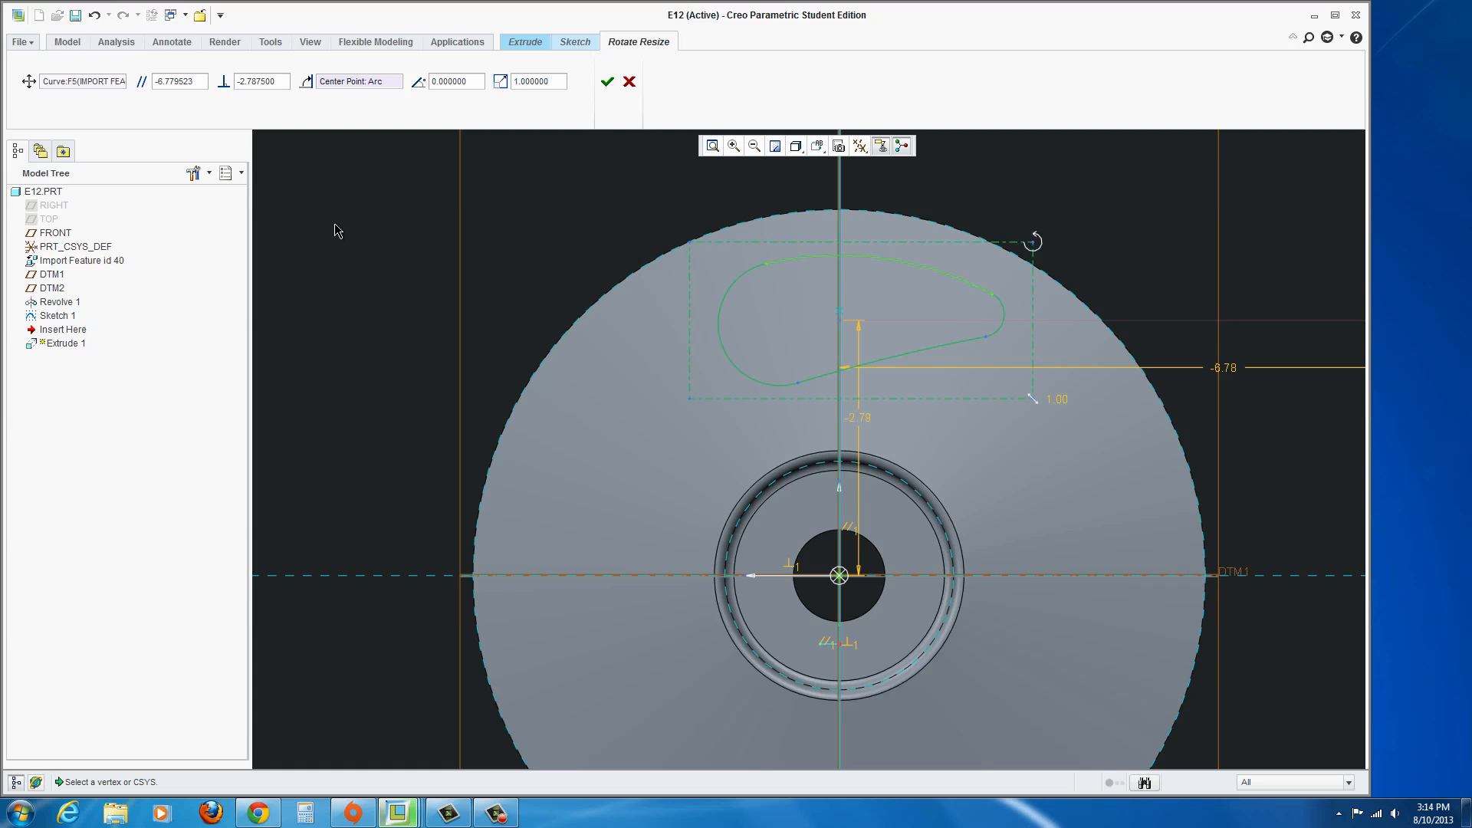
{"action": "mouse_move", "coordinate": [797, 571]}
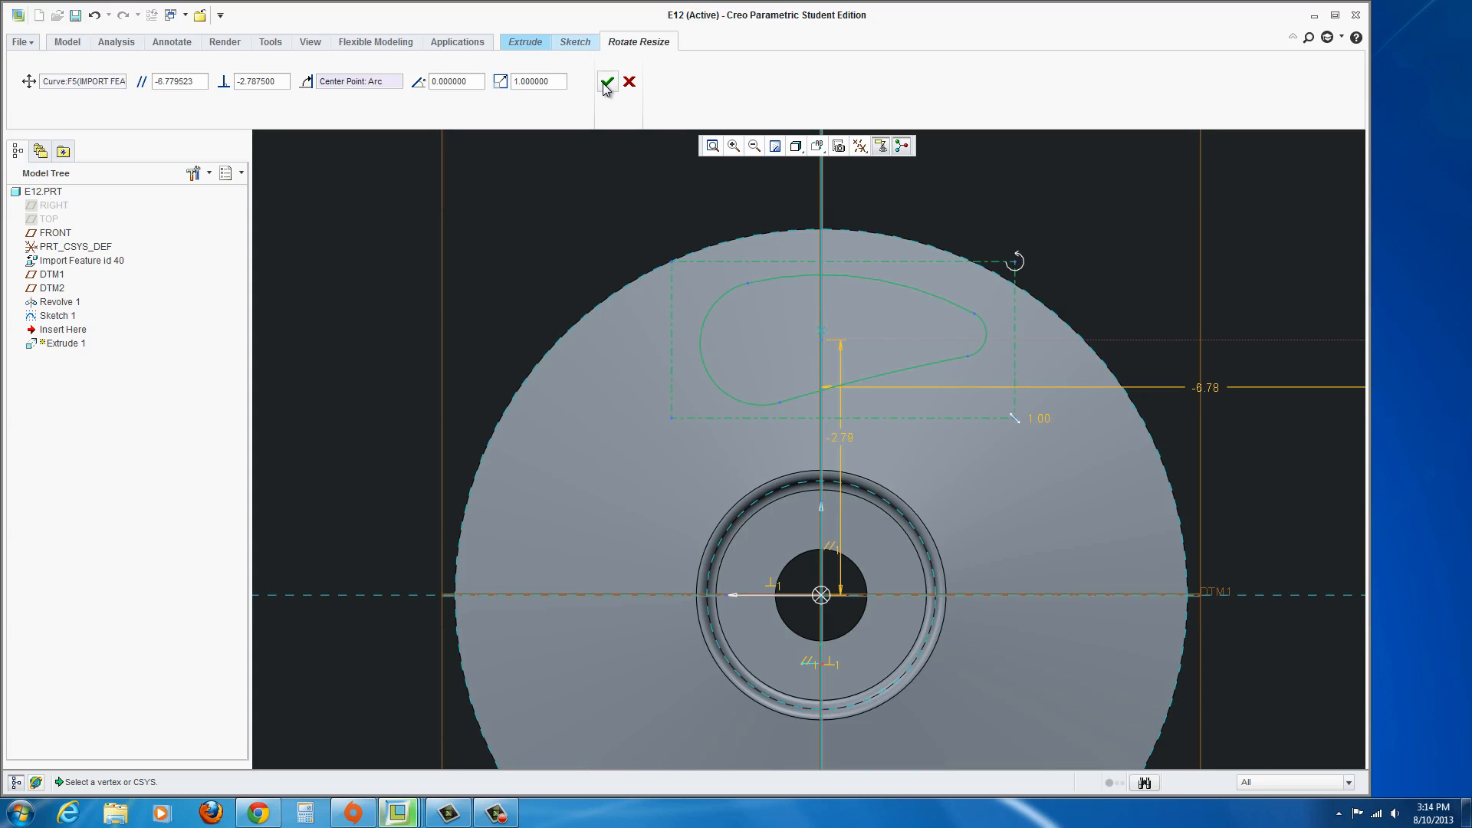
{"action": "left_click", "coordinate": [607, 82]}
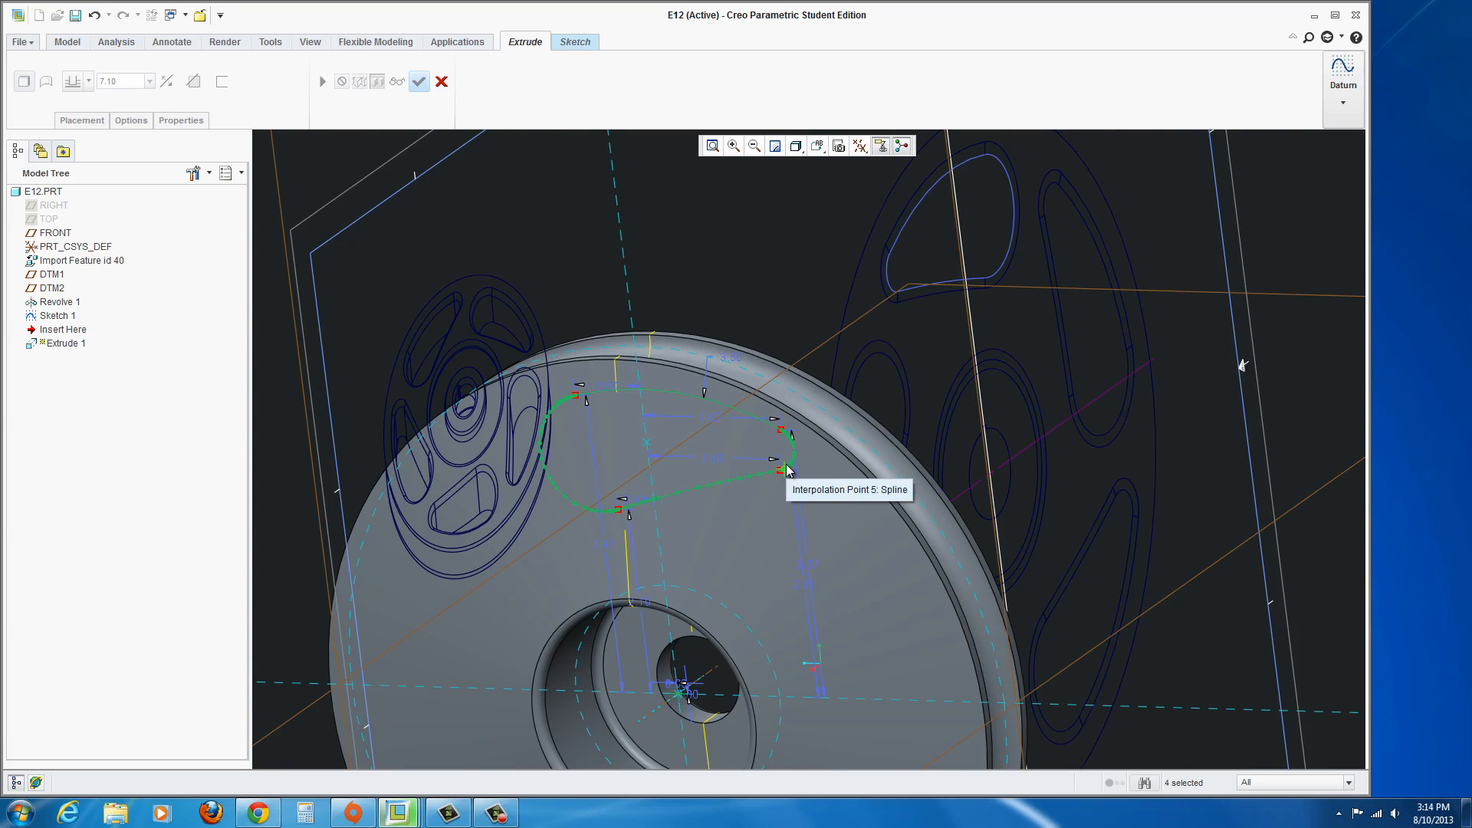
{"action": "mouse_move", "coordinate": [670, 555]}
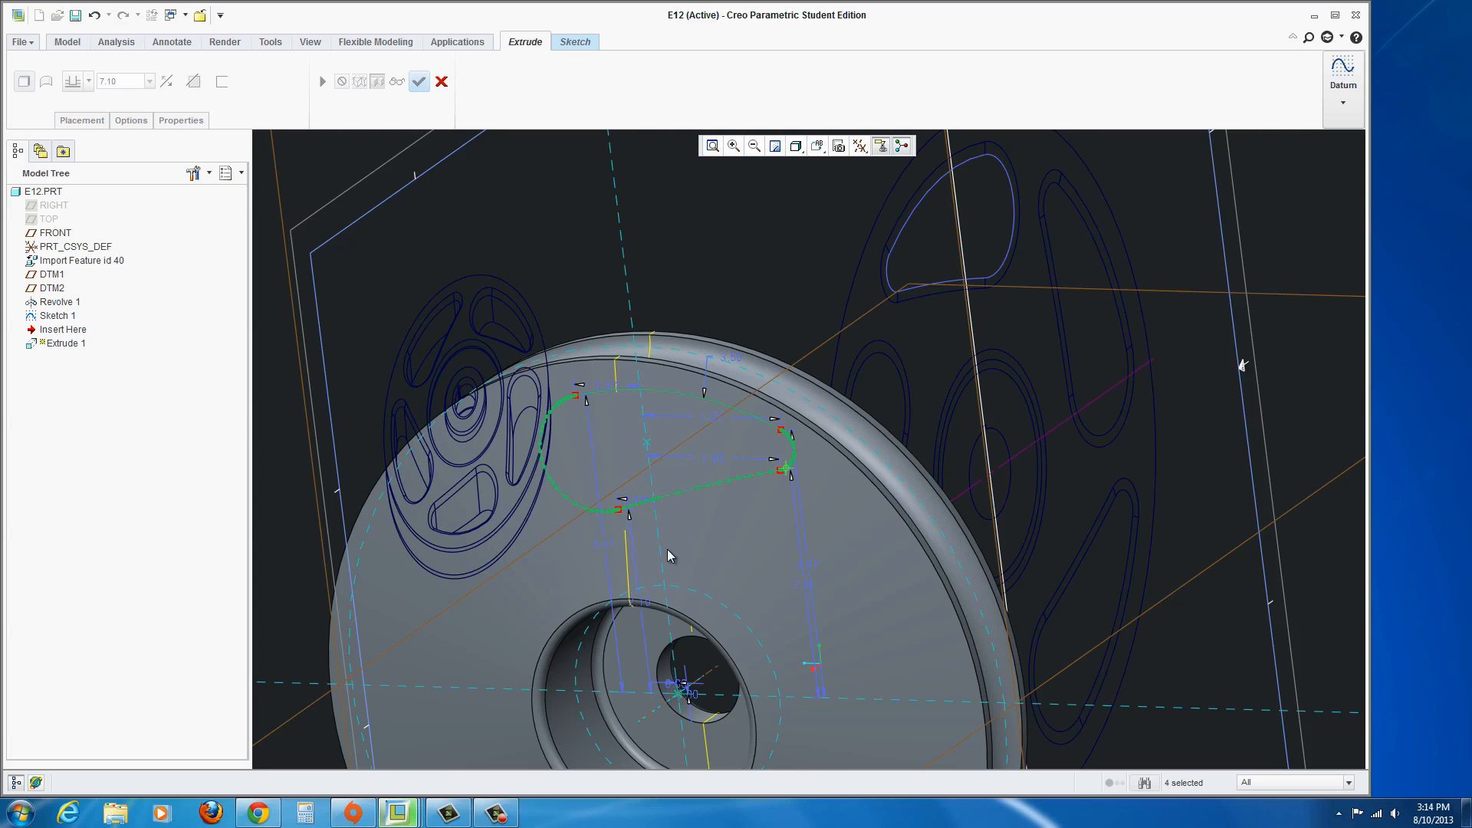
{"action": "mouse_move", "coordinate": [699, 546]}
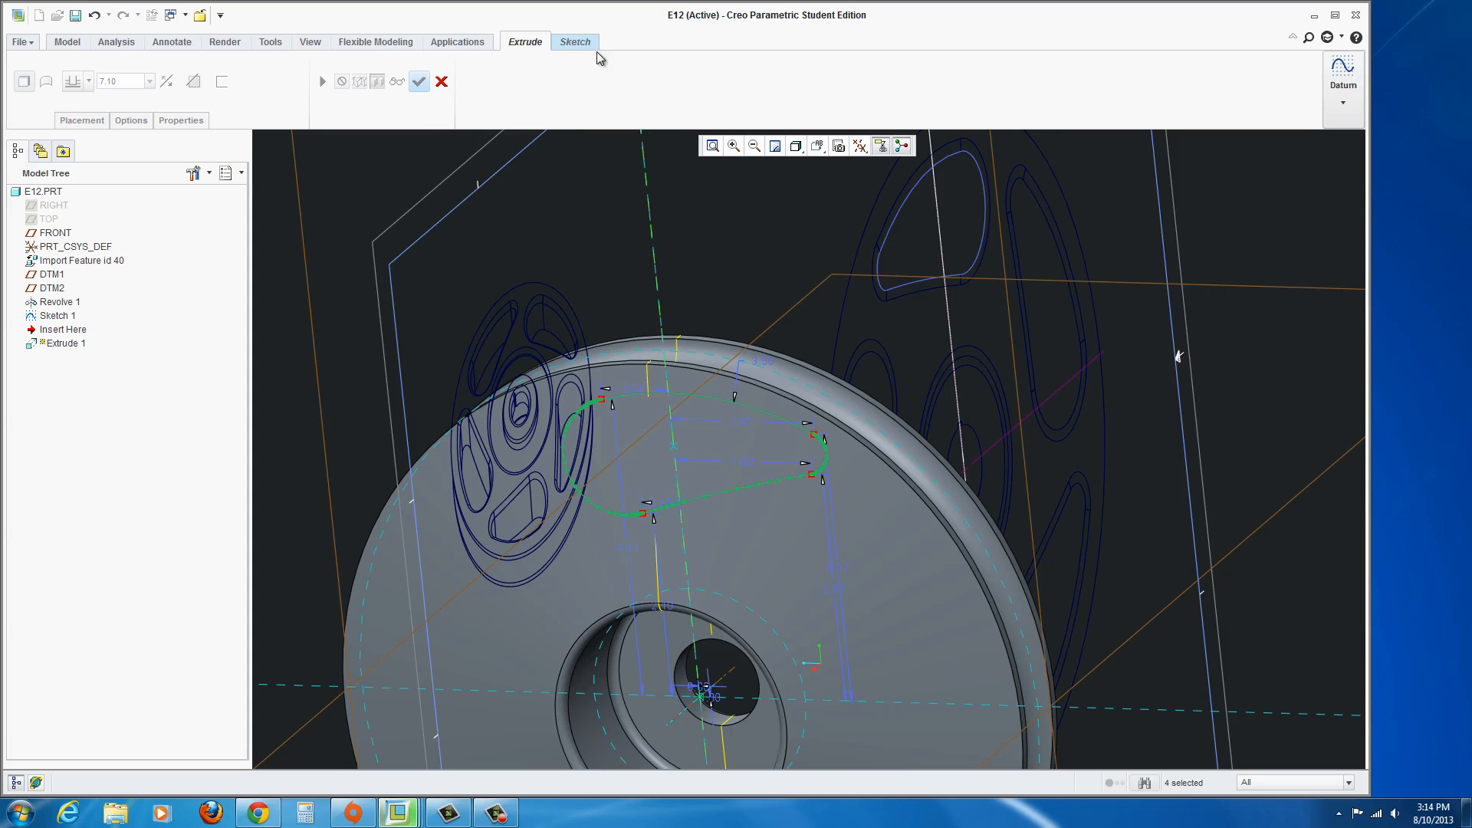
Reopen the Extrude 1 sketch and view the model from the FRONT saved orientation.
{"action": "left_click", "coordinate": [573, 42]}
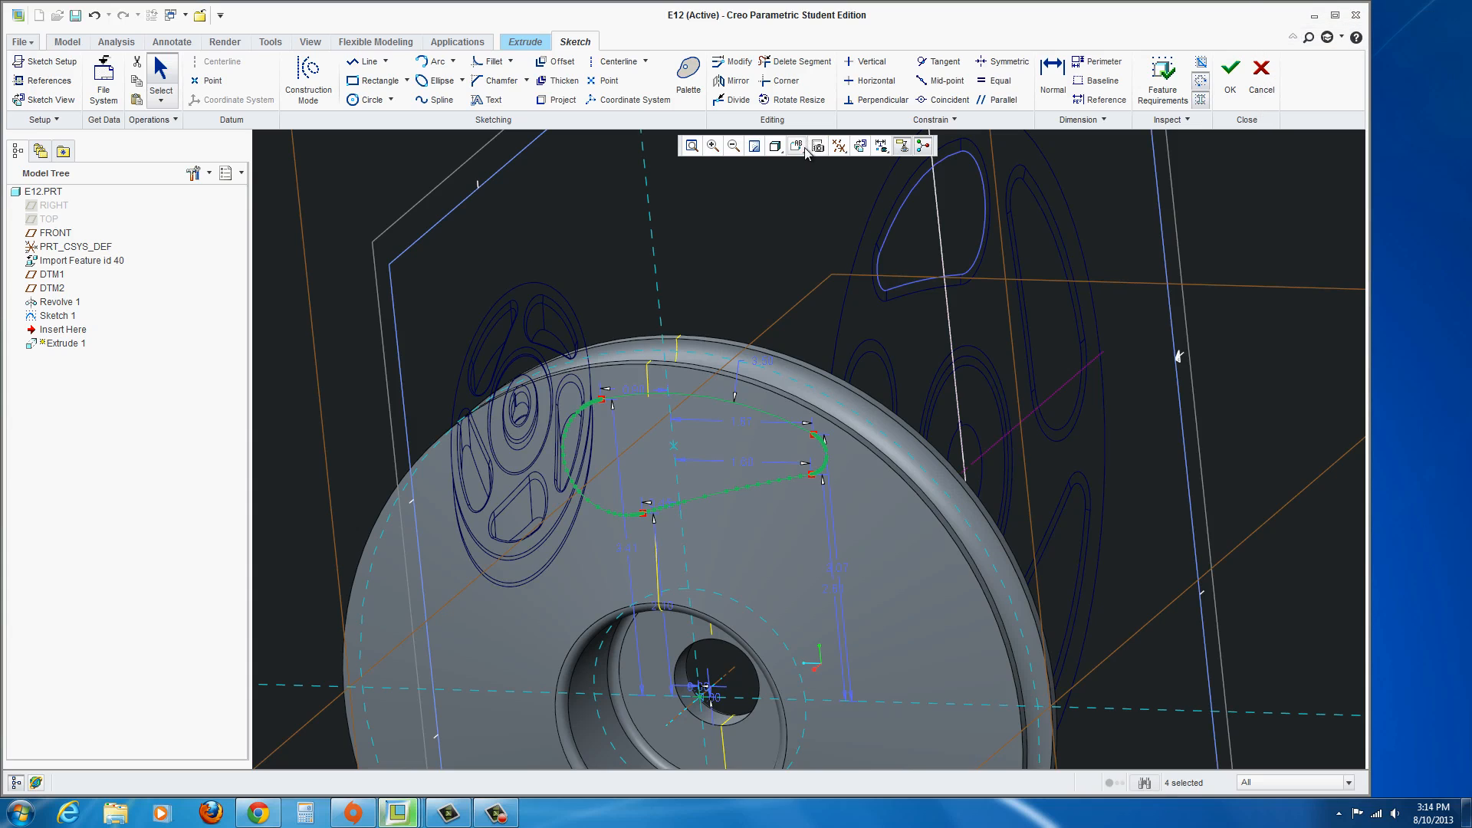
{"action": "left_click", "coordinate": [796, 146]}
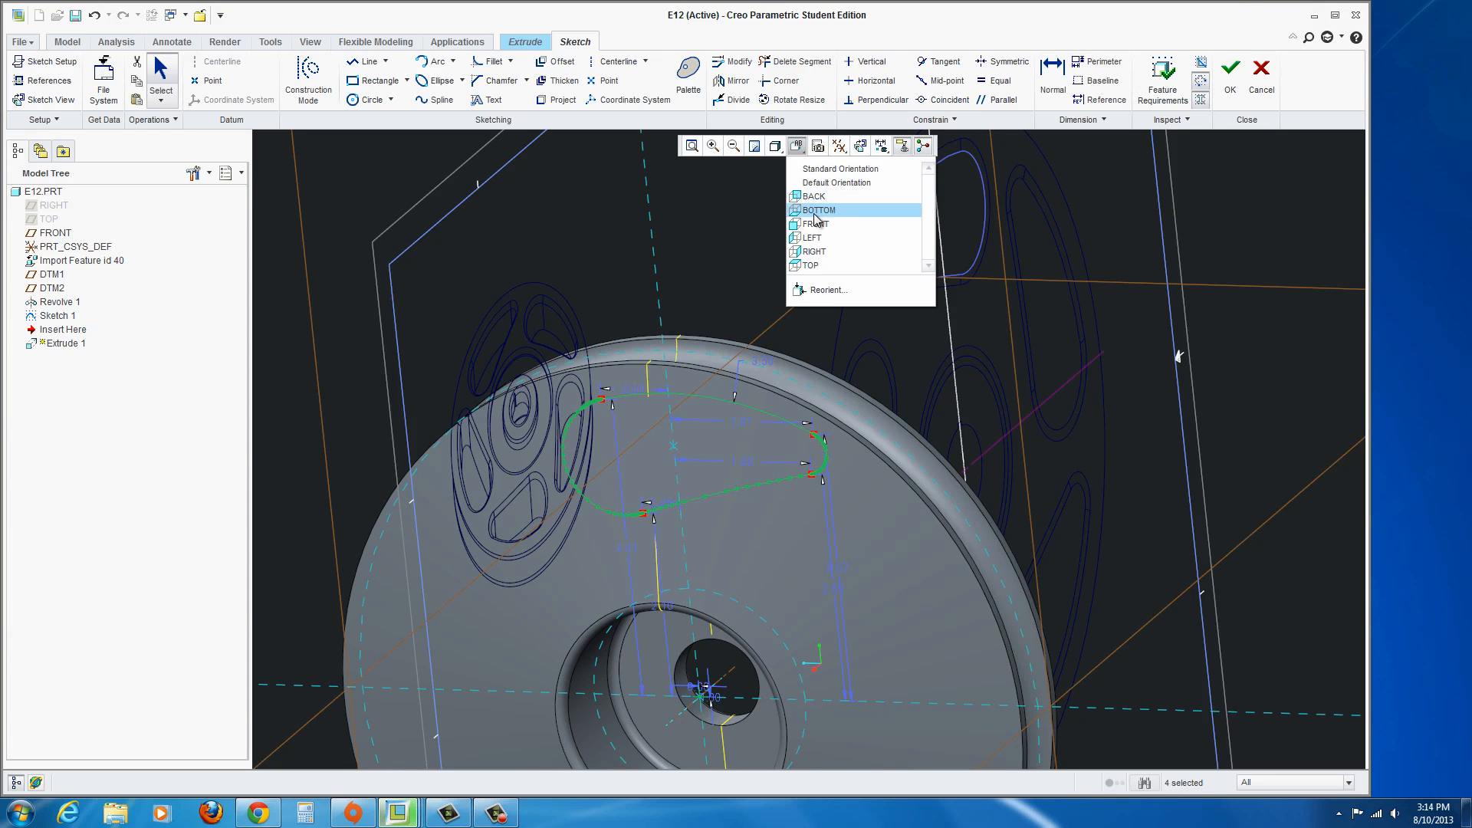
{"action": "left_click", "coordinate": [813, 223]}
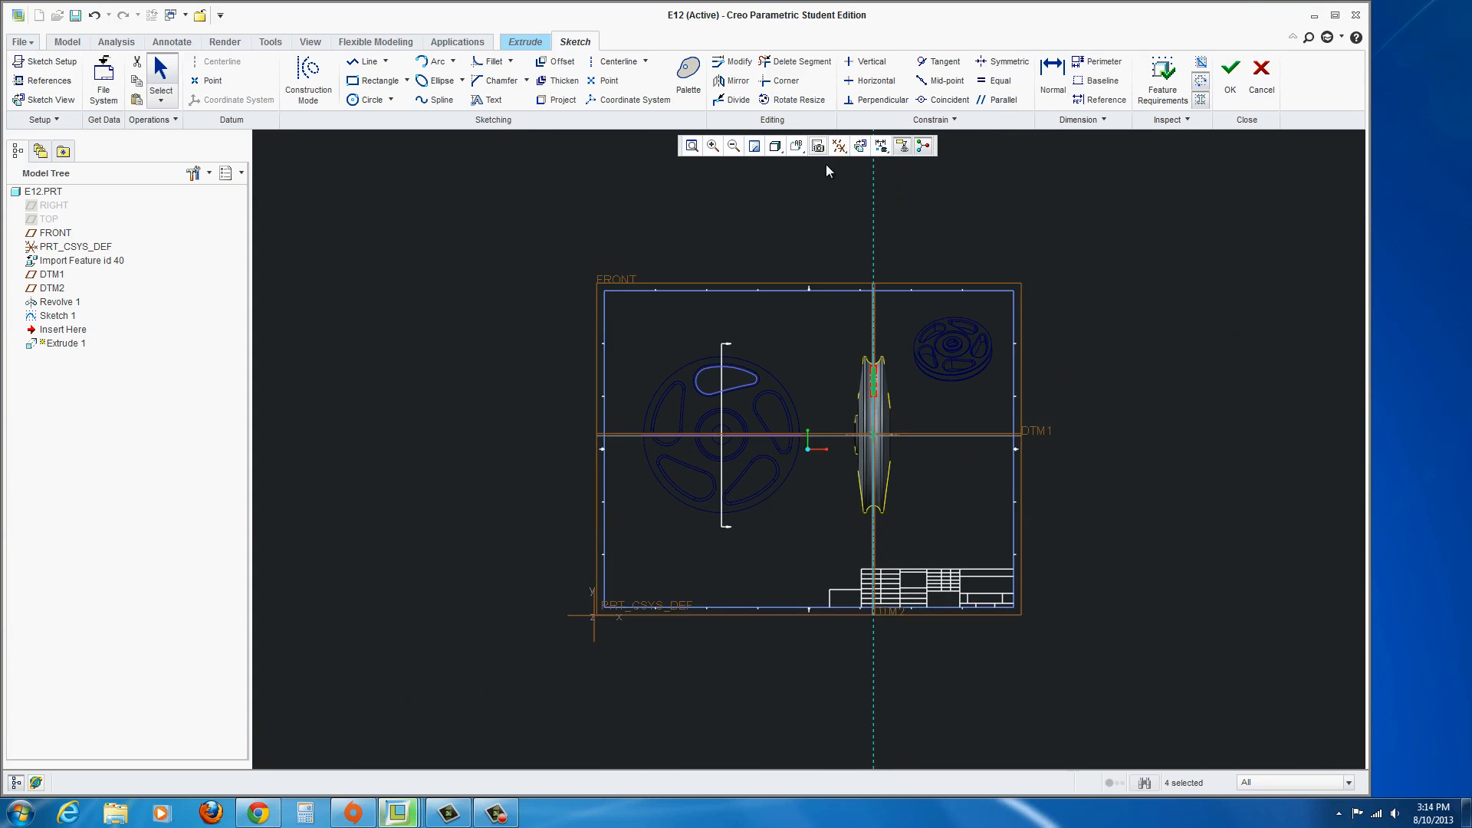
{"action": "left_click", "coordinate": [773, 145]}
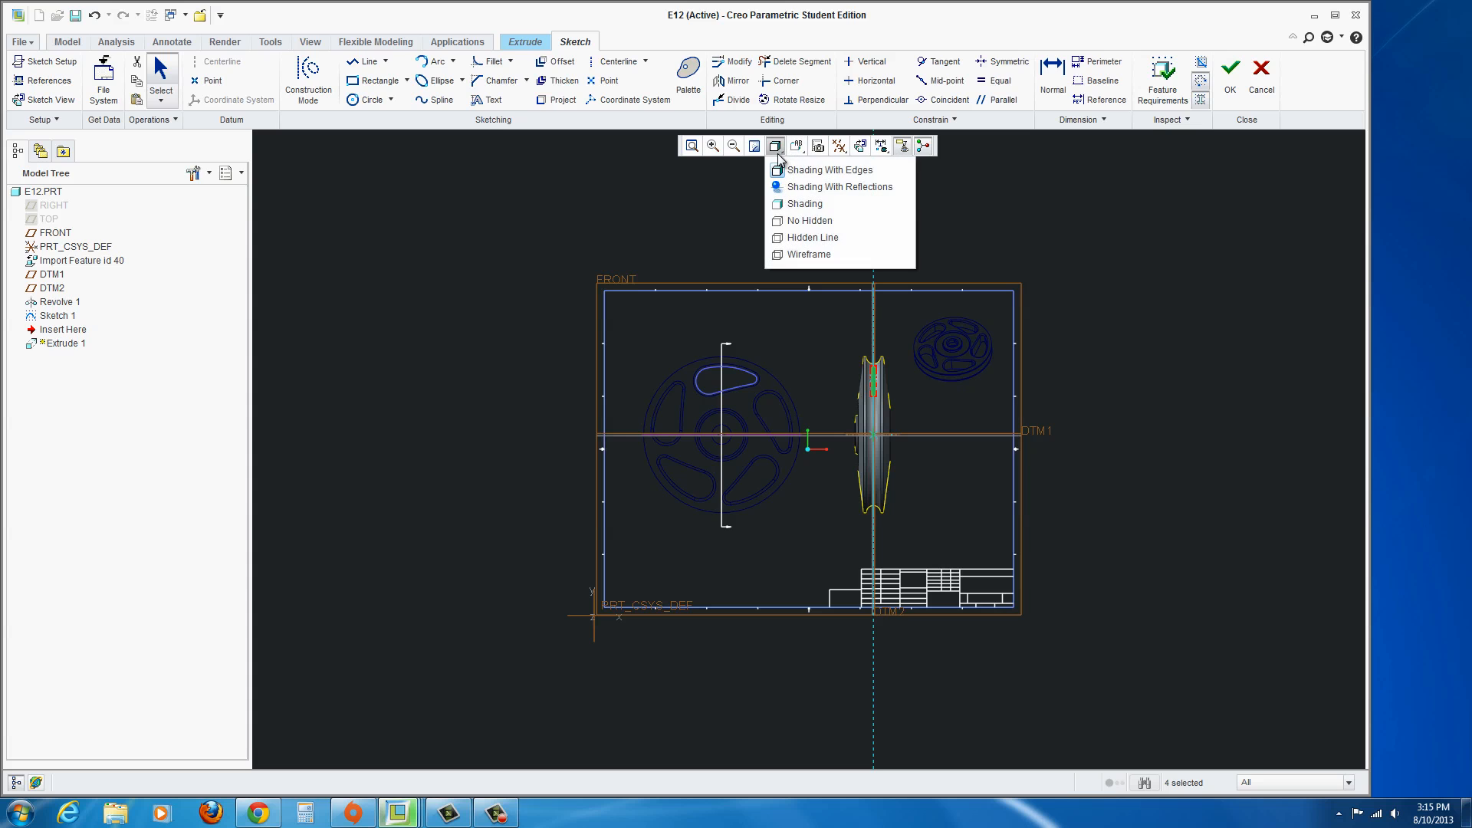
{"action": "left_click", "coordinate": [796, 146]}
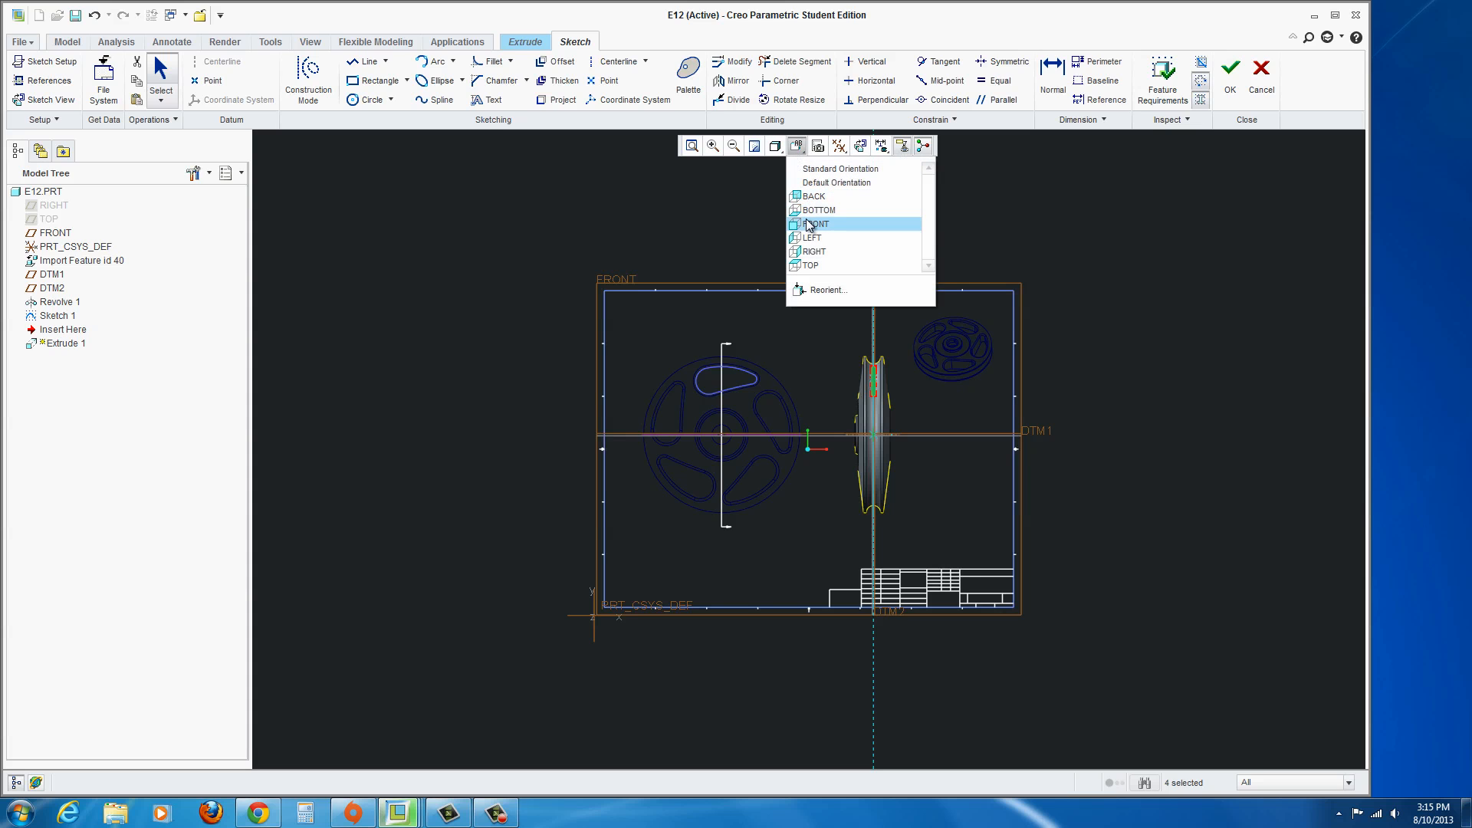
{"action": "left_click", "coordinate": [813, 224]}
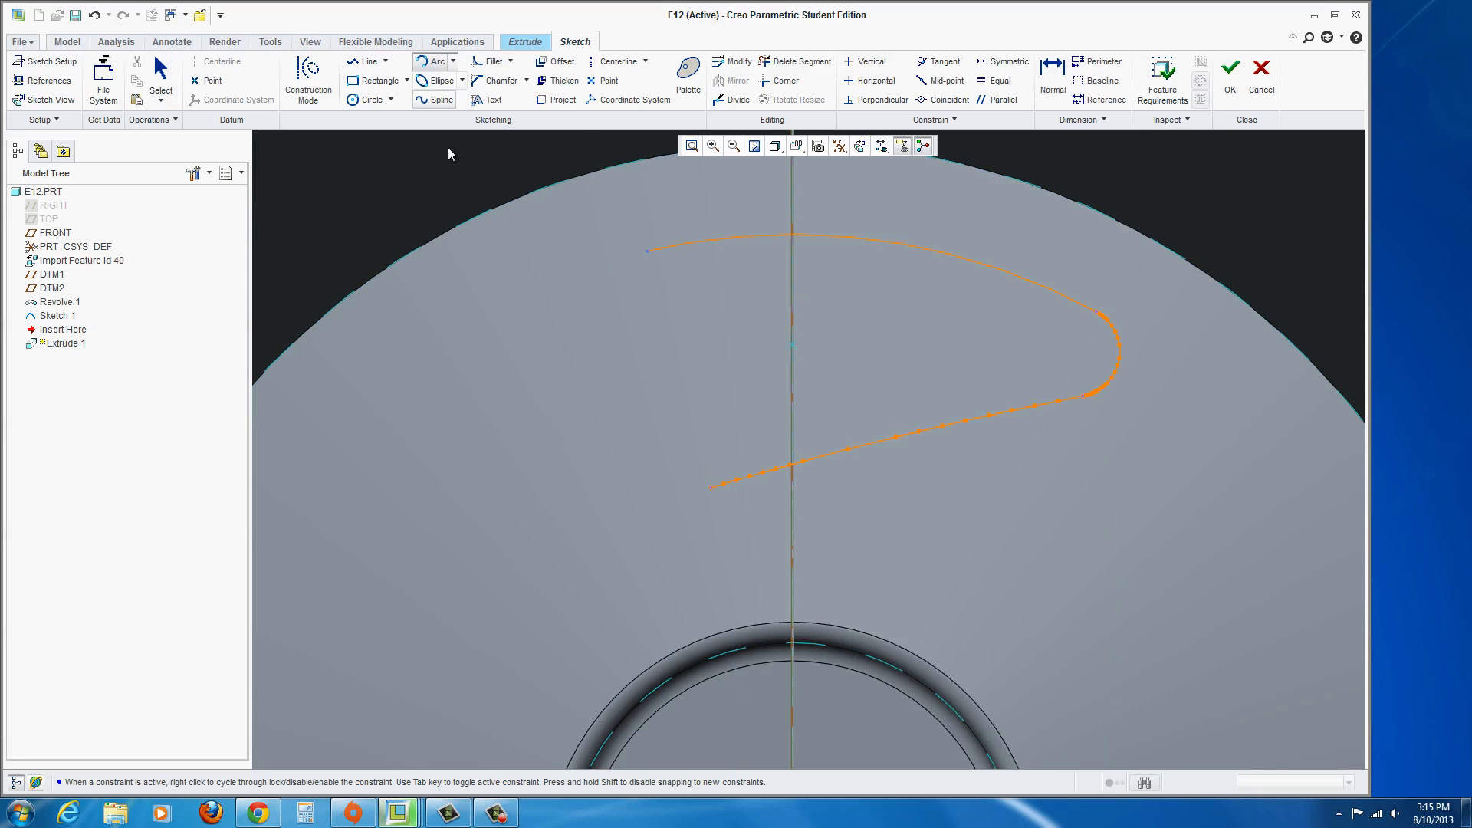
Close the teardrop spline profile with an arc, leaving a closed dimensioned loop.
{"action": "left_click", "coordinate": [646, 250]}
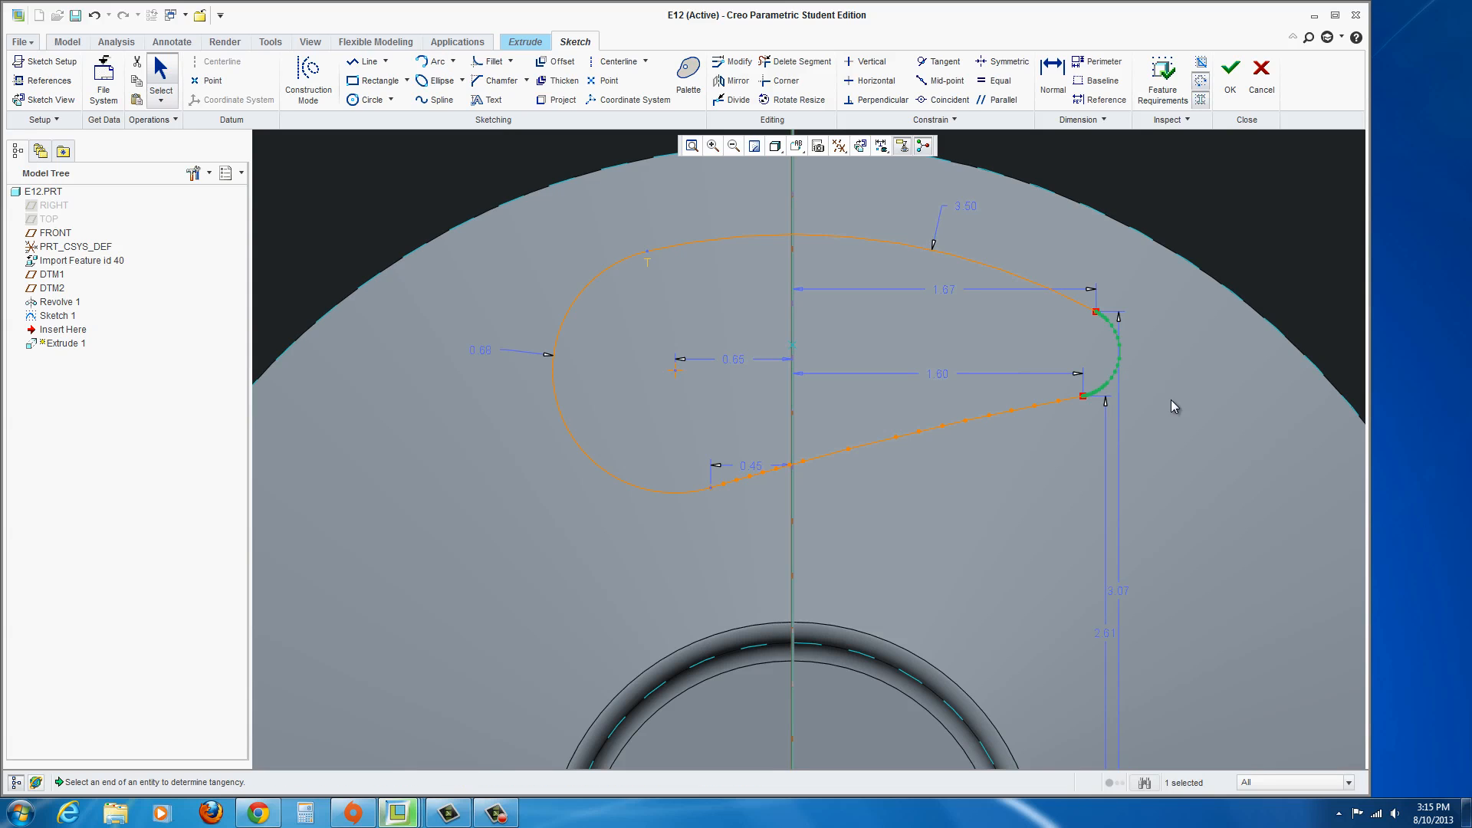
{"action": "mouse_move", "coordinate": [1177, 414]}
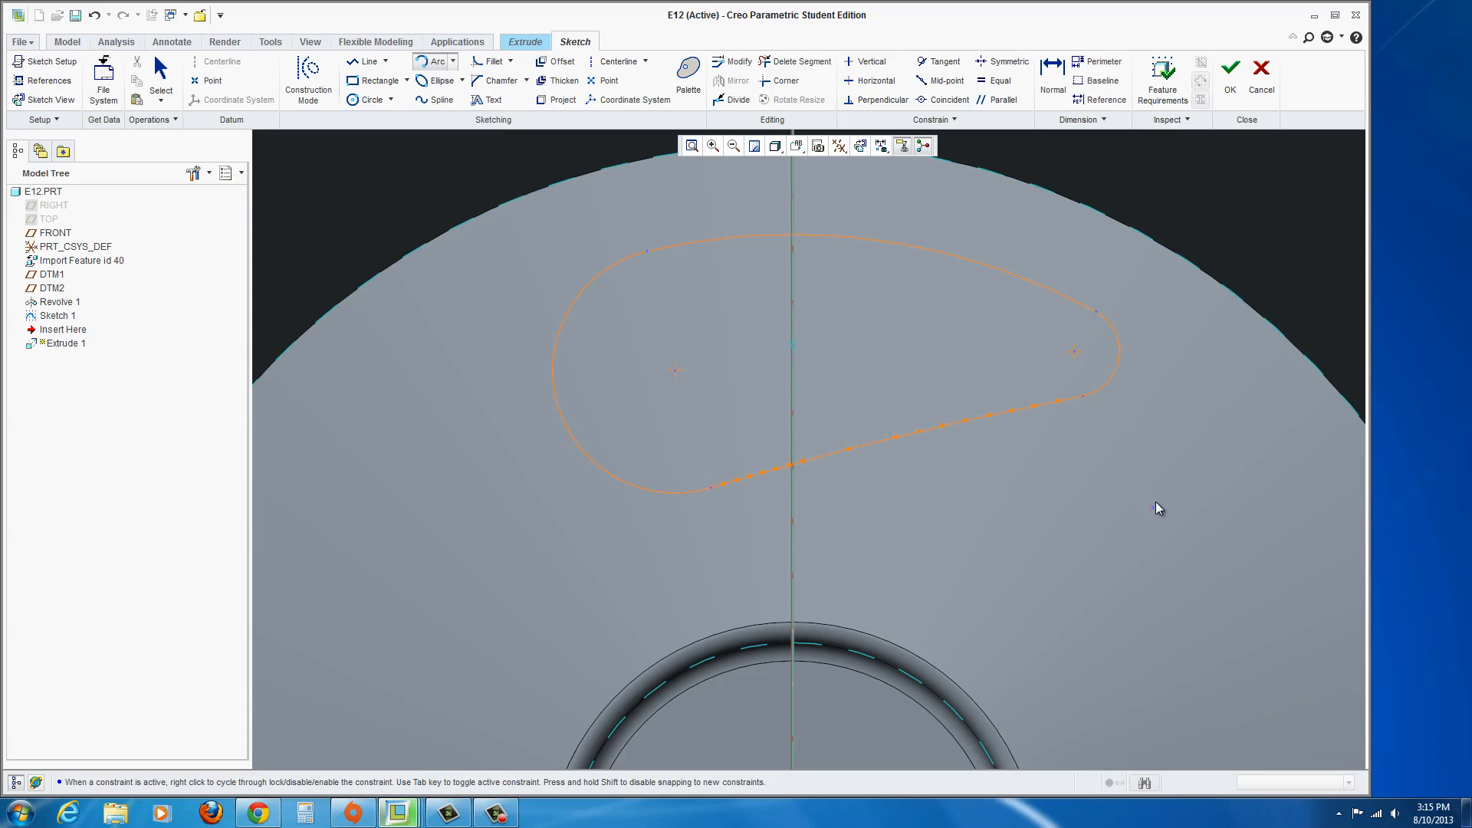
{"action": "mouse_move", "coordinate": [1136, 418]}
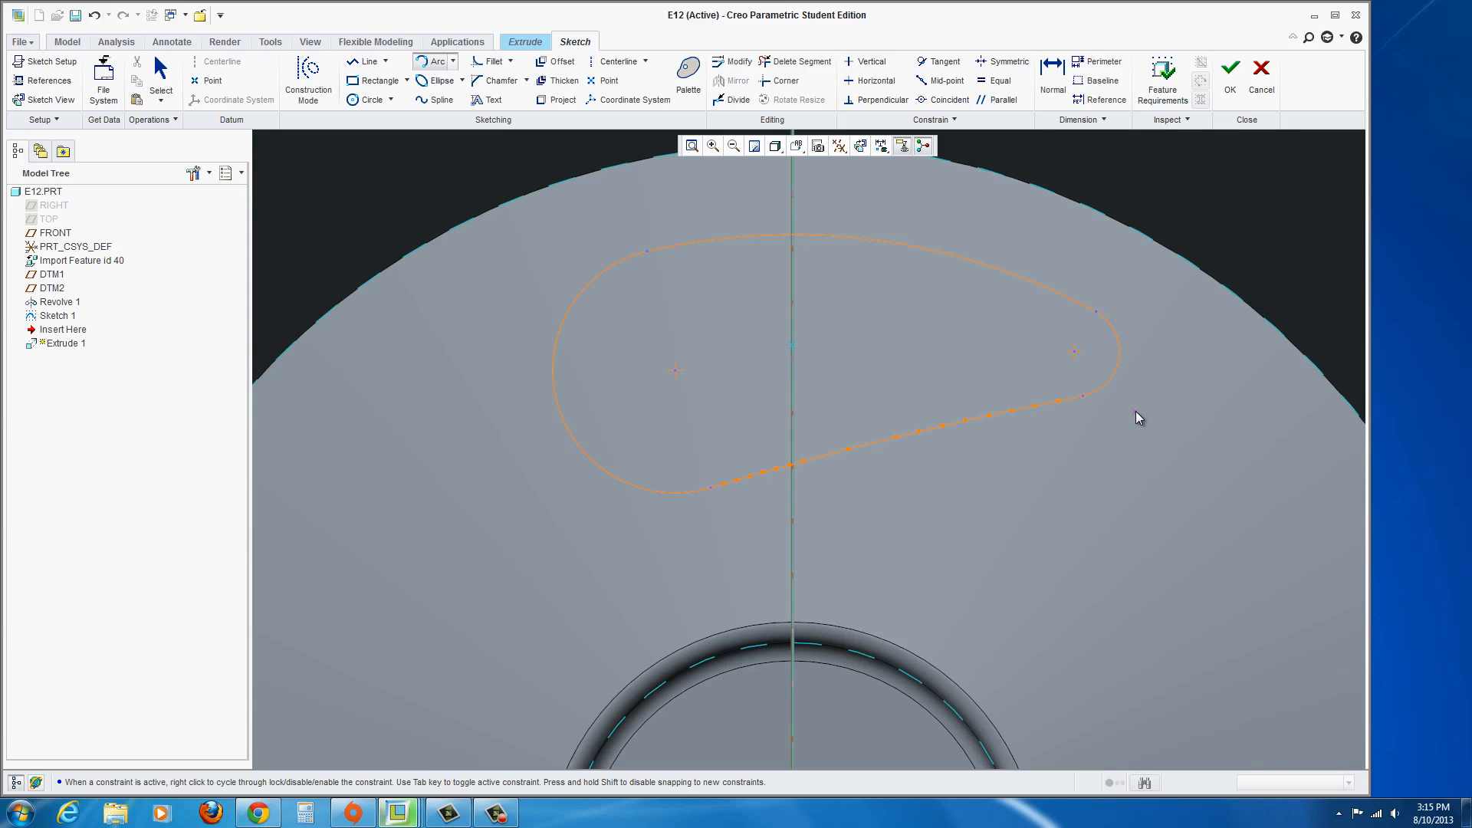
{"action": "left_click", "coordinate": [770, 474]}
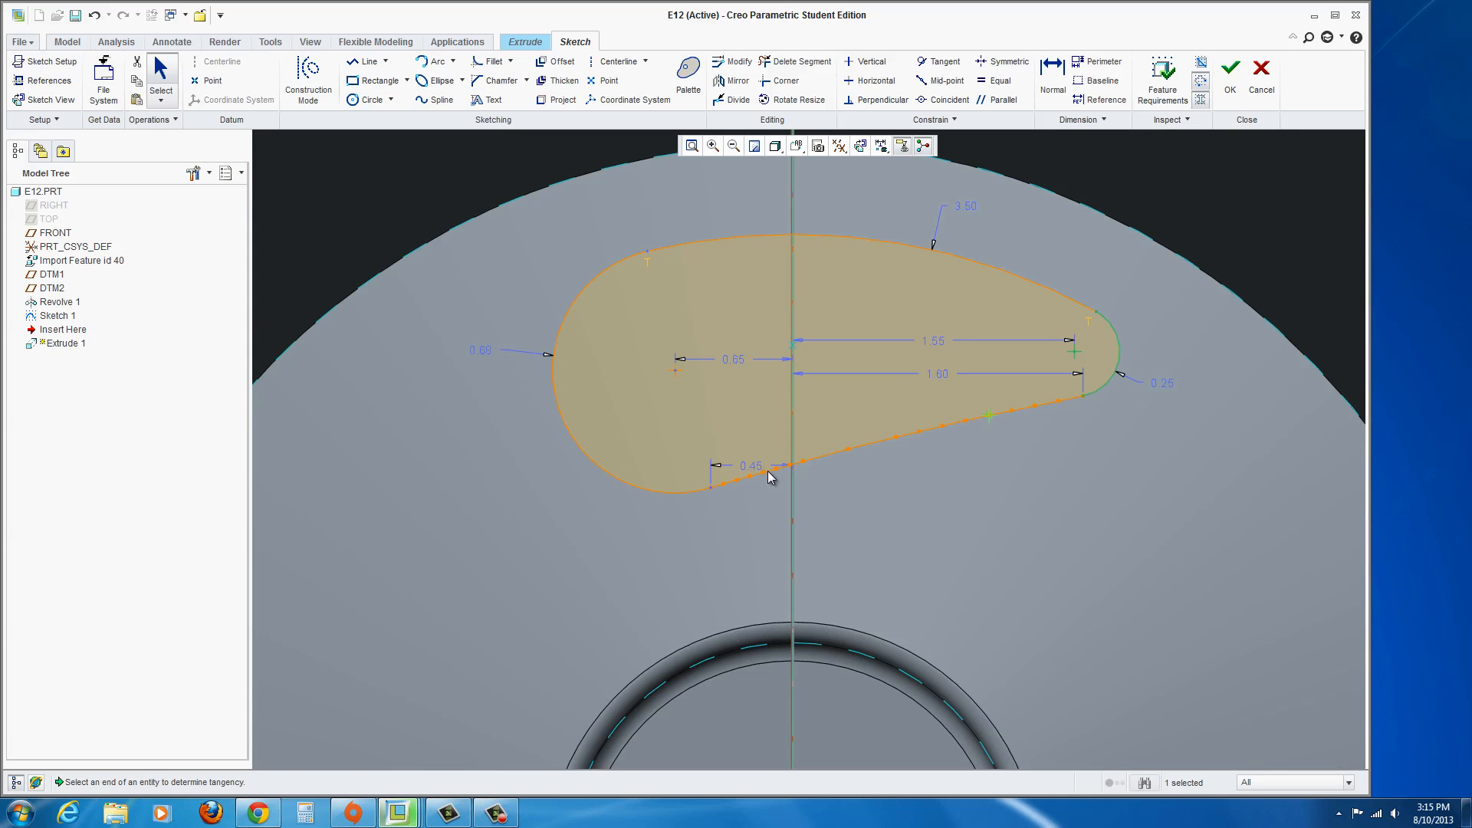
{"action": "mouse_move", "coordinate": [709, 500]}
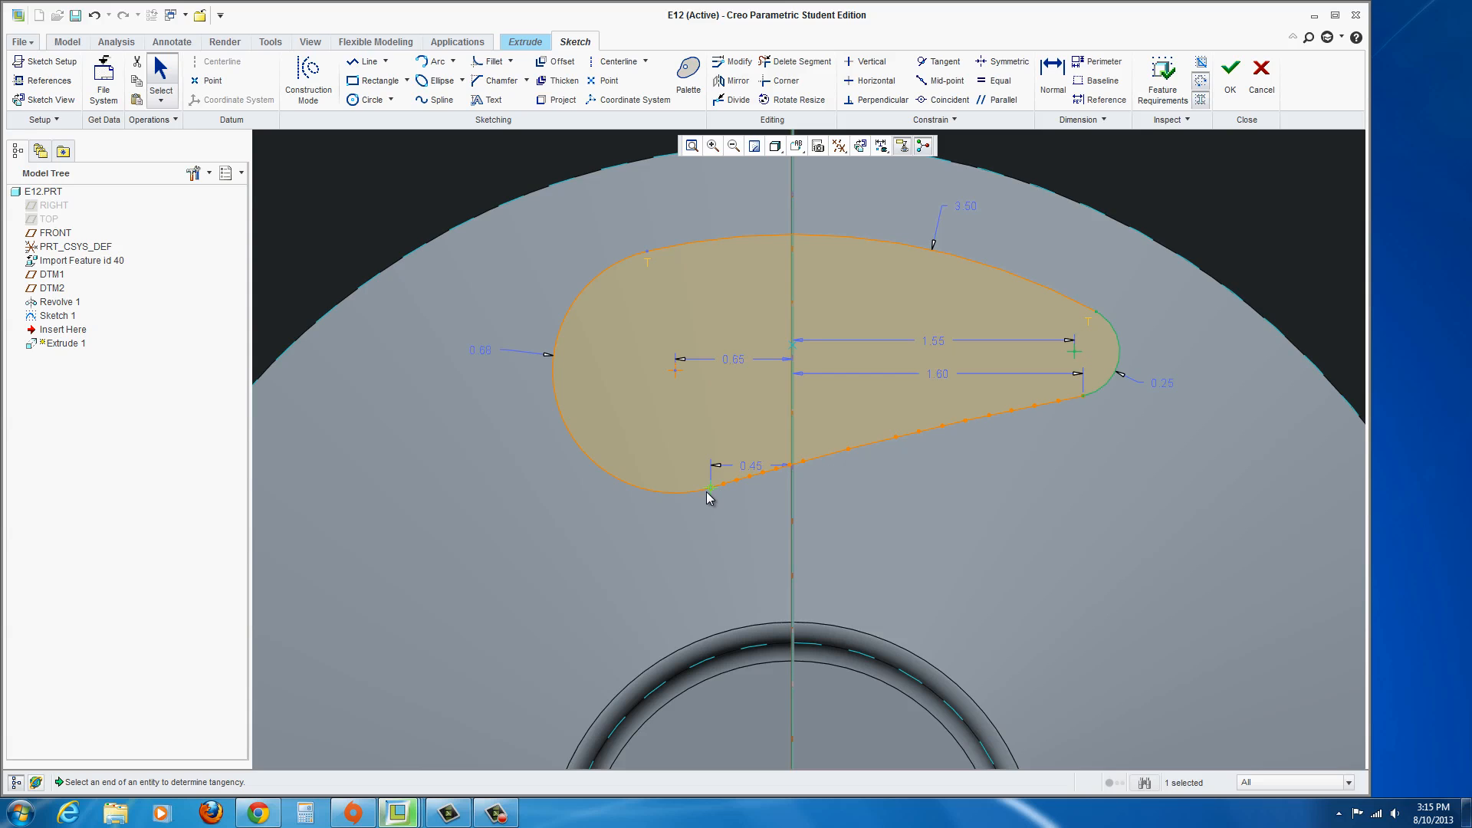
{"action": "mouse_move", "coordinate": [707, 496]}
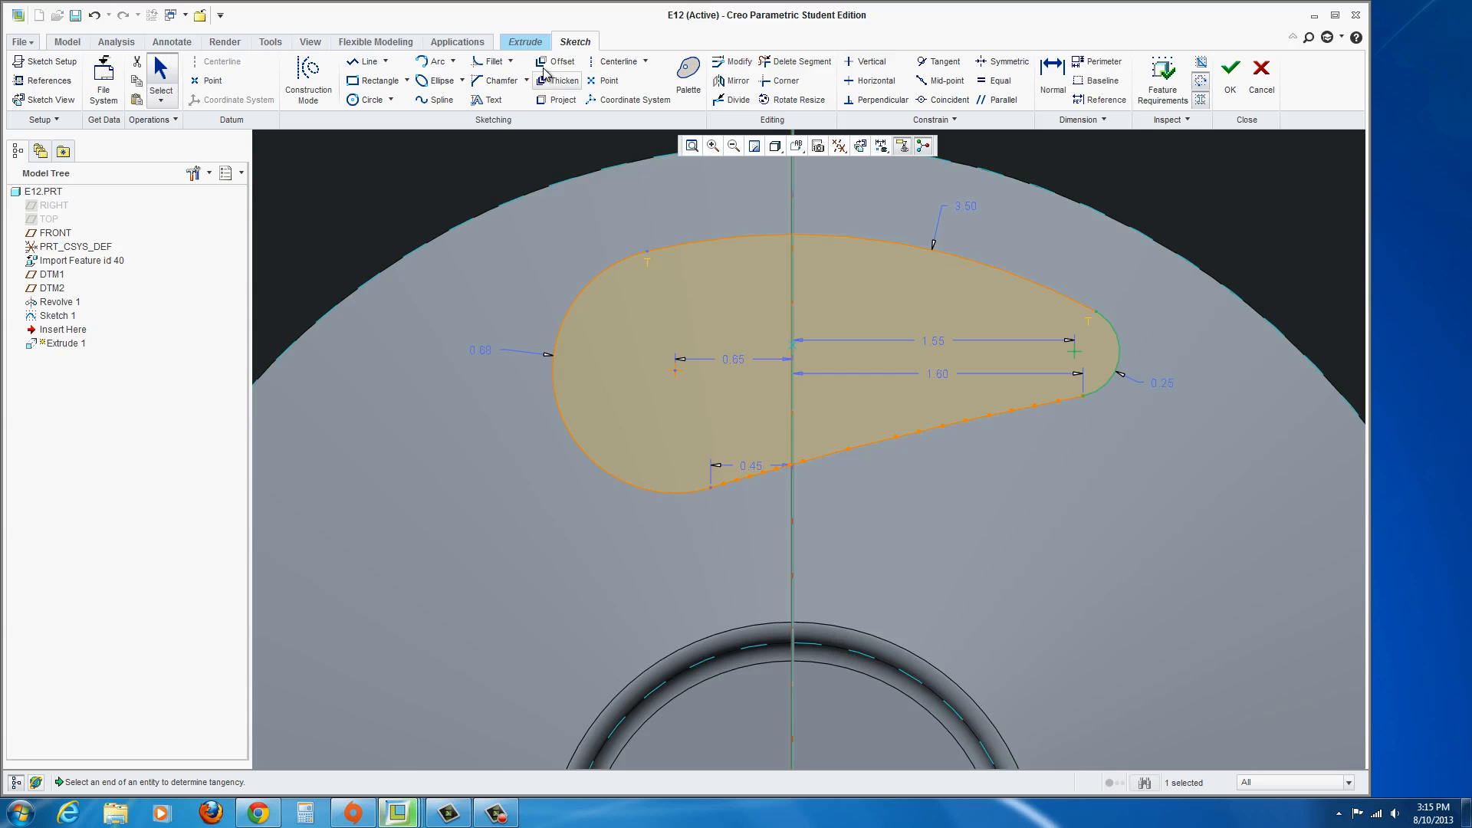
{"action": "mouse_move", "coordinate": [935, 61]}
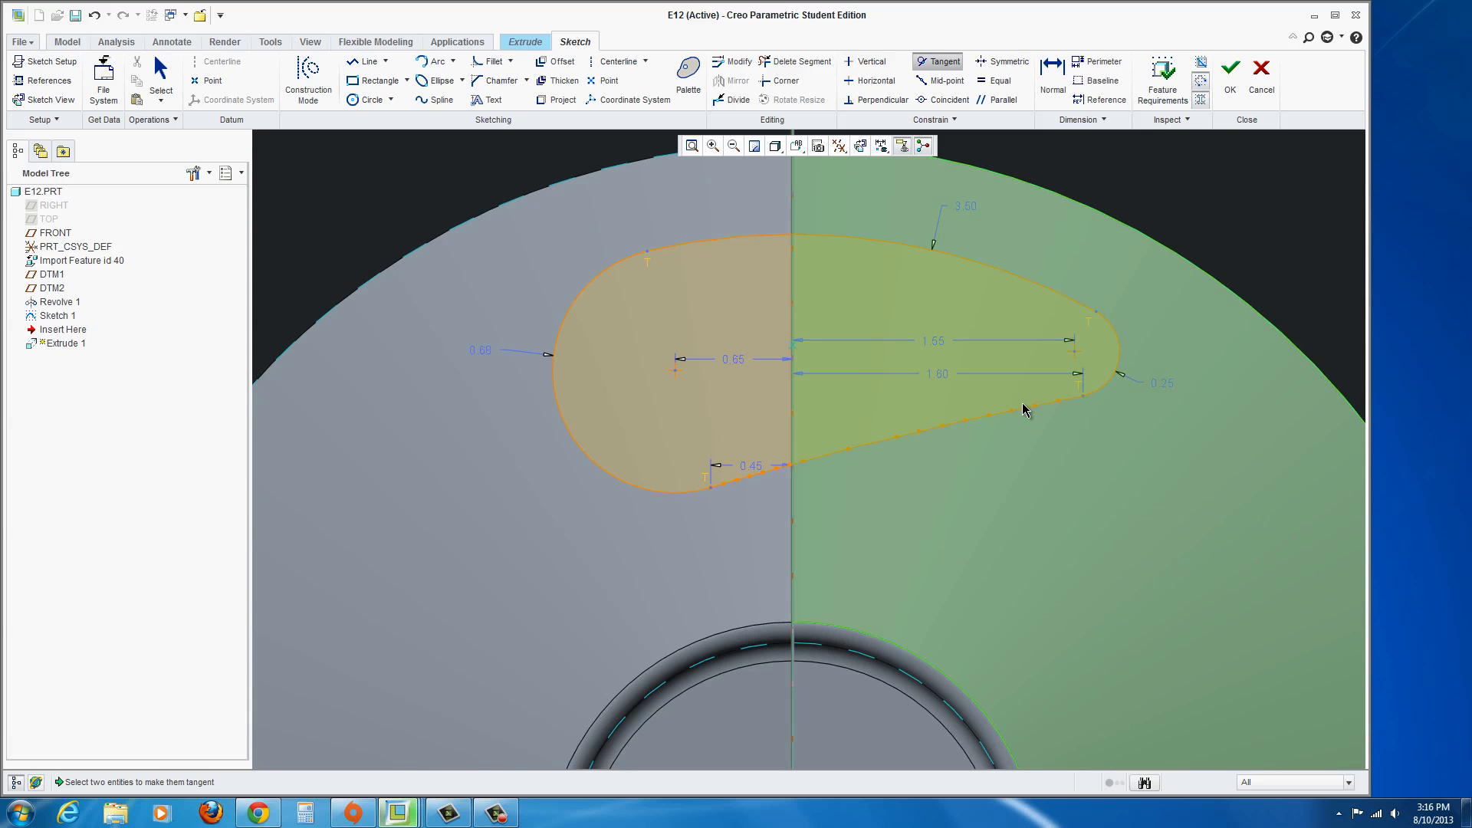
{"action": "mouse_move", "coordinate": [1102, 345]}
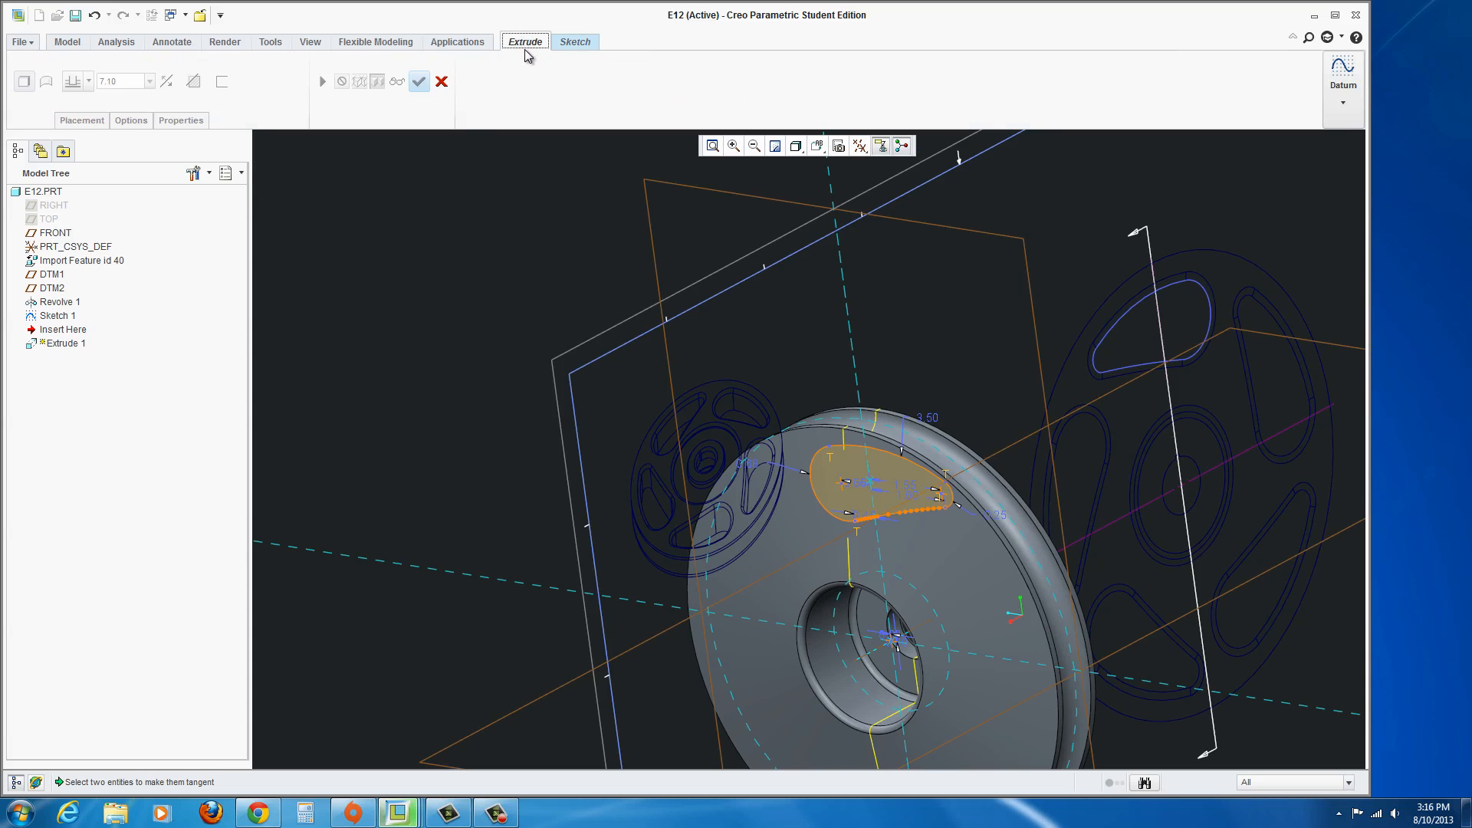
Accept the teardrop sketch so Extrude 1 previews a 7.10 solid from the wheel.
{"action": "left_click", "coordinate": [574, 42]}
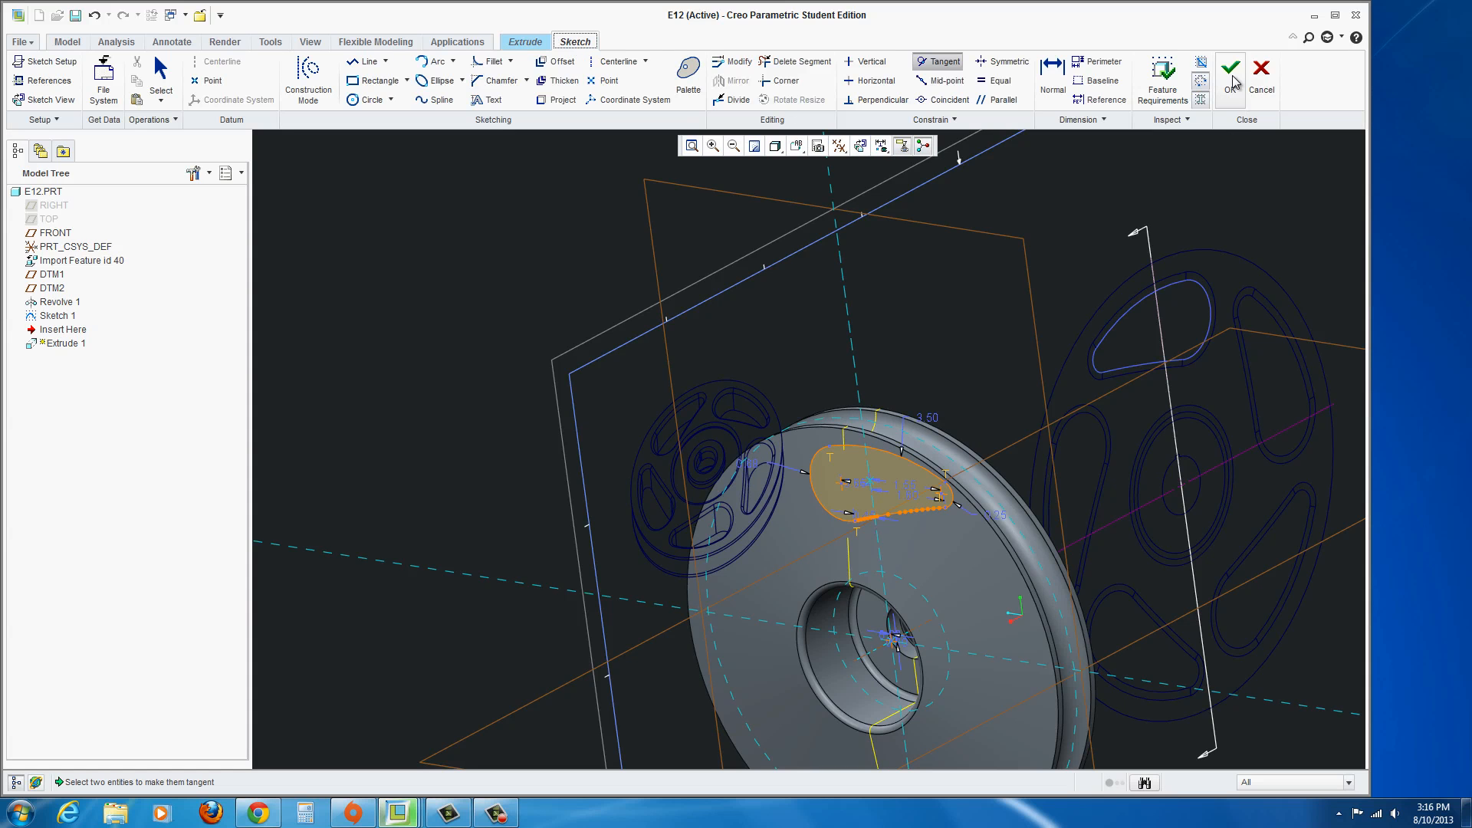
{"action": "left_click", "coordinate": [1229, 73]}
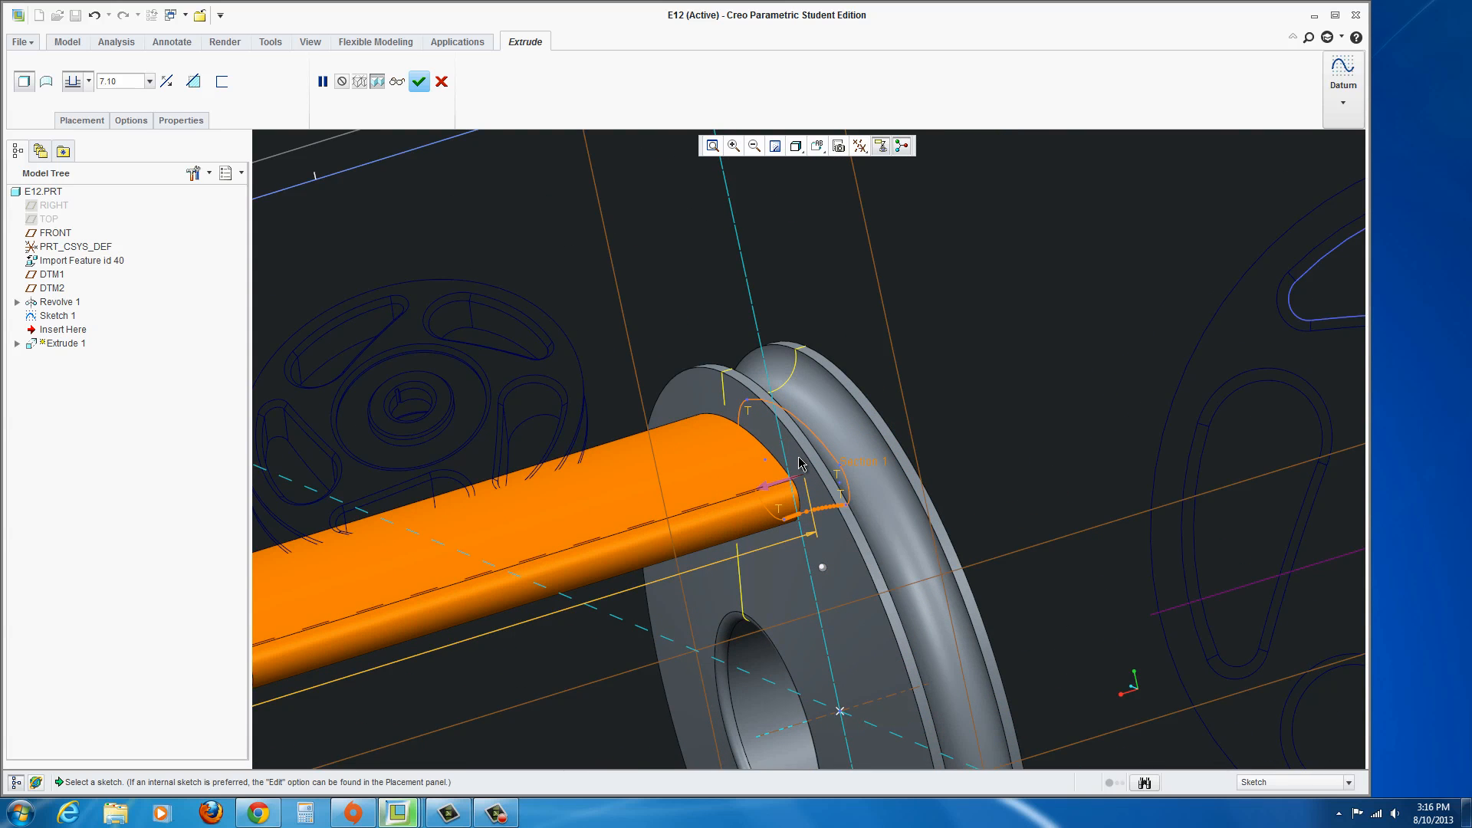
In the extrusion Options, try a 1.0 Add taper setting on the 7.10 depth.
{"action": "left_click_drag", "start_coordinate": [798, 460], "coordinate": [722, 493]}
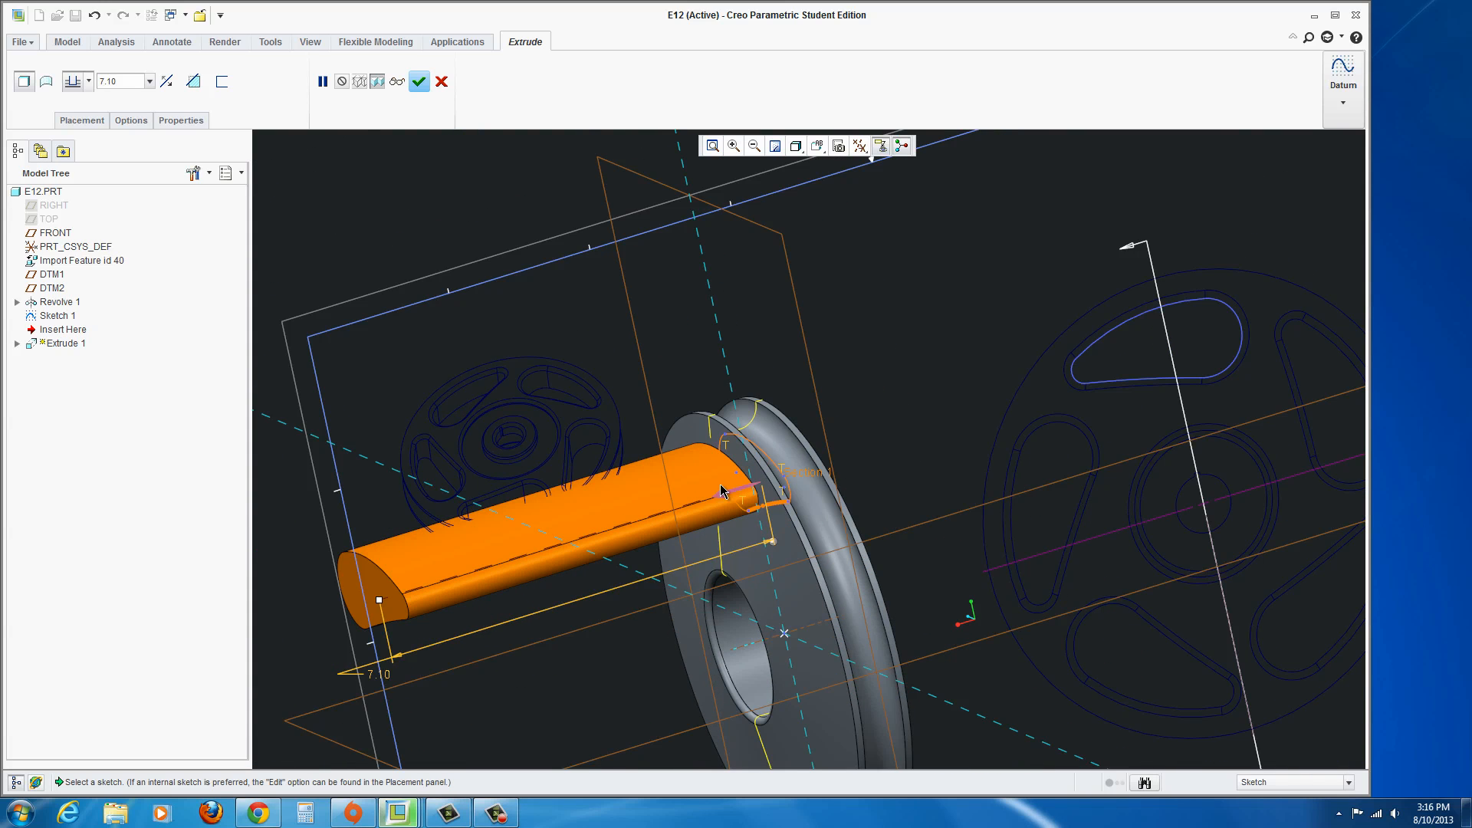
{"action": "mouse_move", "coordinate": [112, 112]}
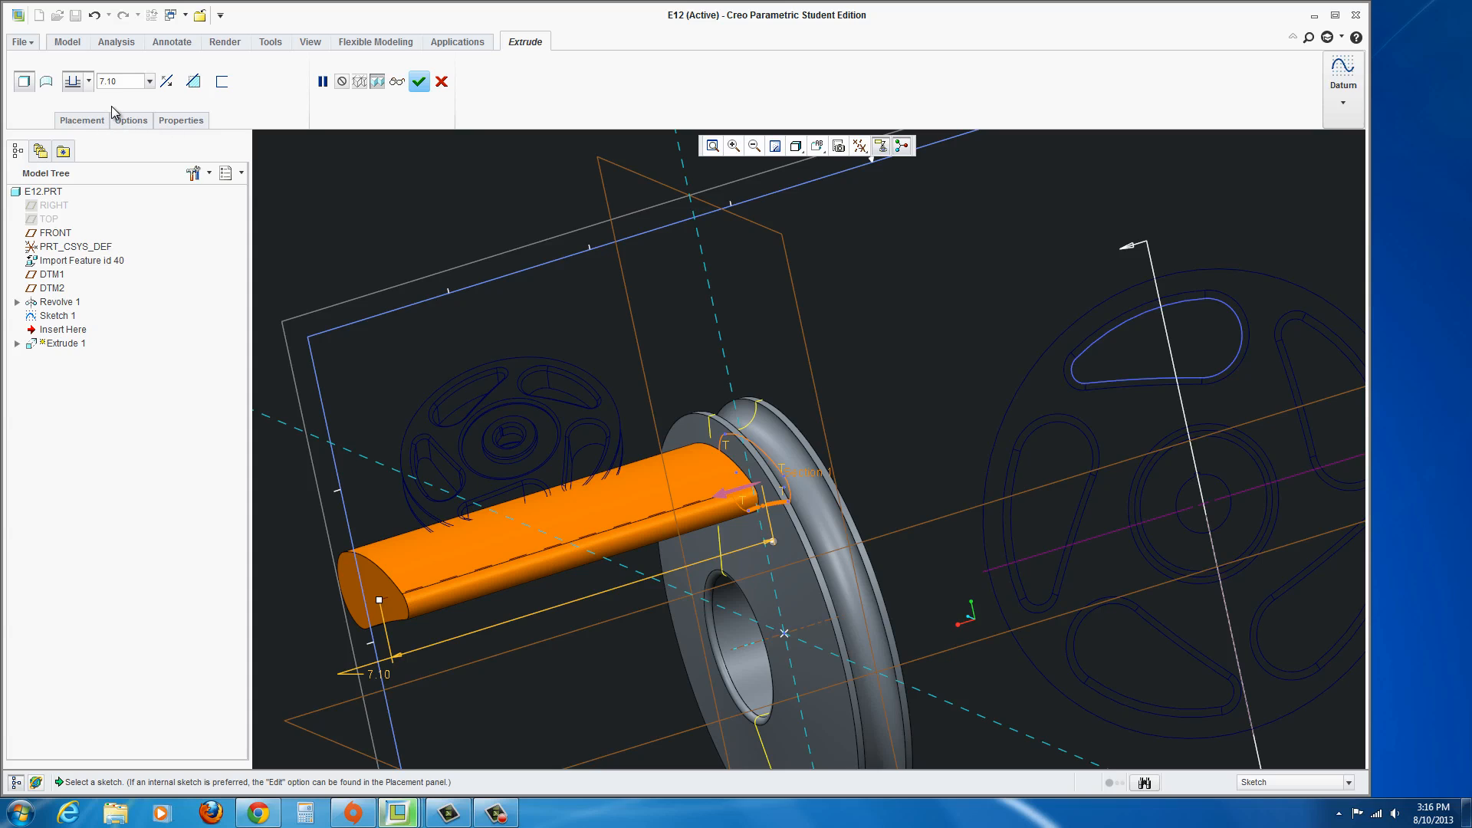
{"action": "mouse_move", "coordinate": [131, 124]}
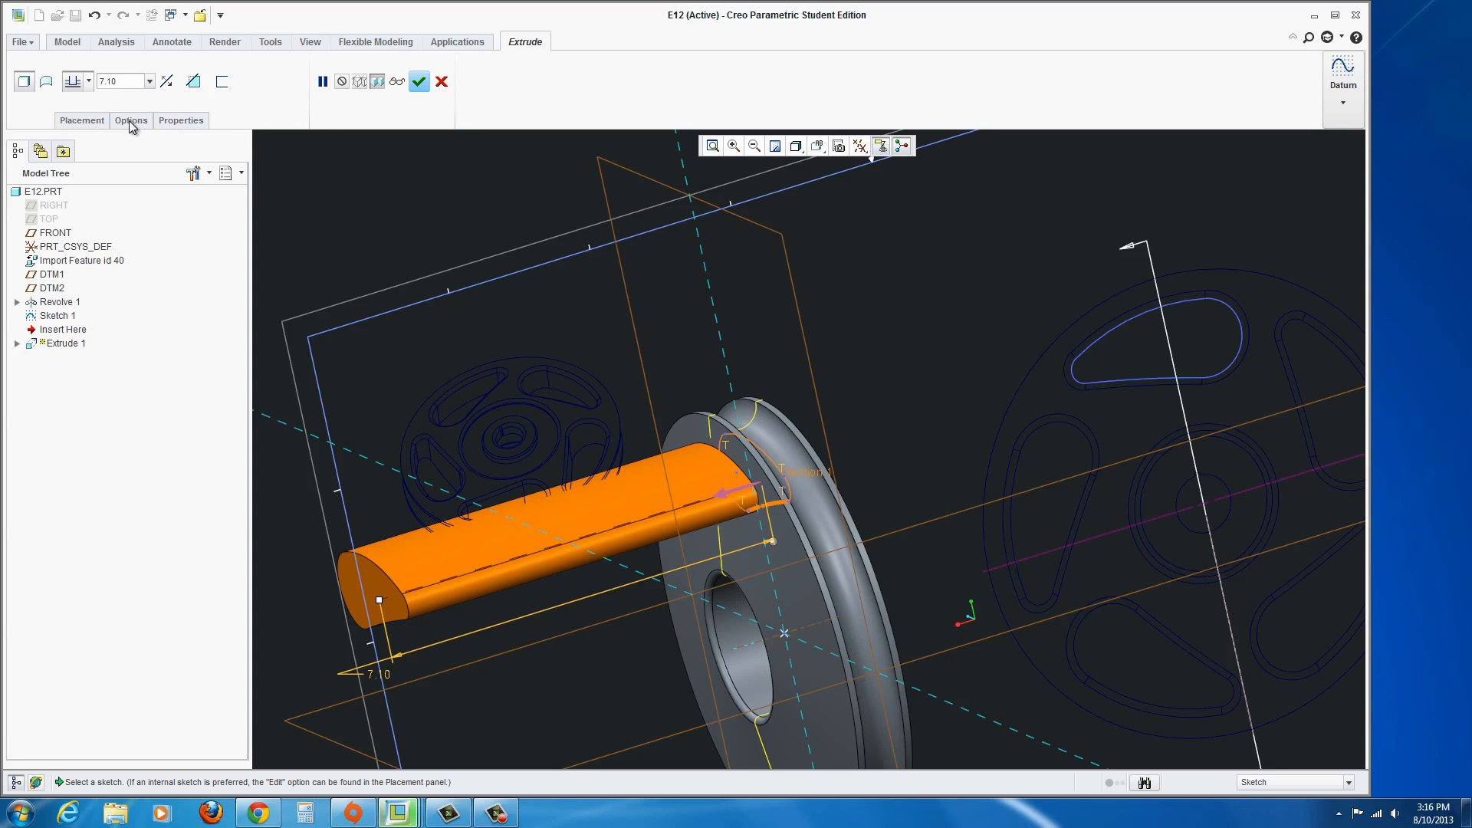
{"action": "left_click", "coordinate": [130, 120]}
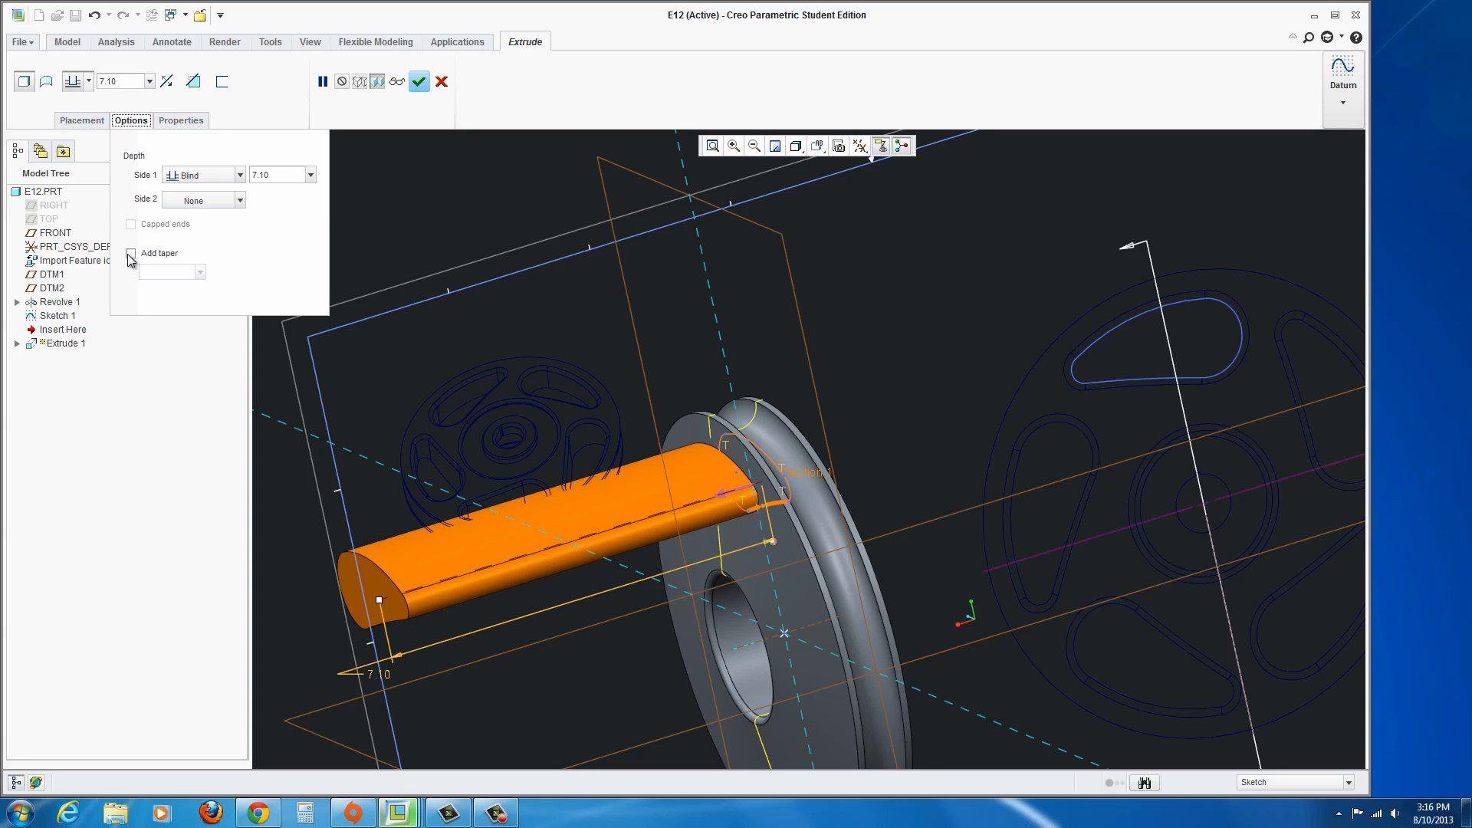
{"action": "left_click", "coordinate": [130, 255]}
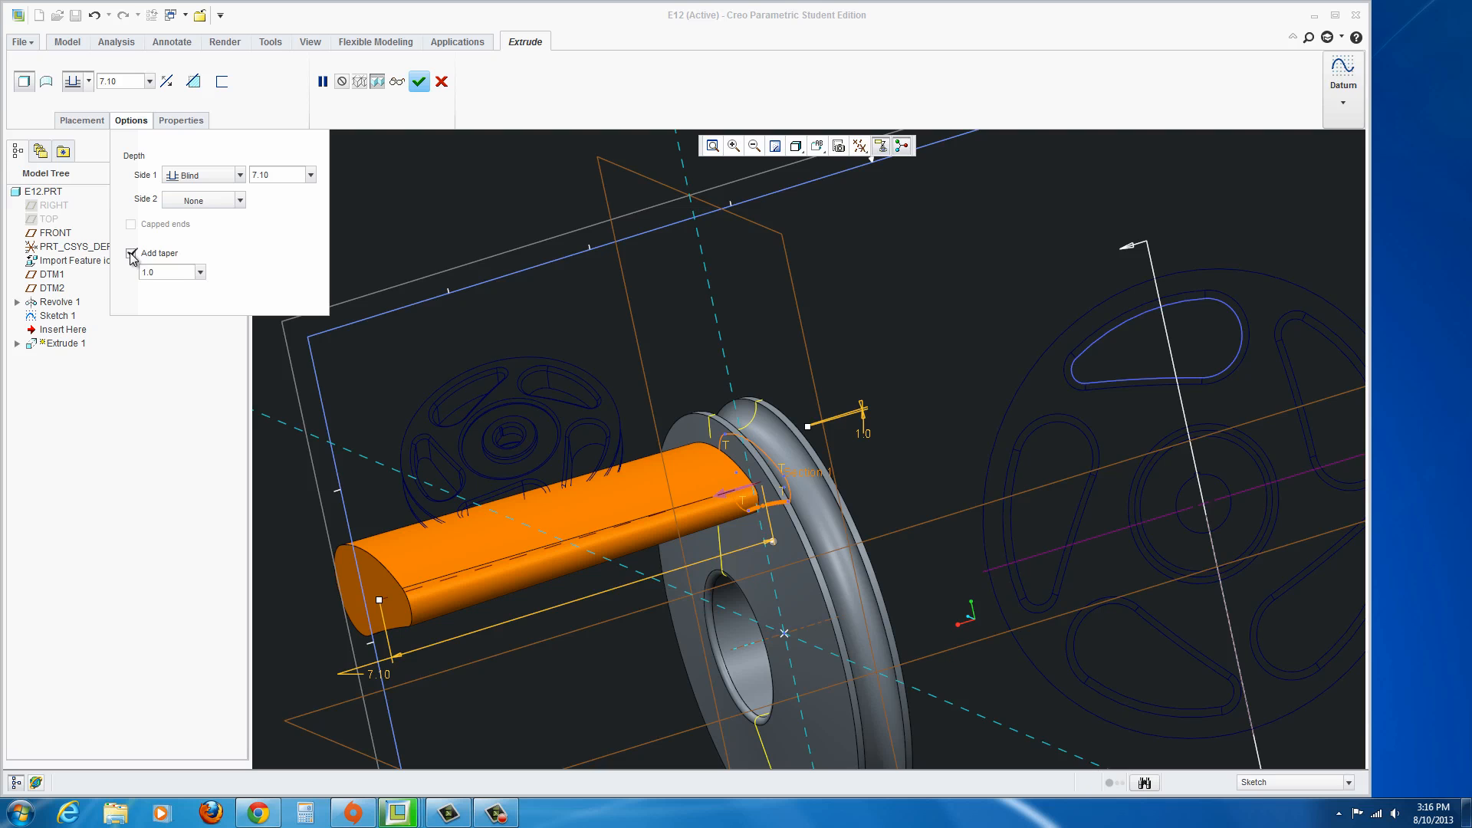
{"action": "left_click", "coordinate": [131, 253]}
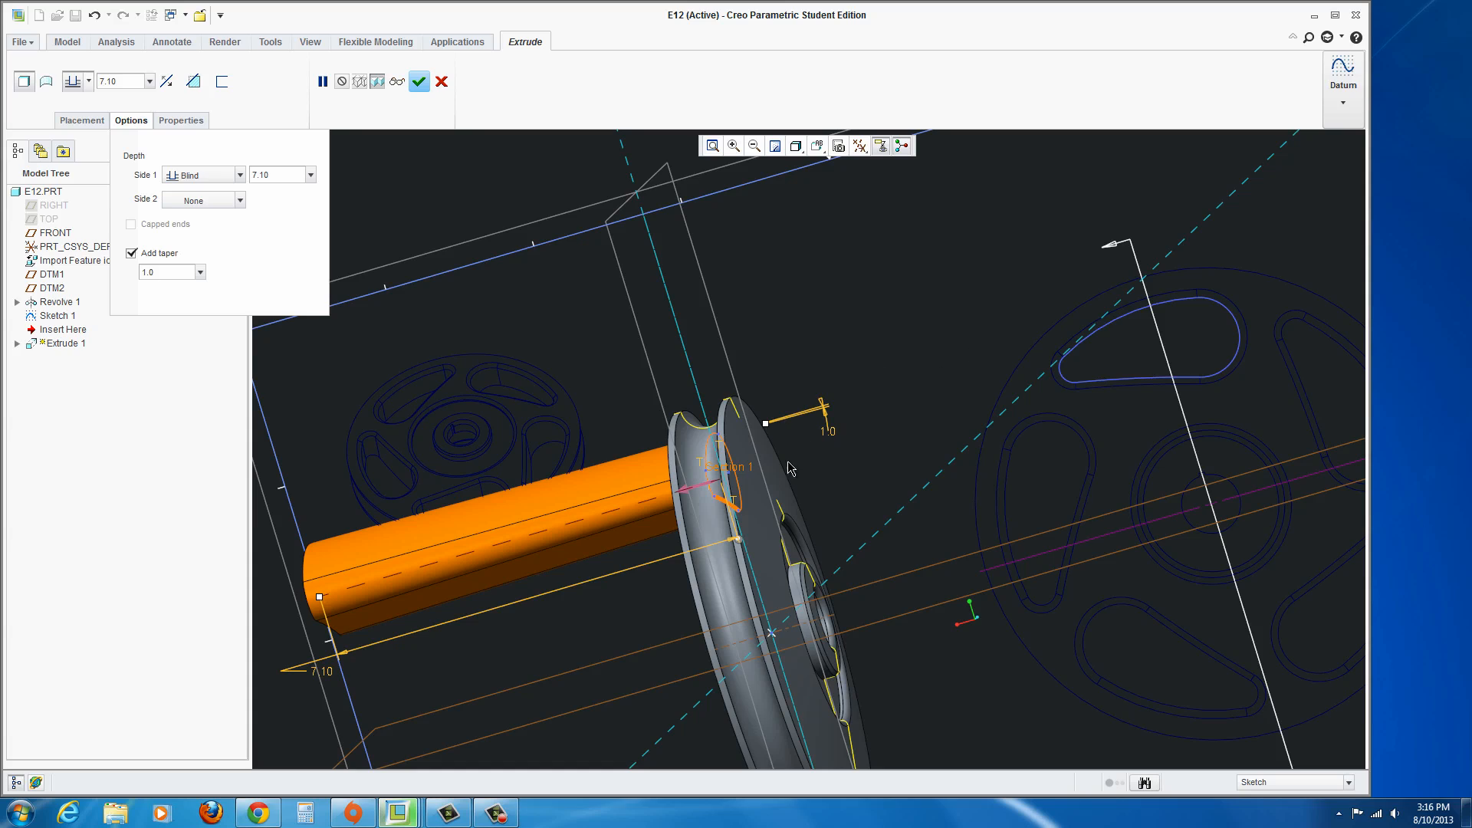
{"action": "mouse_move", "coordinate": [946, 483]}
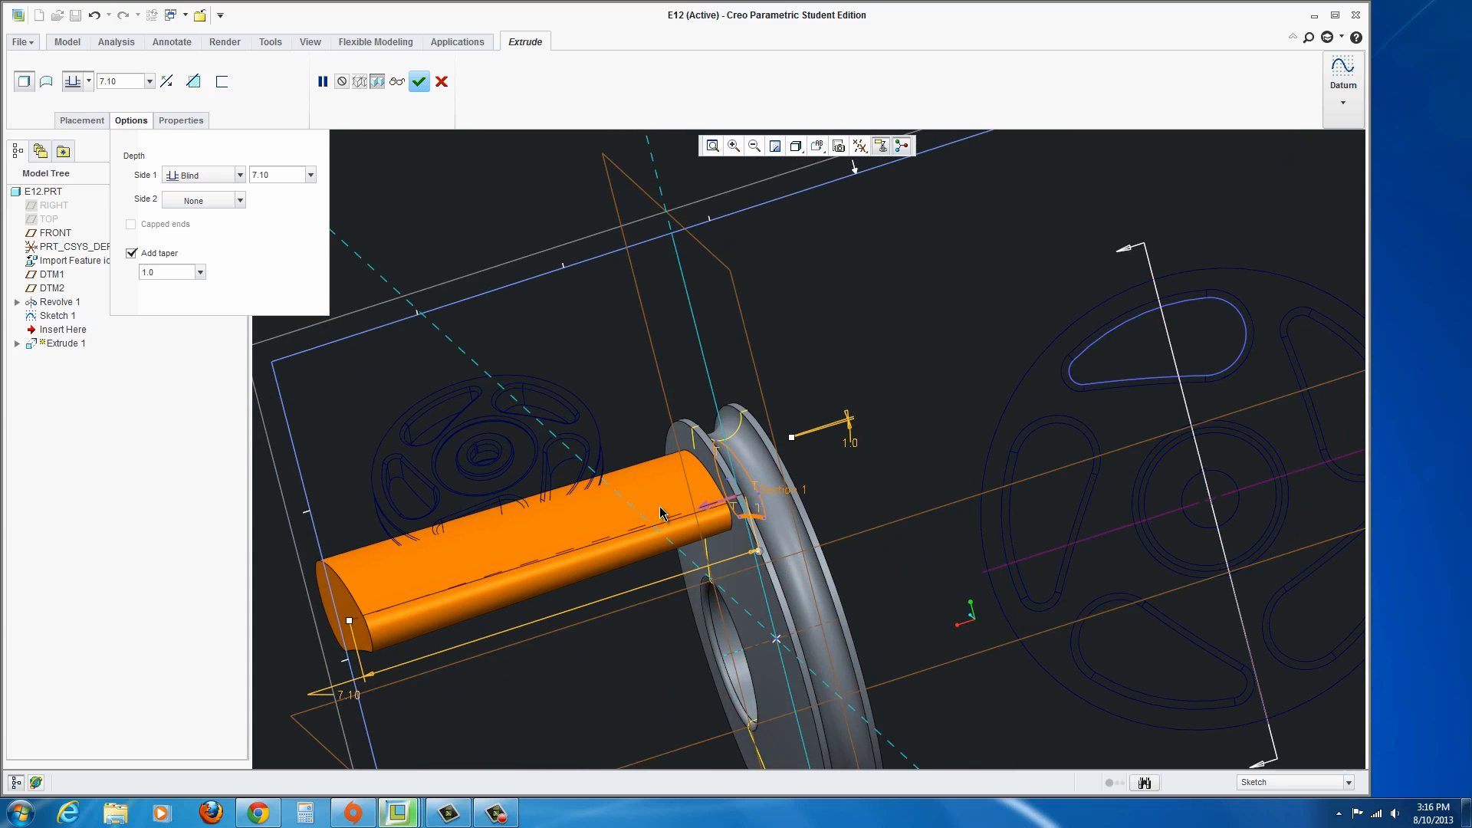
{"action": "mouse_move", "coordinate": [863, 500]}
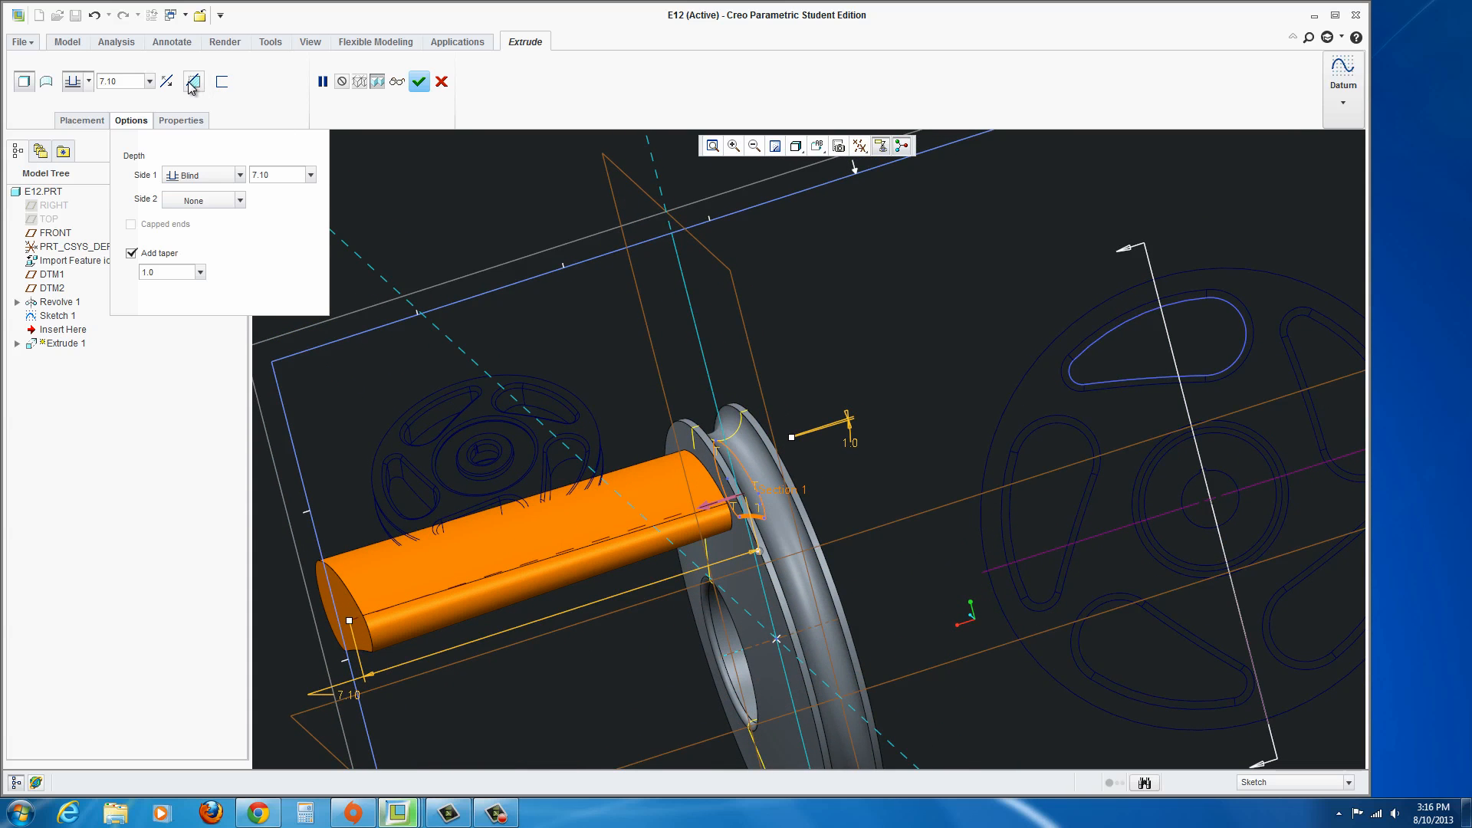
{"action": "mouse_move", "coordinate": [195, 81]}
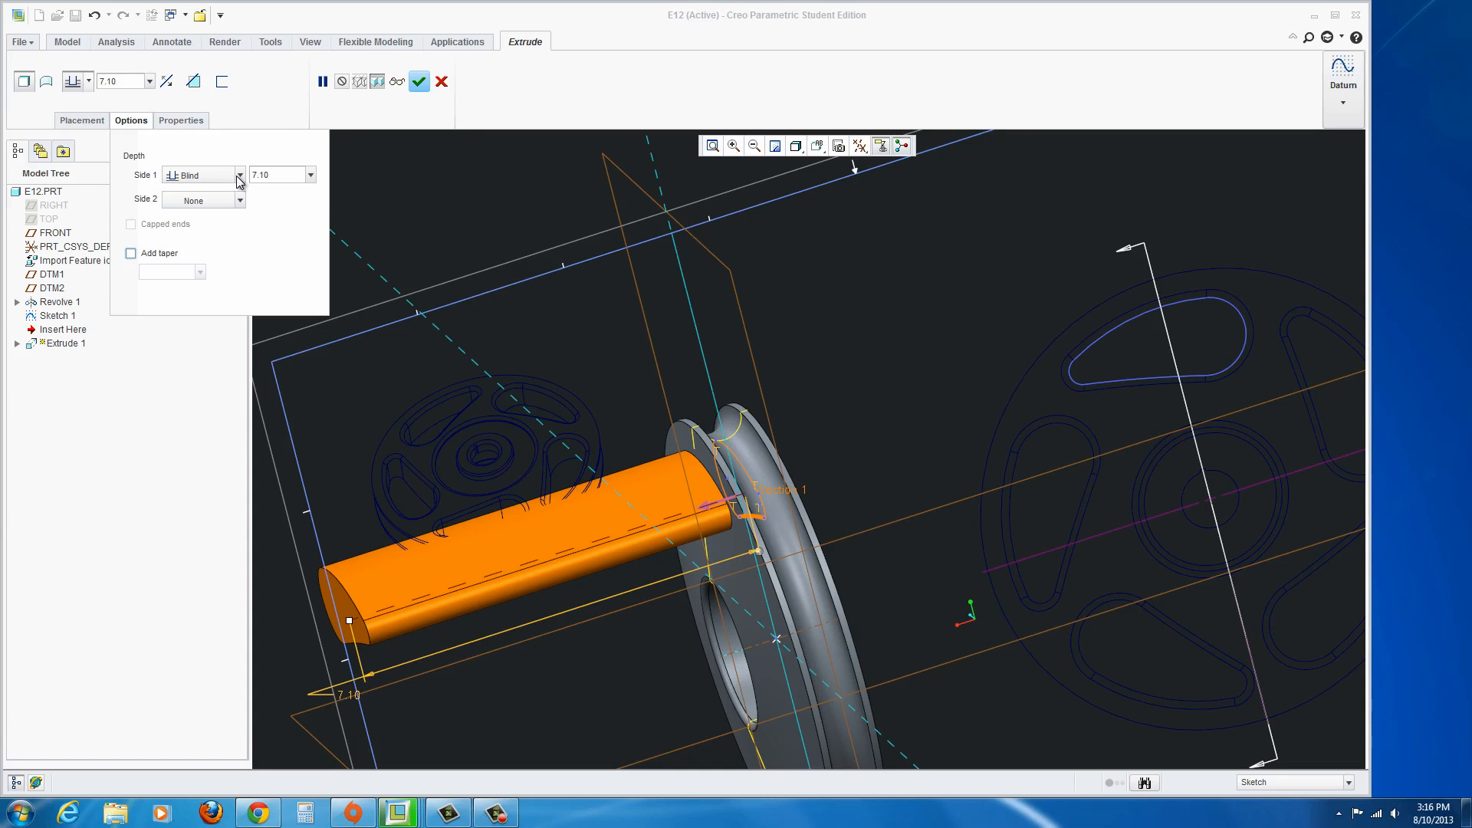
Set Side 1 depth to Symmetric 7.10 and complete Extrude 1 as a through cut.
{"action": "left_click", "coordinate": [87, 82]}
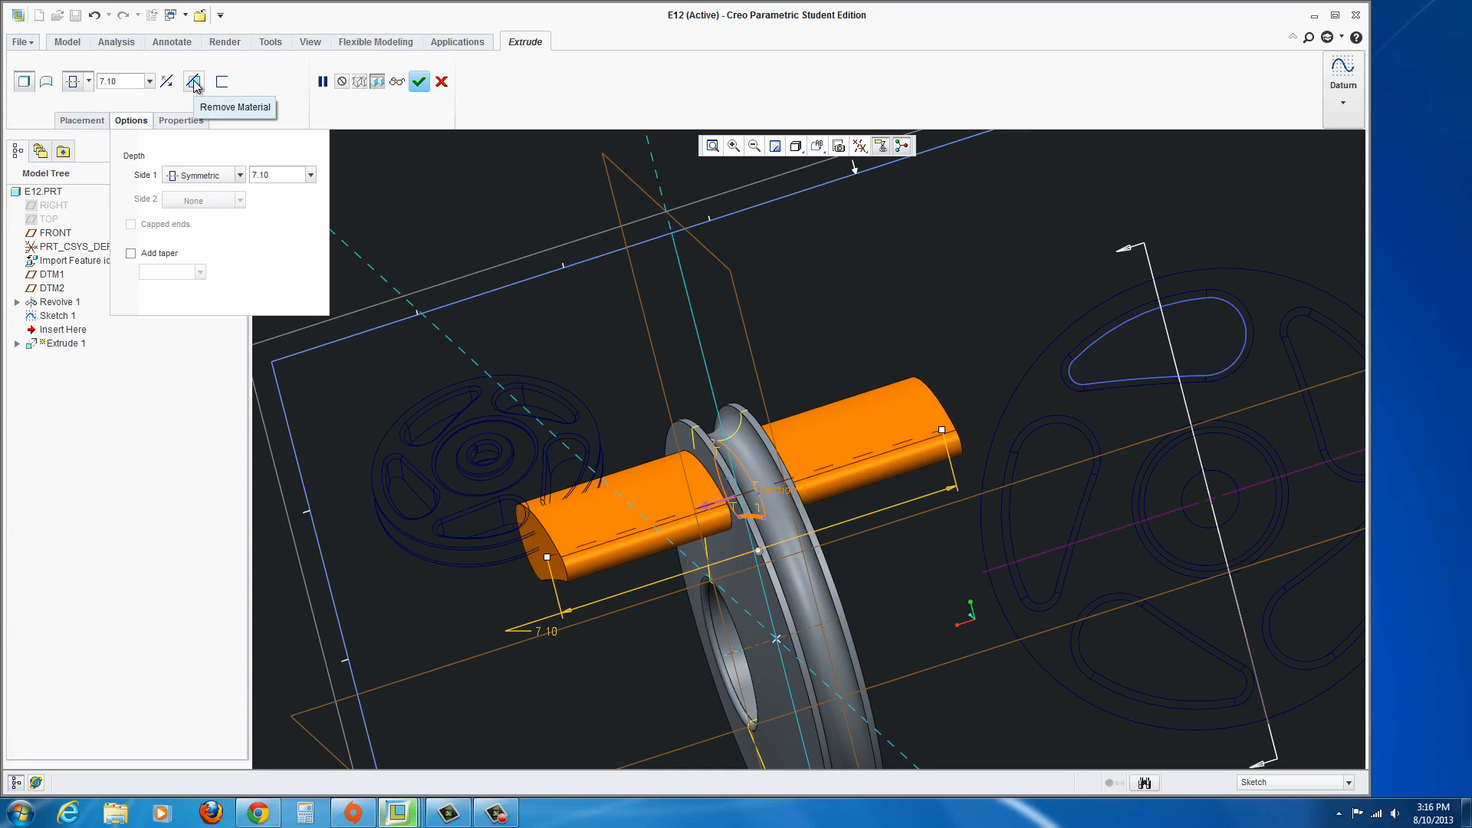
{"action": "mouse_move", "coordinate": [198, 85]}
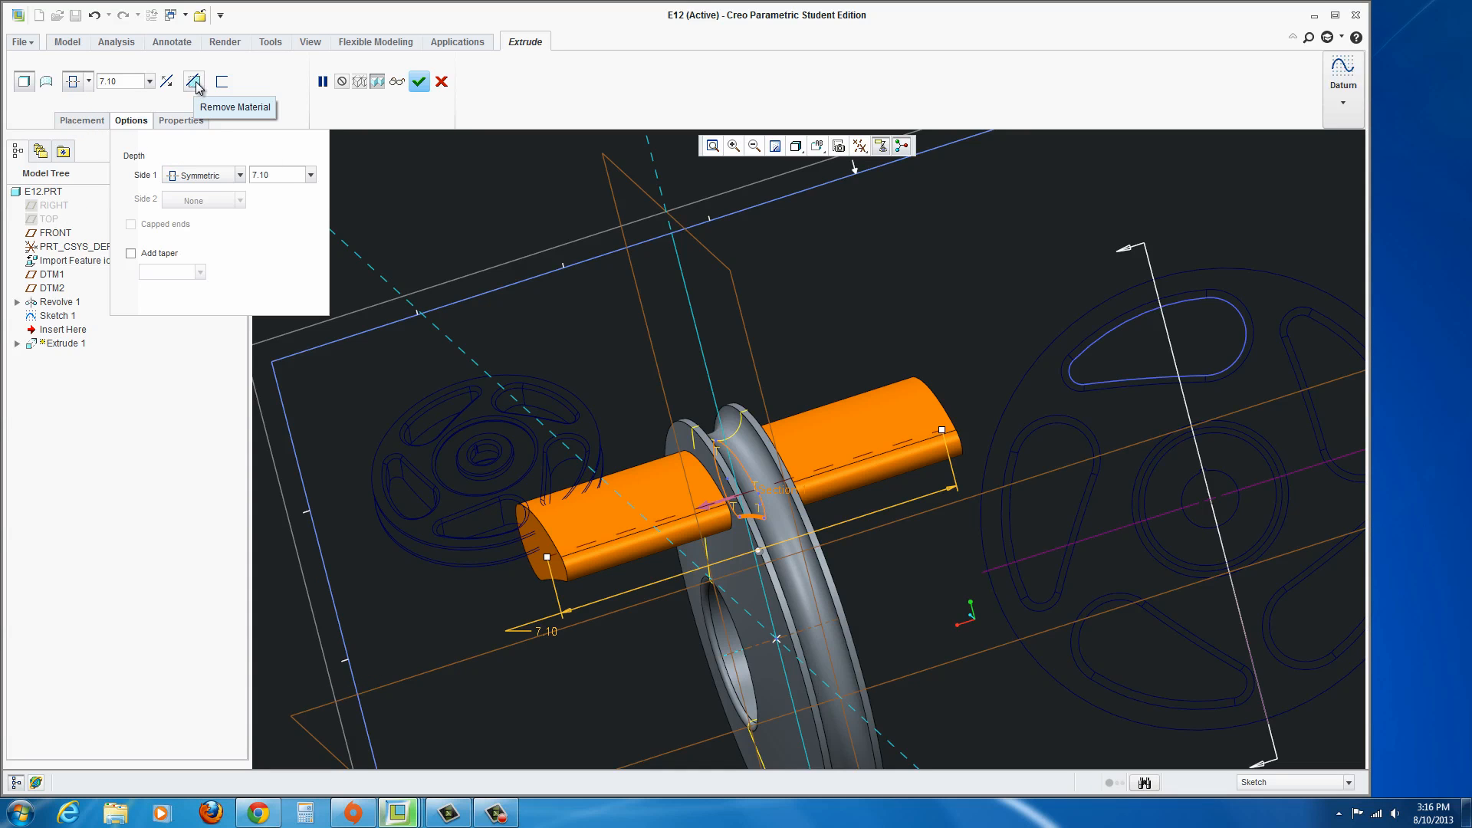
{"action": "left_click", "coordinate": [195, 82]}
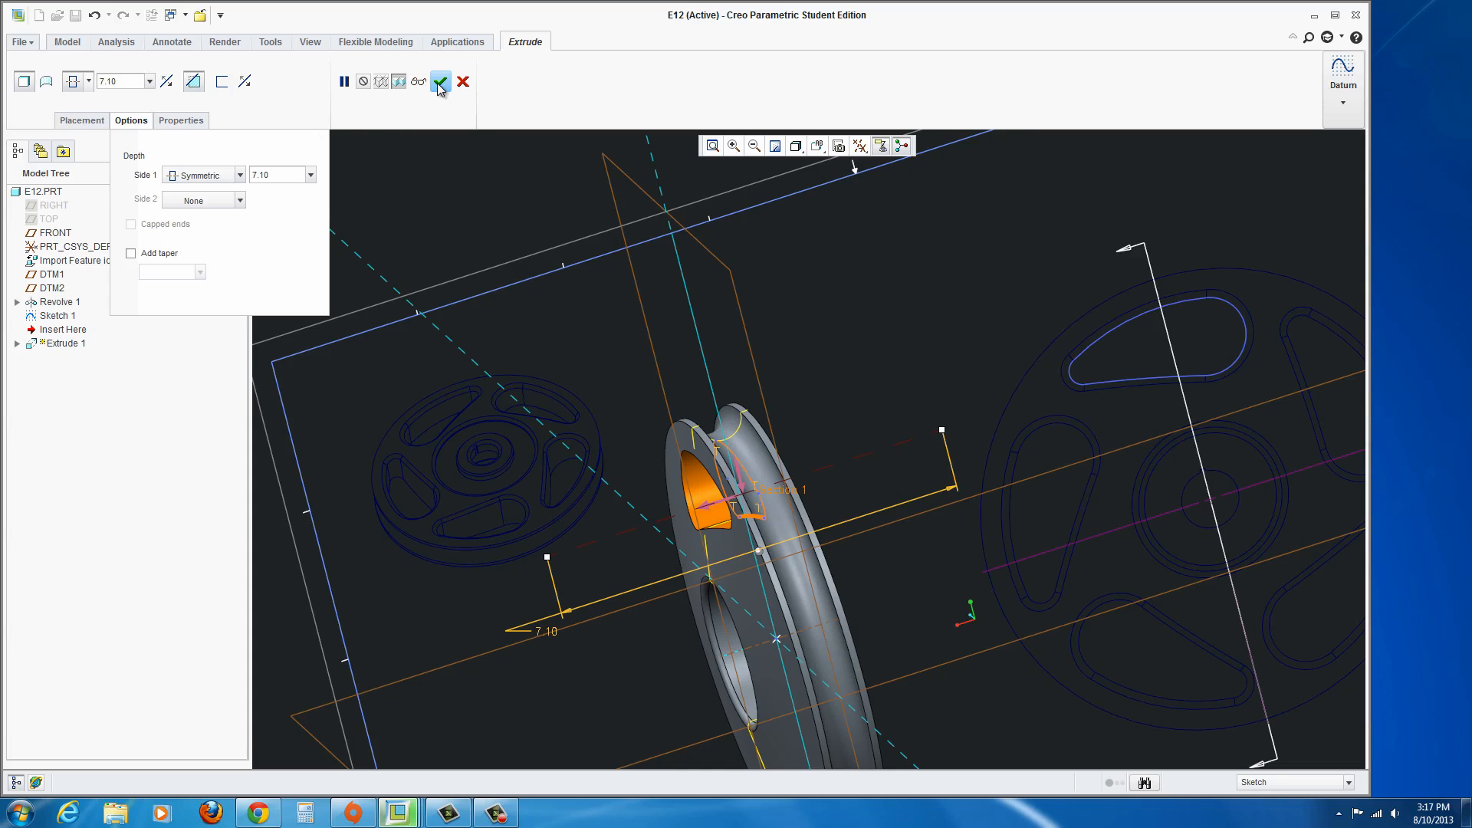
{"action": "left_click", "coordinate": [241, 175]}
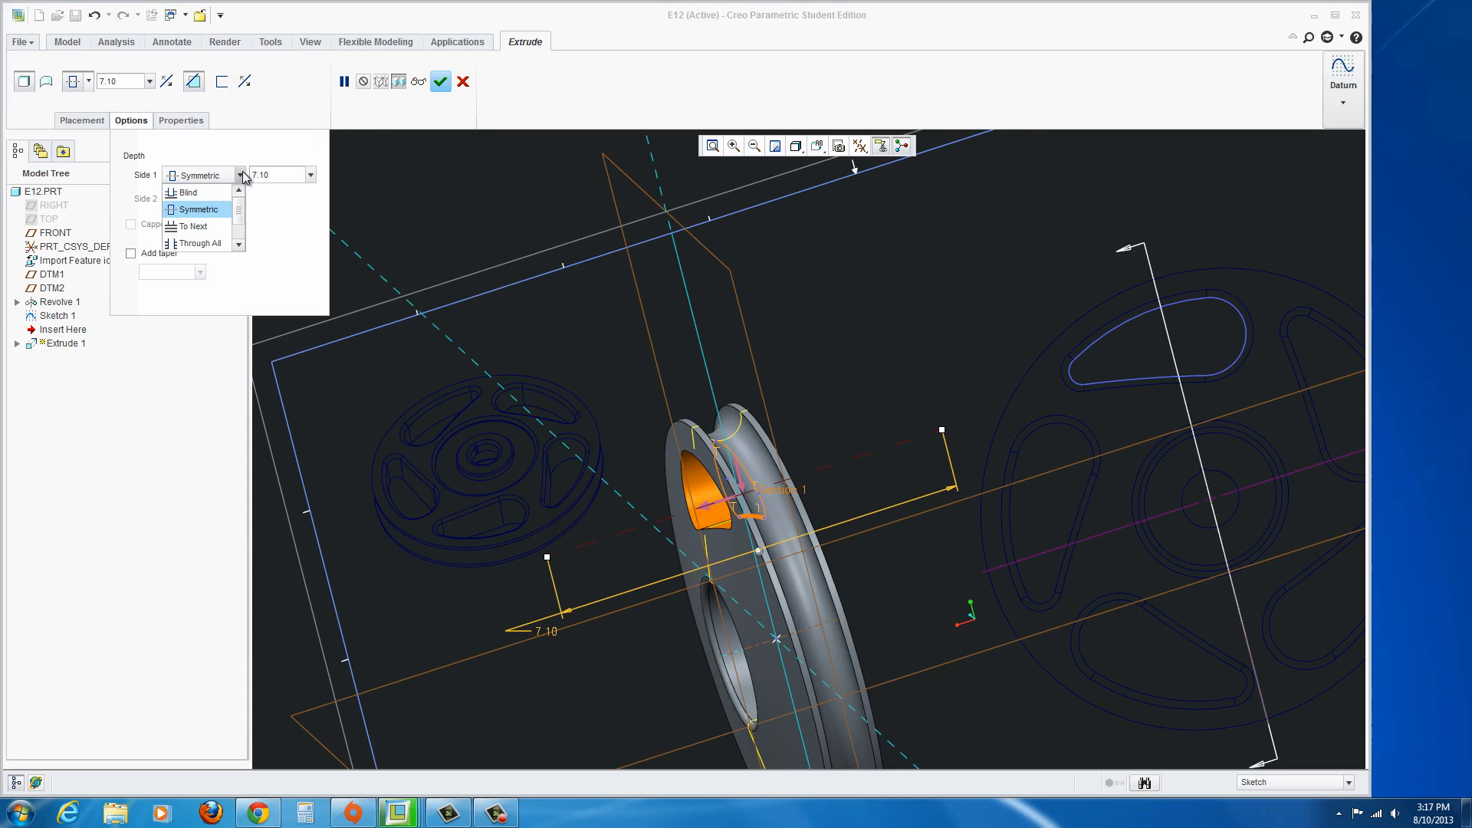
{"action": "left_click", "coordinate": [202, 199]}
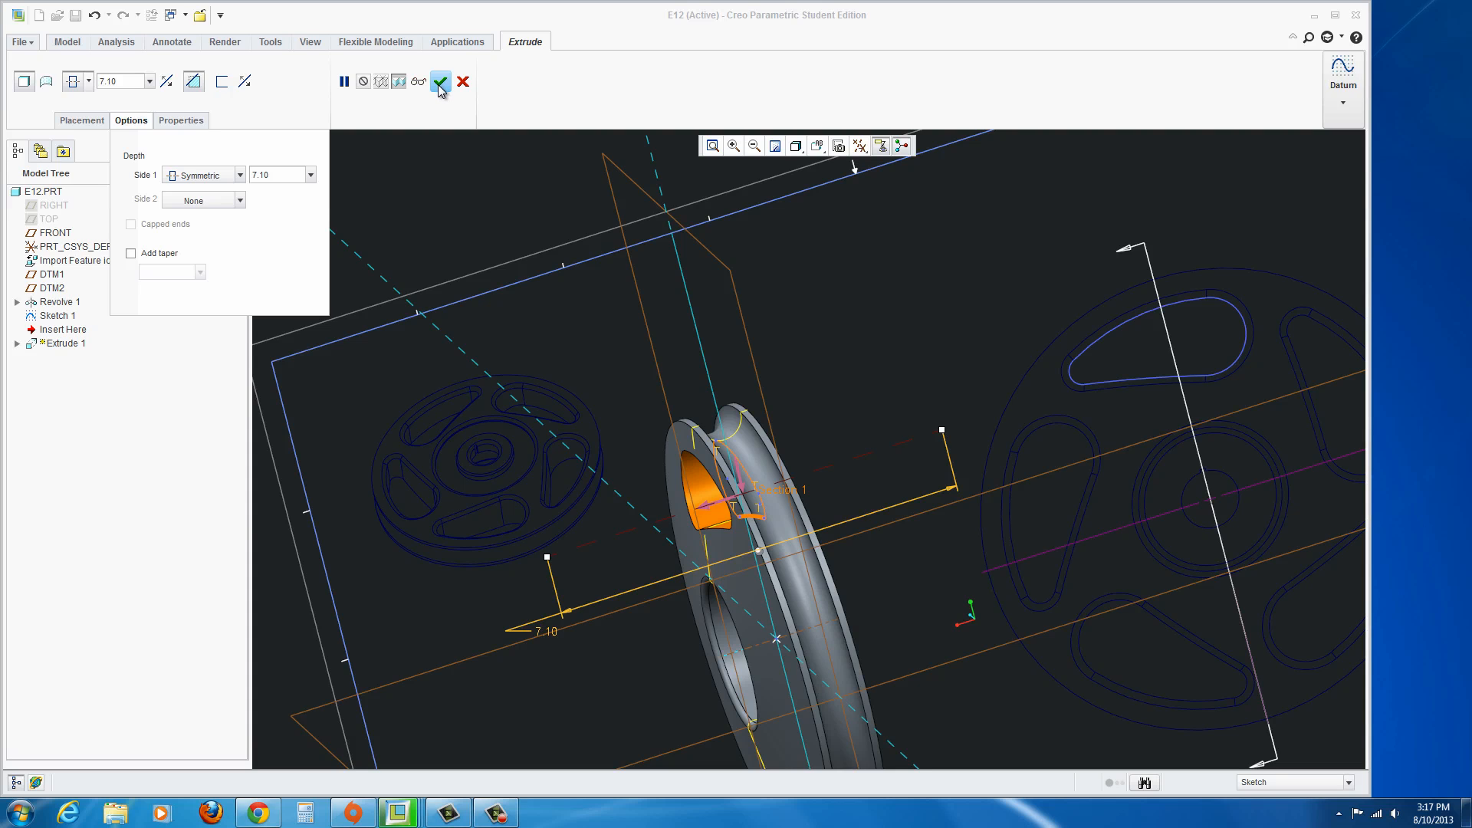
{"action": "left_click", "coordinate": [440, 81]}
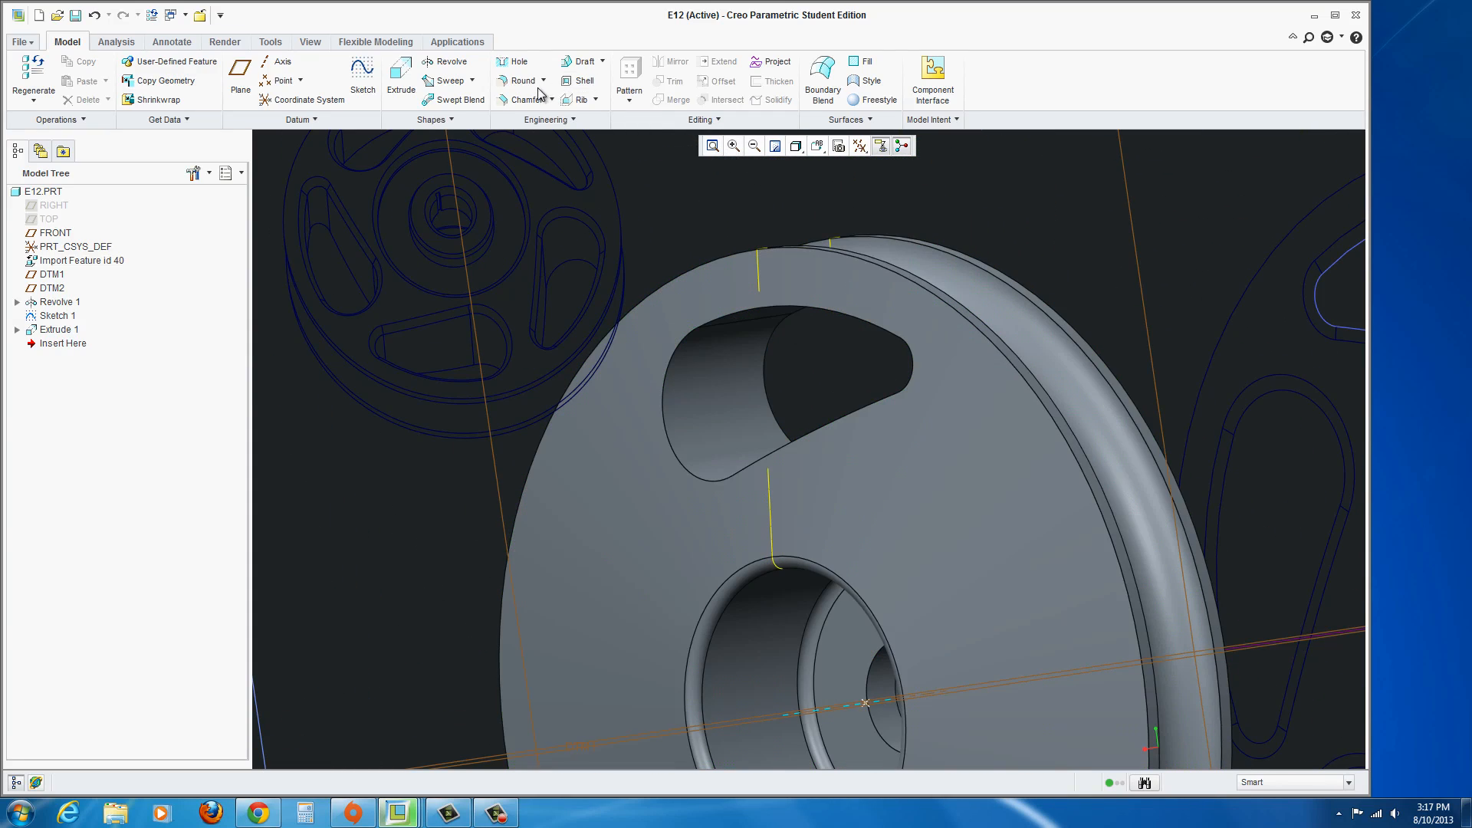
Add a 0.13 edge chamfer along the rim edge of the spoke cutout.
{"action": "left_click", "coordinate": [524, 99]}
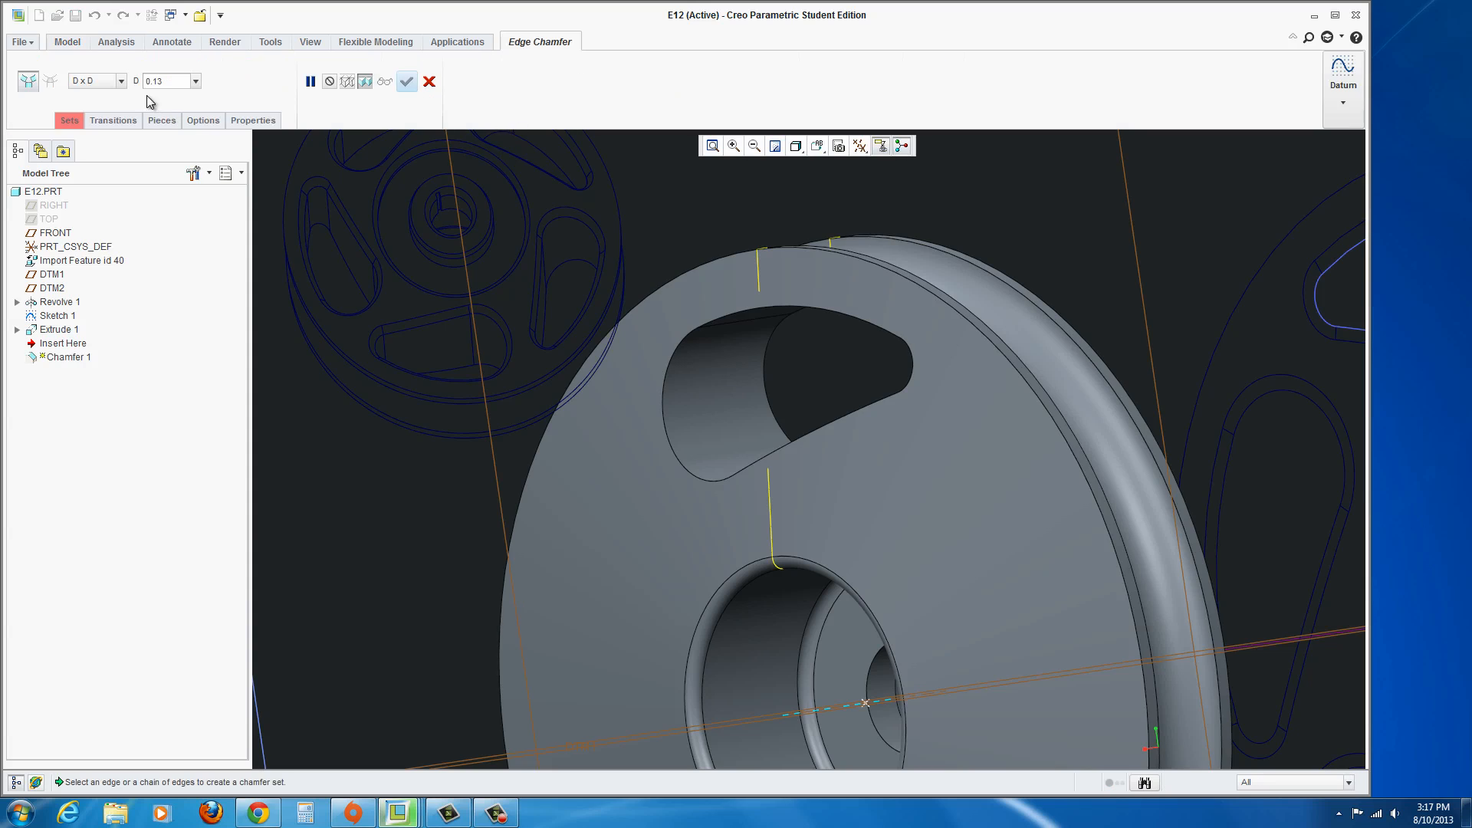
{"action": "left_click", "coordinate": [195, 81]}
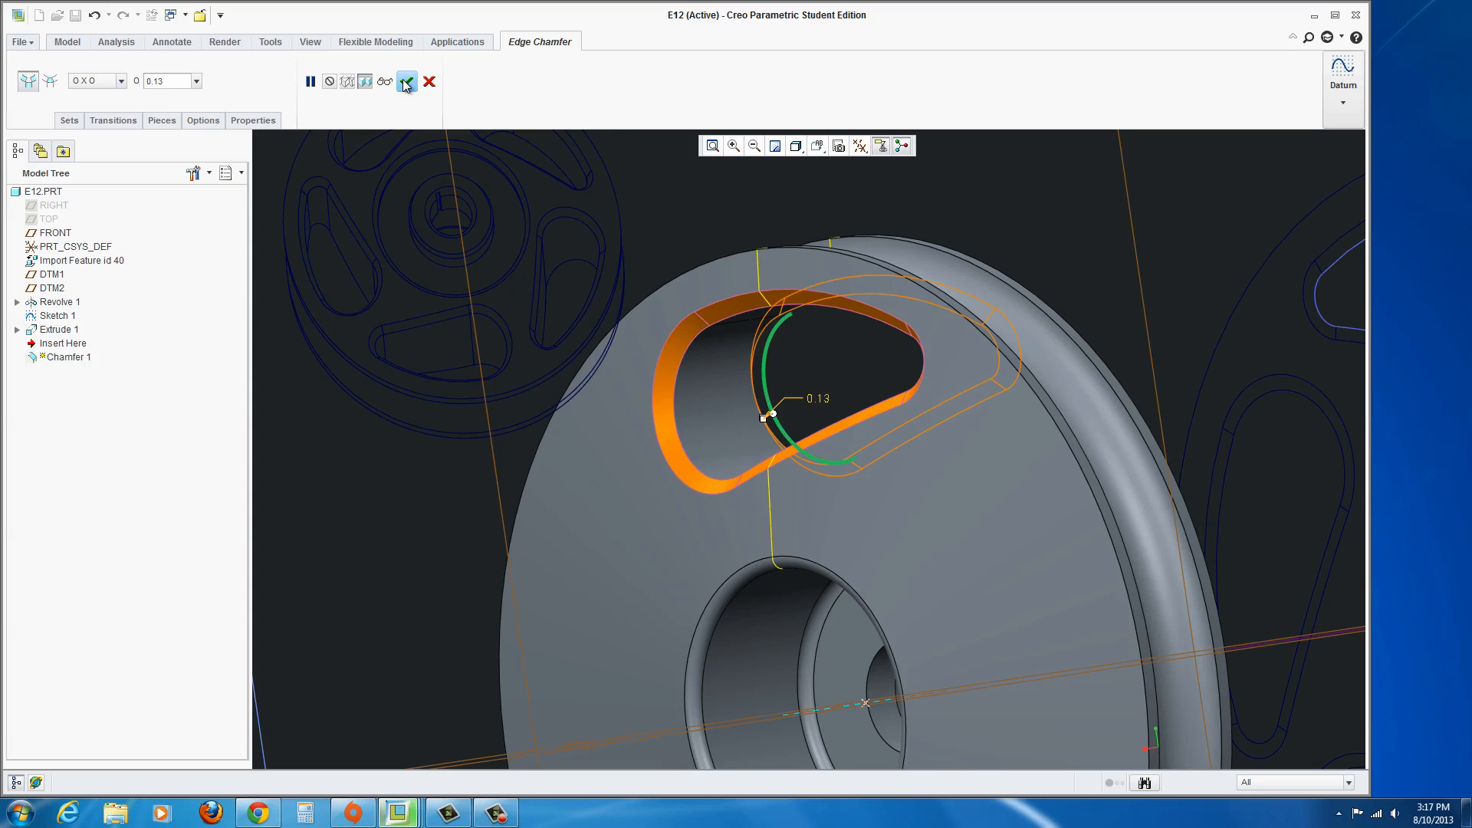
{"action": "left_click", "coordinate": [406, 81]}
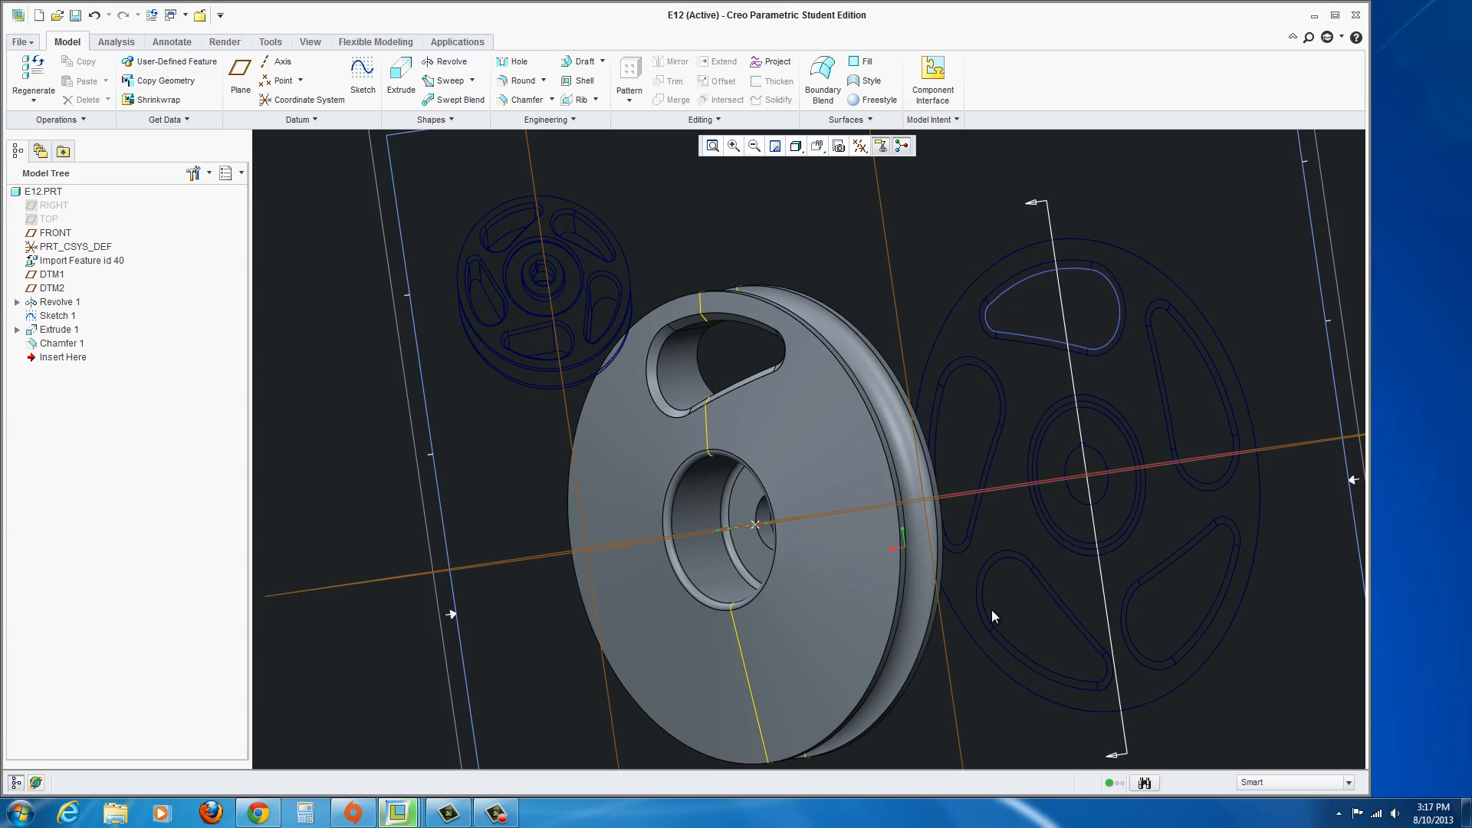
{"action": "mouse_move", "coordinate": [650, 451]}
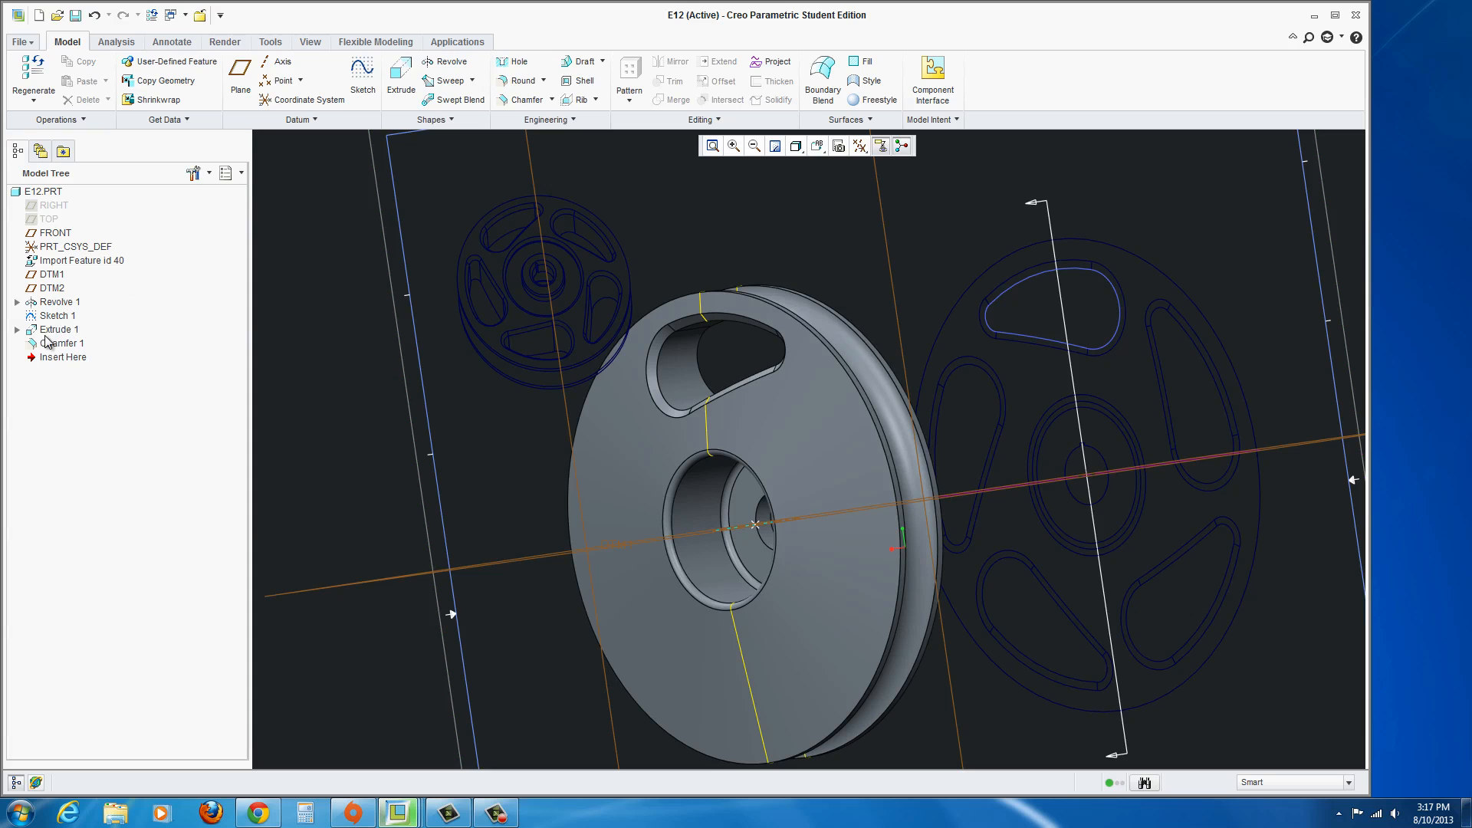
Group Extrude 1 and Chamfer 1 and axis-pattern them five times over 360° about the wheel's central axis.
{"action": "left_click", "coordinate": [58, 330]}
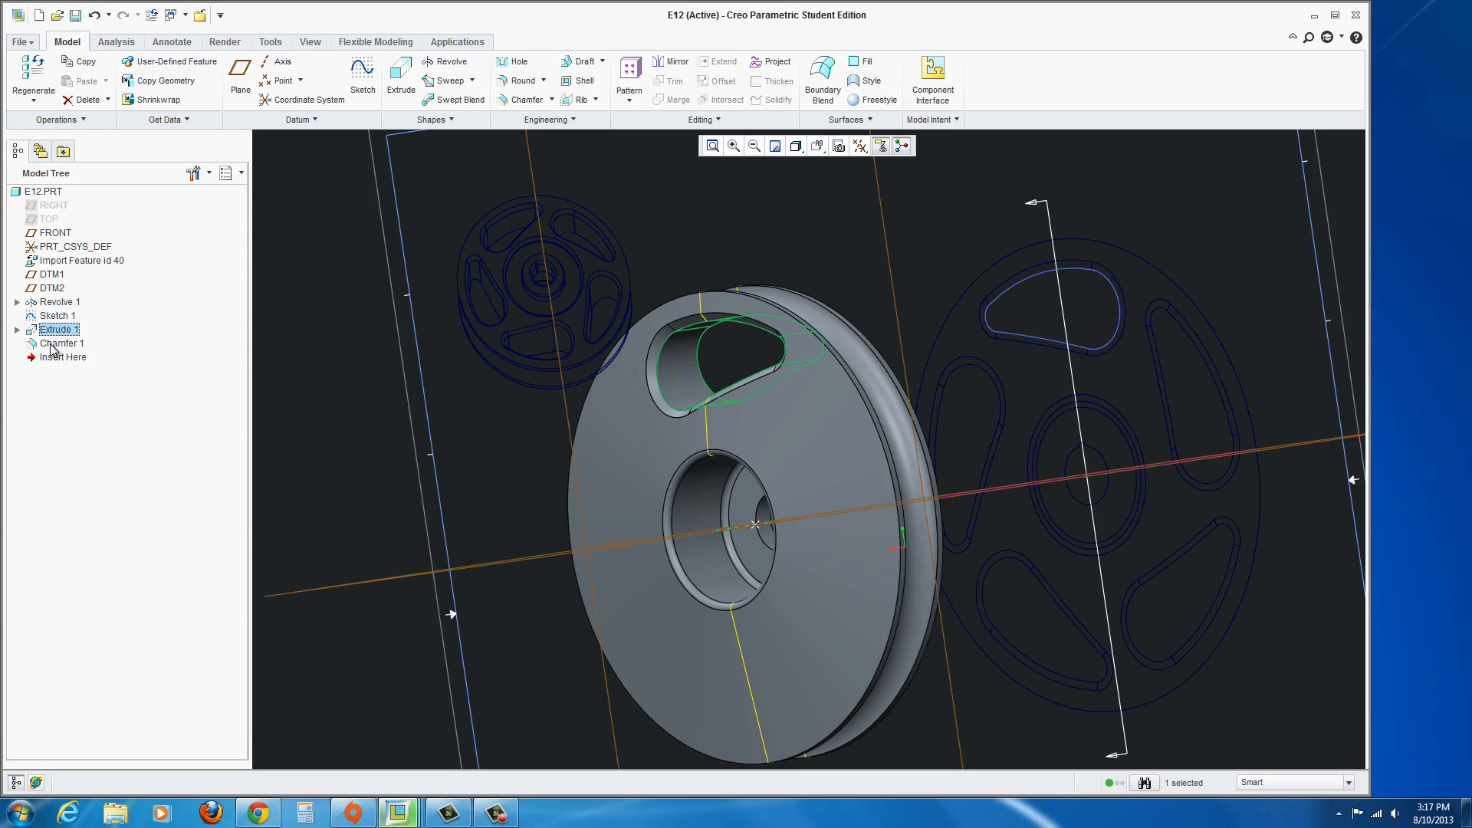
{"action": "left_click", "coordinate": [63, 342]}
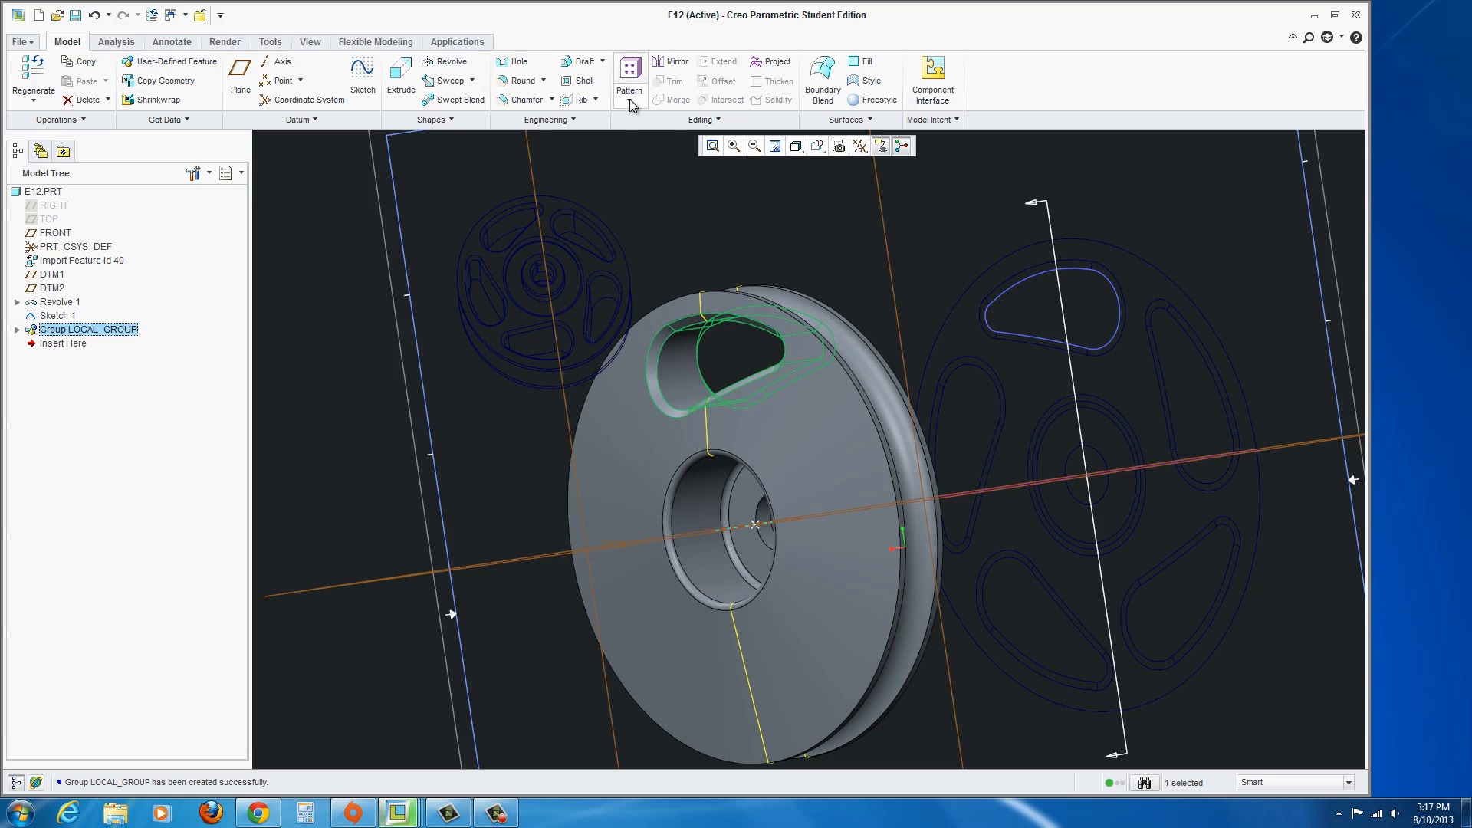
{"action": "left_click", "coordinate": [627, 79]}
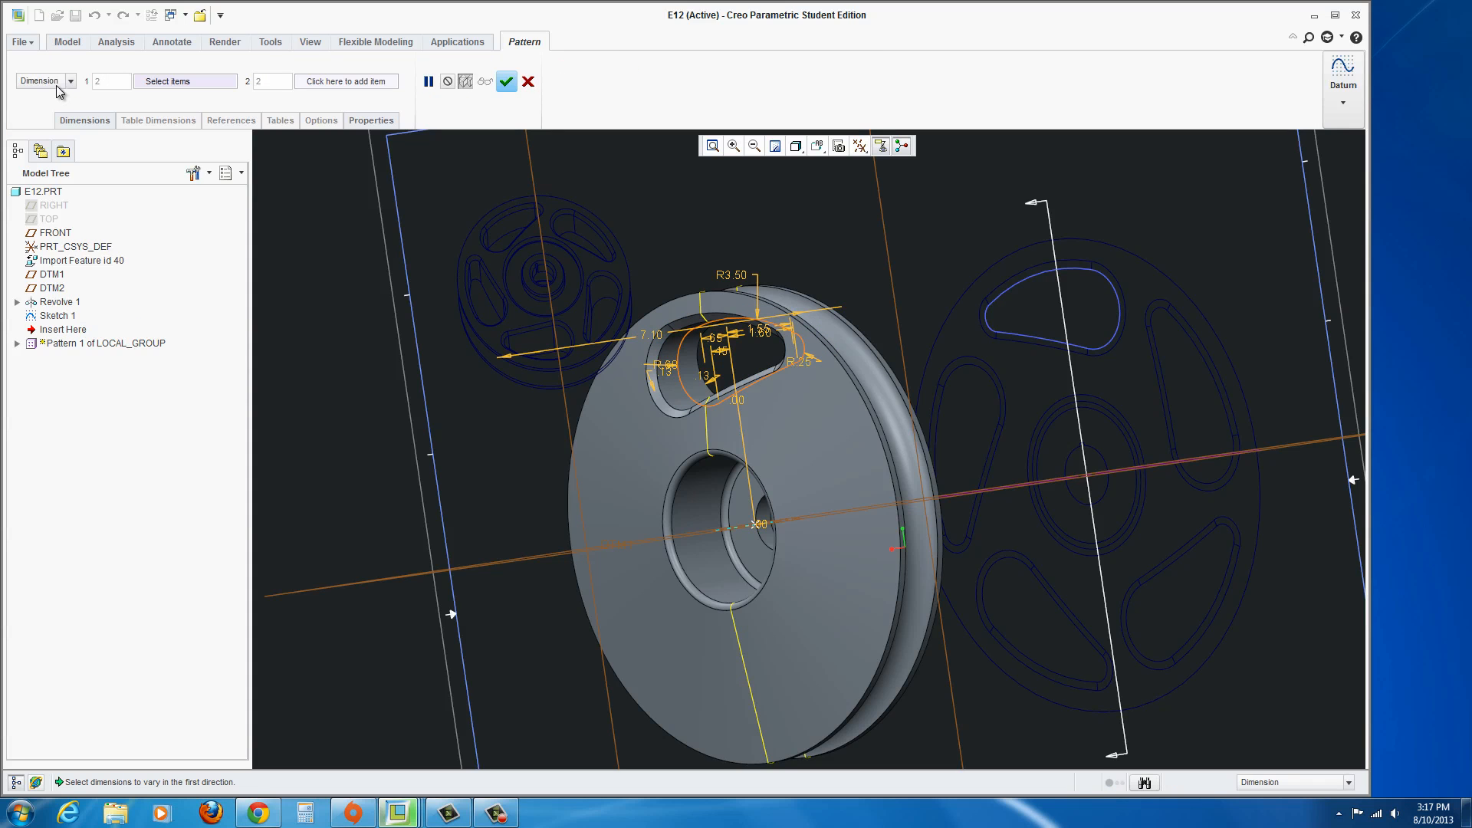
{"action": "left_click", "coordinate": [43, 81]}
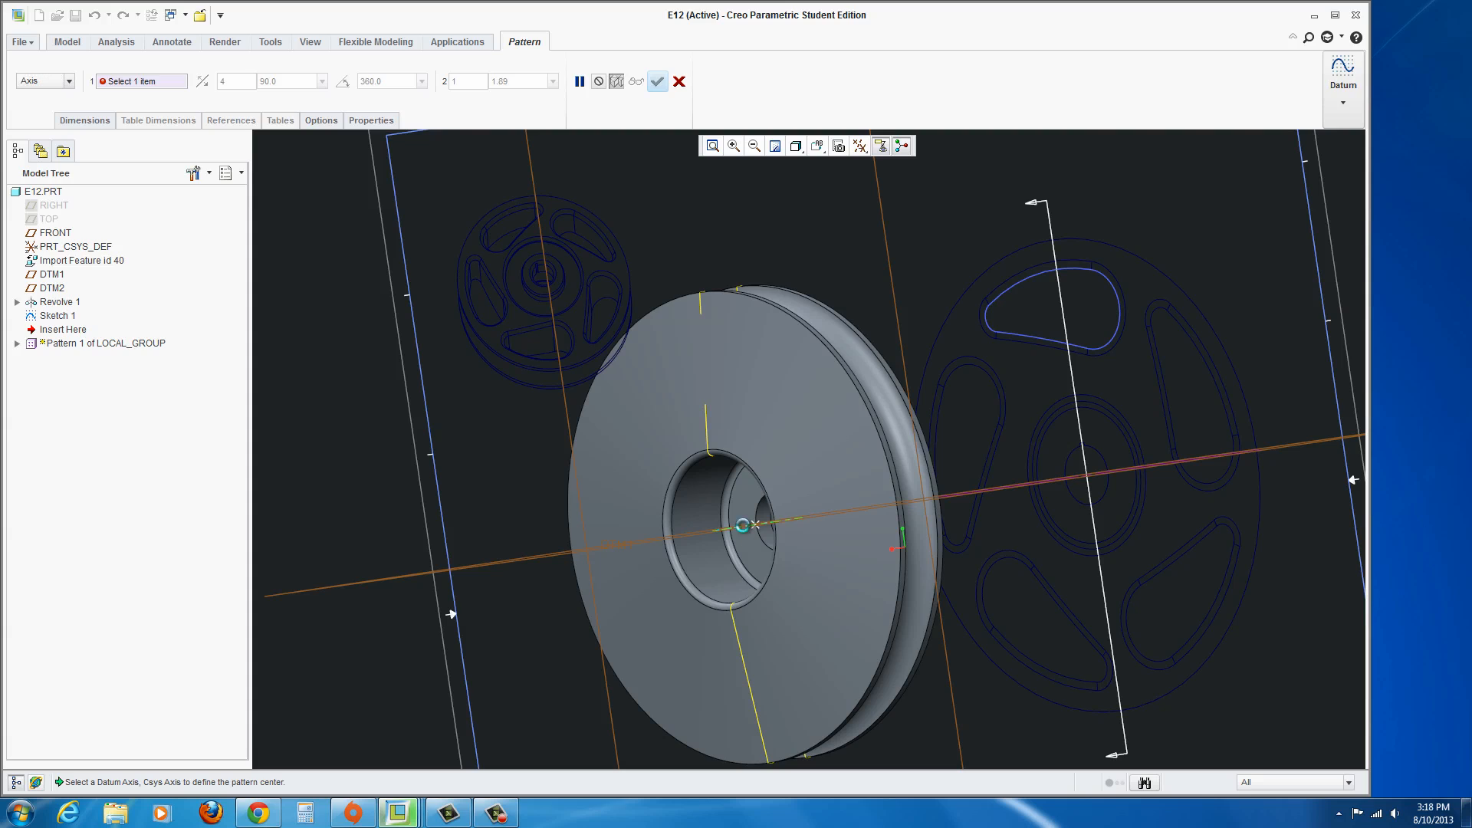
{"action": "left_click", "coordinate": [756, 525]}
{"action": "type", "text": "5"}
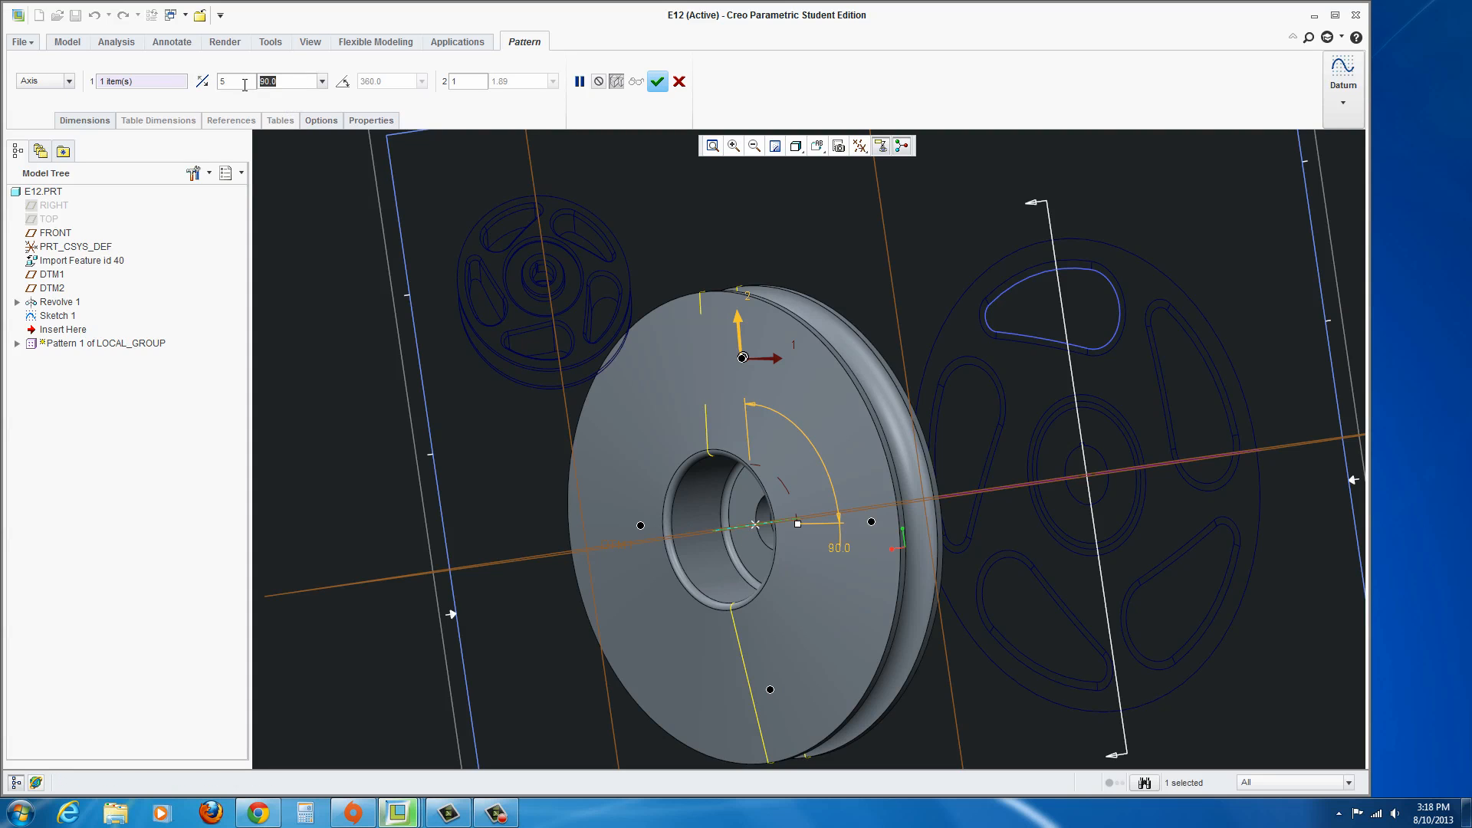
{"action": "type", "text": "360"}
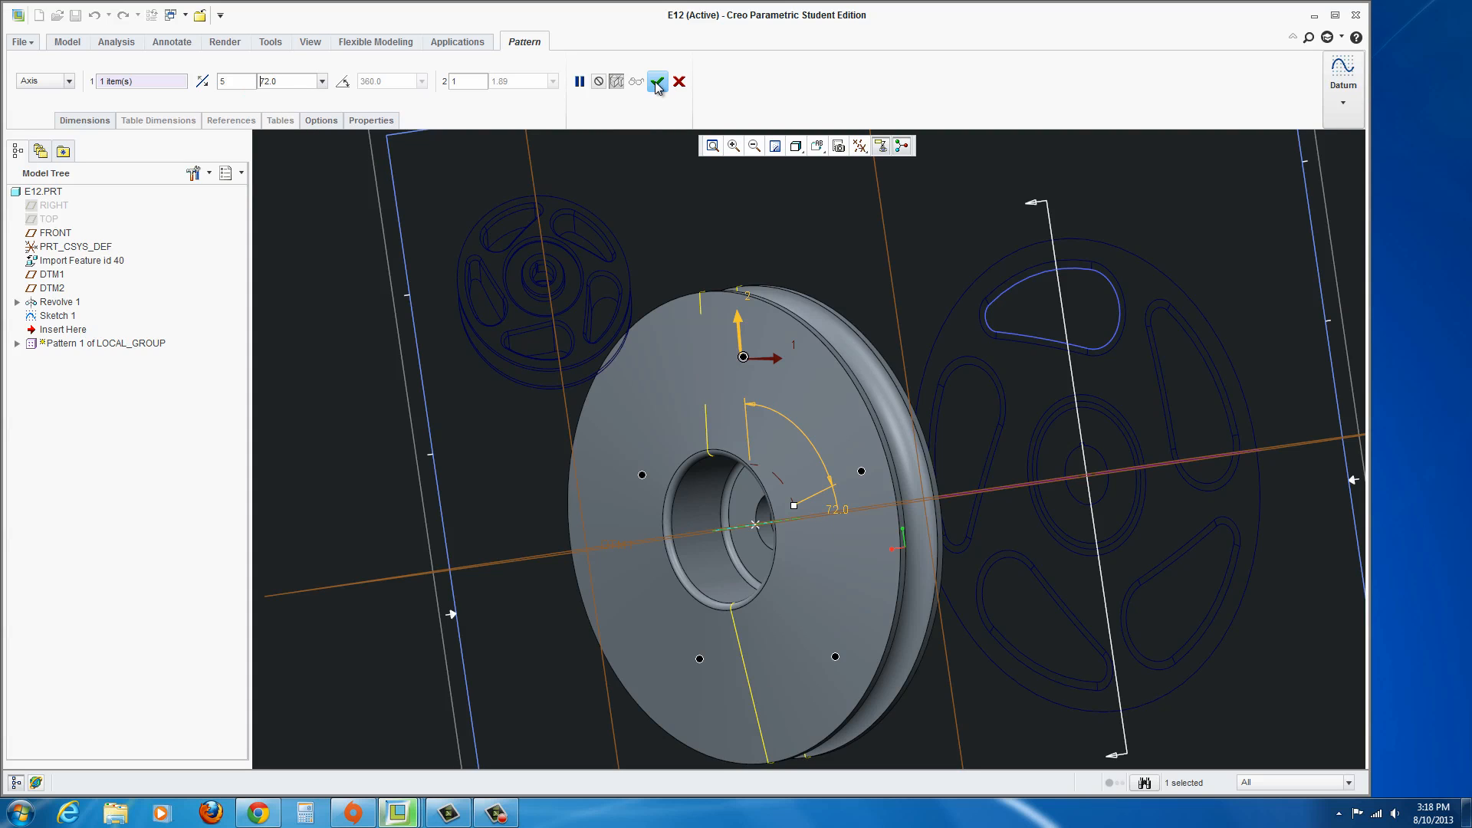
{"action": "left_click", "coordinate": [656, 82]}
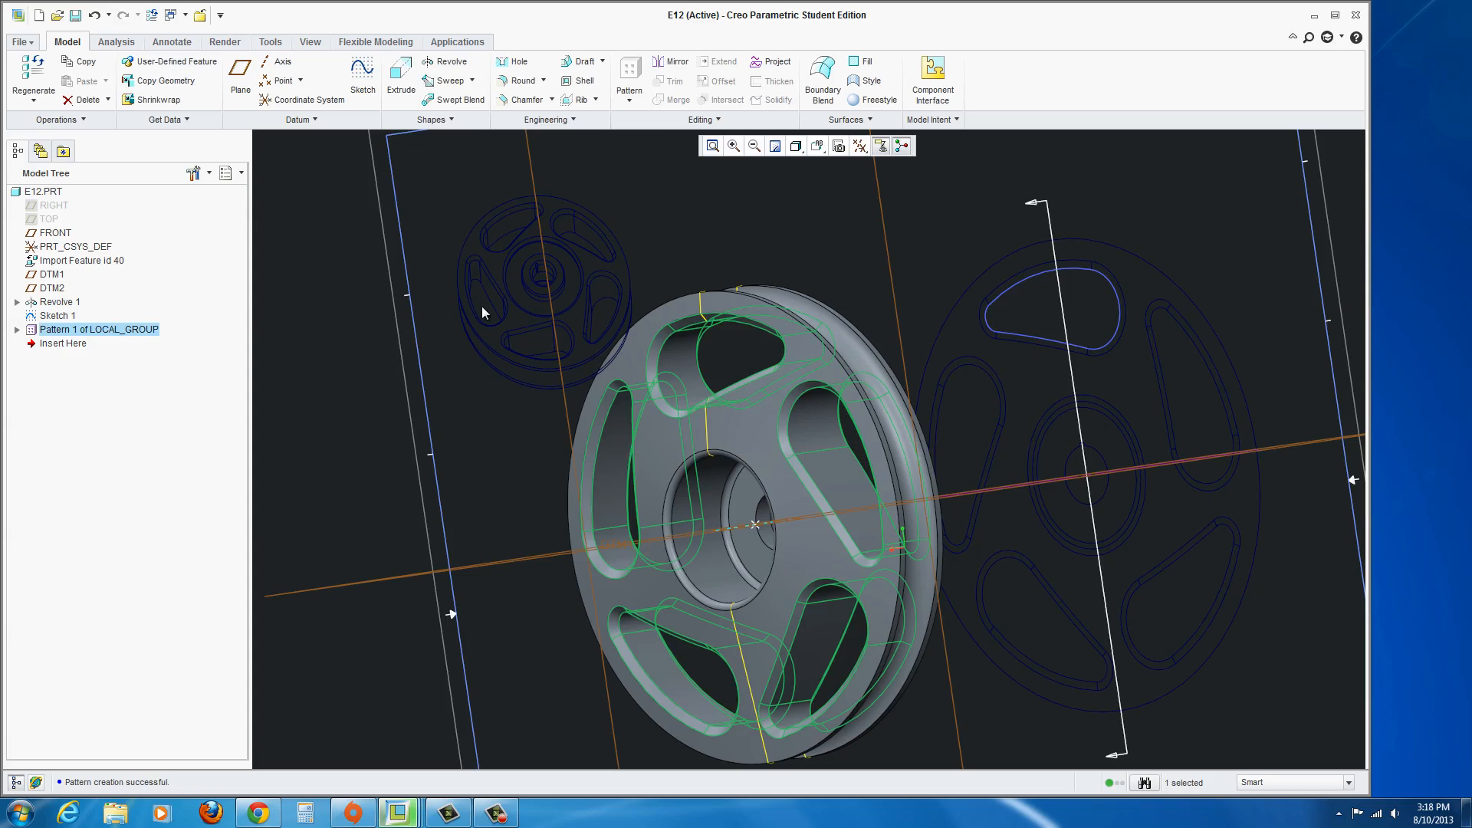
Orbit the wheel to inspect the five chamfered openings, then switch to the View ribbon.
{"action": "left_click_drag", "start_coordinate": [756, 524], "coordinate": [786, 461]}
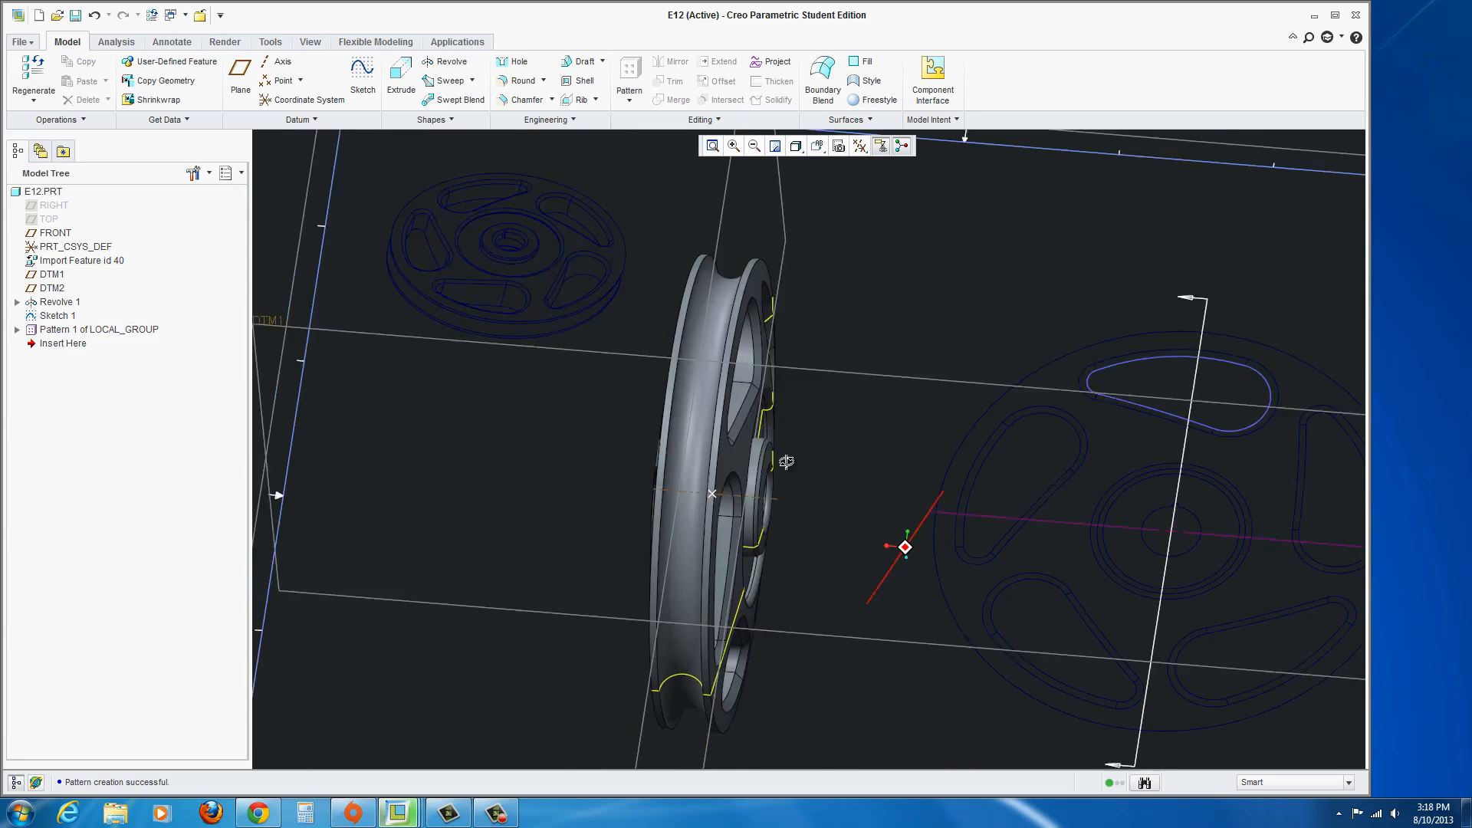
{"action": "left_click_drag", "start_coordinate": [787, 462], "coordinate": [1054, 437]}
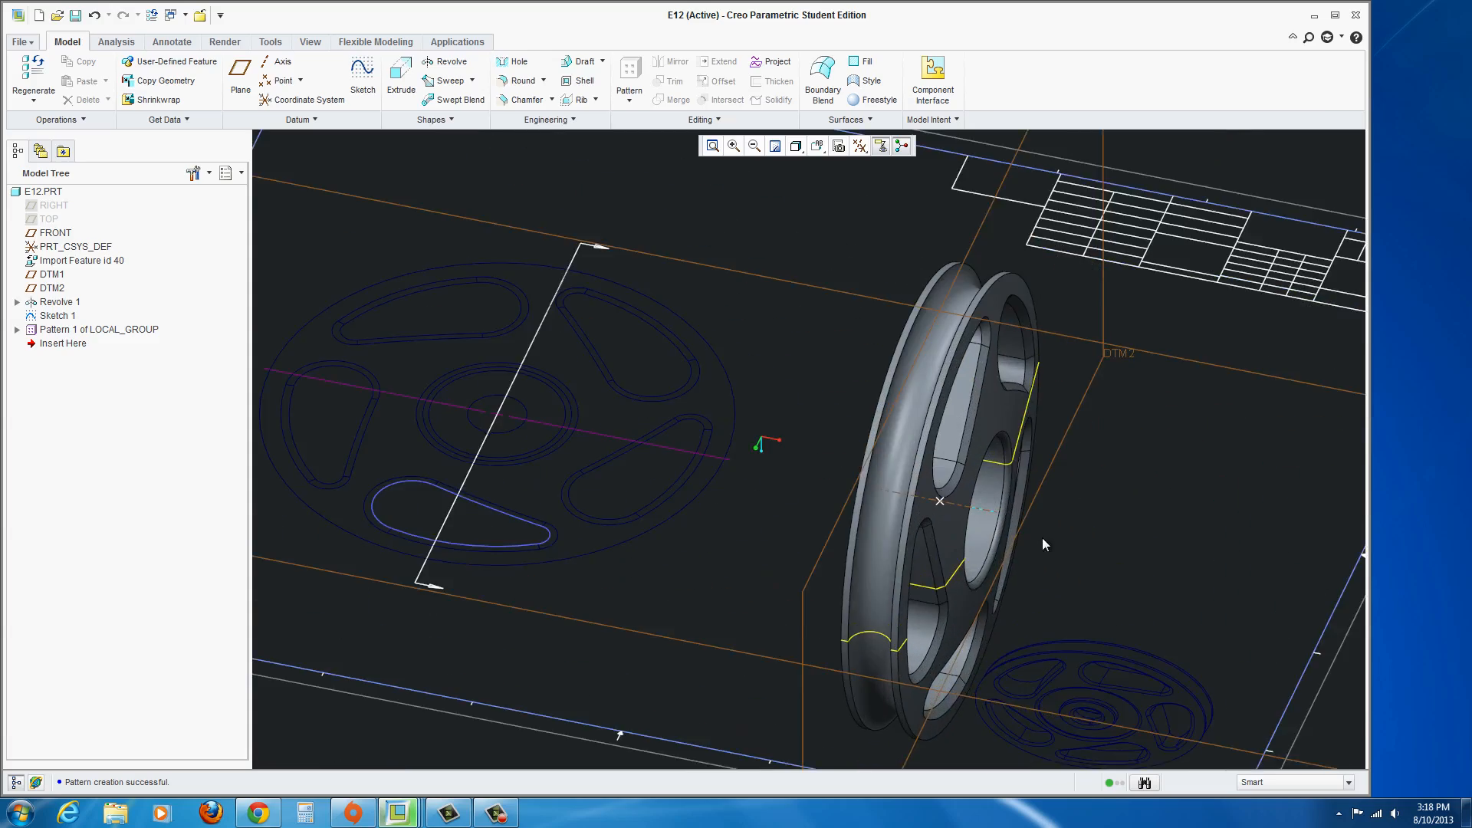
{"action": "left_click_drag", "start_coordinate": [1045, 545], "coordinate": [827, 583]}
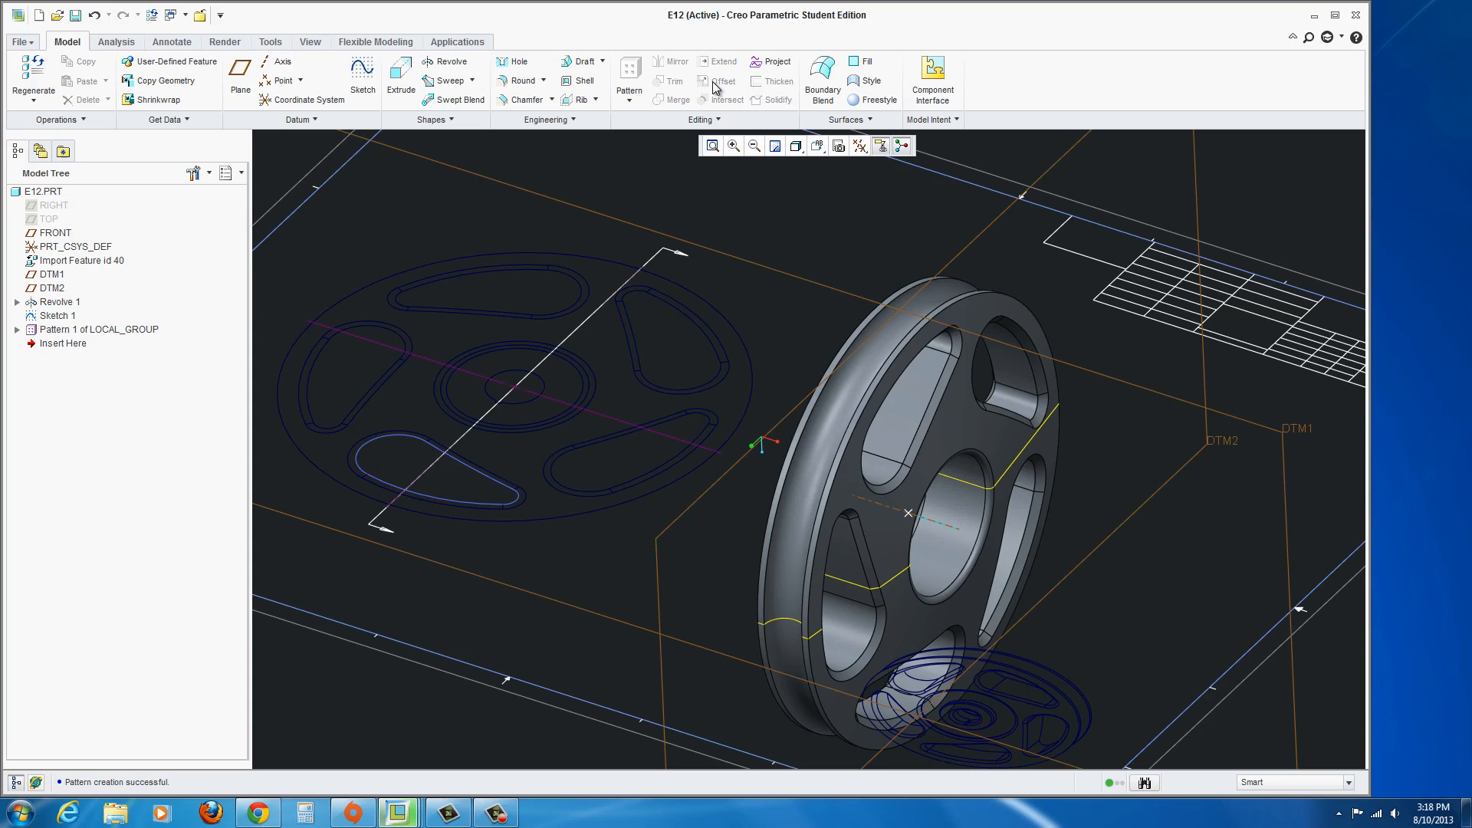
{"action": "mouse_move", "coordinate": [534, 91]}
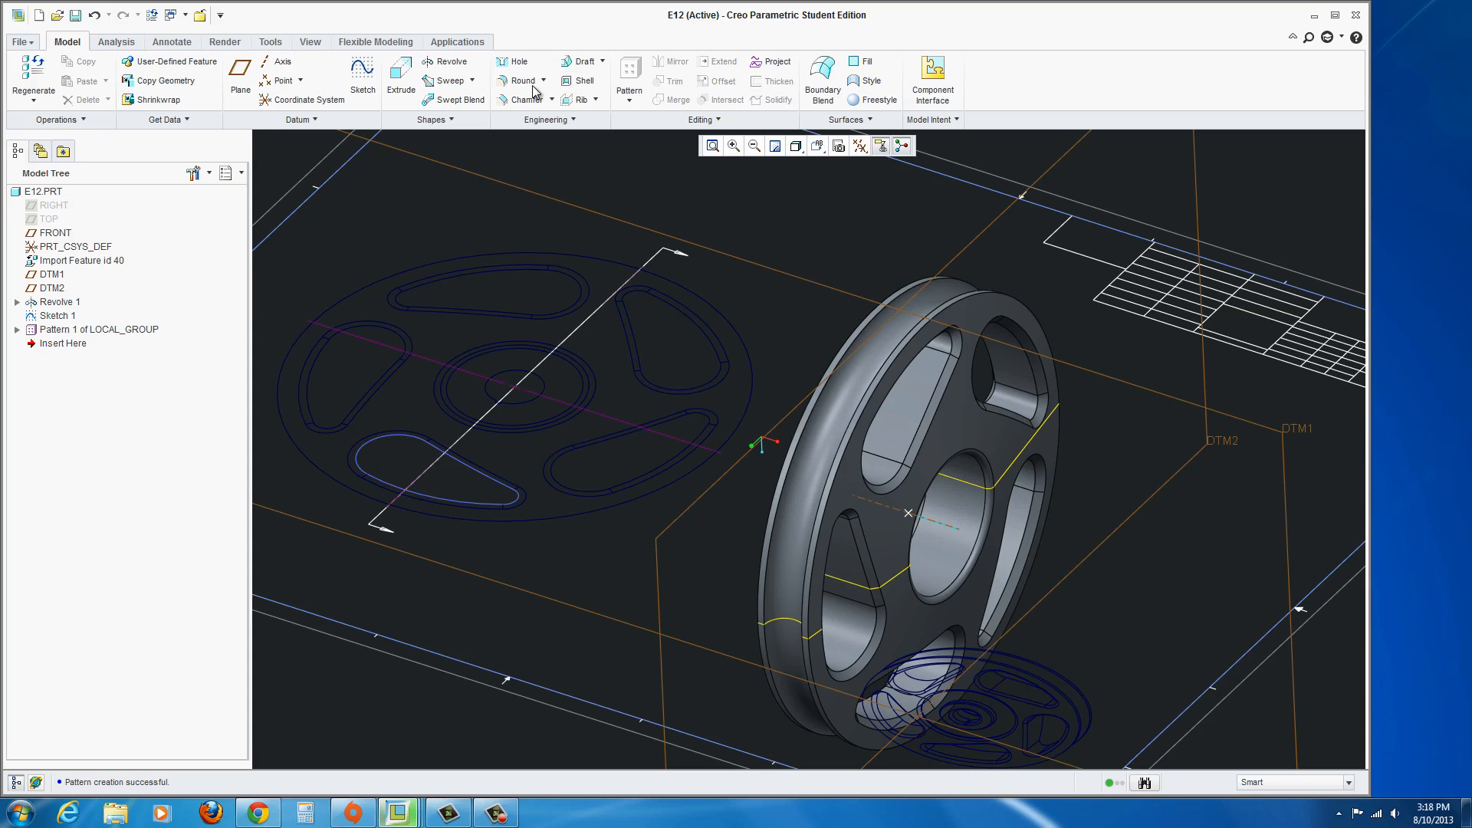
{"action": "left_click", "coordinate": [310, 41]}
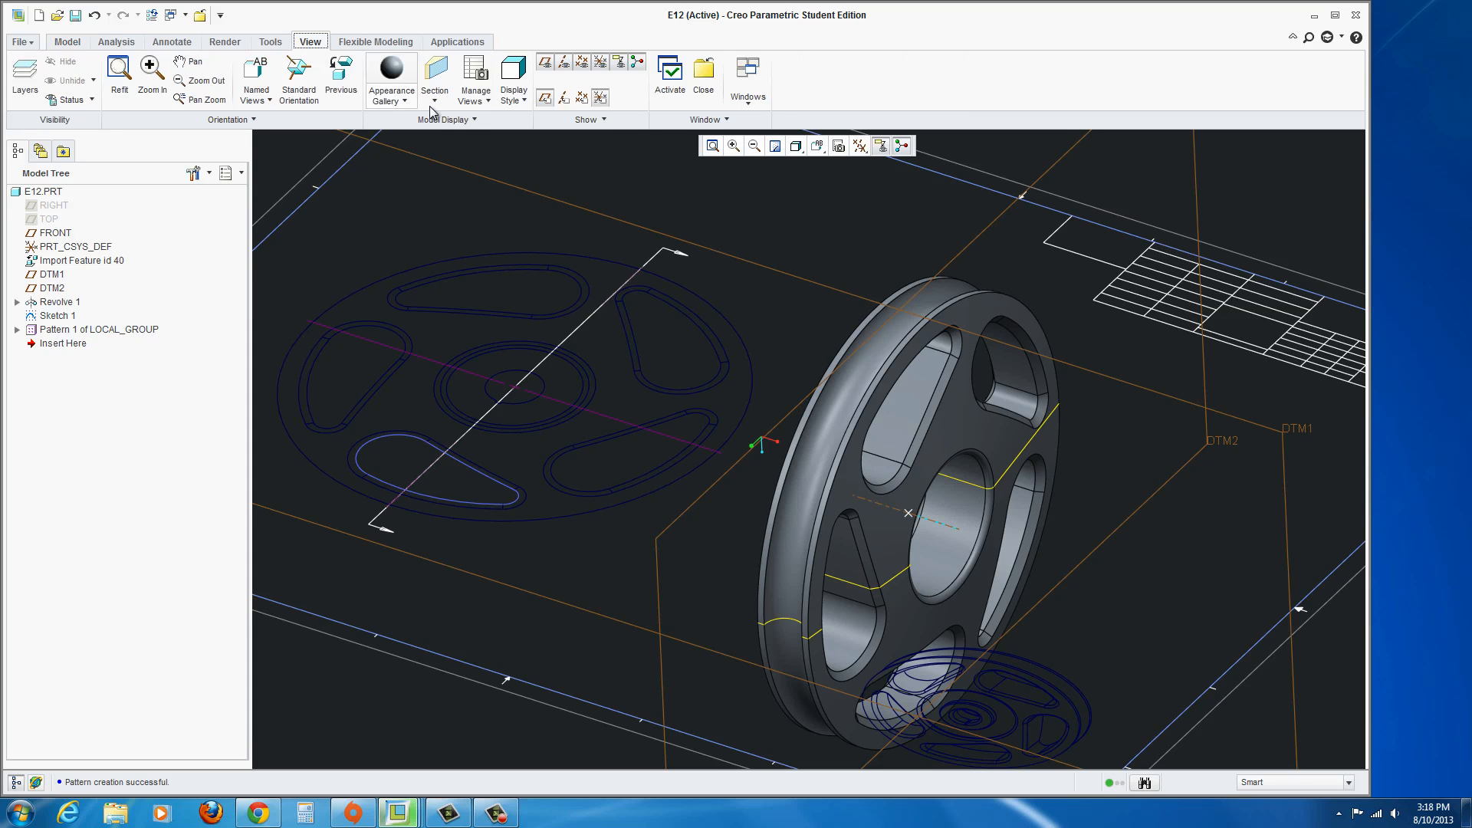
Create a planar section through the FRONT datum plane at 0.00 offset.
{"action": "left_click", "coordinate": [434, 77]}
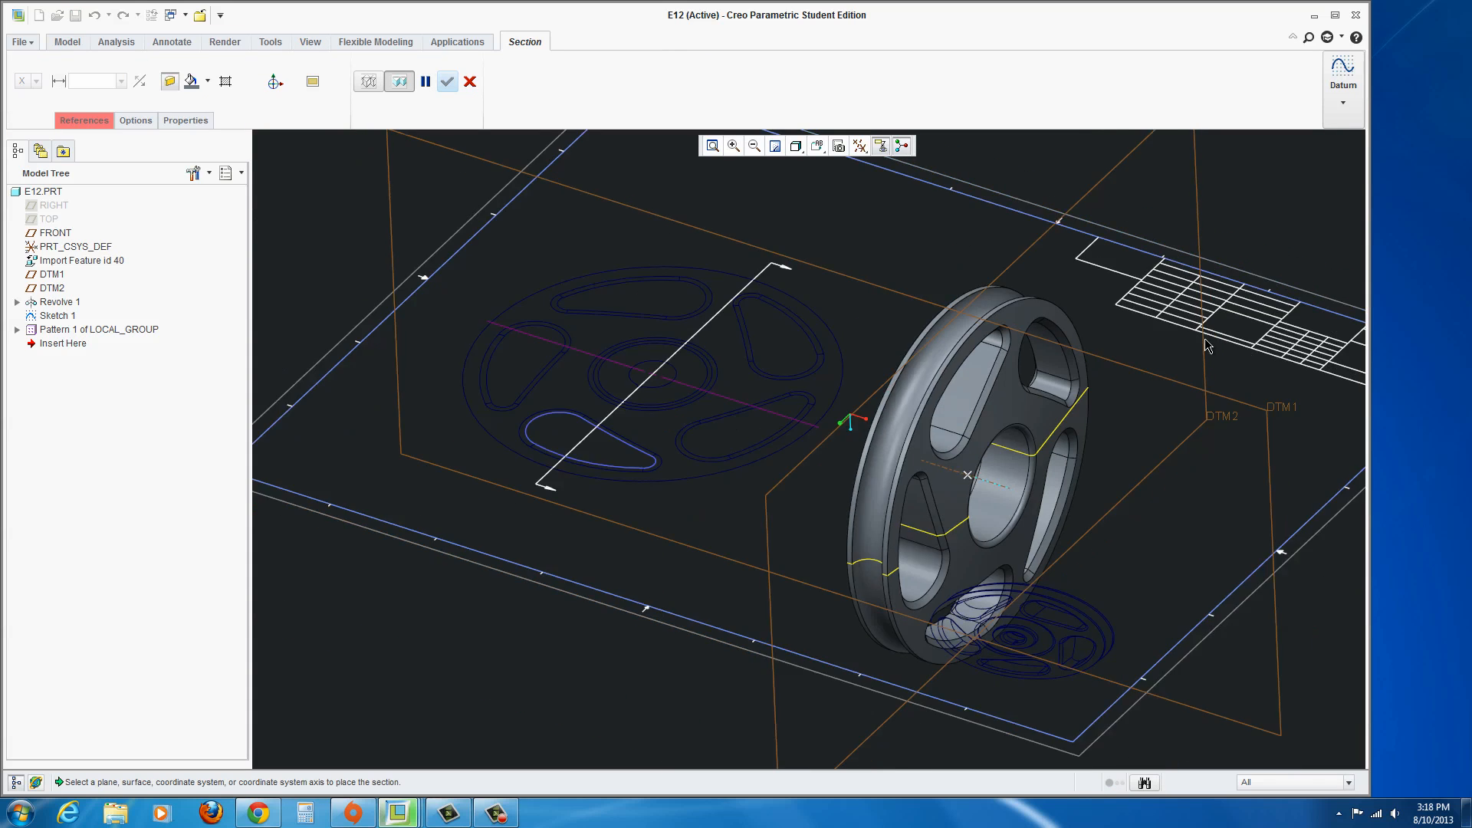
{"action": "left_click", "coordinate": [55, 232]}
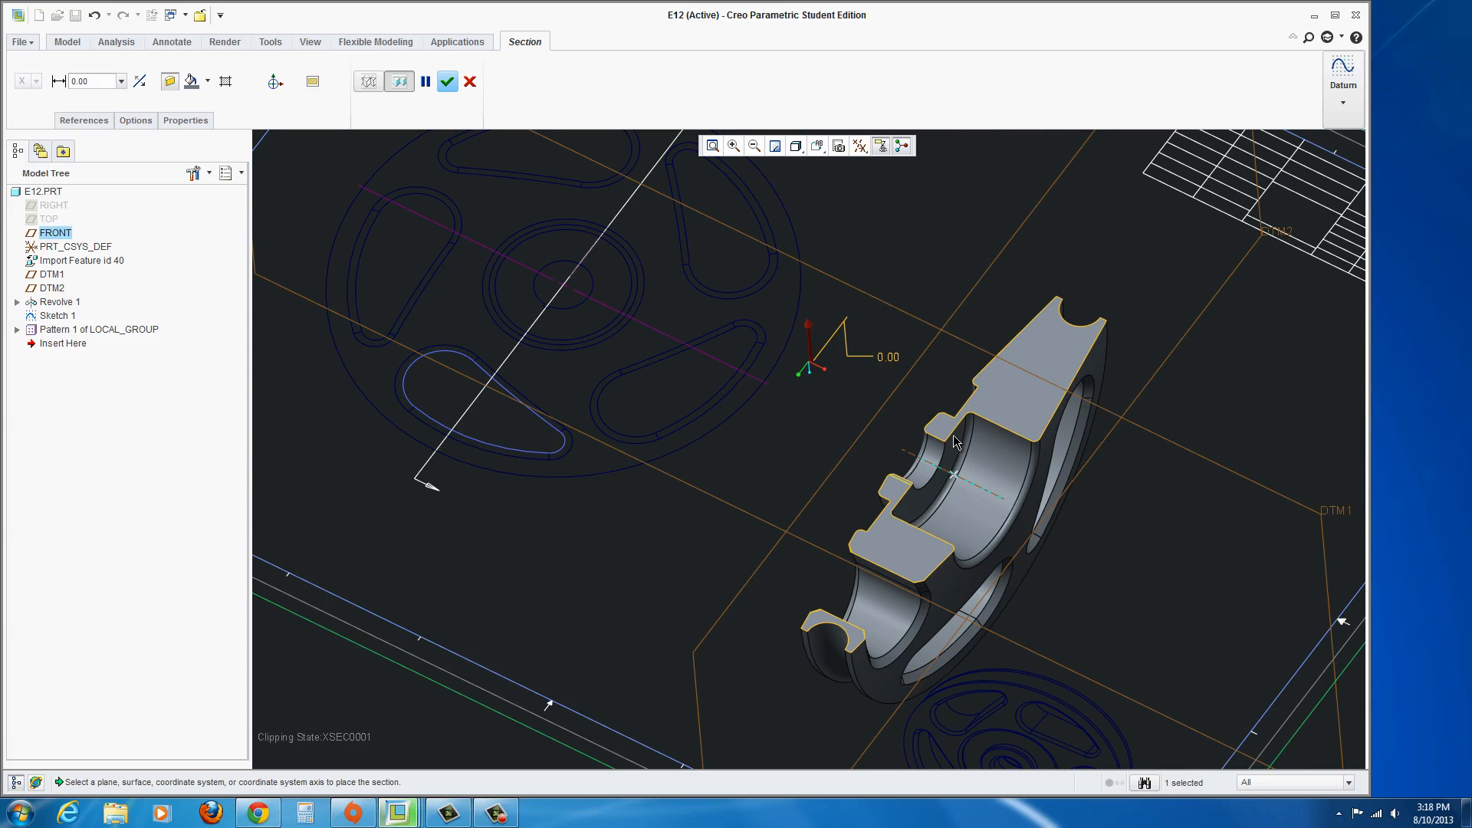
{"action": "mouse_move", "coordinate": [1233, 417]}
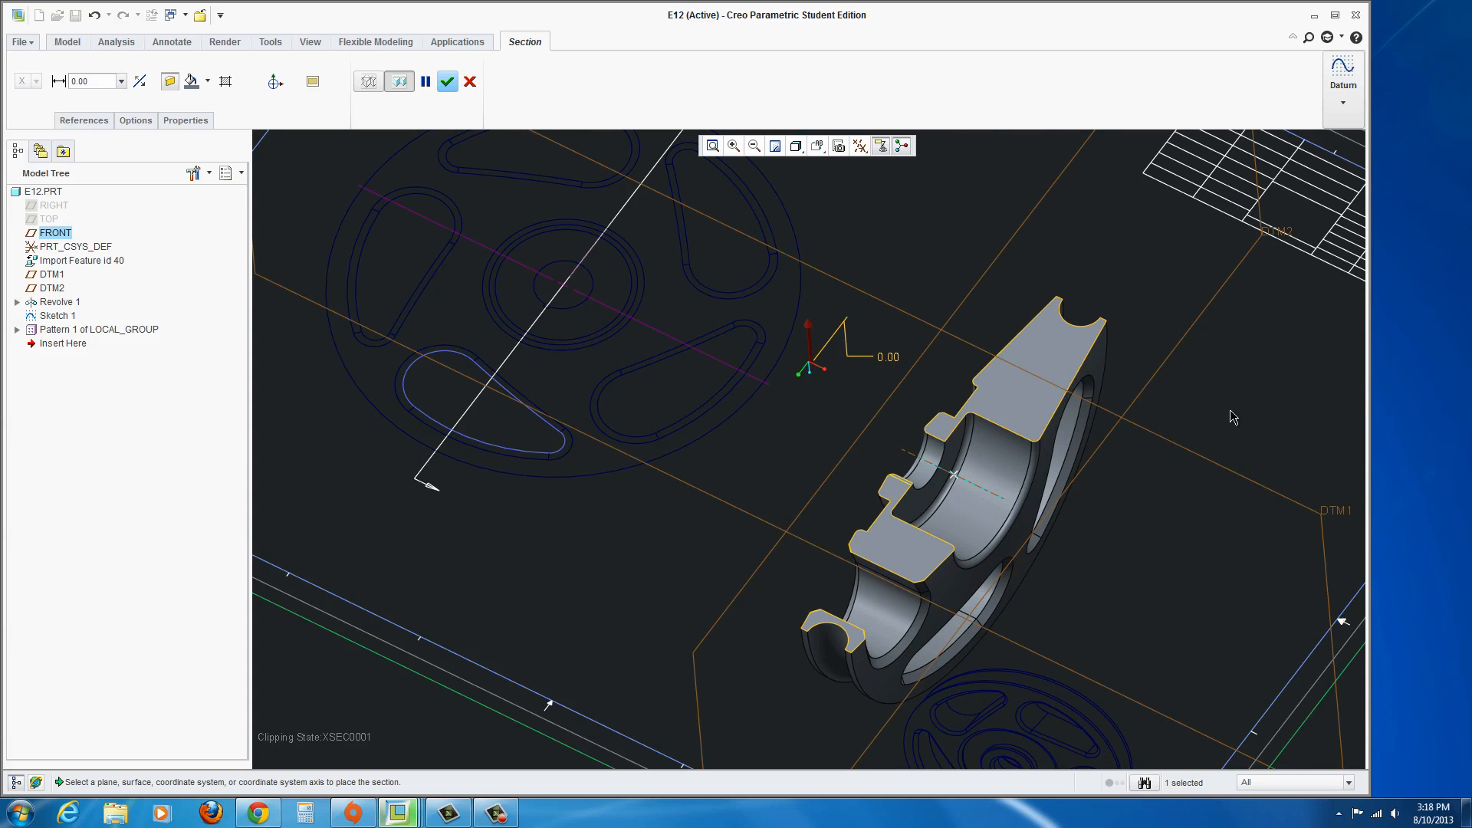
{"action": "mouse_move", "coordinate": [1250, 406]}
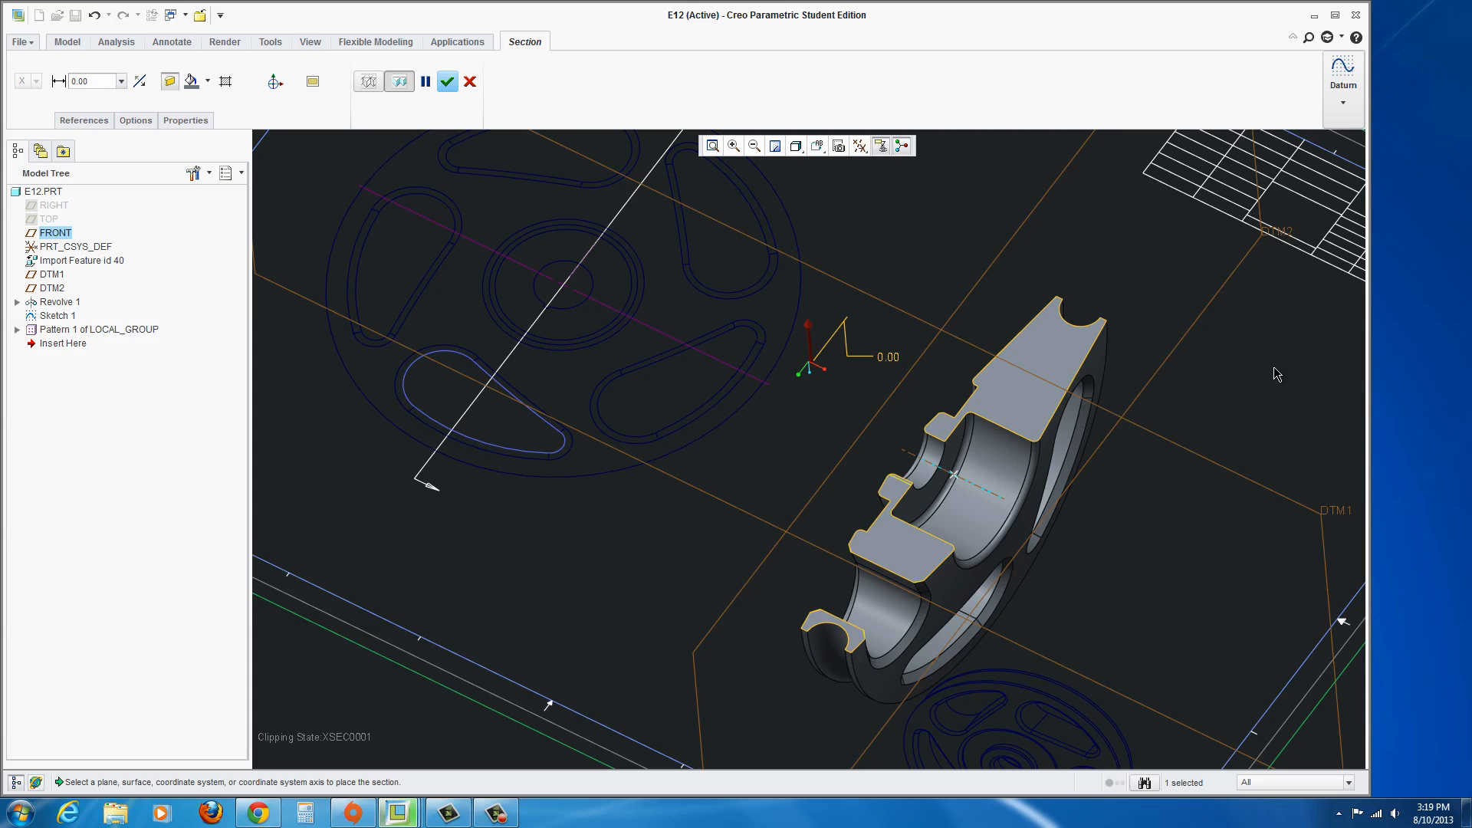
{"action": "mouse_move", "coordinate": [515, 136]}
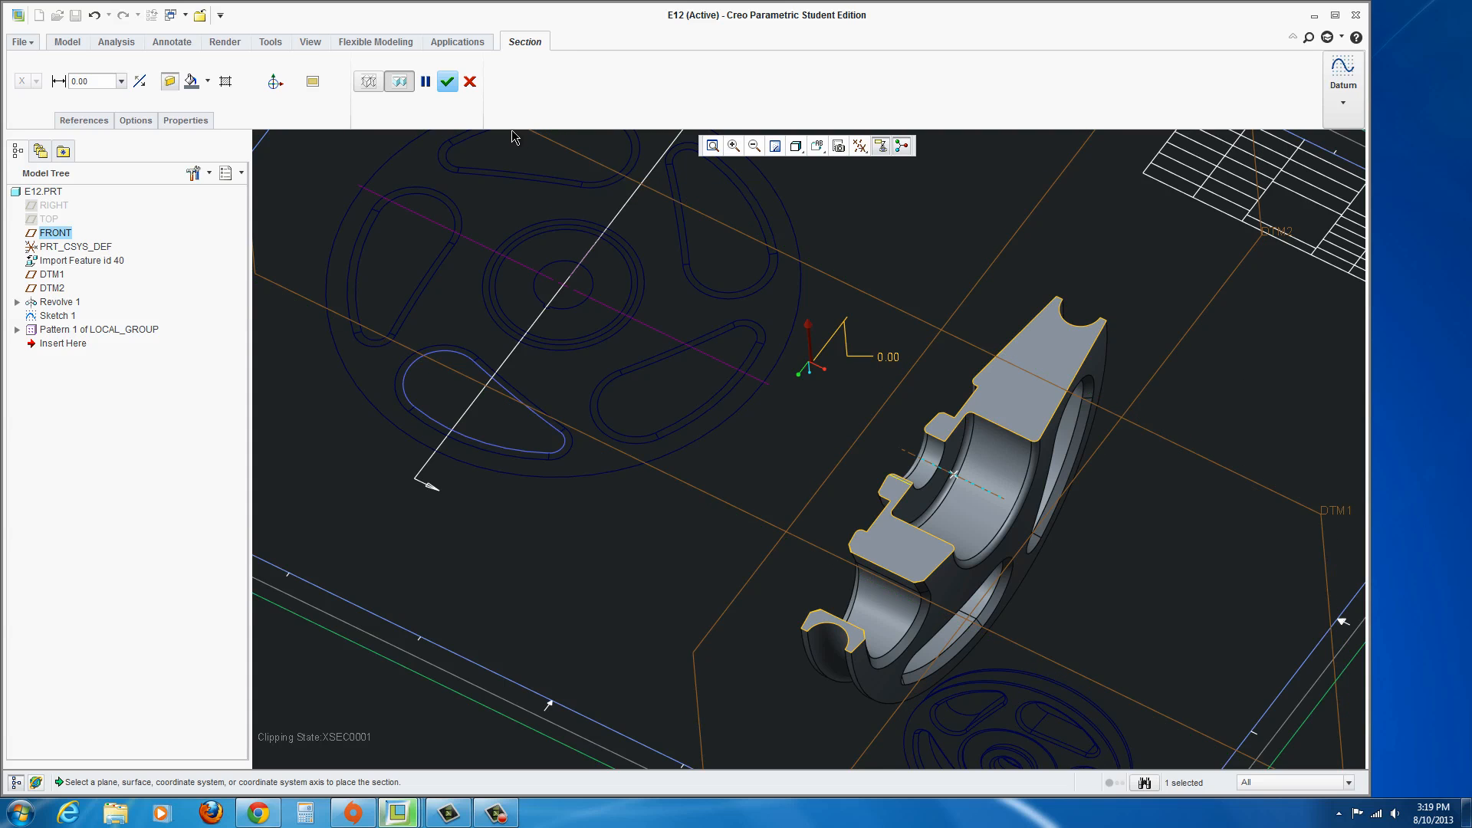